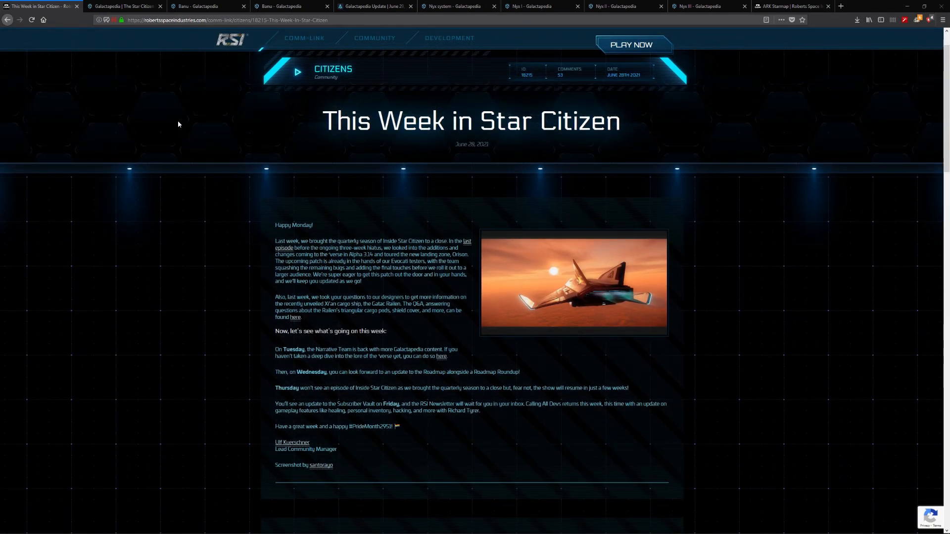
mouse_move(246, 125)
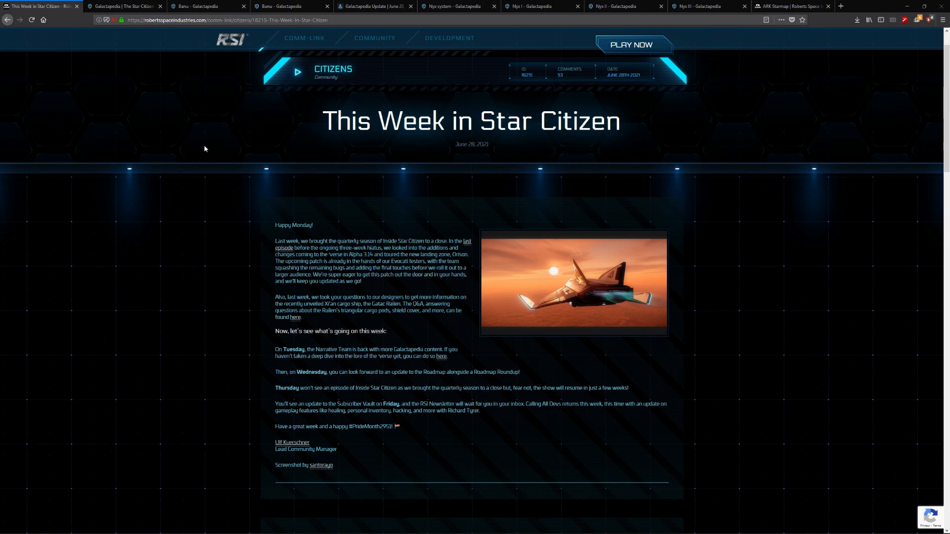
mouse_move(296, 103)
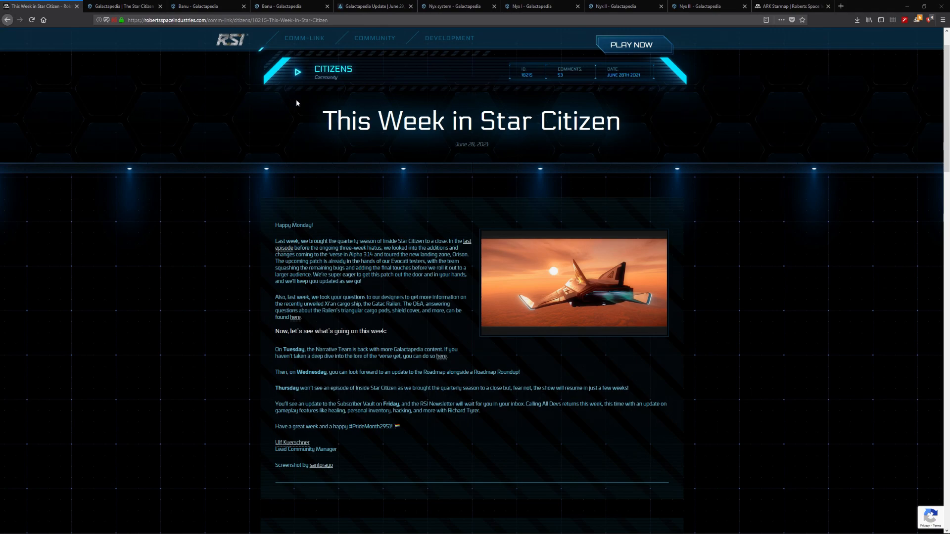
- Switch to the Galactapedia home page and browse its Index of N, with 18 articles
scroll("down", 3)
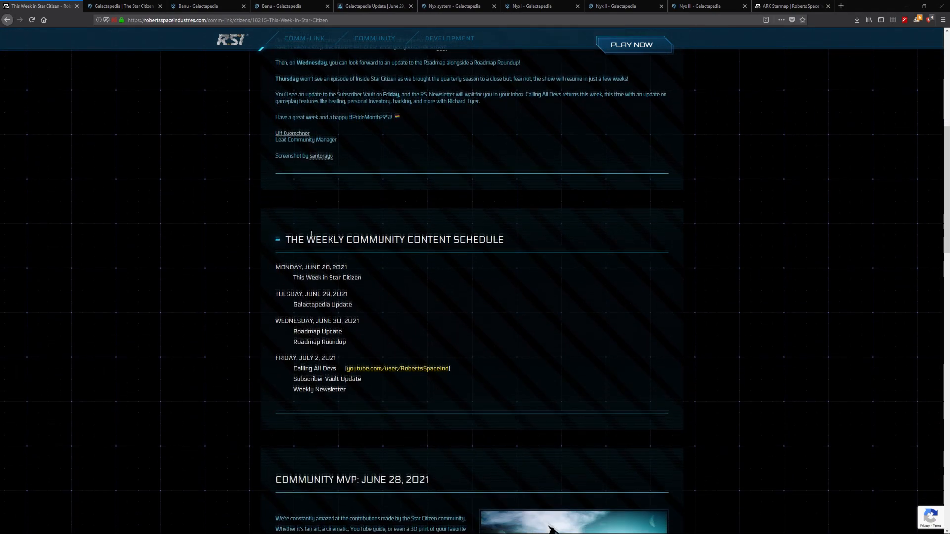
scroll("down", 3)
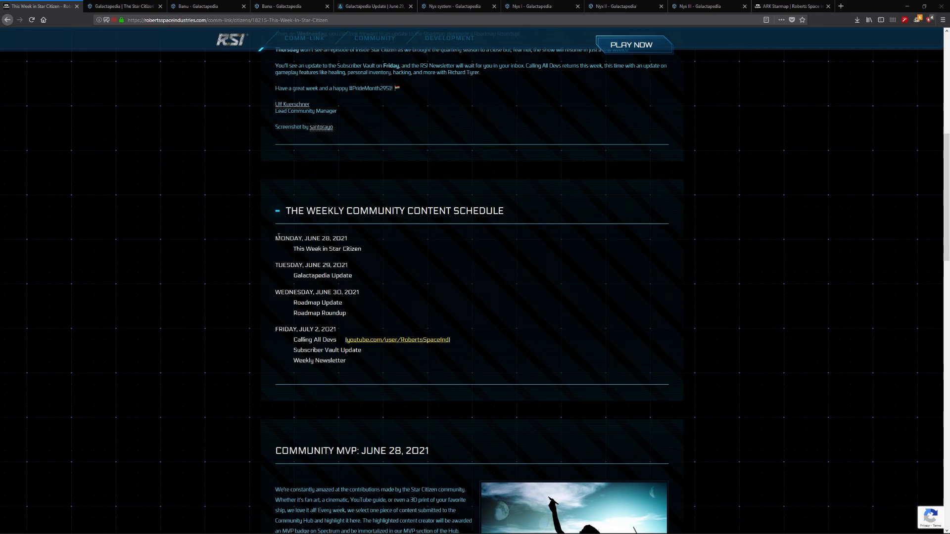
mouse_move(303, 235)
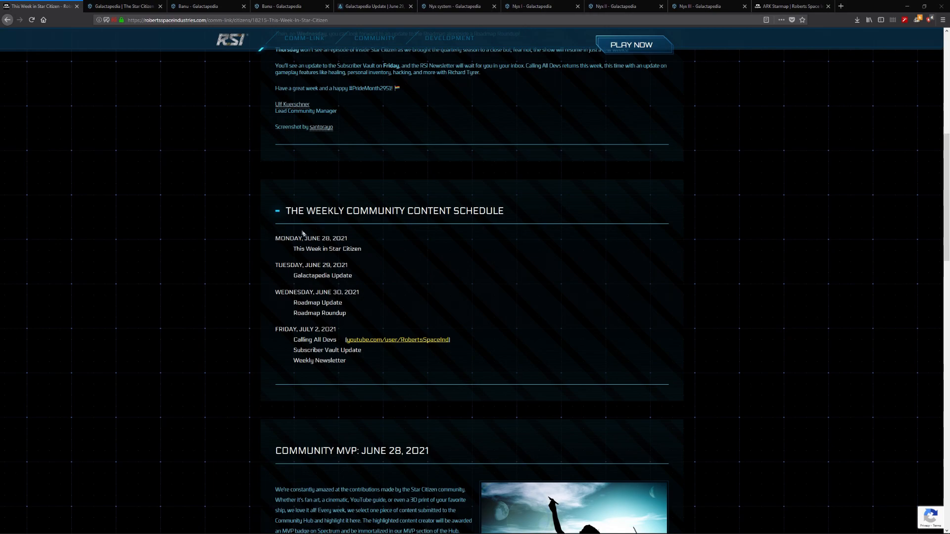
mouse_move(346, 249)
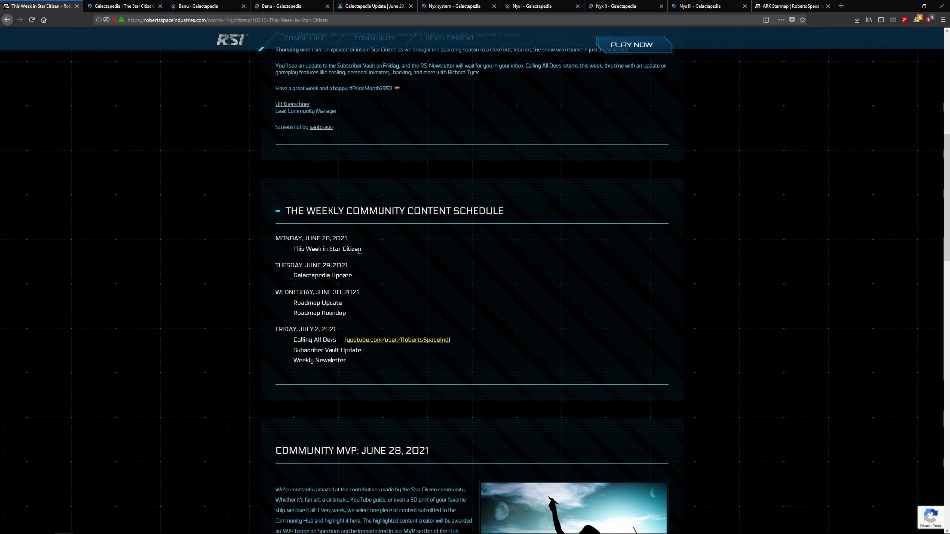
mouse_move(282, 238)
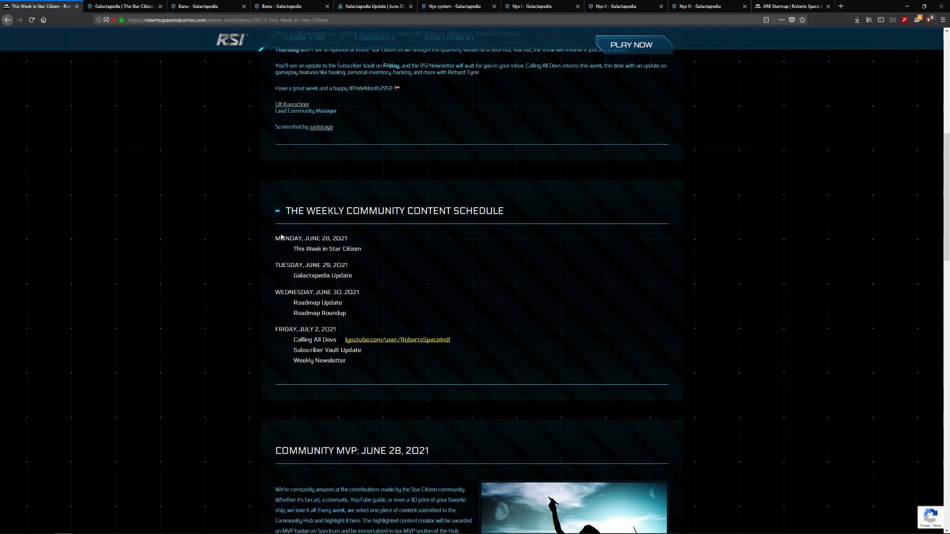
mouse_move(291, 274)
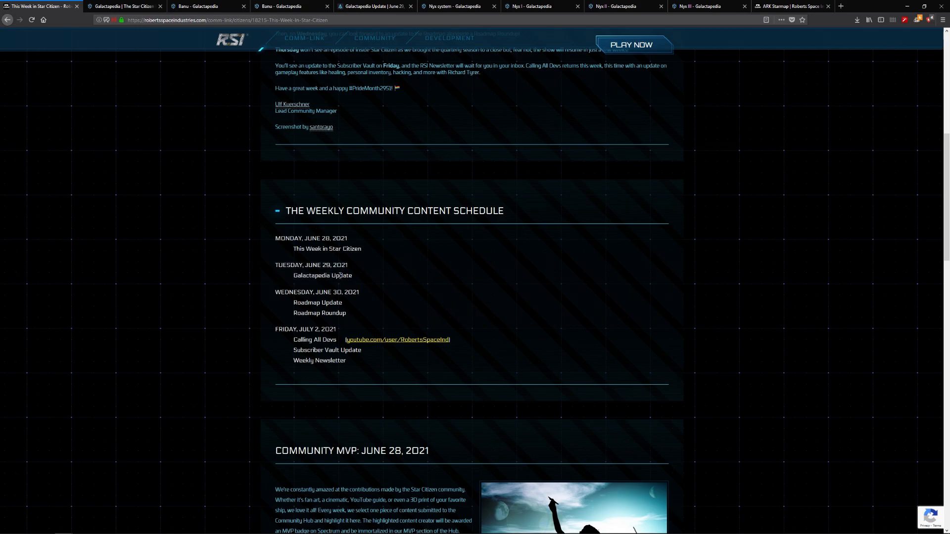
mouse_move(275, 299)
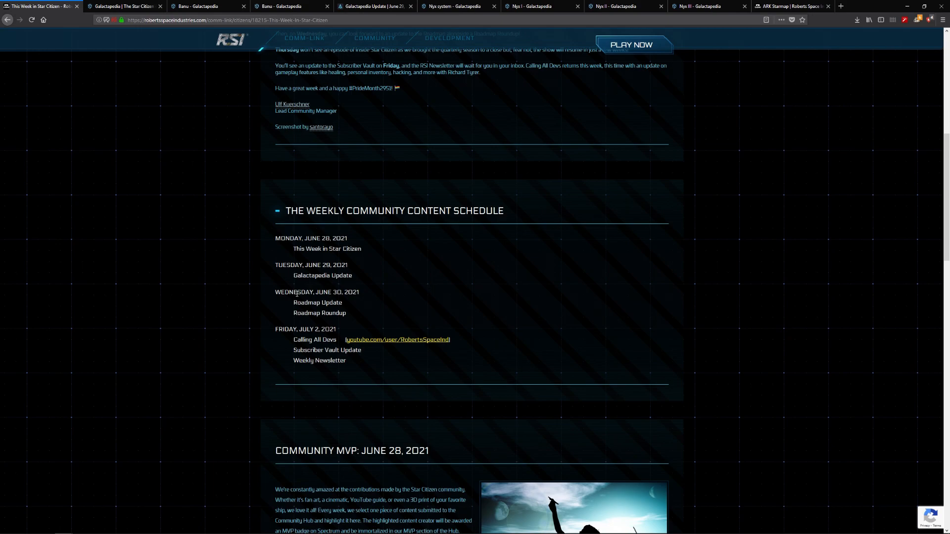
mouse_move(554, 151)
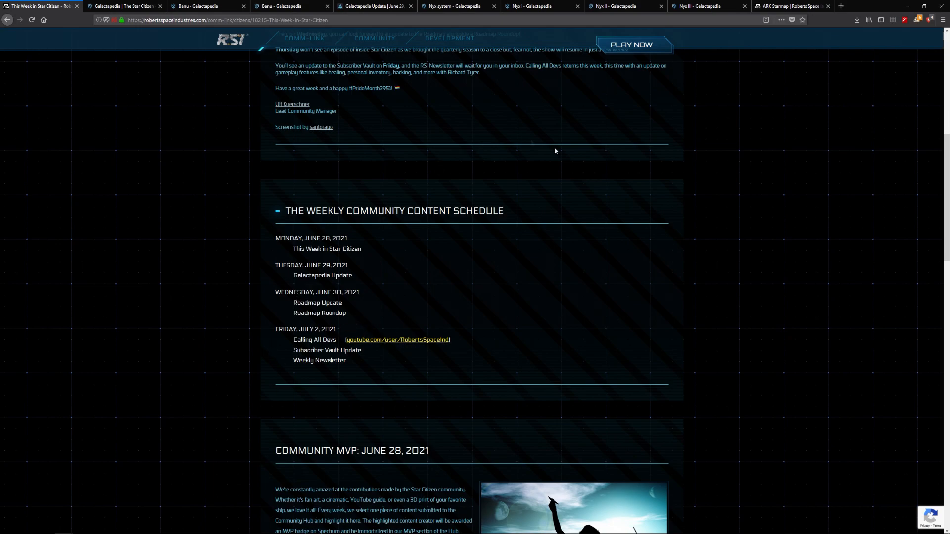
left_click(124, 6)
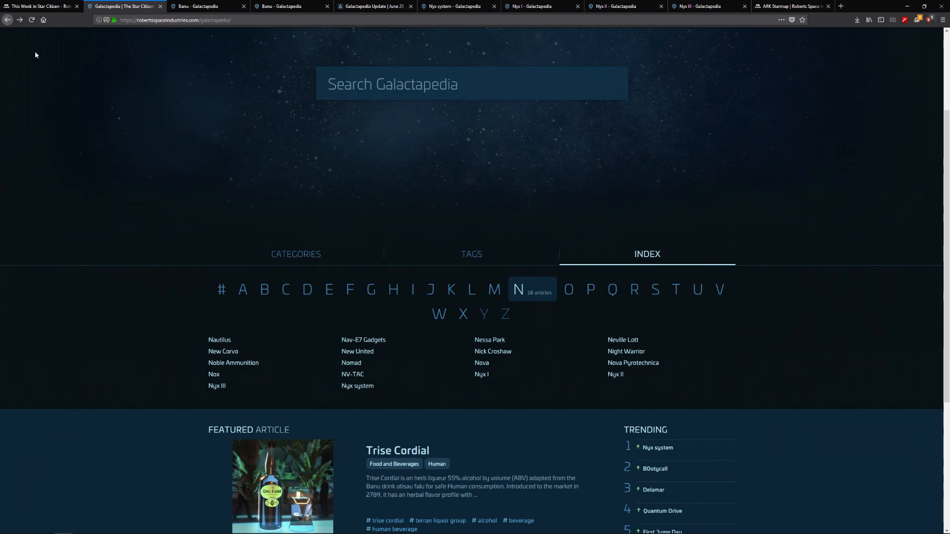
mouse_move(65, 67)
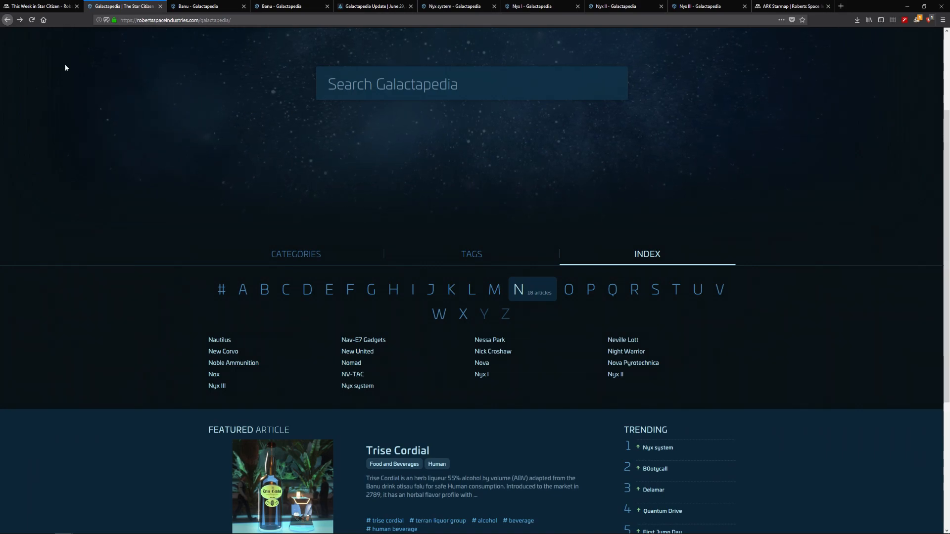
type("ArcCo")
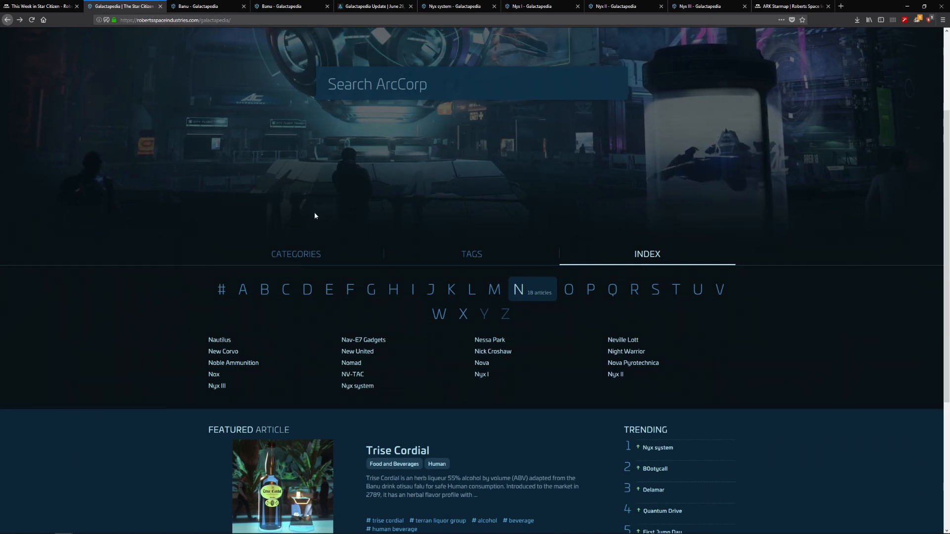
scroll("up", 3)
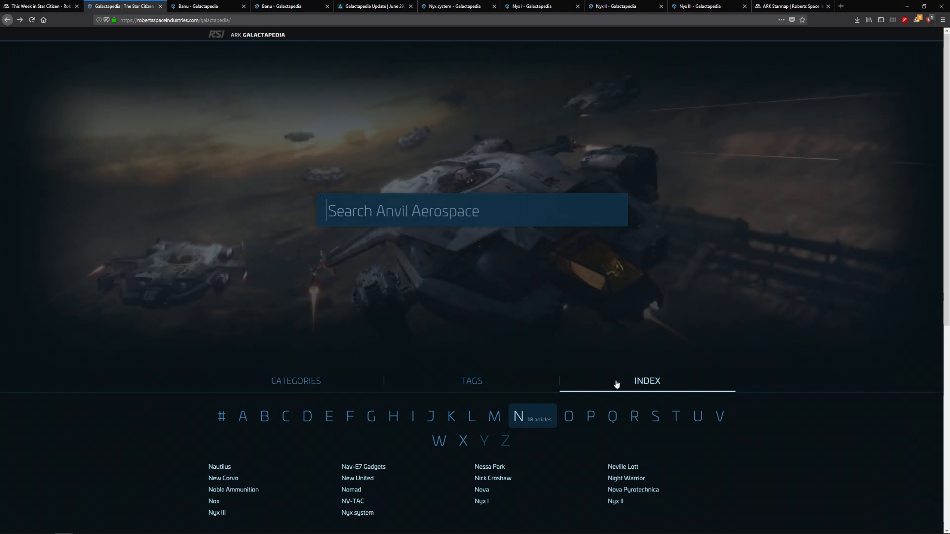
mouse_move(495, 416)
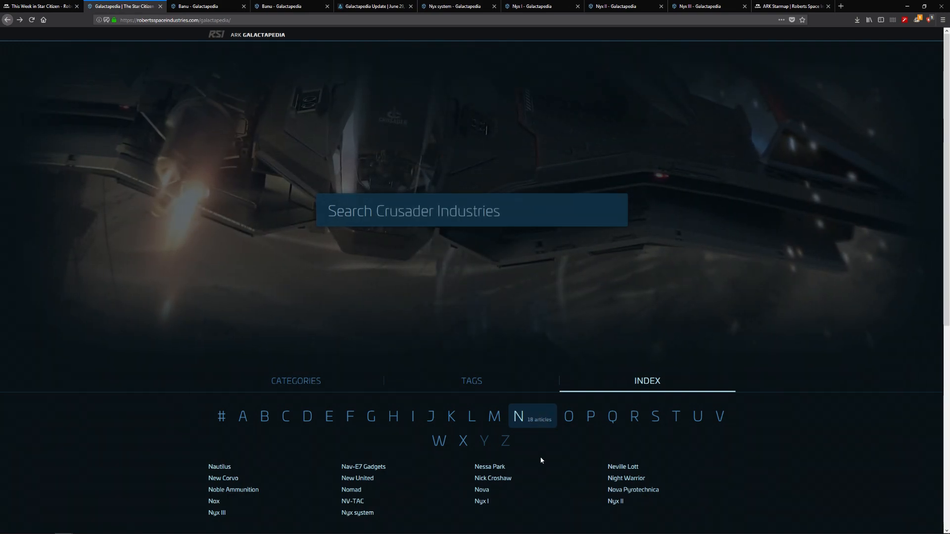
scroll("down", 3)
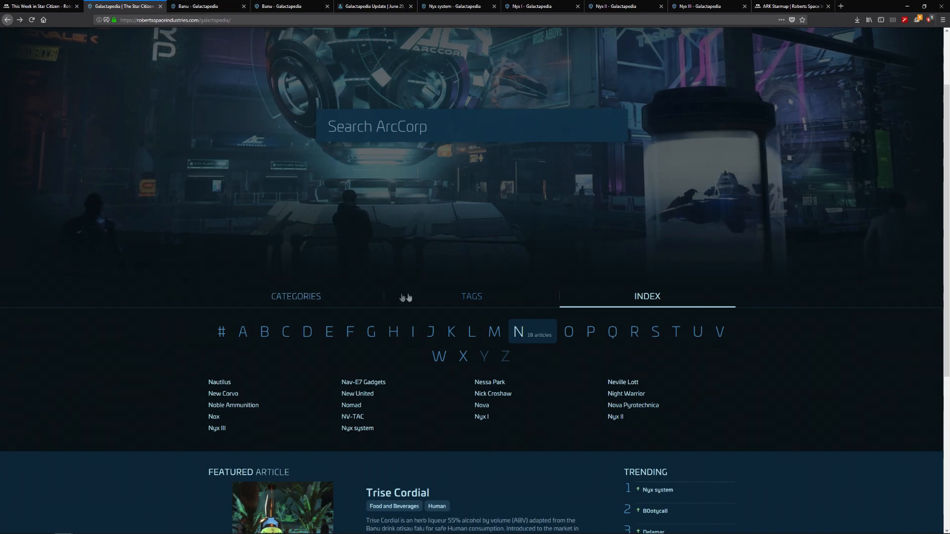
- Show the All Tags list and page to page 2 of 12
left_click(472, 296)
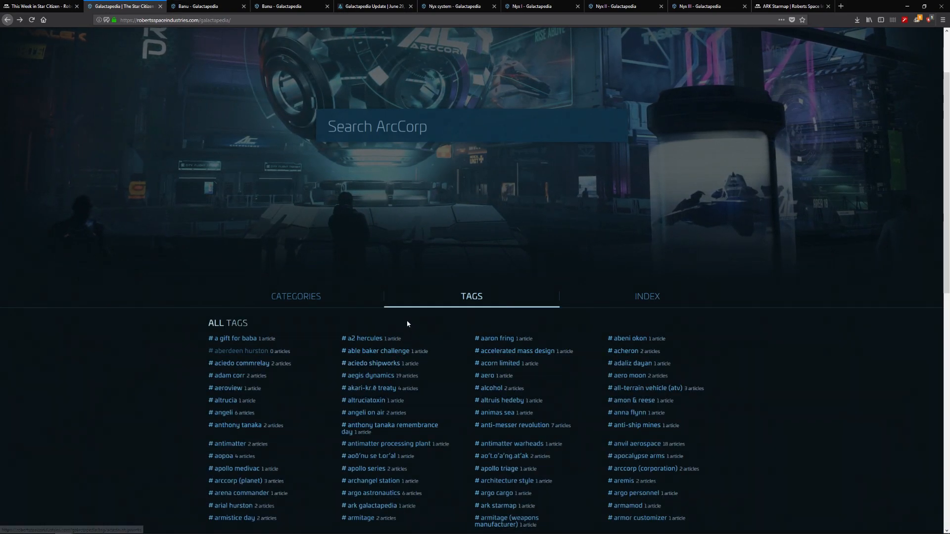
scroll("down", 3)
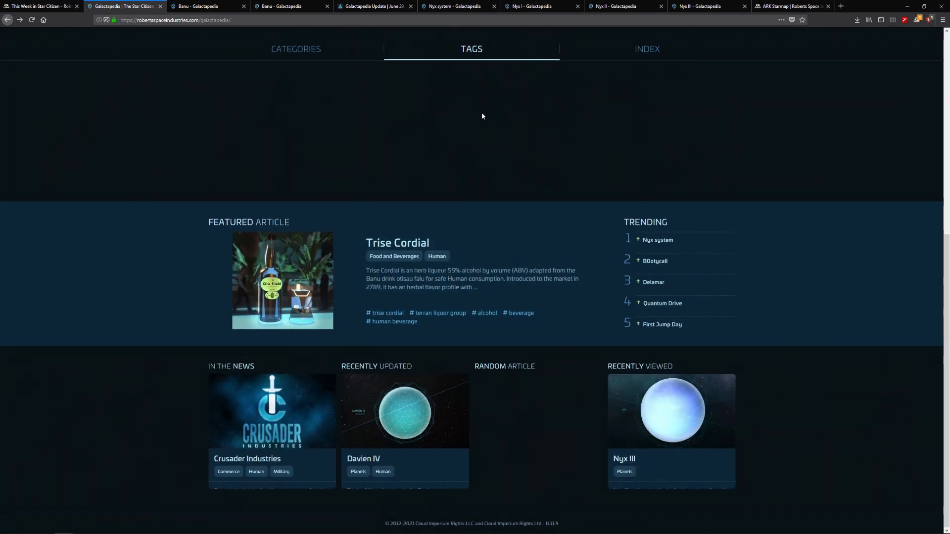
mouse_move(704, 297)
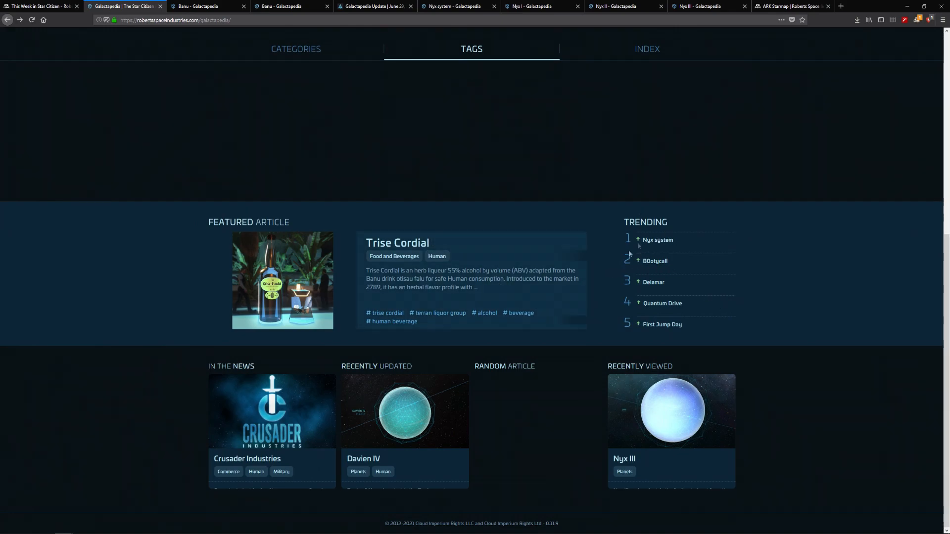
left_click(472, 48)
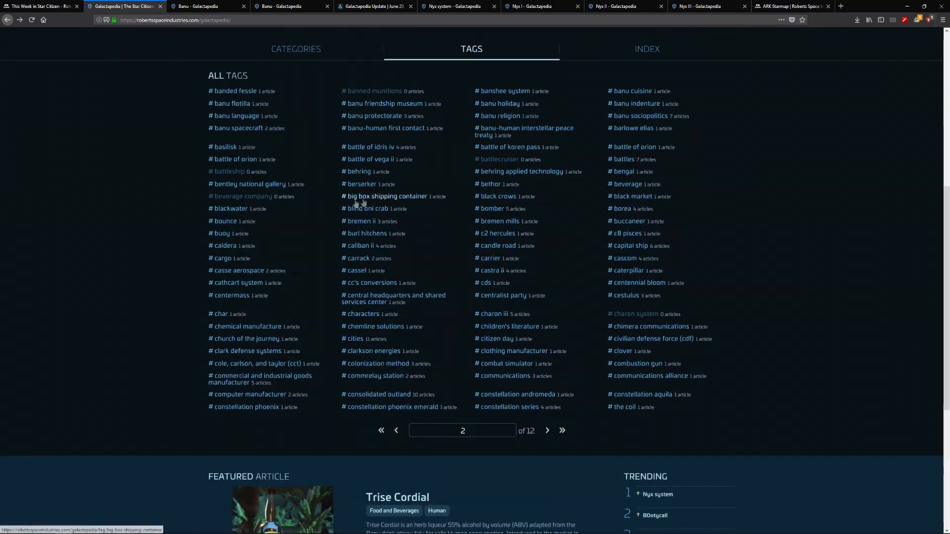
mouse_move(262, 206)
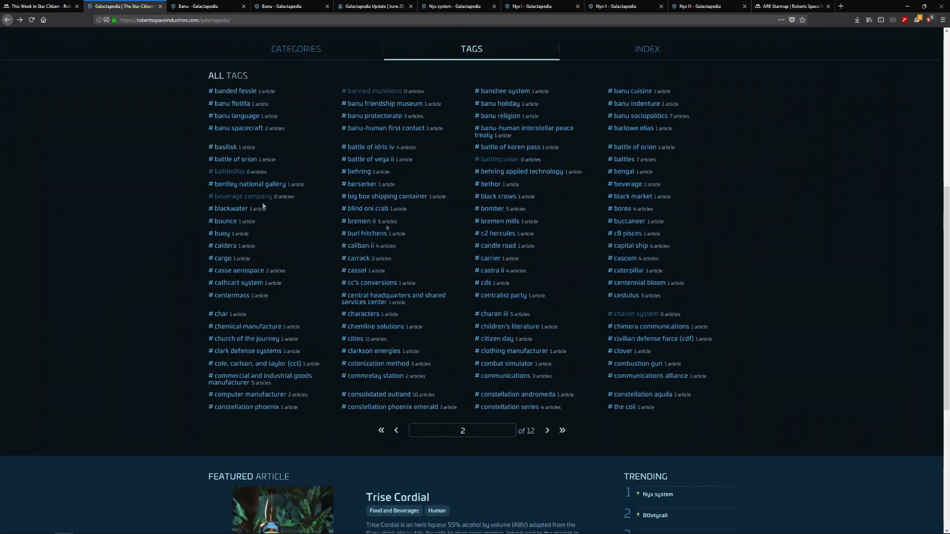
mouse_move(665, 66)
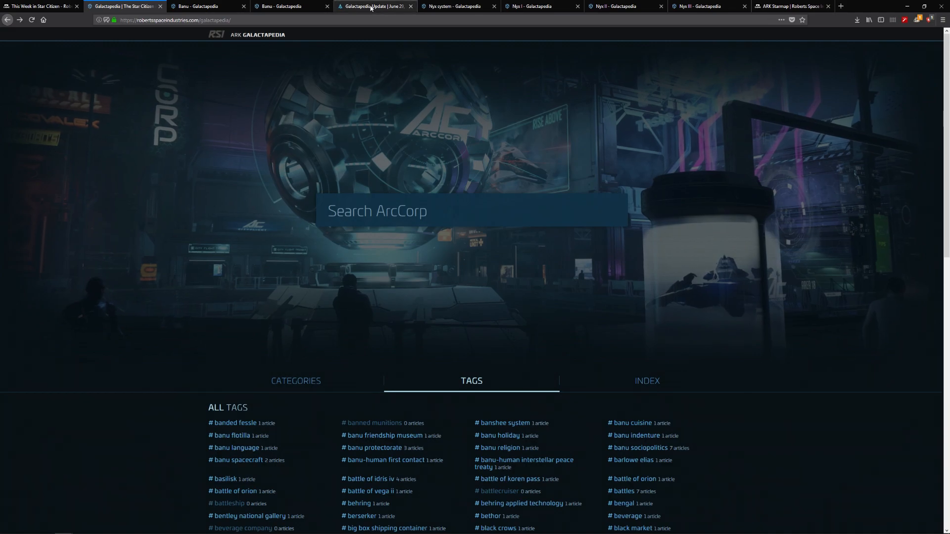
- Switch to the 'Galactapedia Update | June 29, 2021' thread and view the top of the post
left_click(375, 6)
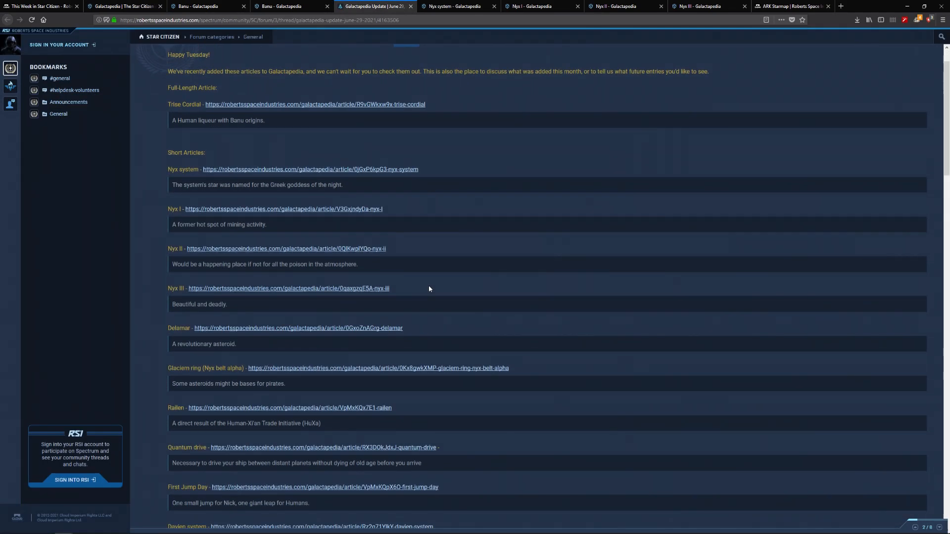
scroll("up", 3)
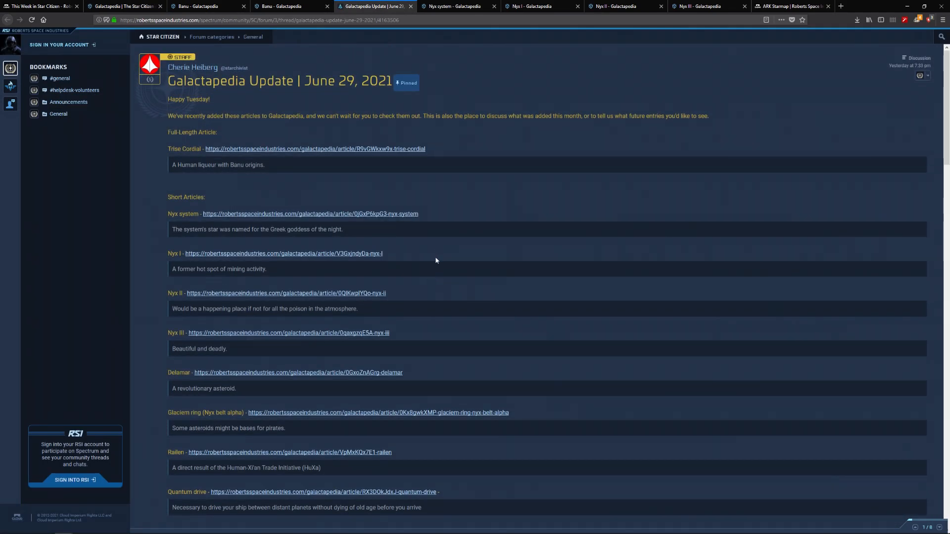
mouse_move(420, 272)
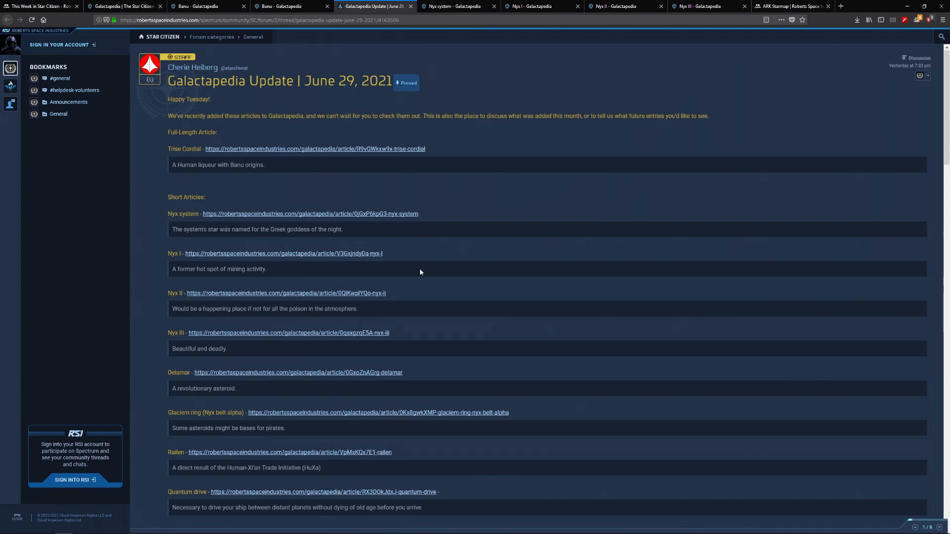
mouse_move(371, 229)
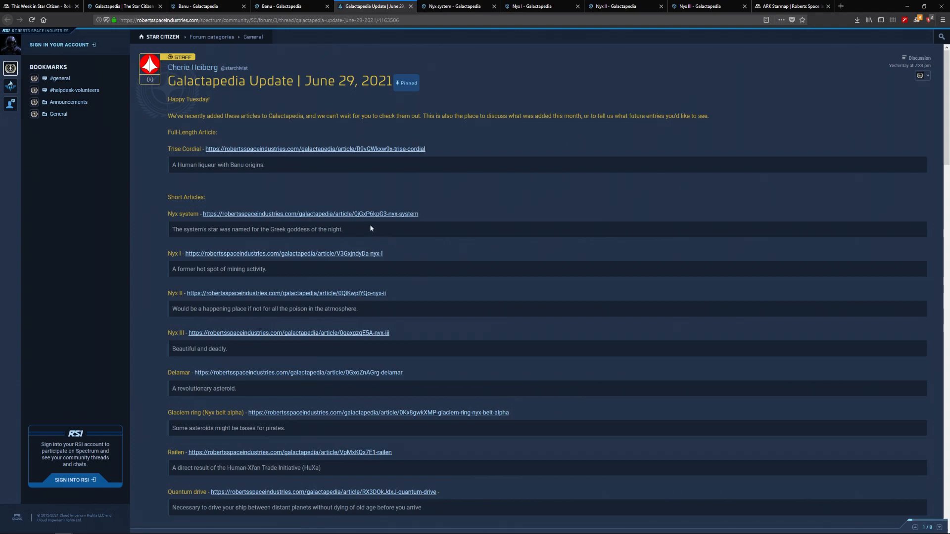
mouse_move(925, 65)
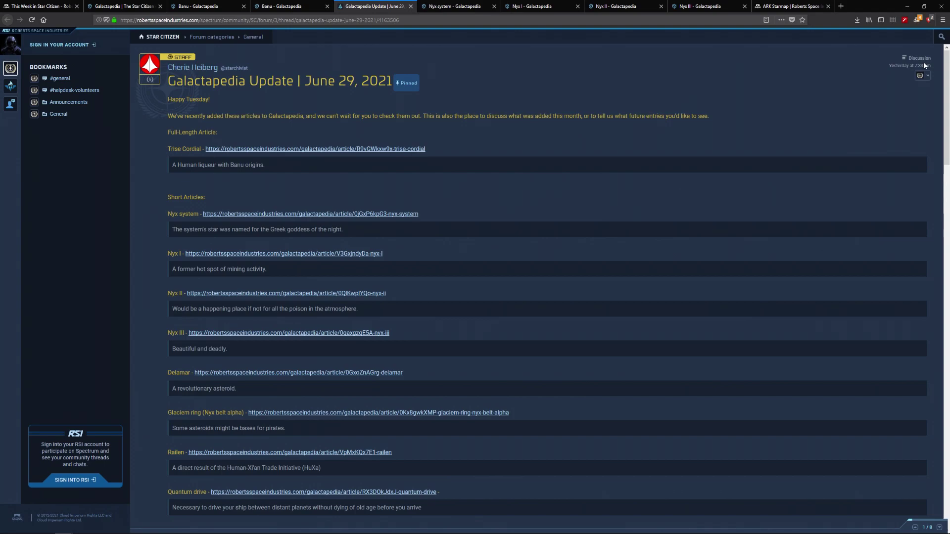
mouse_move(656, 174)
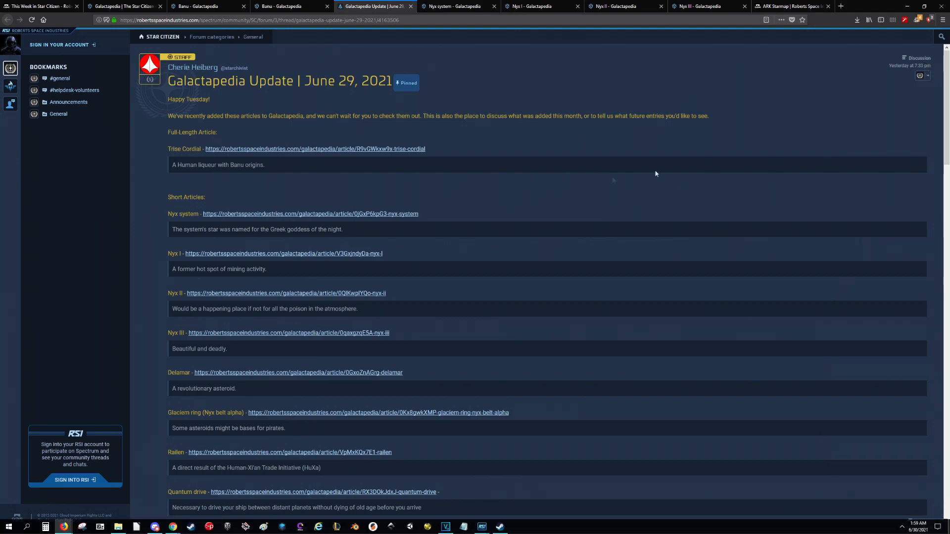
mouse_move(555, 303)
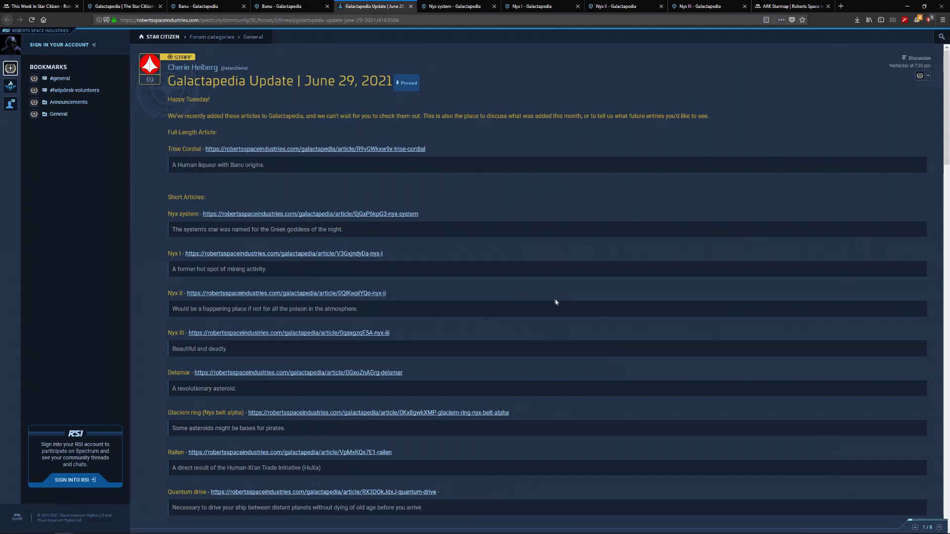
mouse_move(533, 277)
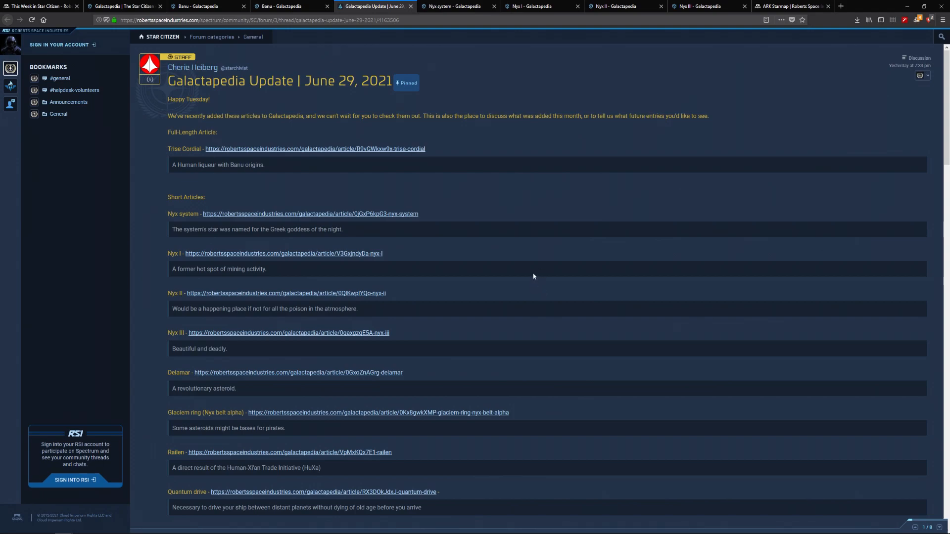
mouse_move(367, 220)
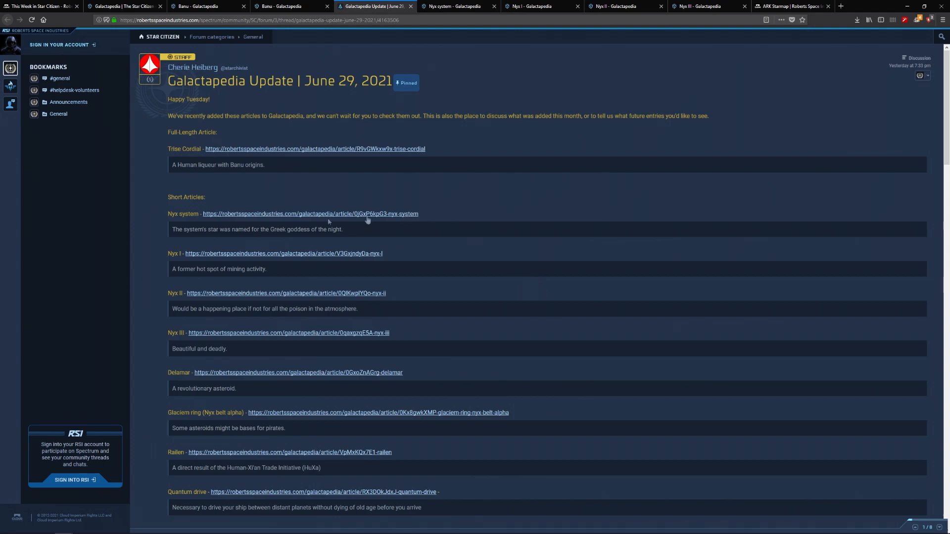
scroll("down", 3)
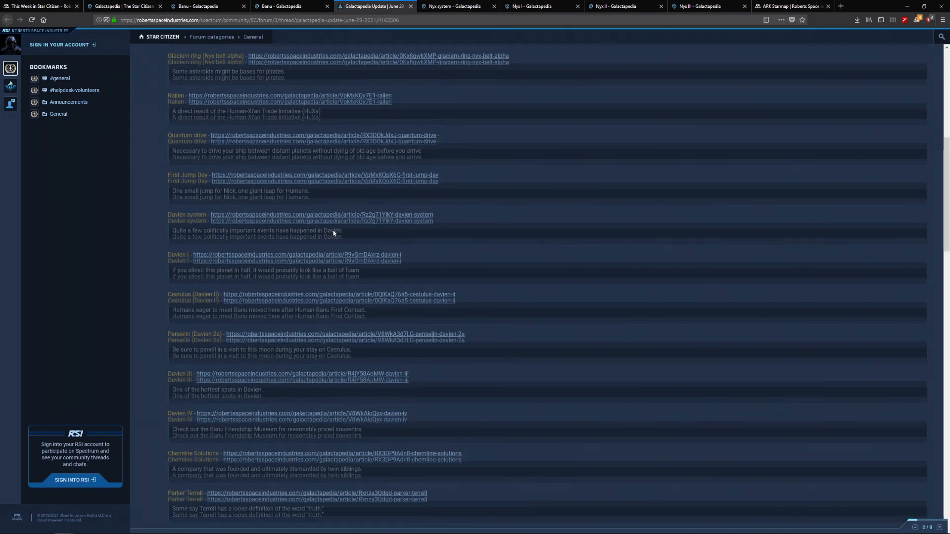
scroll("down", 3)
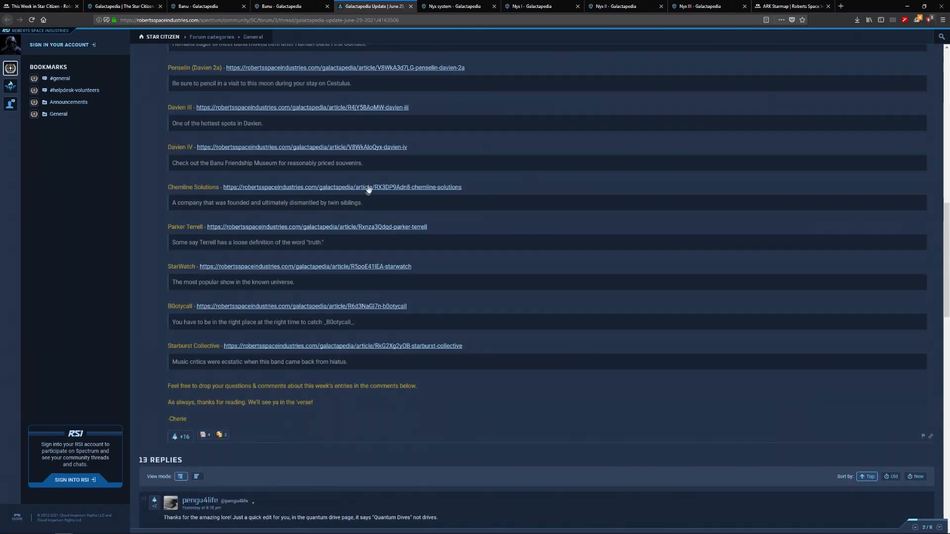
scroll("down", 3)
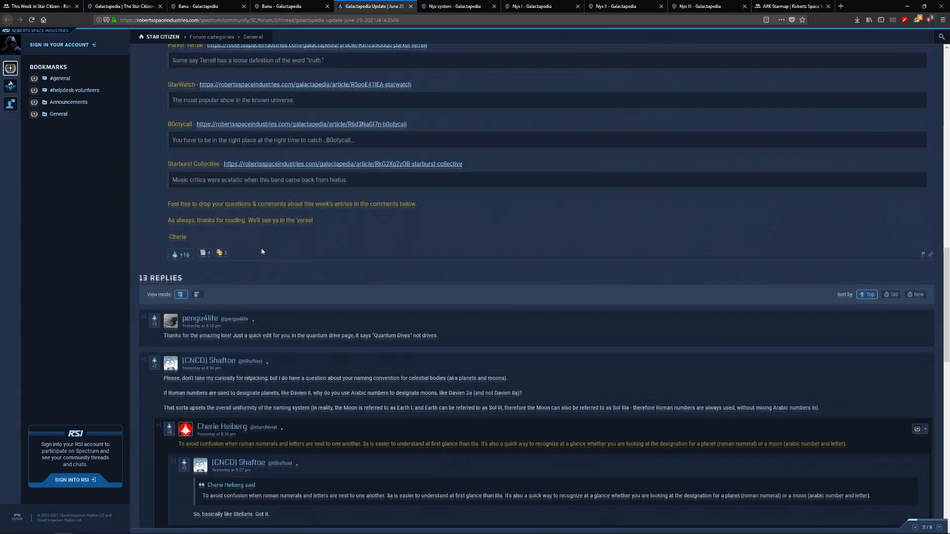
scroll("down", 3)
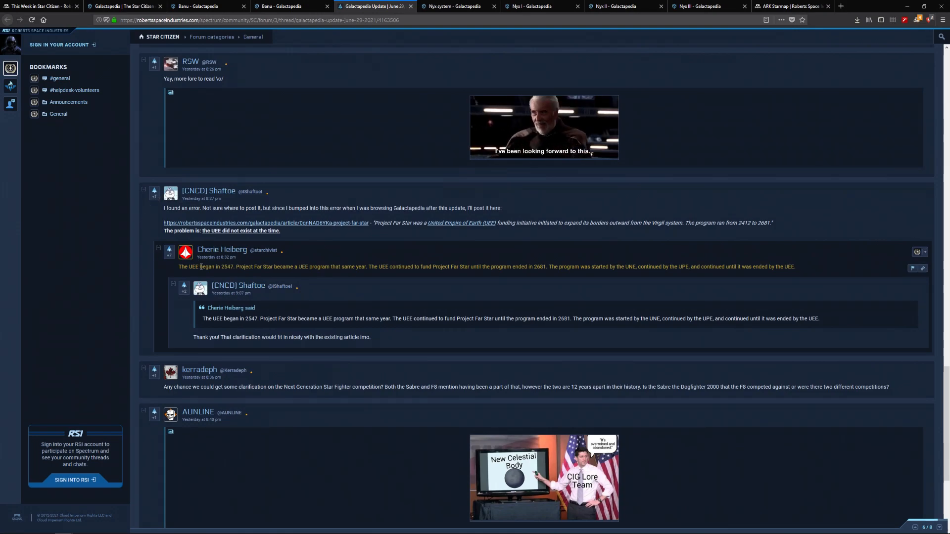
scroll("up", 3)
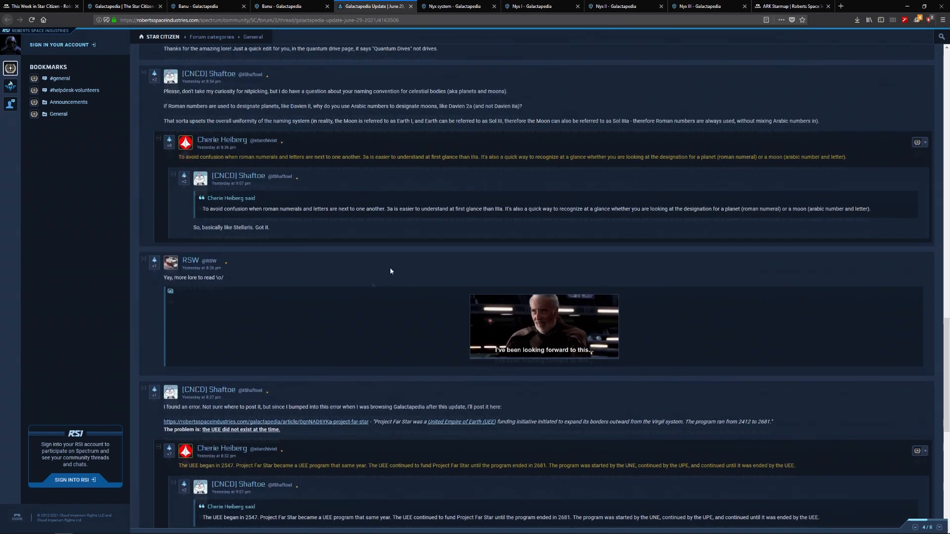
scroll("up", 3)
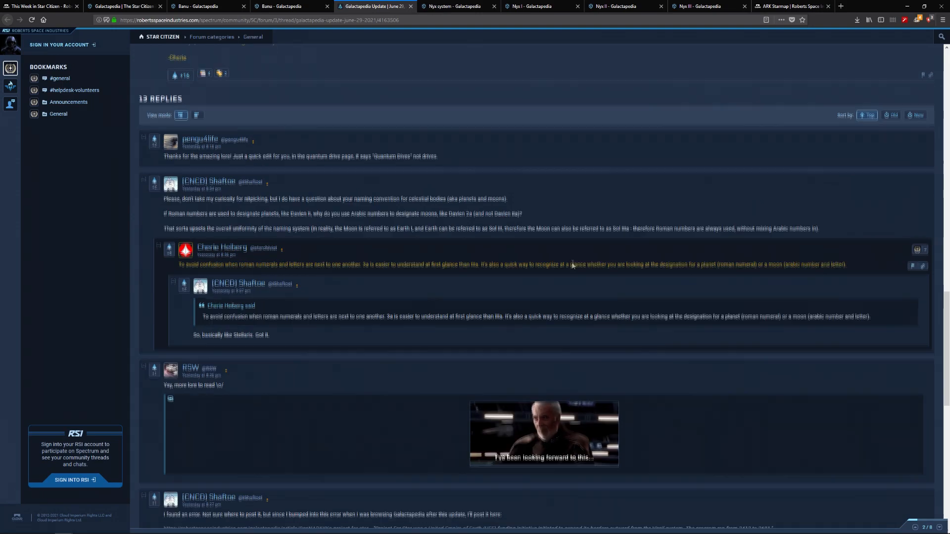
scroll("down", 3)
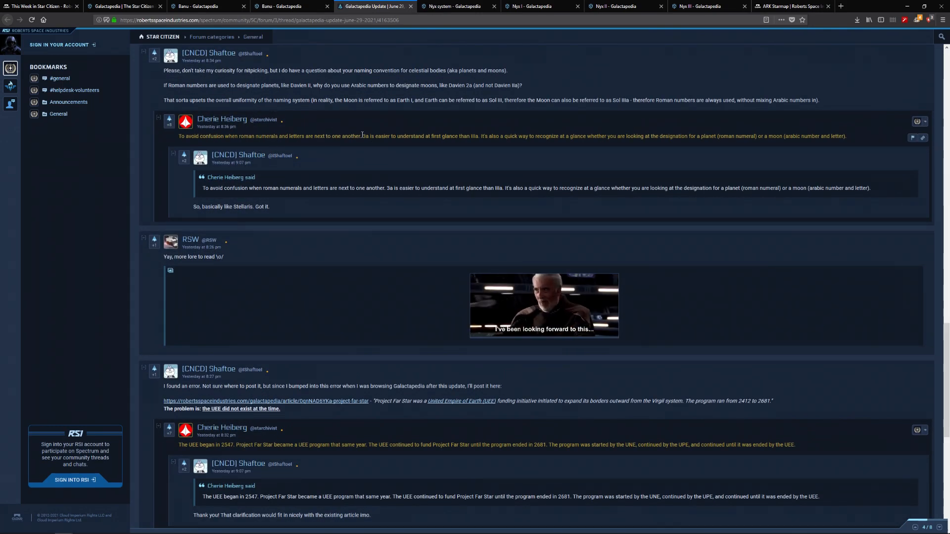
scroll("down", 3)
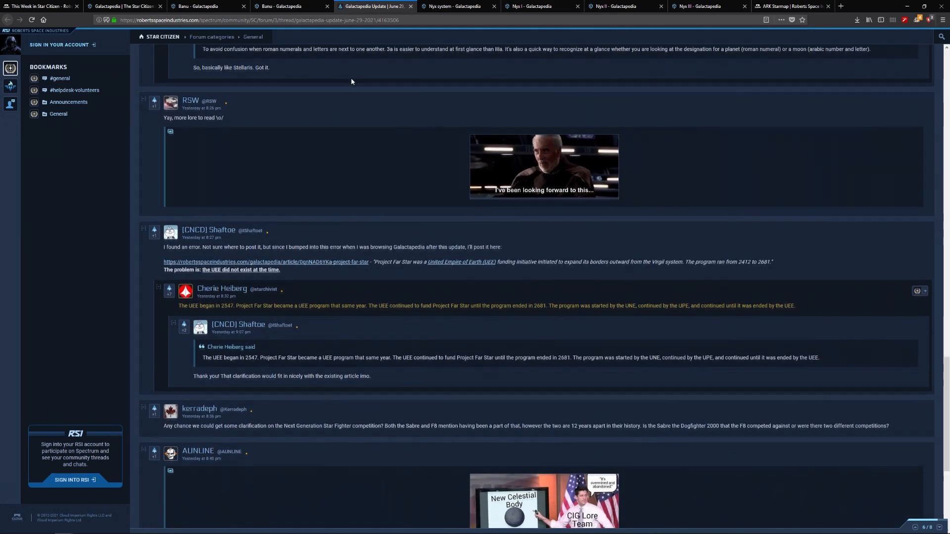
scroll("up", 3)
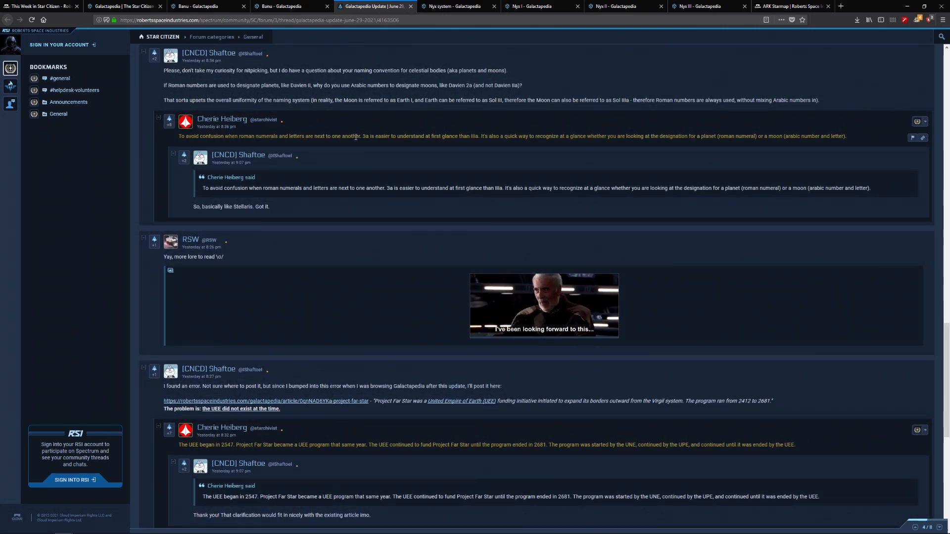
scroll("down", 3)
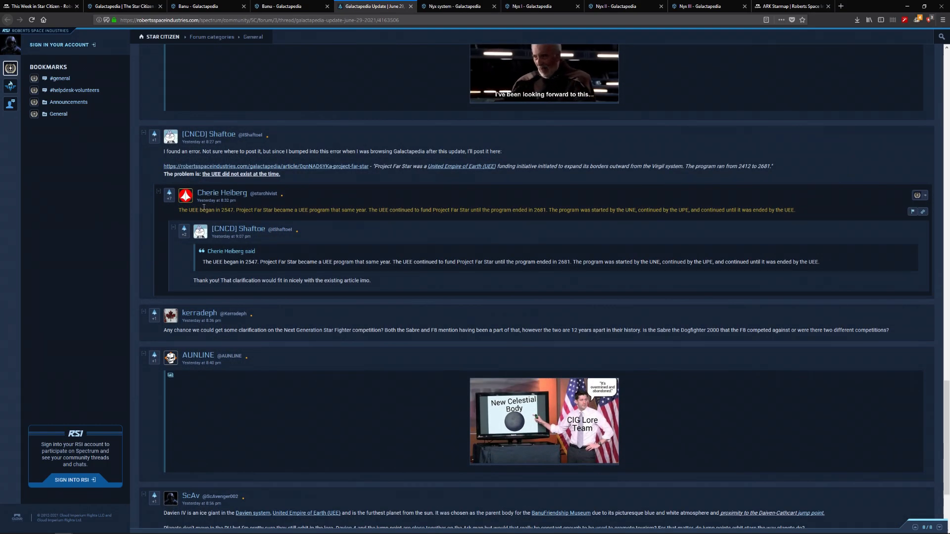
mouse_move(336, 216)
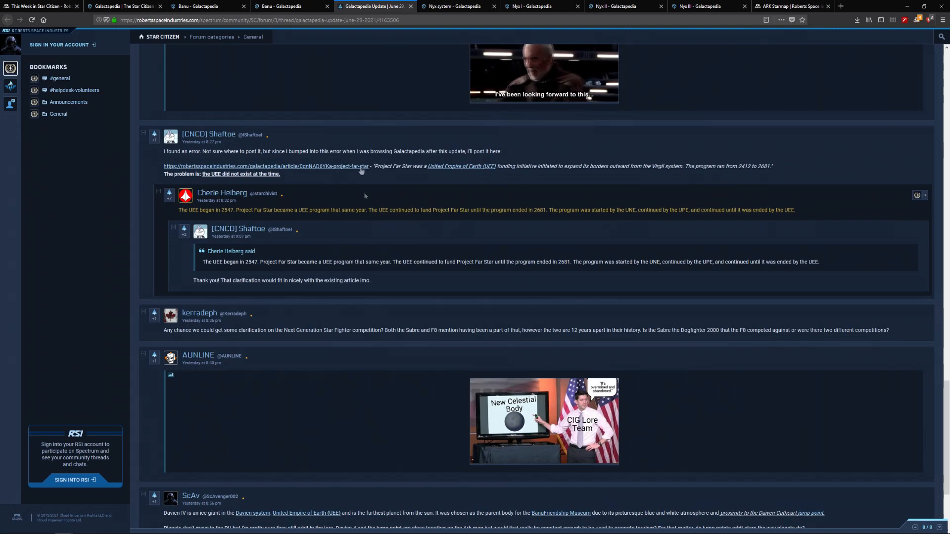
scroll("down", 3)
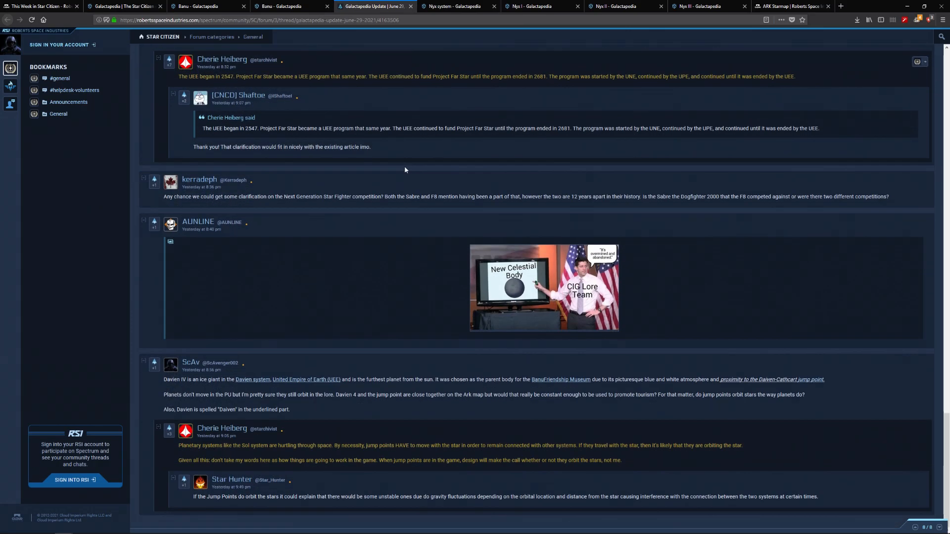
scroll("up", 3)
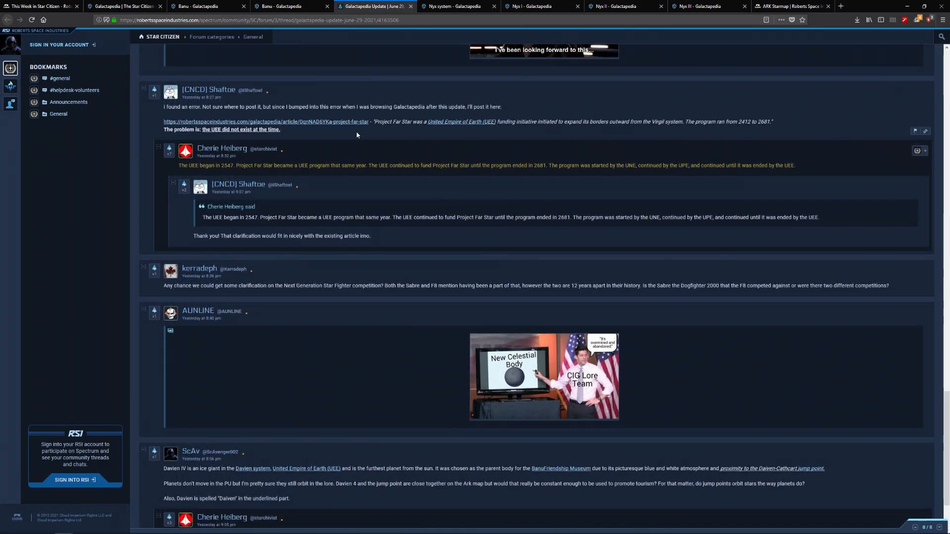
mouse_move(427, 195)
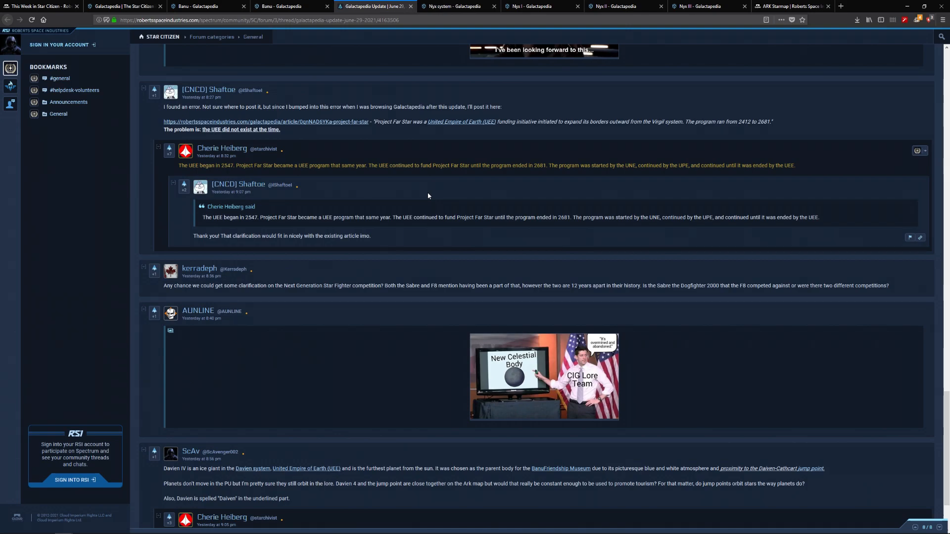
mouse_move(363, 77)
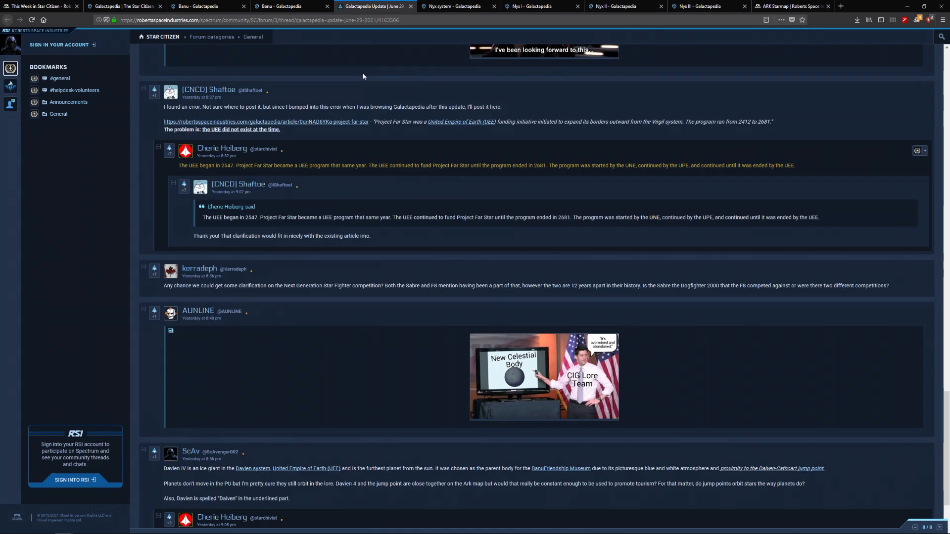
mouse_move(488, 155)
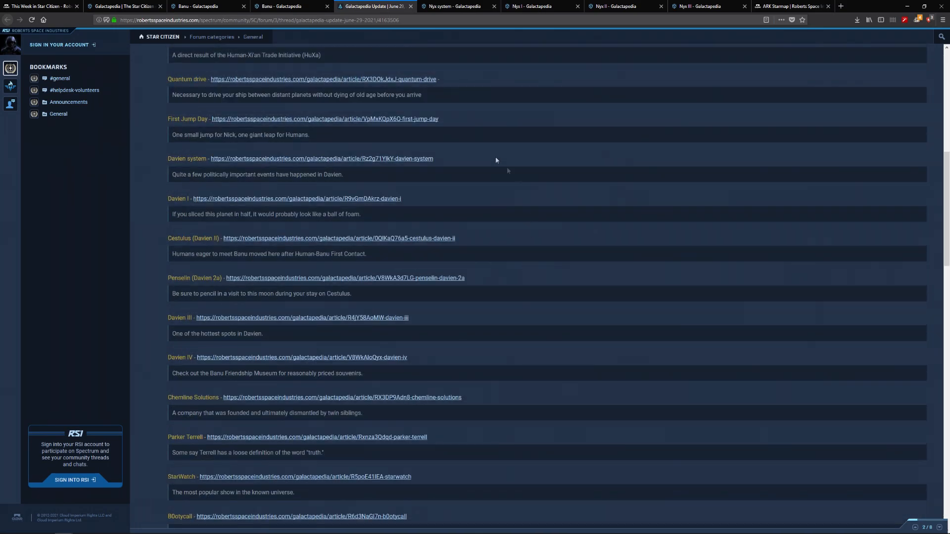
scroll("up", 3)
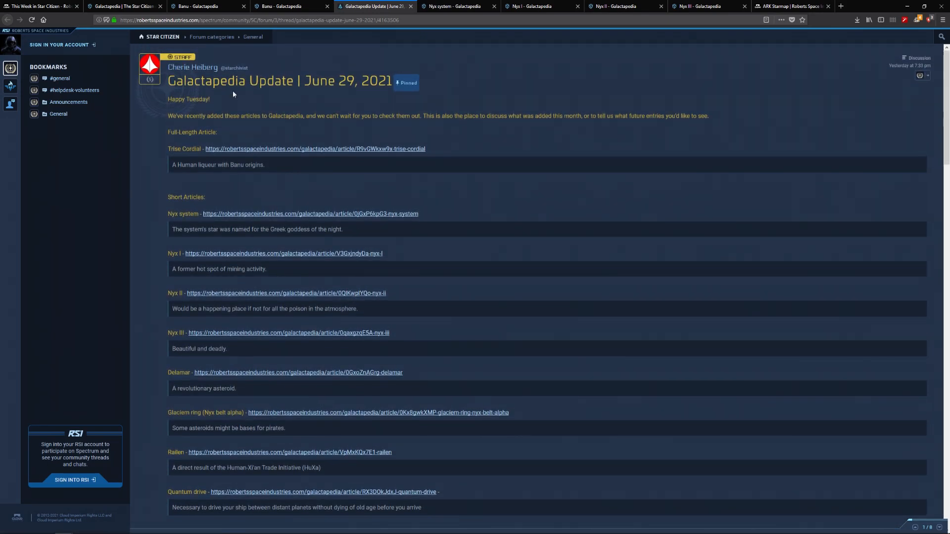
mouse_move(247, 46)
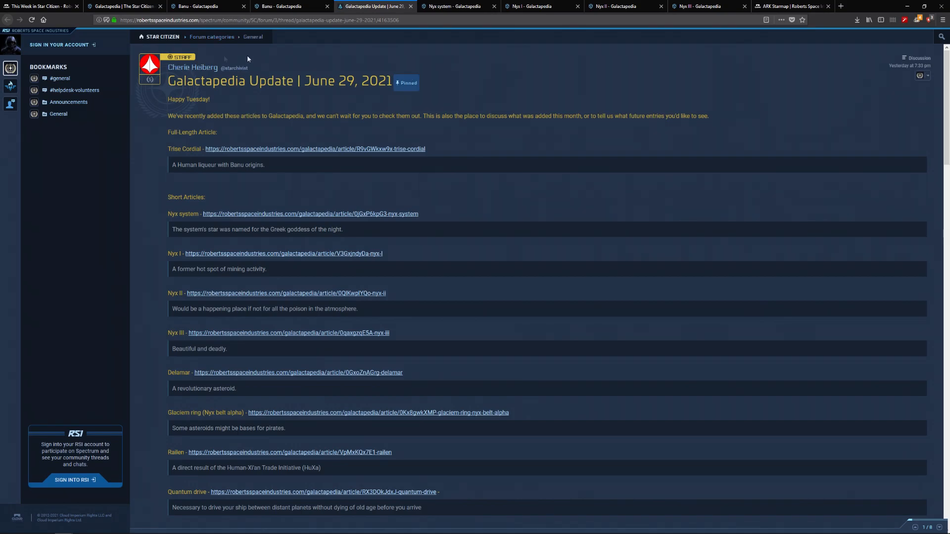
mouse_move(361, 205)
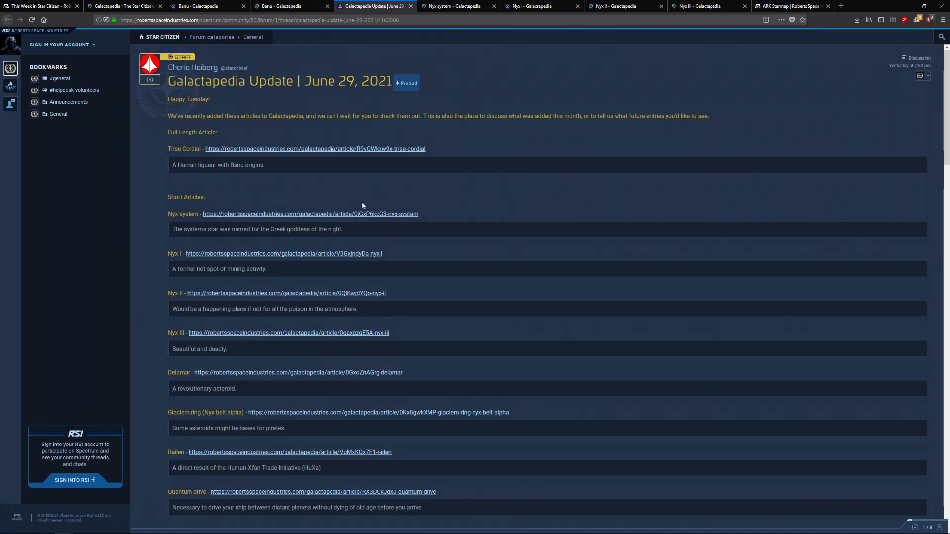
scroll("down", 3)
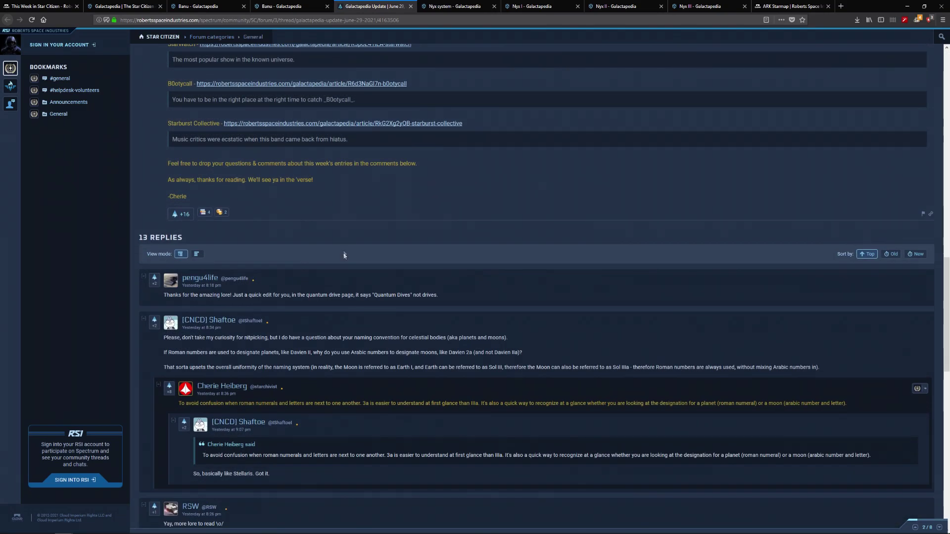
scroll("up", 3)
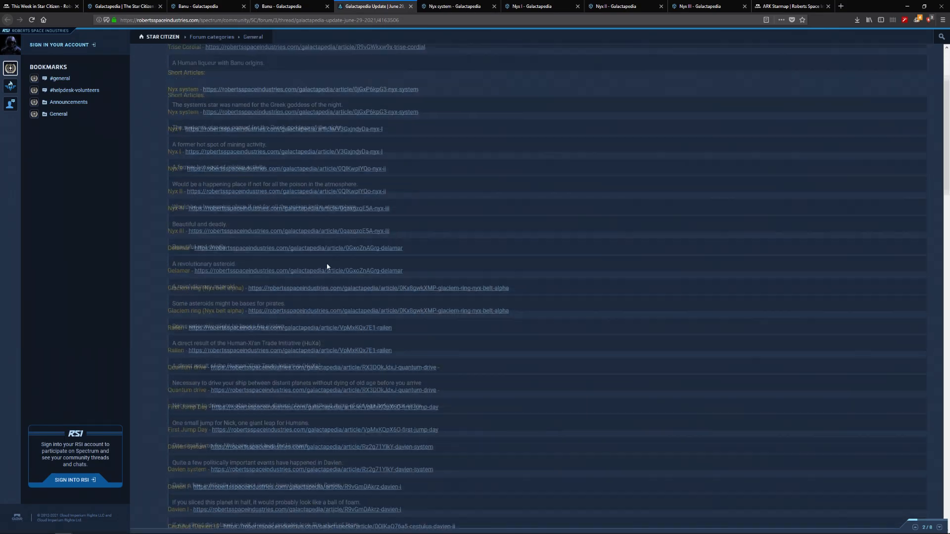
scroll("up", 3)
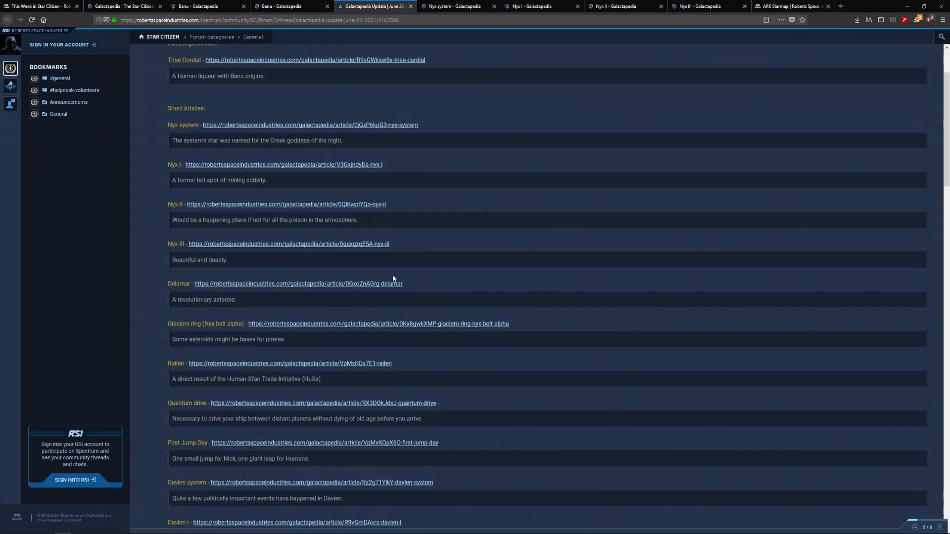
scroll("down", 3)
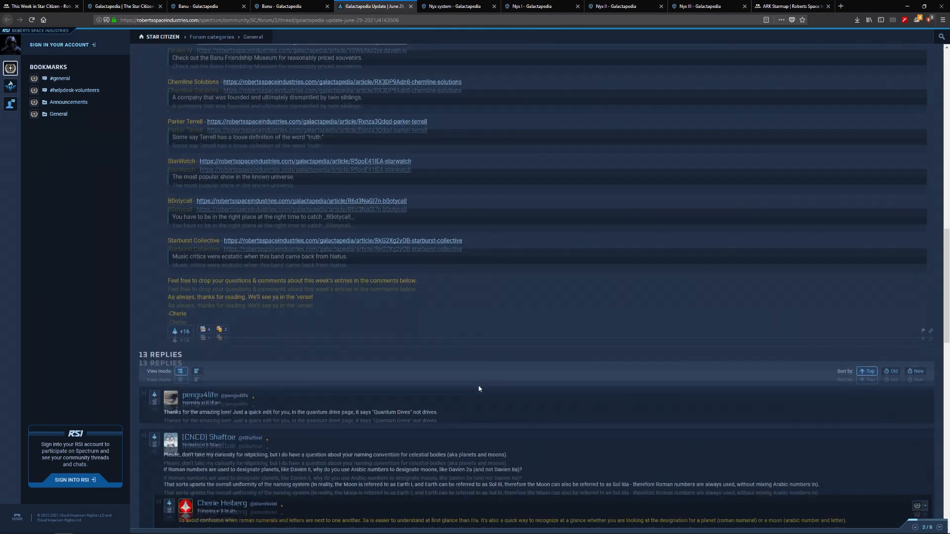
scroll("down", 3)
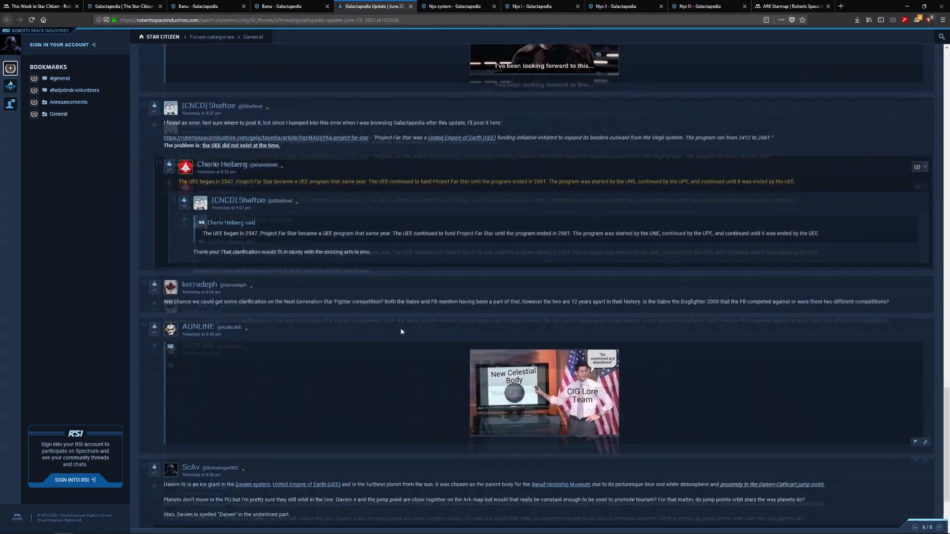
scroll("down", 3)
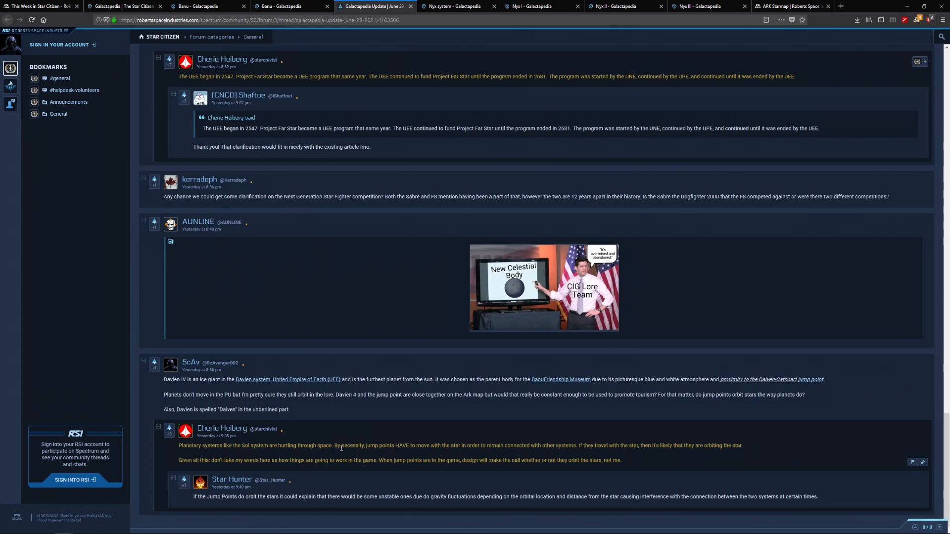
mouse_move(381, 453)
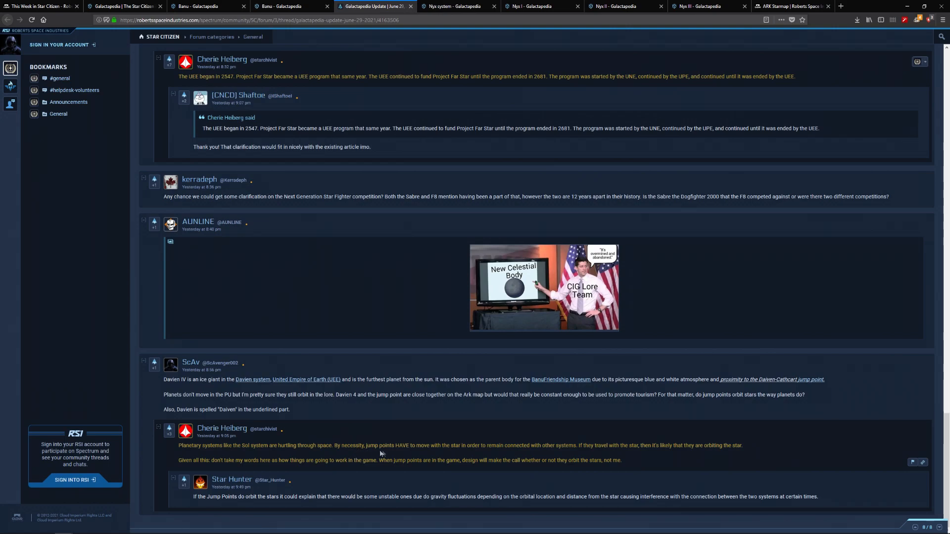
mouse_move(534, 460)
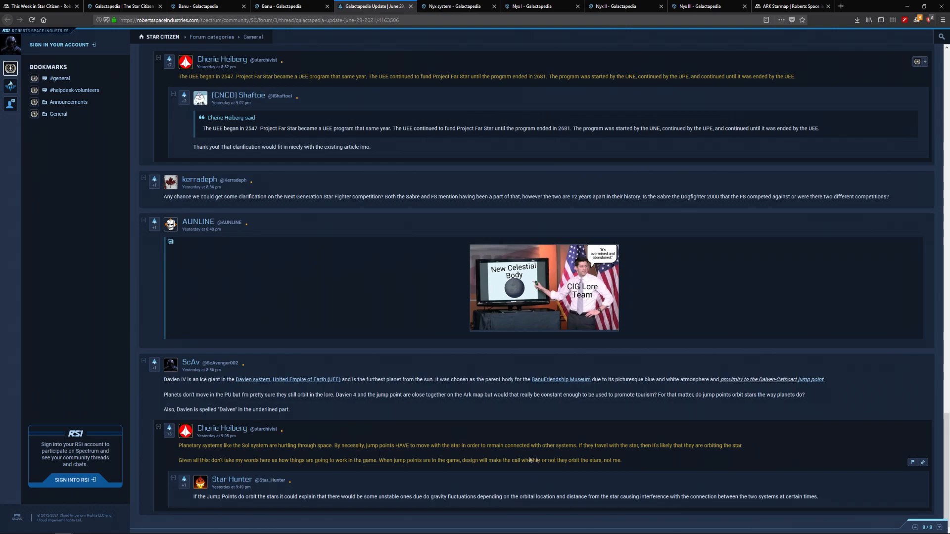
mouse_move(604, 425)
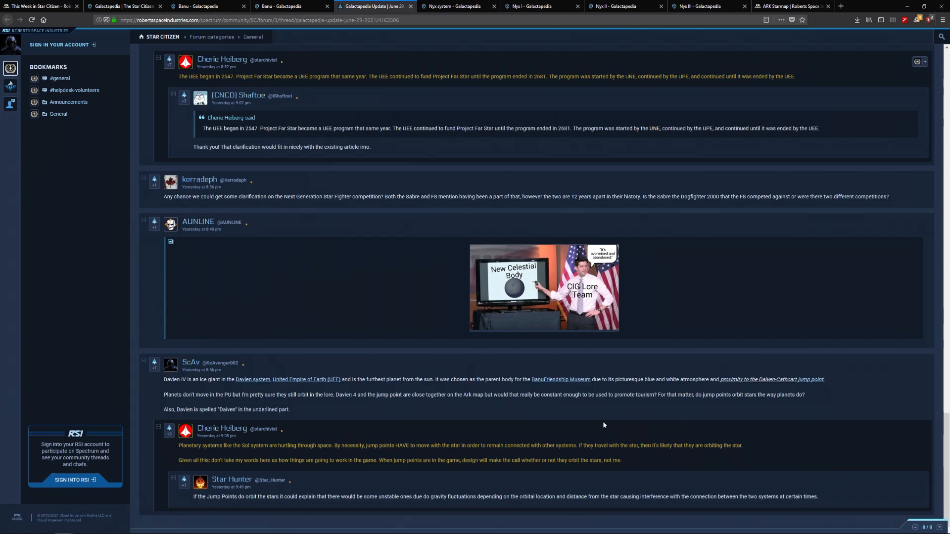
mouse_move(621, 302)
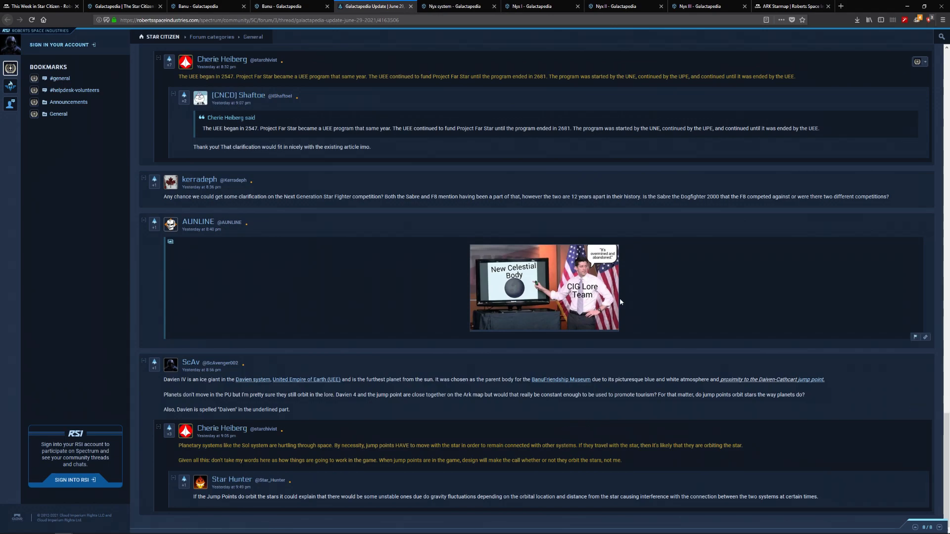
mouse_move(475, 256)
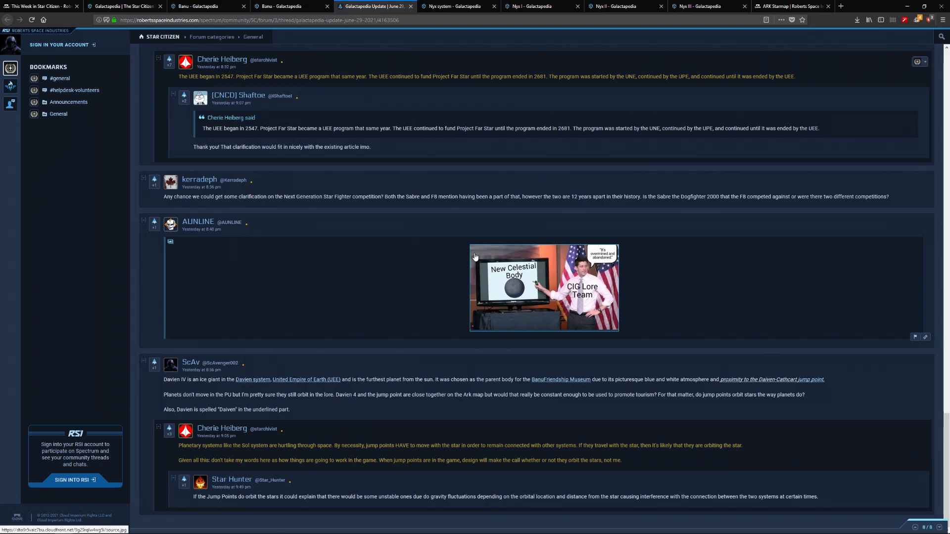
mouse_move(358, 291)
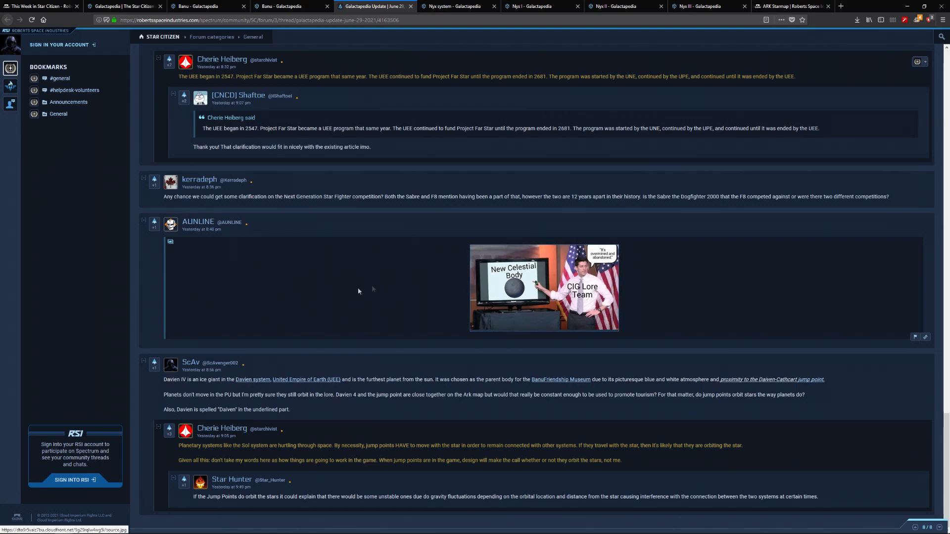
mouse_move(224, 460)
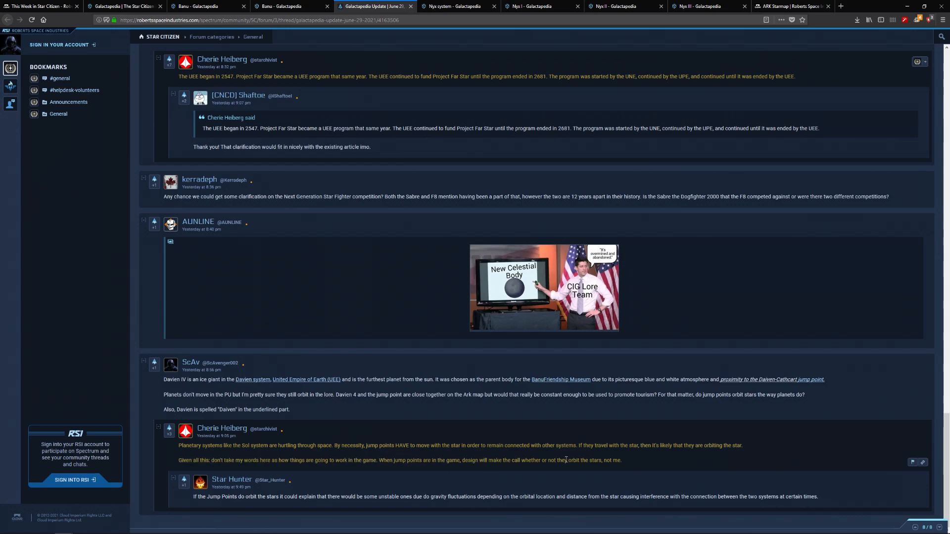
mouse_move(575, 468)
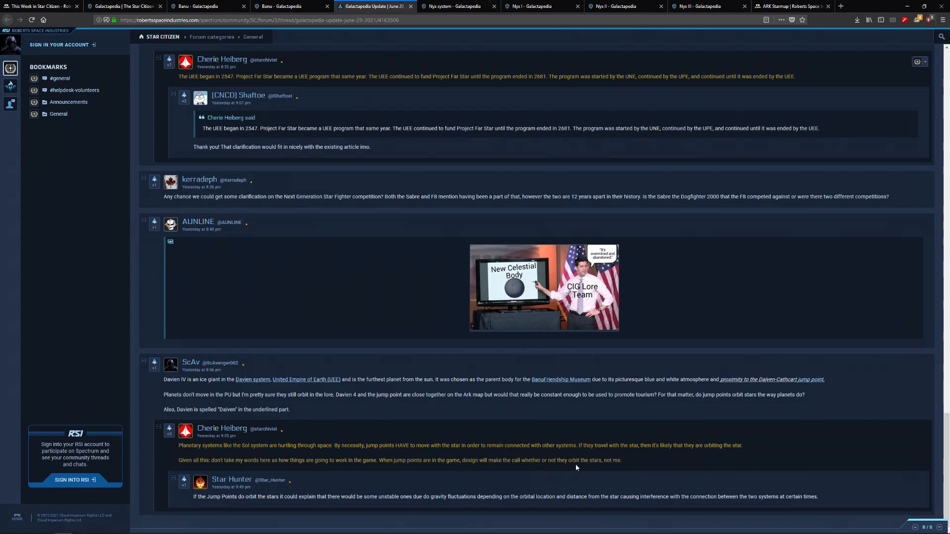
mouse_move(513, 426)
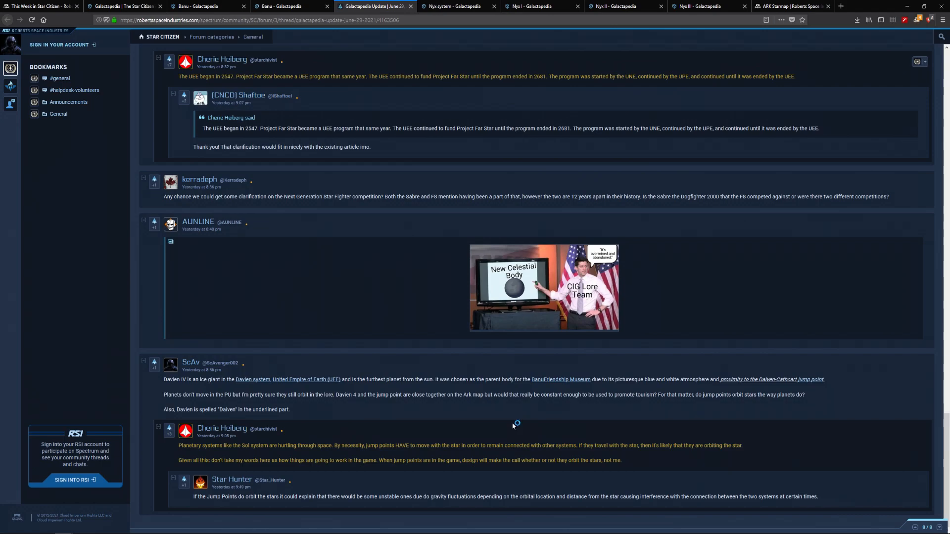
mouse_move(513, 426)
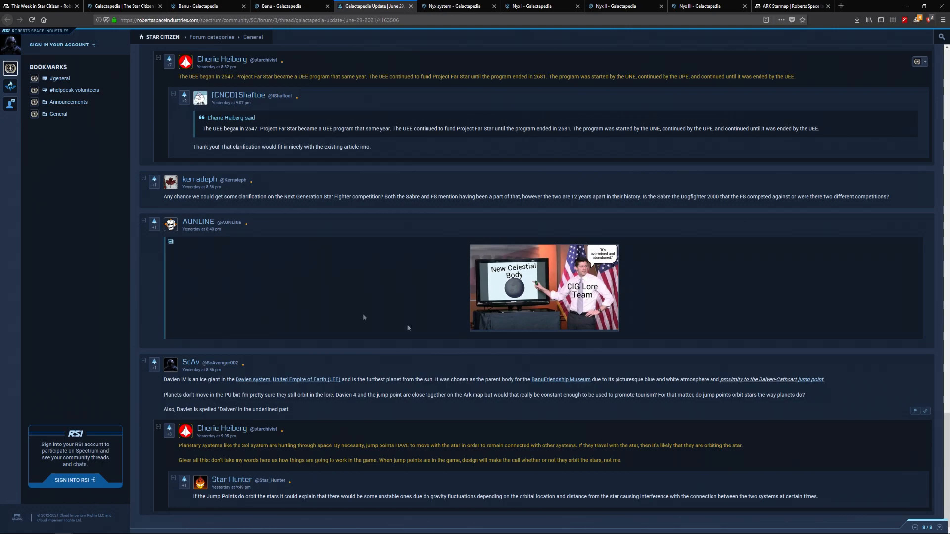
mouse_move(495, 382)
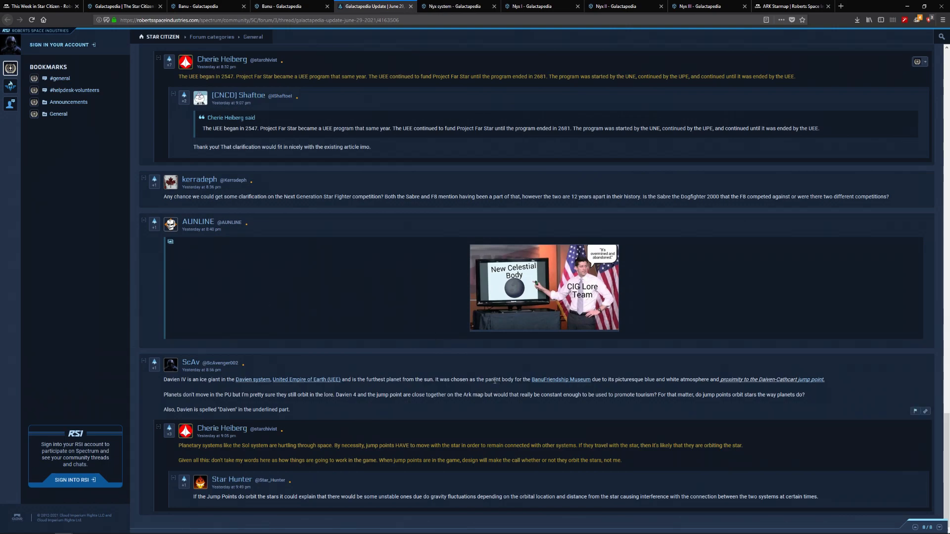
mouse_move(467, 370)
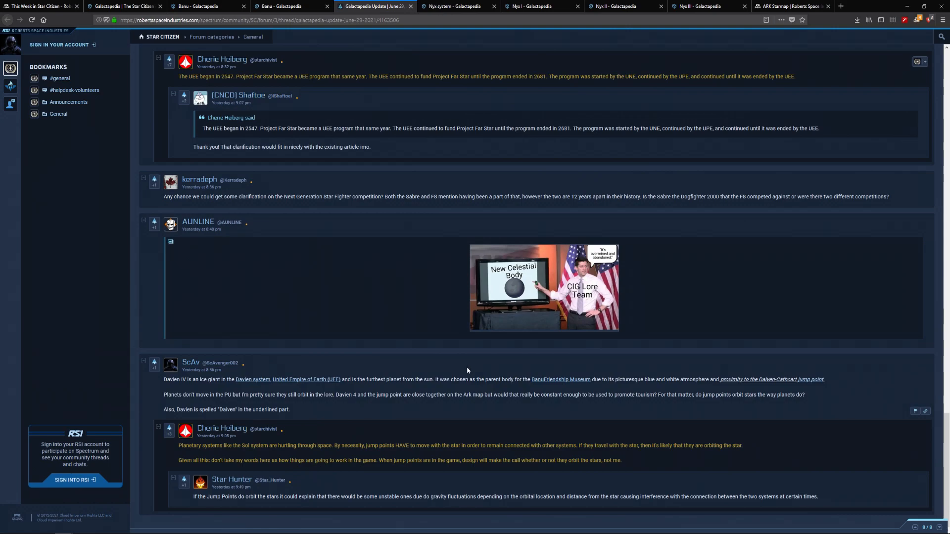
mouse_move(386, 374)
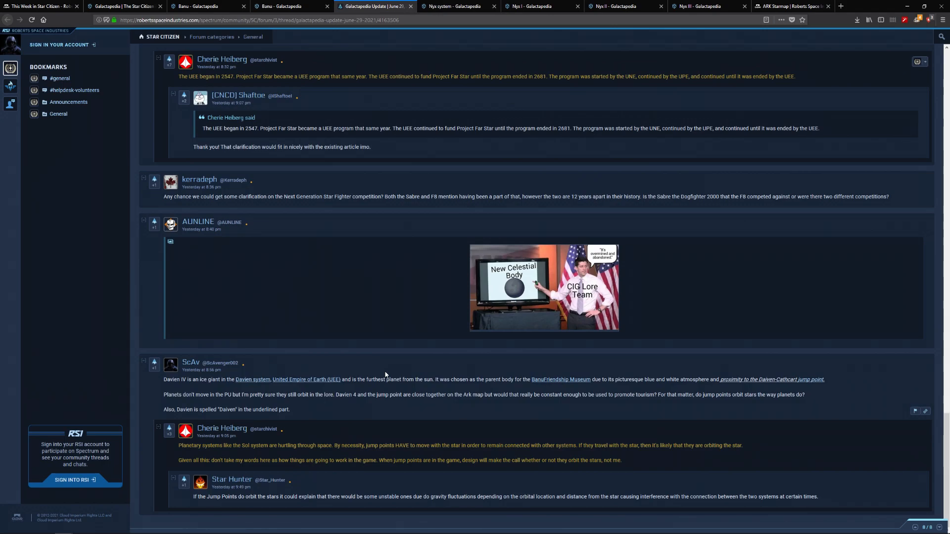
mouse_move(357, 445)
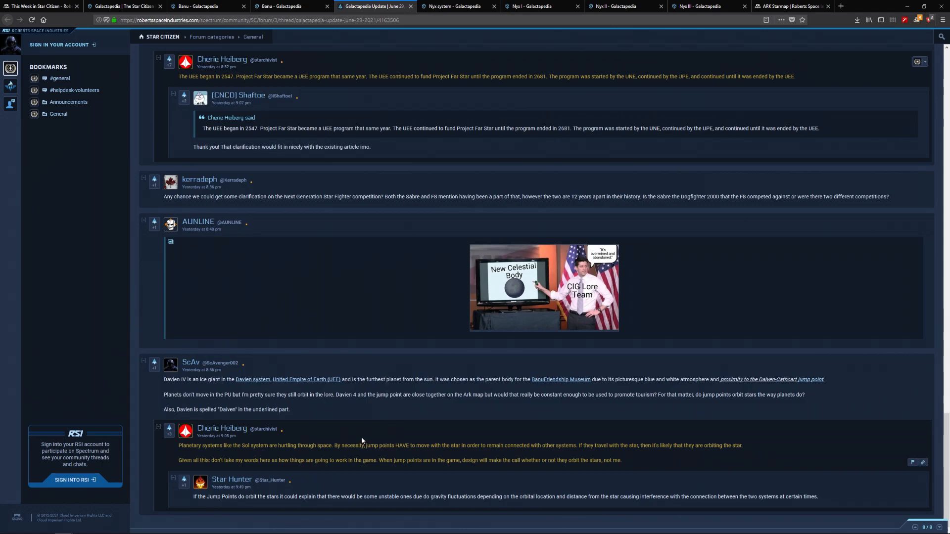
mouse_move(401, 412)
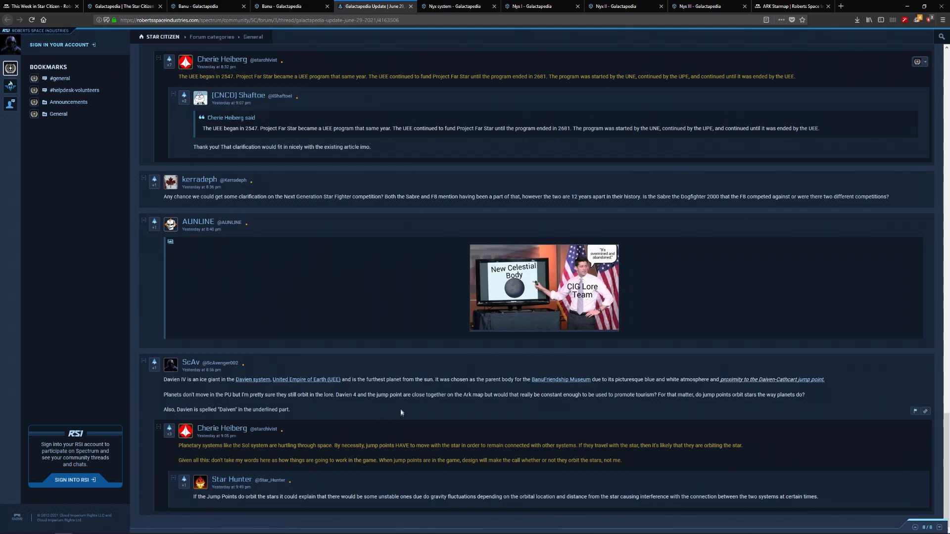
mouse_move(399, 411)
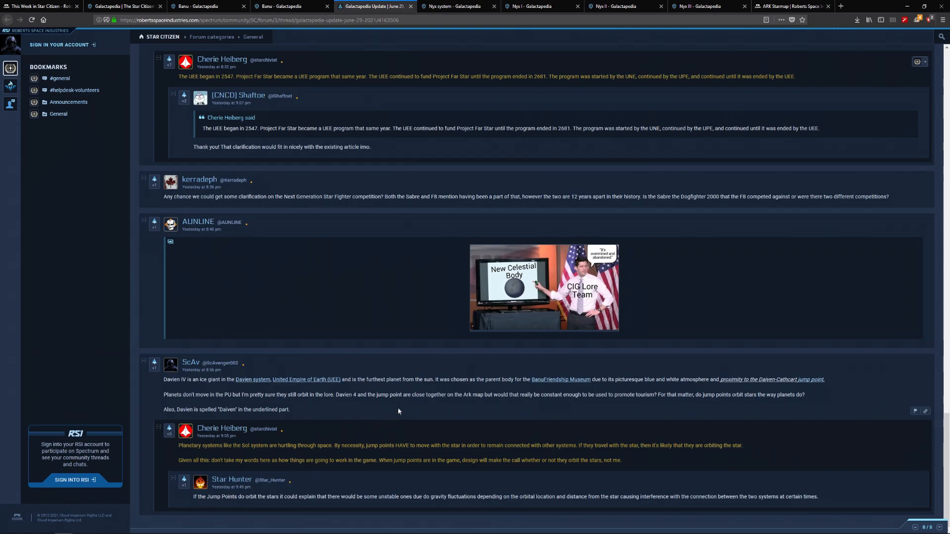
mouse_move(394, 413)
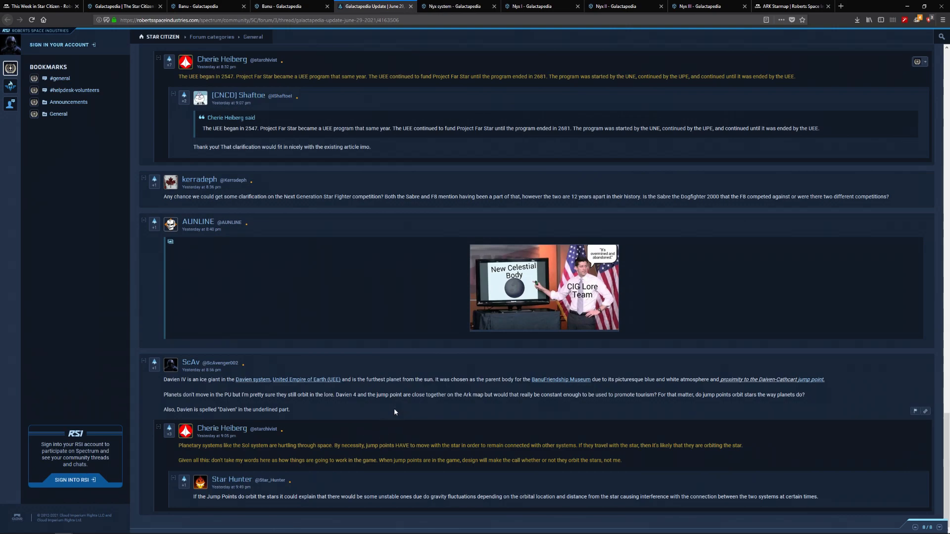
- Scroll back past the comments to the Short Articles list from Nyx system onward
scroll("up", 3)
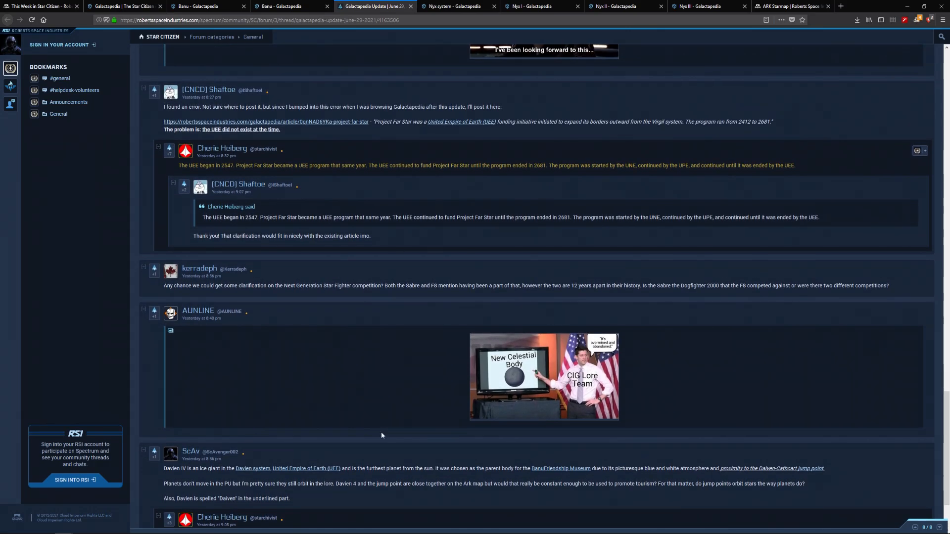
scroll("up", 3)
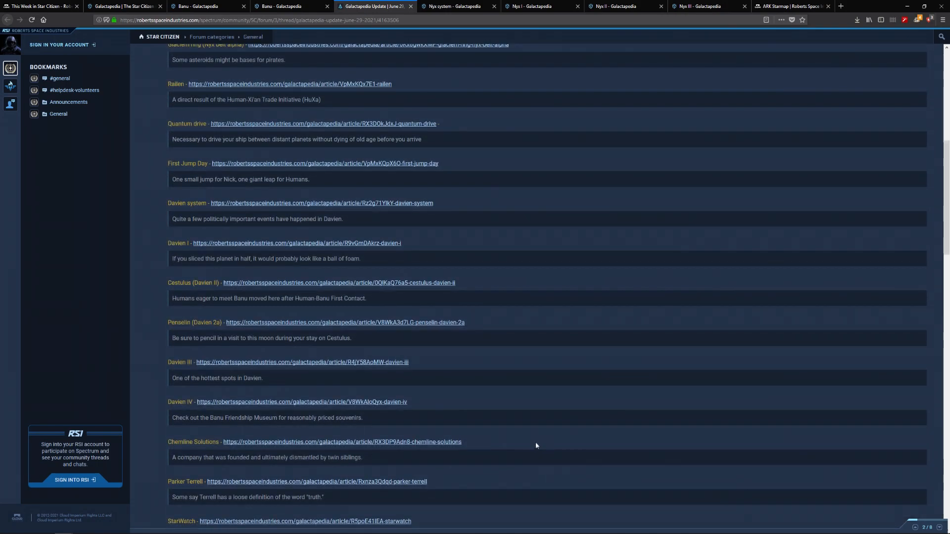
scroll("up", 3)
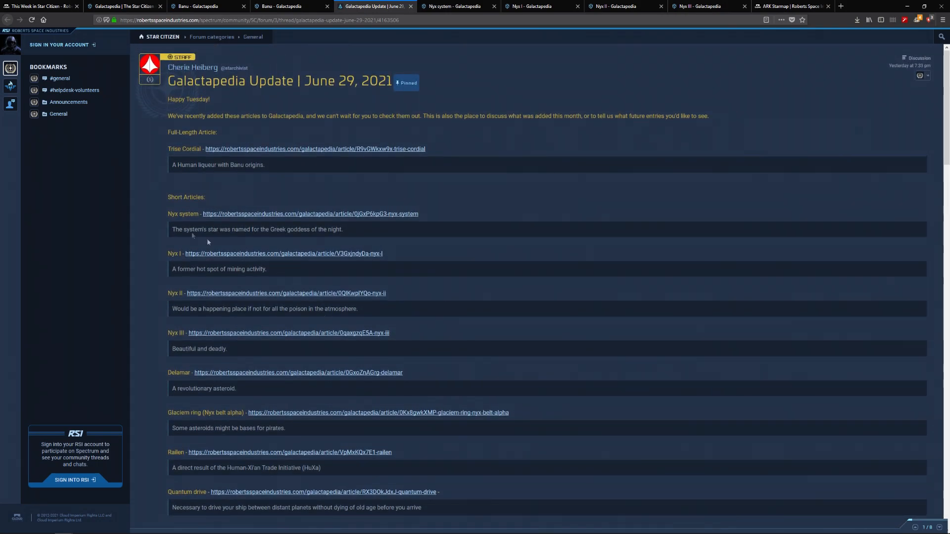
scroll("down", 3)
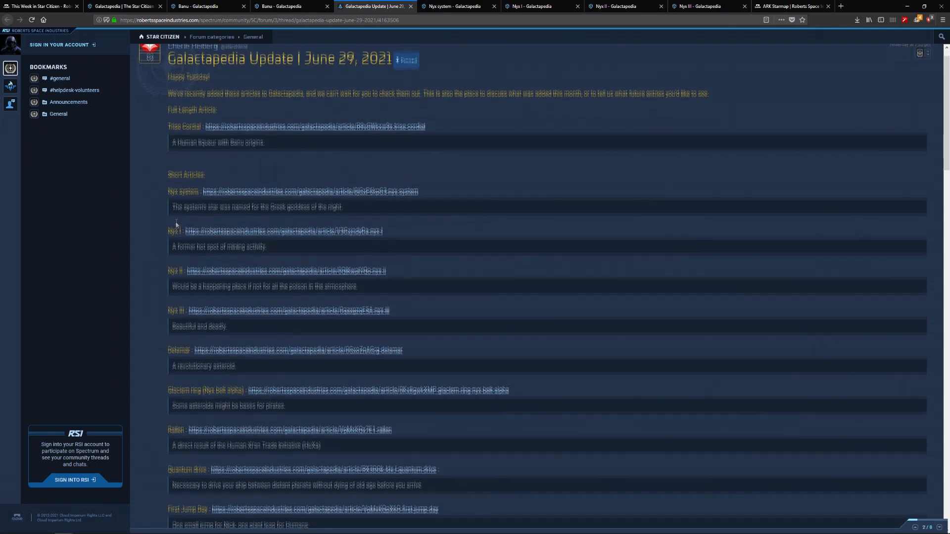
scroll("down", 3)
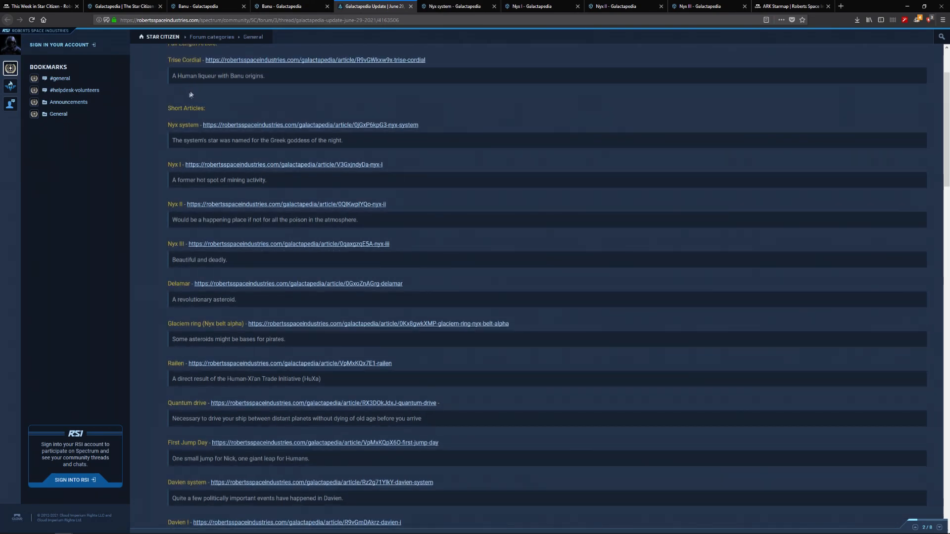
mouse_move(190, 94)
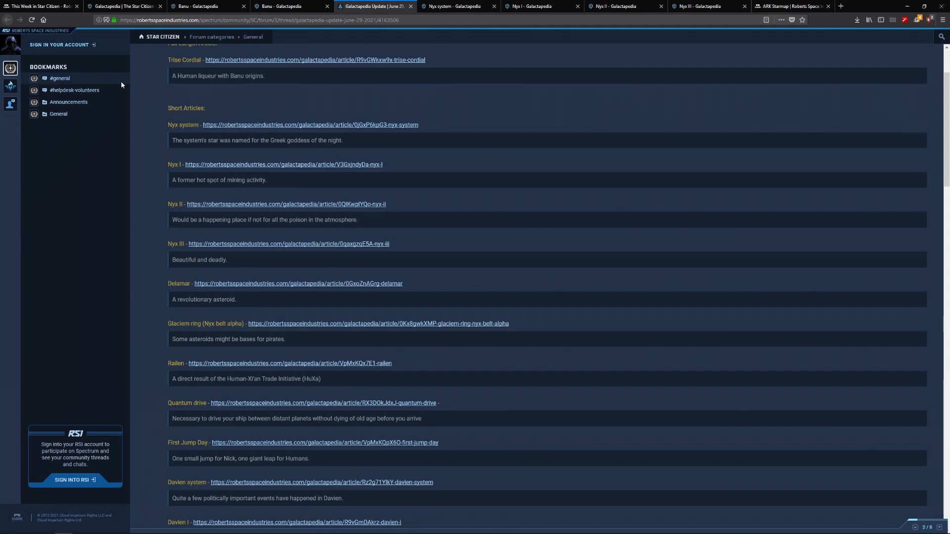
mouse_move(205, 123)
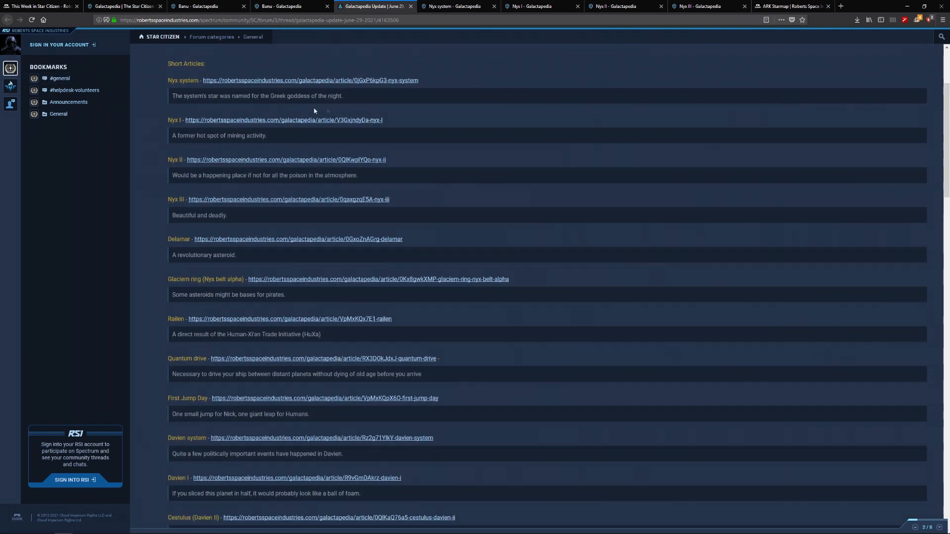
- Read the Short Articles entries from Nyx III down through Davien IV
scroll("down", 3)
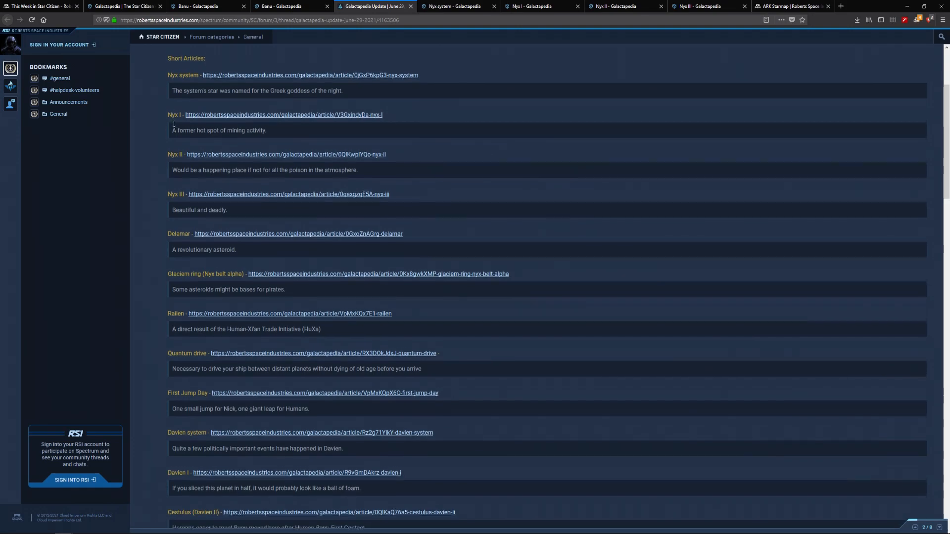
scroll("up", 3)
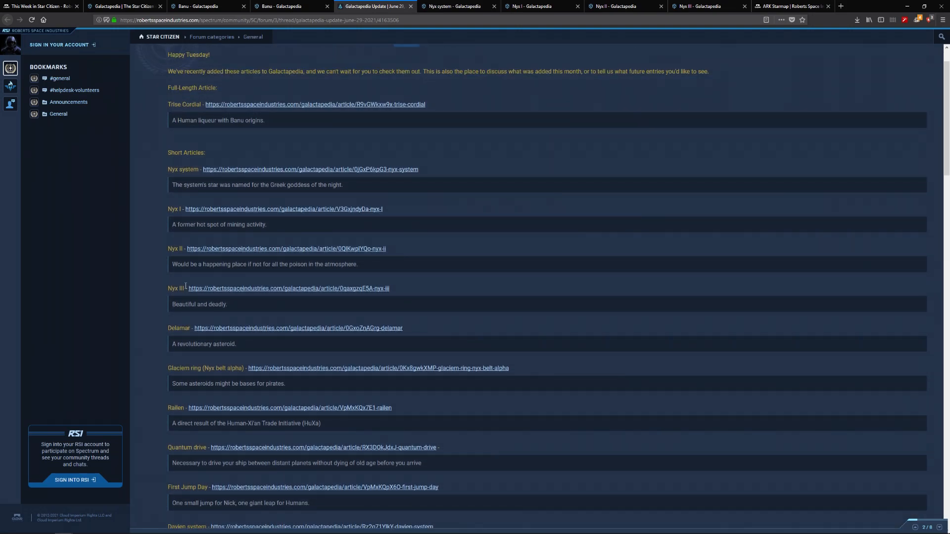
scroll("down", 3)
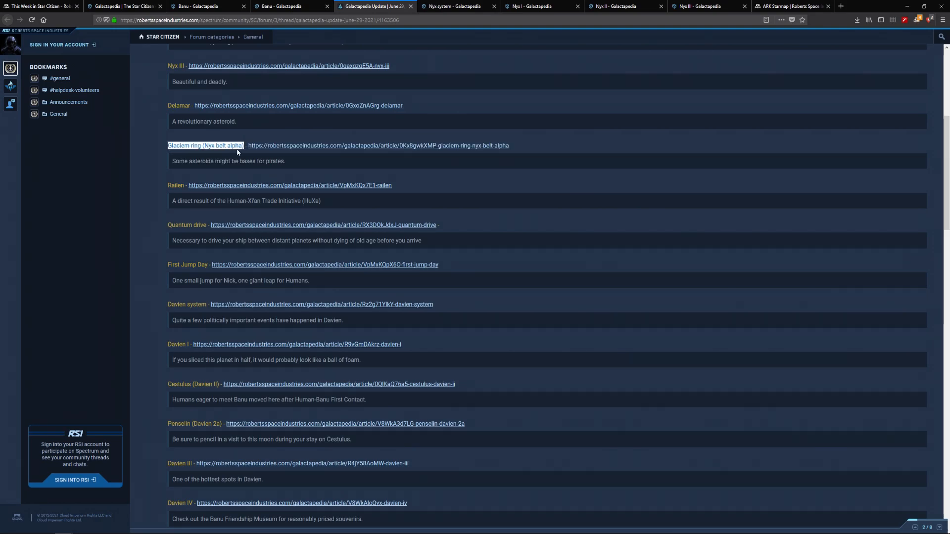
mouse_move(156, 152)
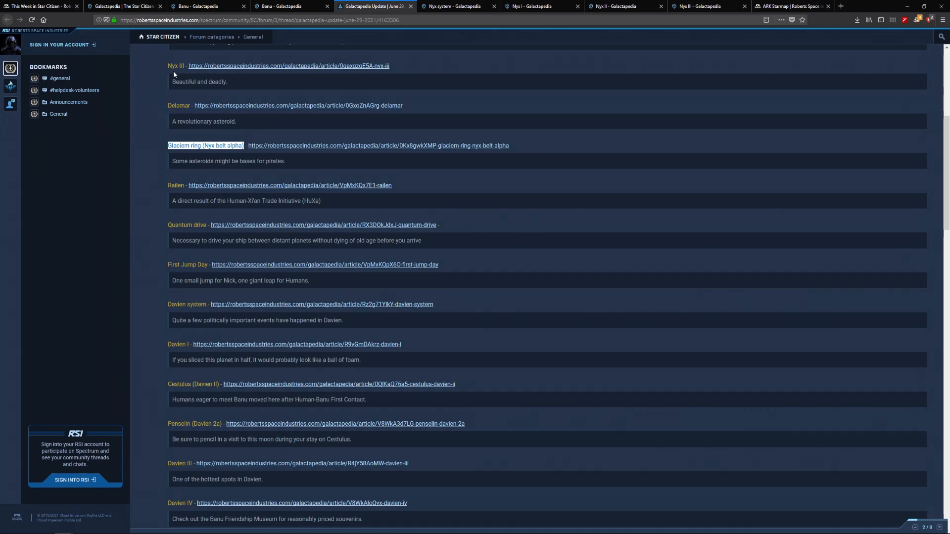
mouse_move(153, 167)
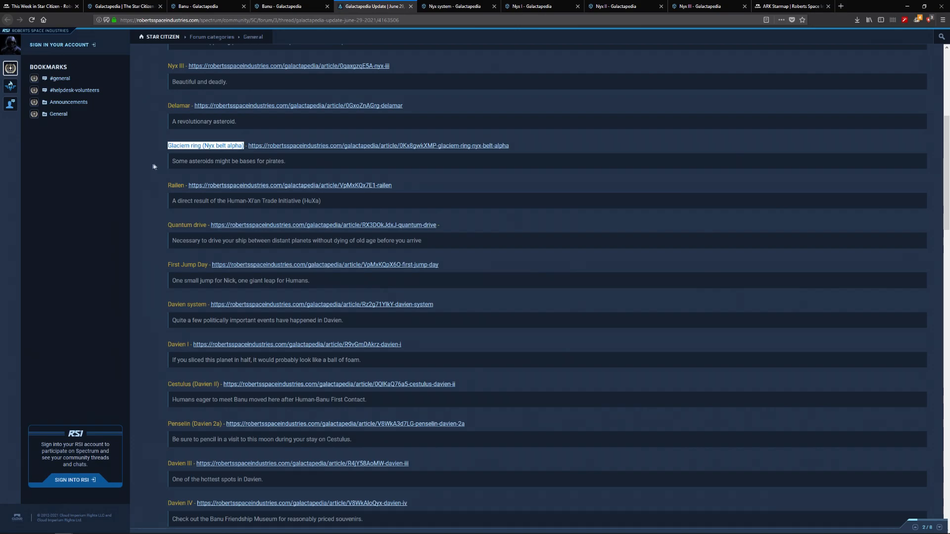
- Scroll to the end of the short articles, reaching Starburst Collective and the sign-off
scroll("up", 3)
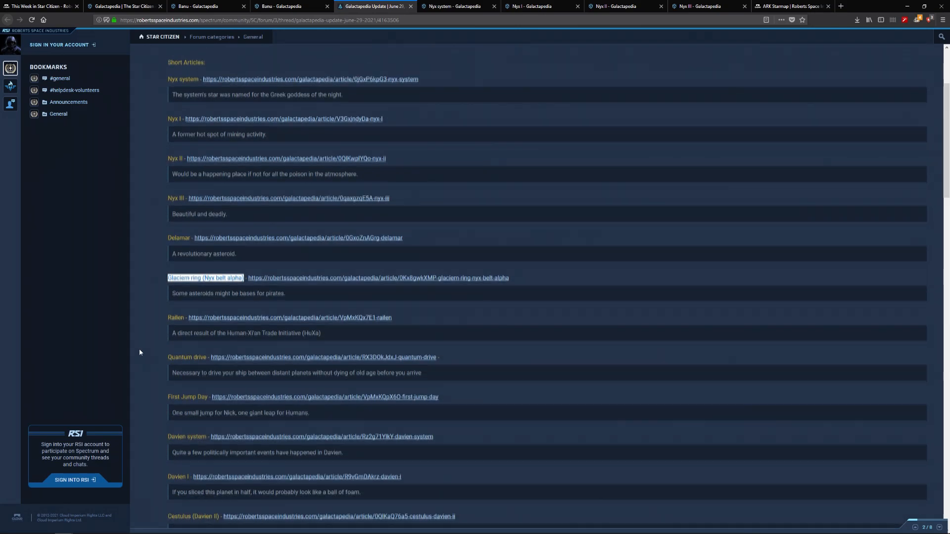
scroll("down", 3)
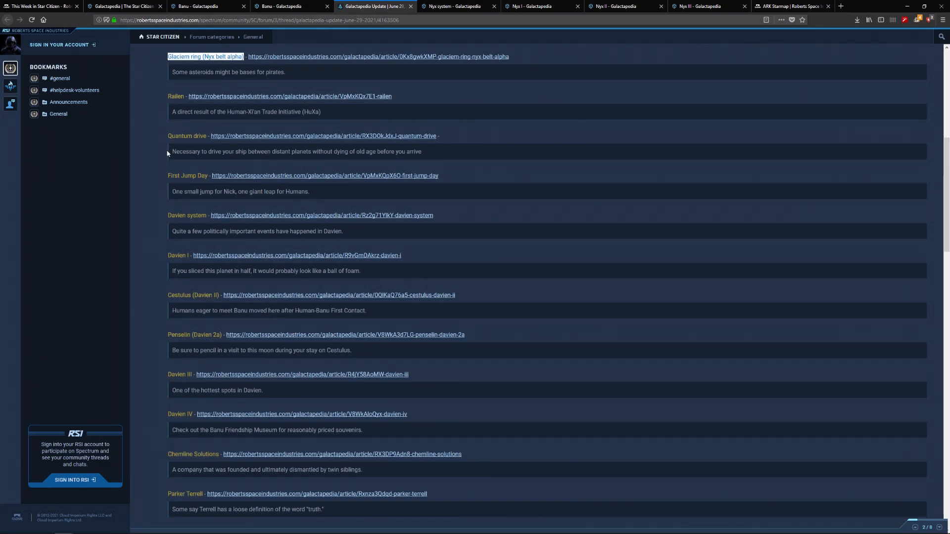
scroll("down", 3)
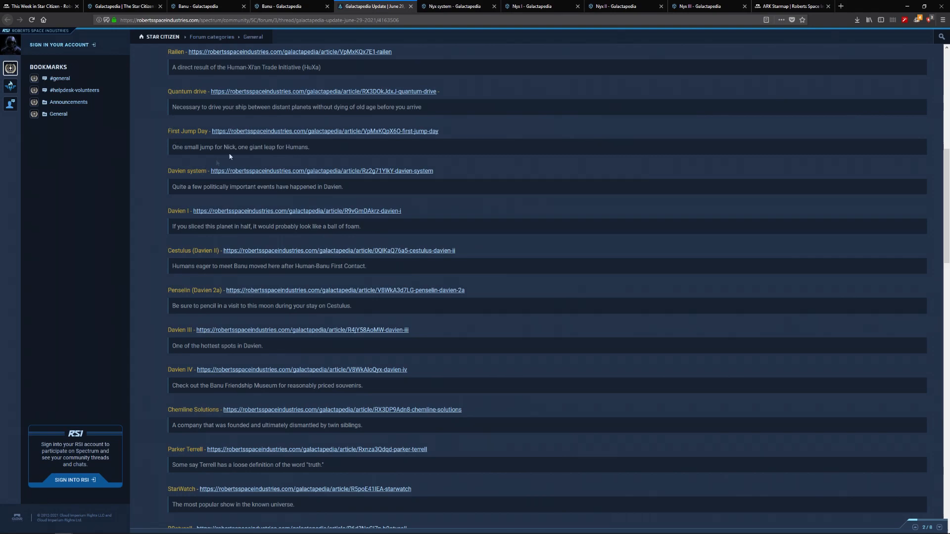
mouse_move(251, 189)
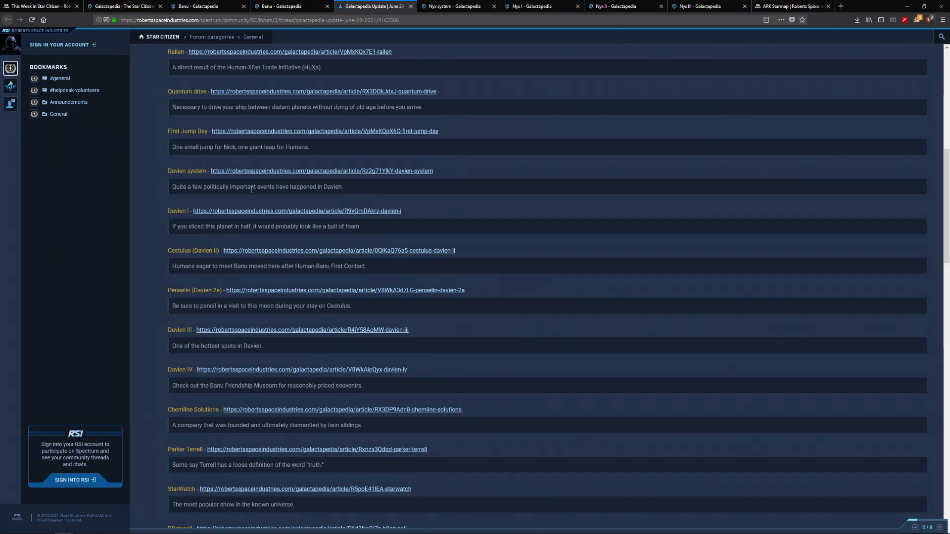
scroll("down", 3)
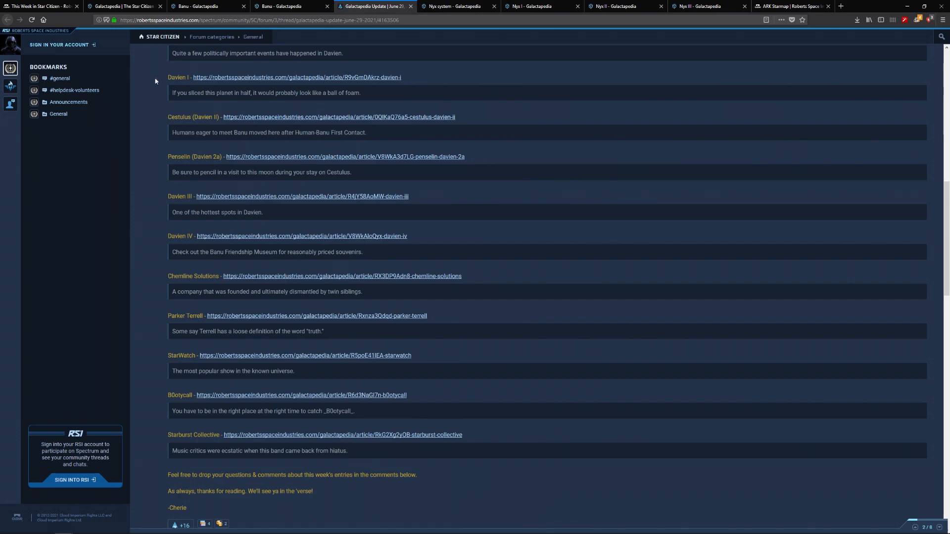
scroll("up", 3)
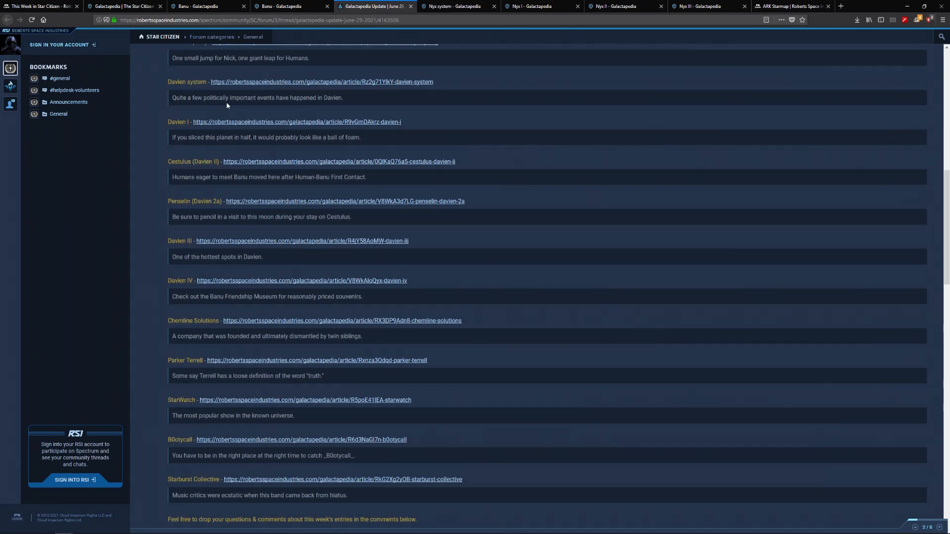
scroll("down", 3)
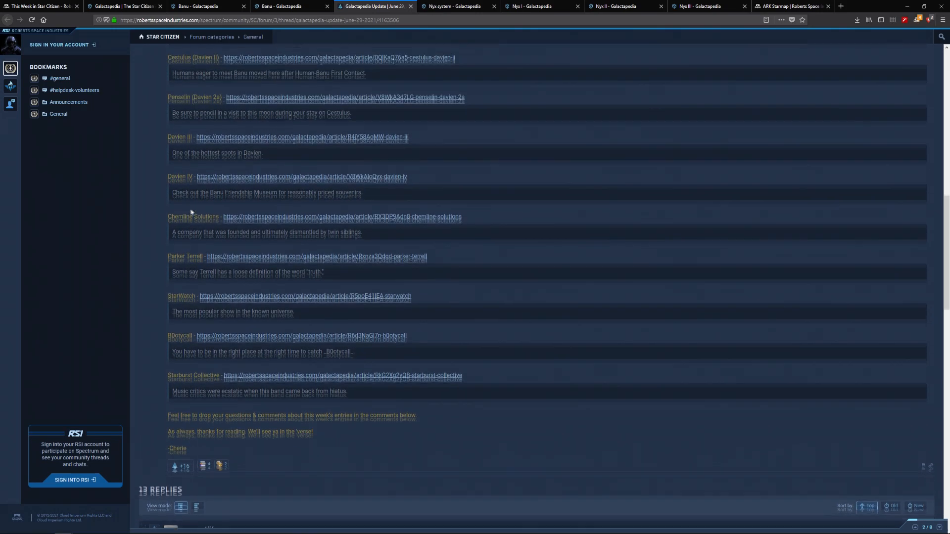
scroll("up", 3)
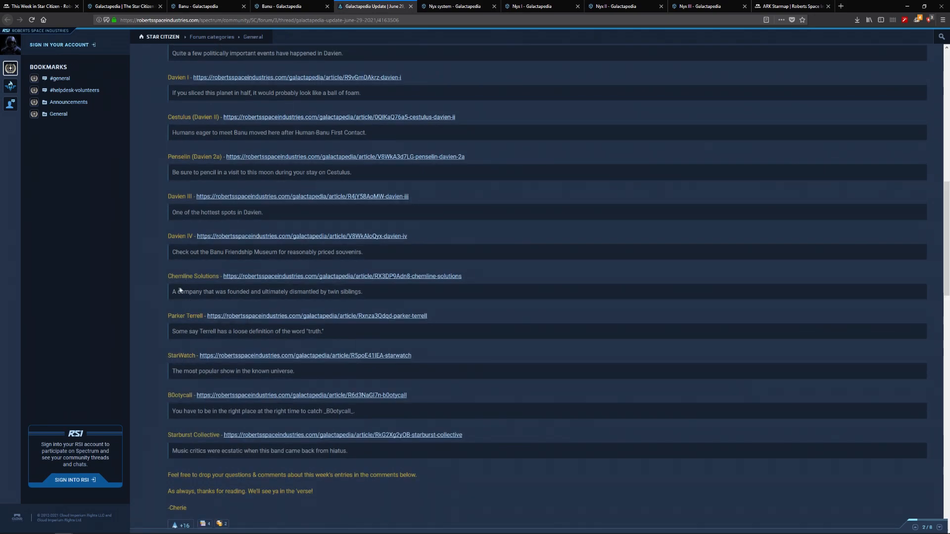
mouse_move(193, 407)
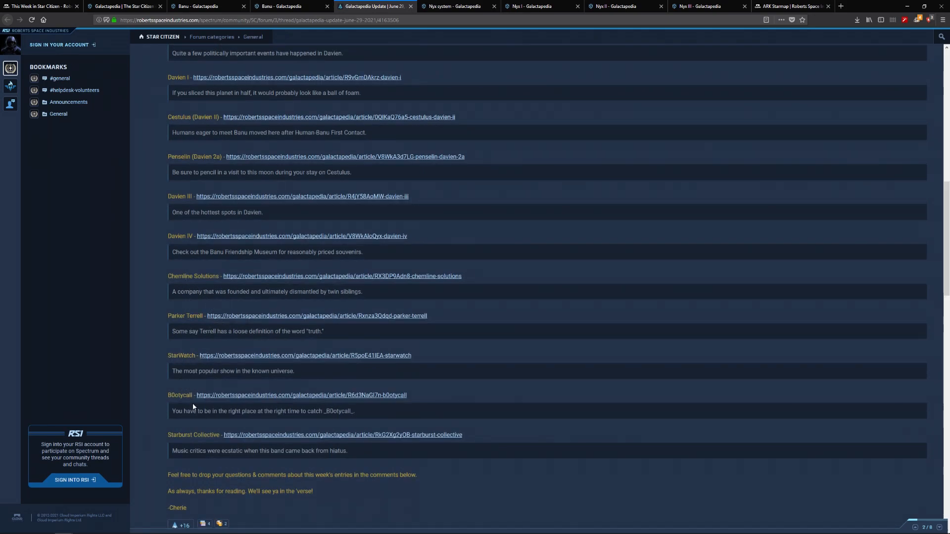
mouse_move(267, 399)
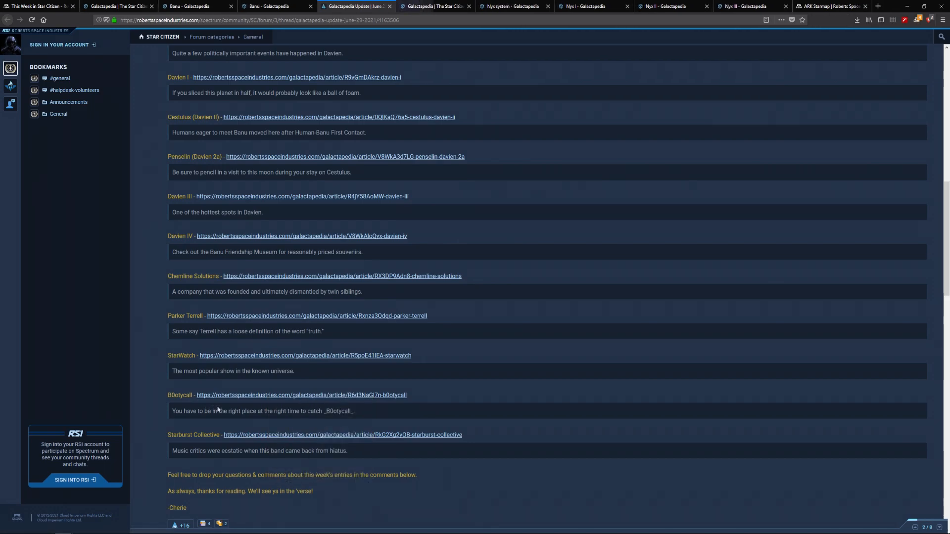
- Bring up the B0otycall tab to read about Jester's underground pirate broadcast
left_click(304, 395)
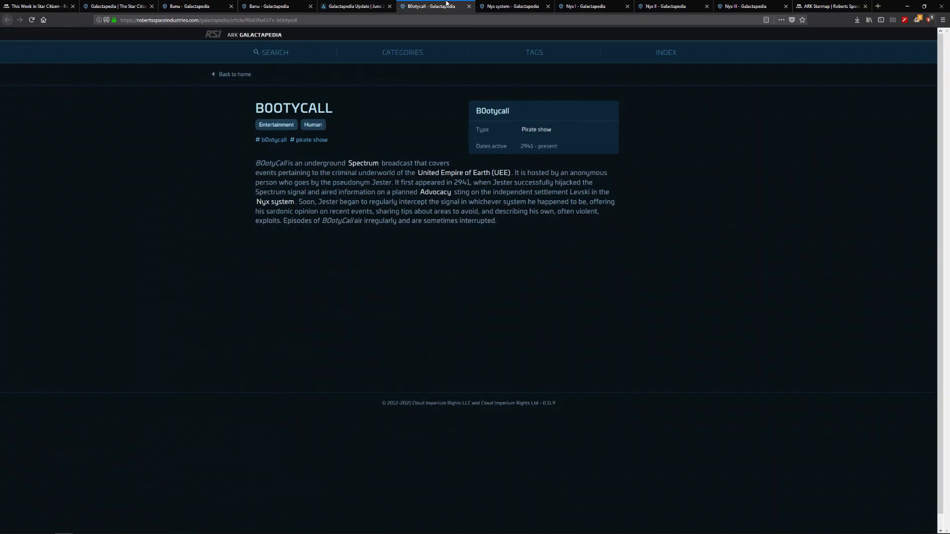
mouse_move(415, 96)
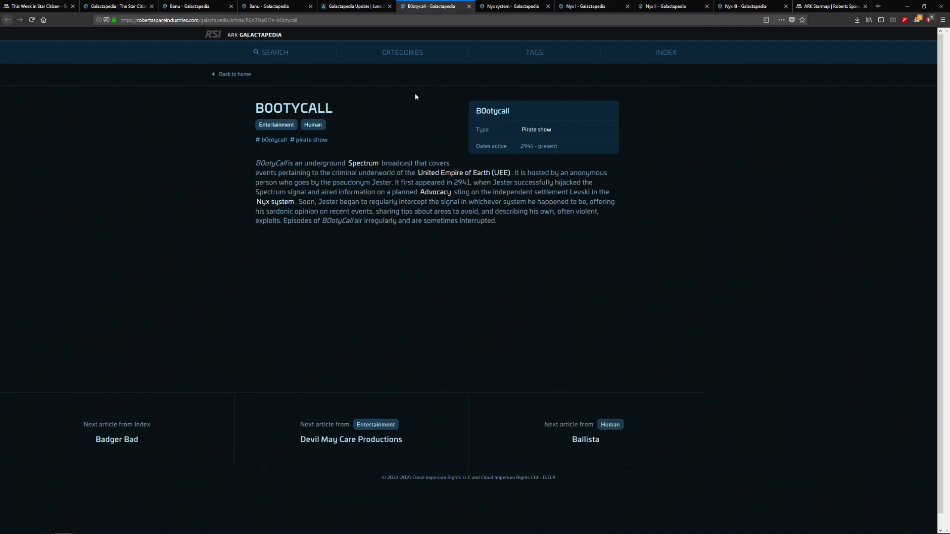
mouse_move(420, 202)
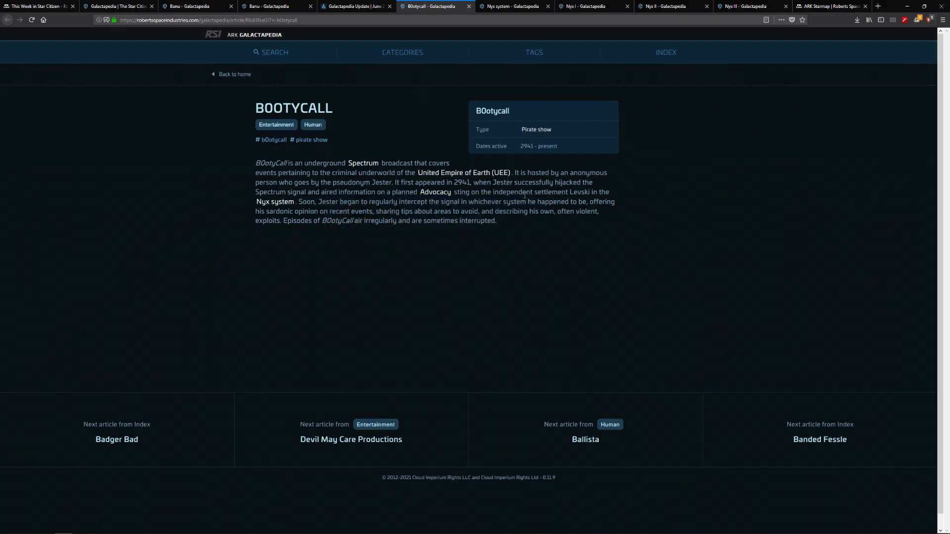
mouse_move(275, 202)
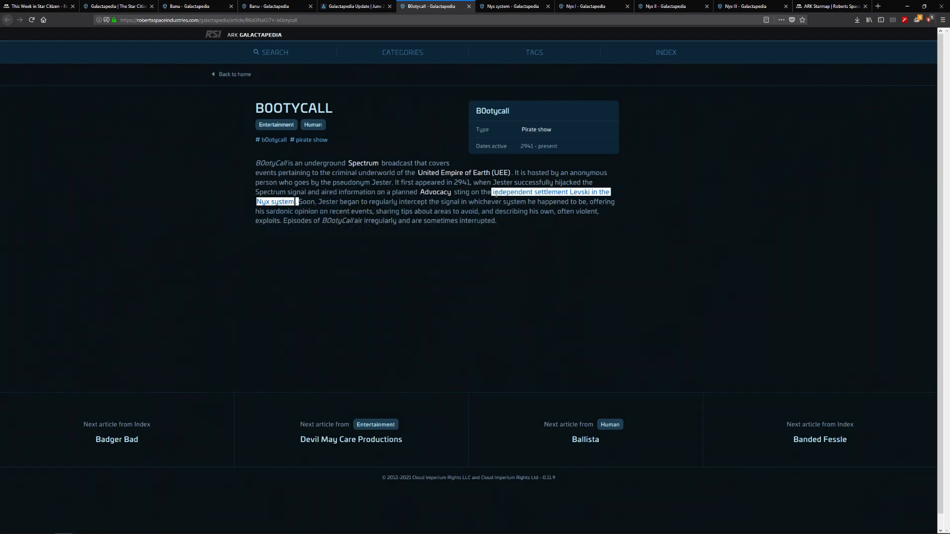
mouse_move(515, 6)
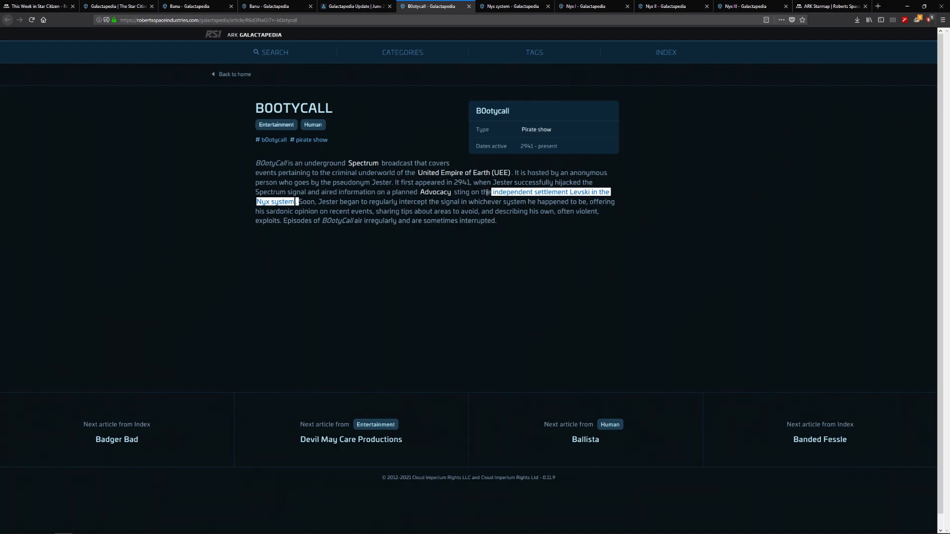
mouse_move(435, 192)
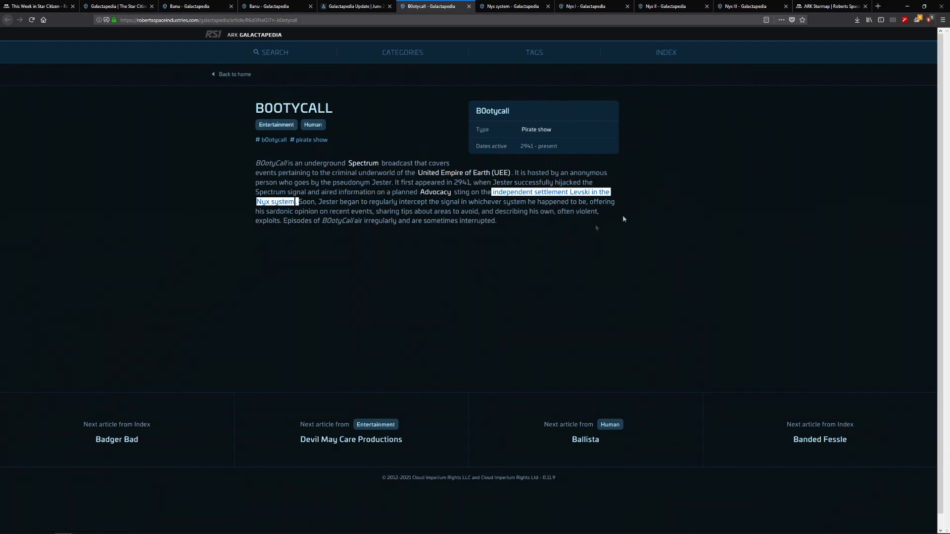
mouse_move(567, 168)
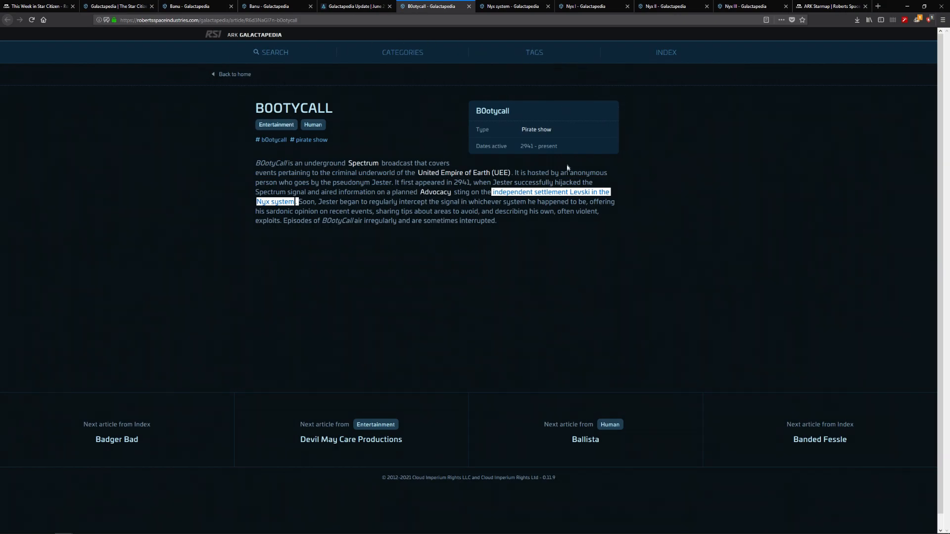
mouse_move(631, 183)
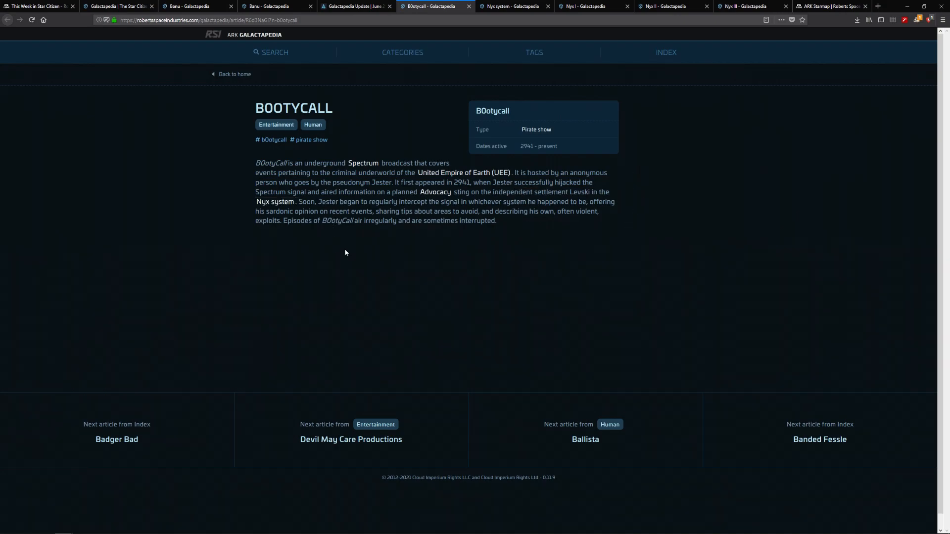
mouse_move(477, 229)
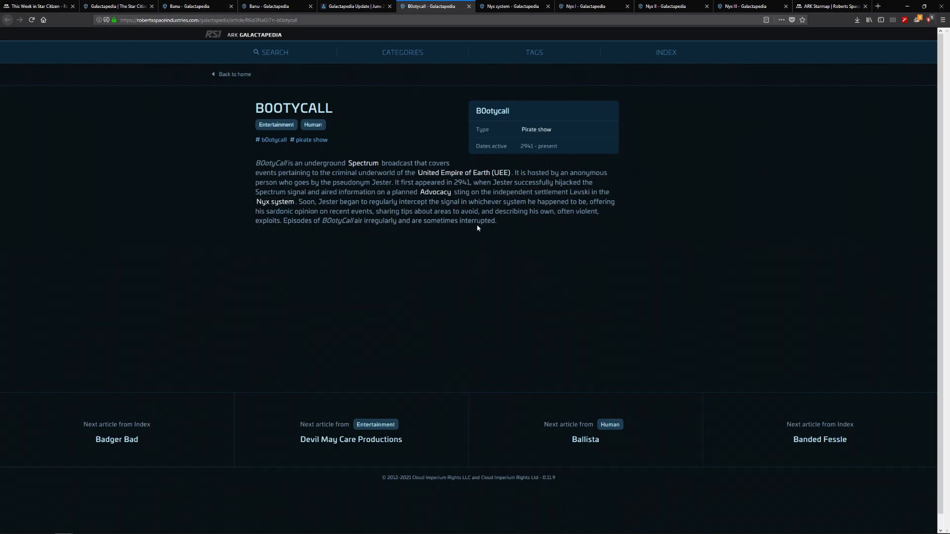
mouse_move(329, 166)
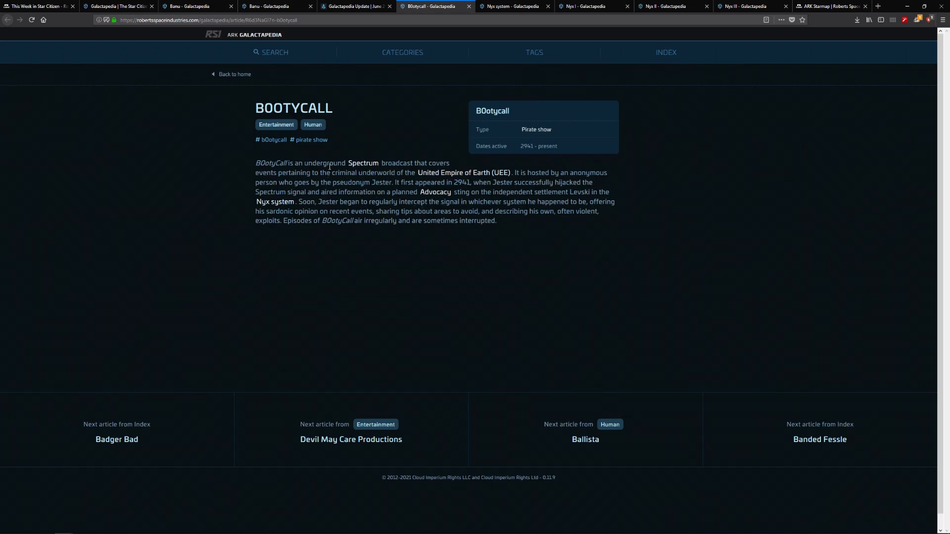
mouse_move(355, 99)
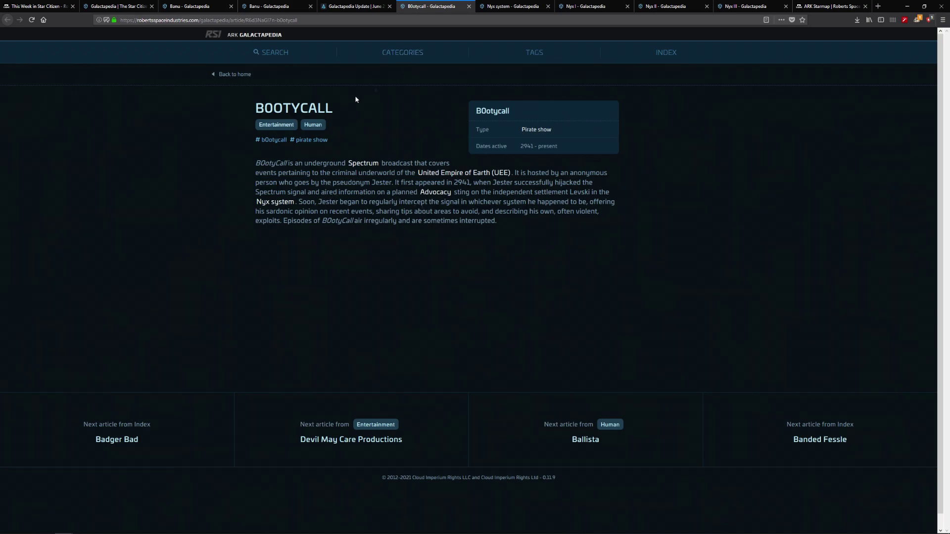
mouse_move(352, 23)
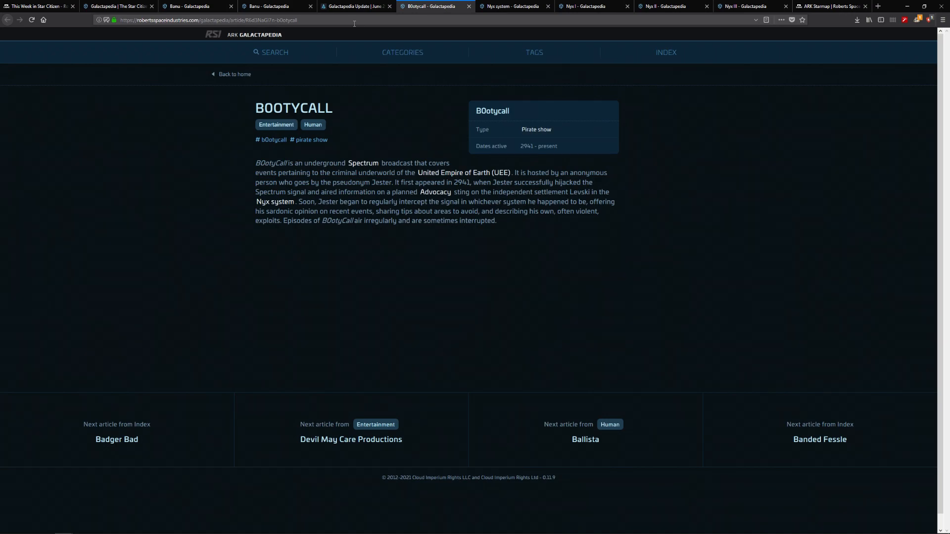
mouse_move(604, 152)
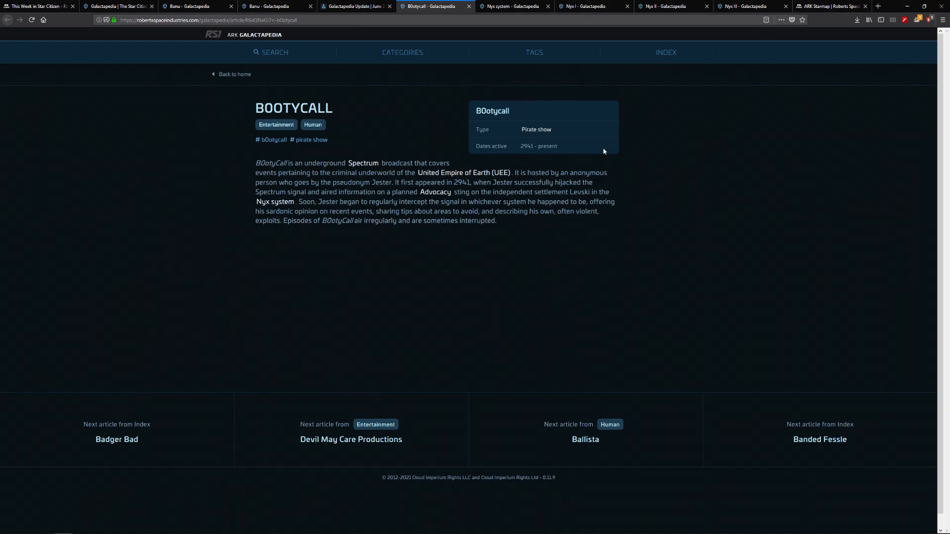
mouse_move(108, 93)
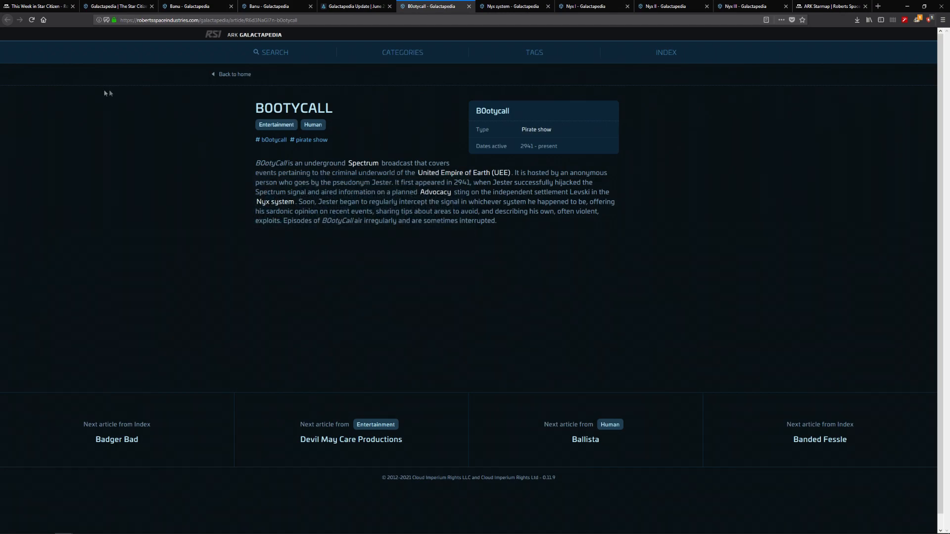
mouse_move(216, 125)
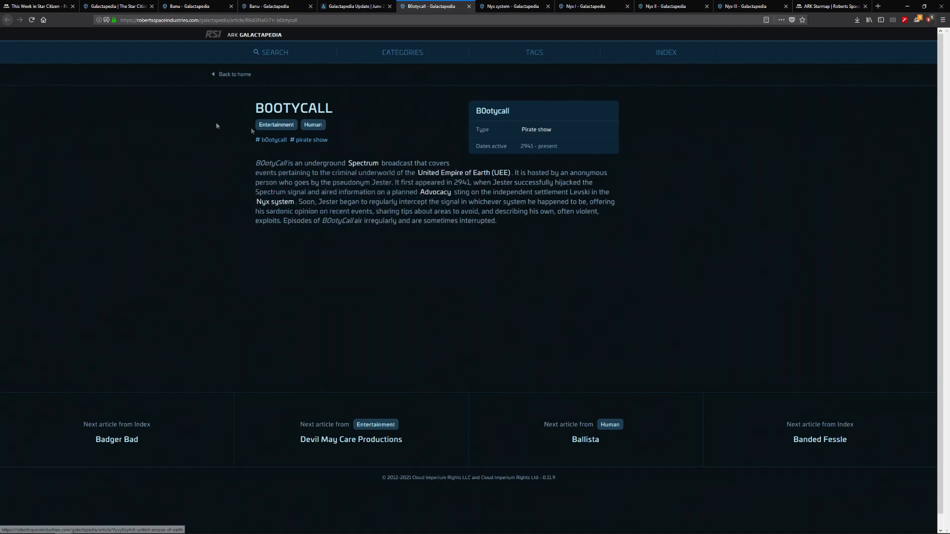
mouse_move(276, 202)
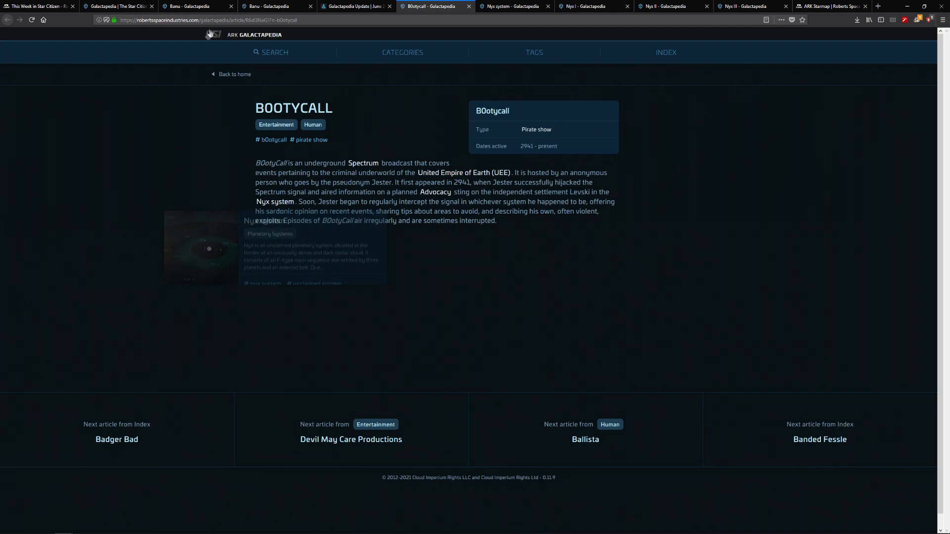
mouse_move(167, 102)
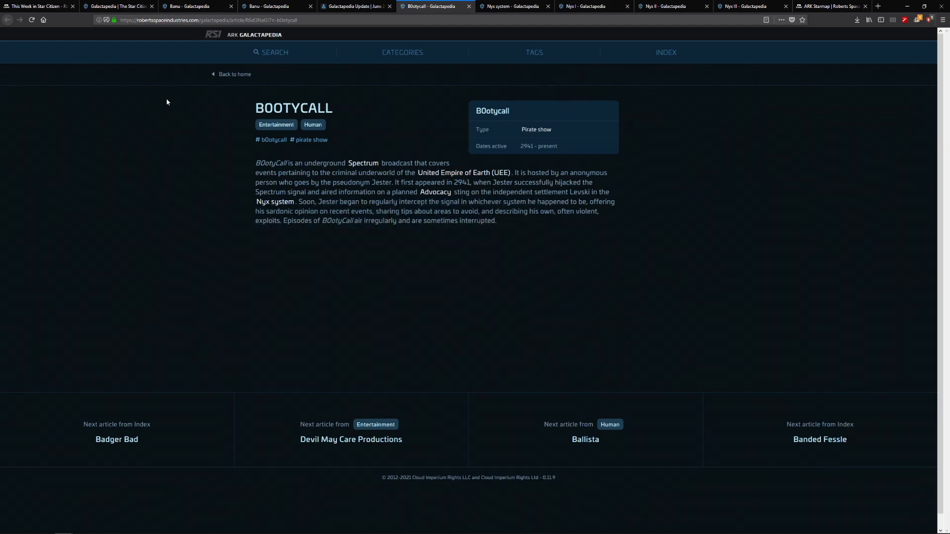
mouse_move(536, 130)
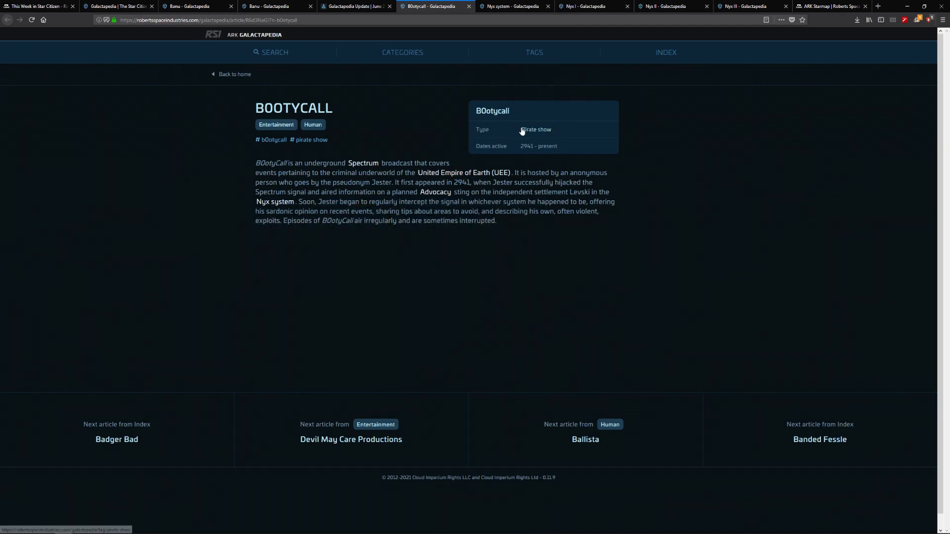
mouse_move(248, 158)
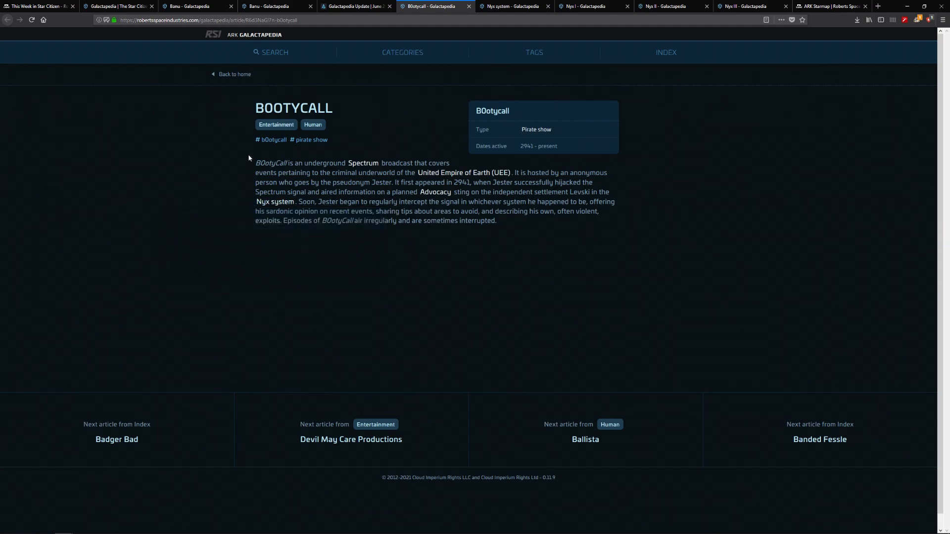
mouse_move(653, 174)
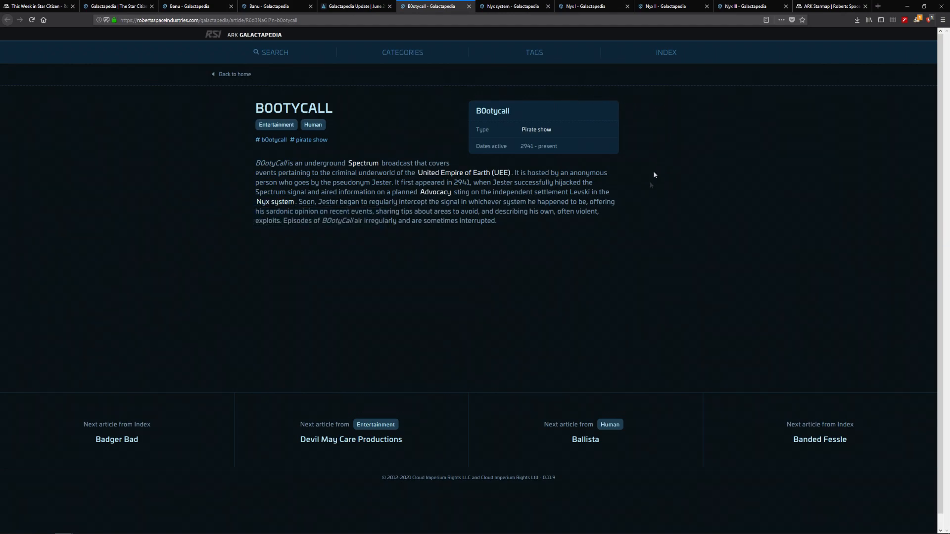
mouse_move(606, 154)
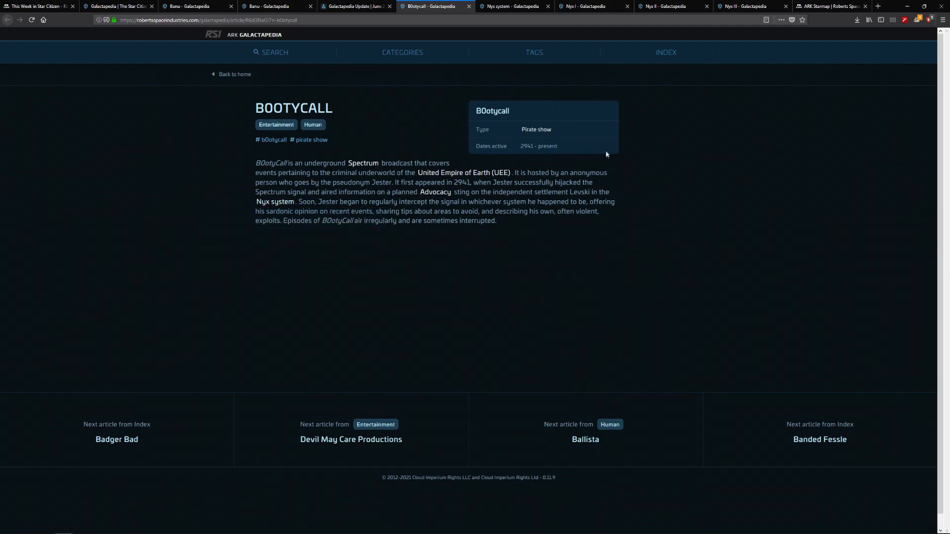
mouse_move(306, 160)
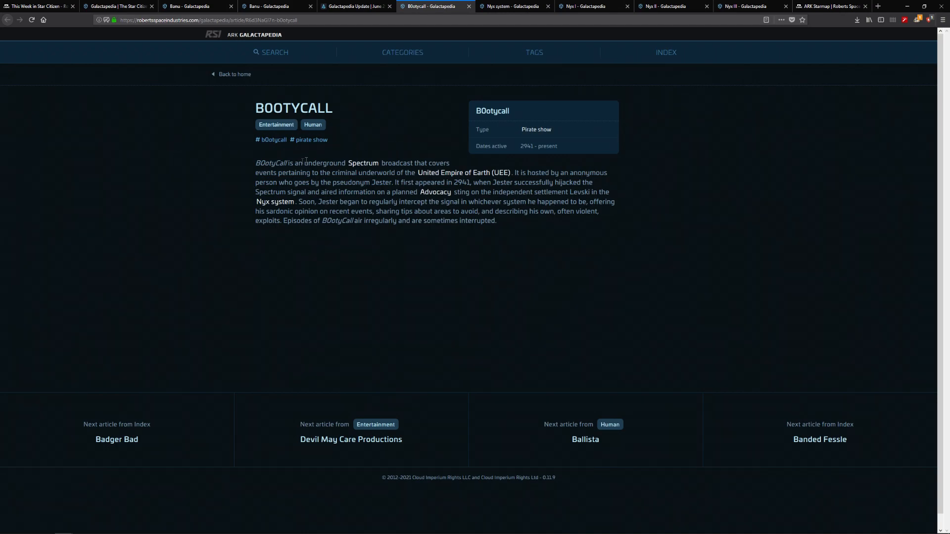
mouse_move(237, 58)
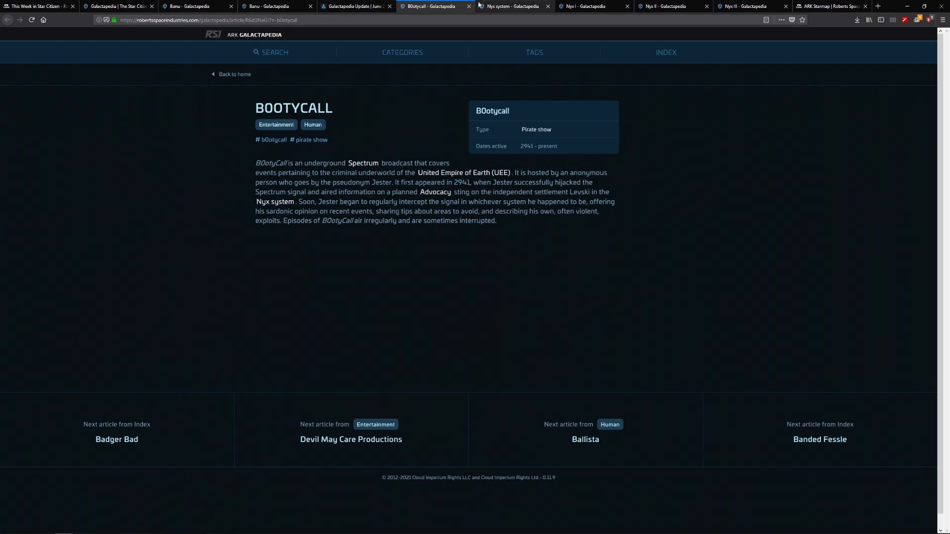
- Switch to the Nyx System article and dismiss the slow-page warning bar
left_click(512, 5)
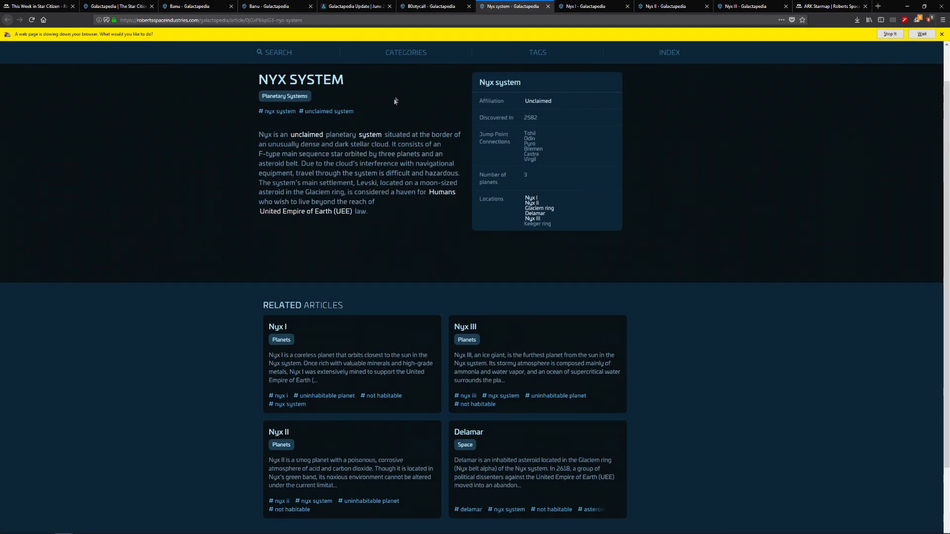
mouse_move(557, 199)
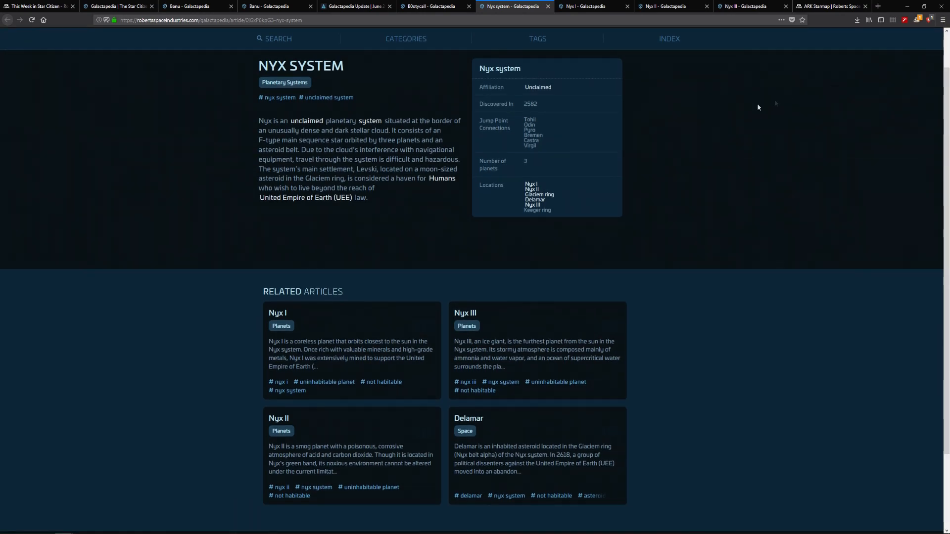
mouse_move(530, 144)
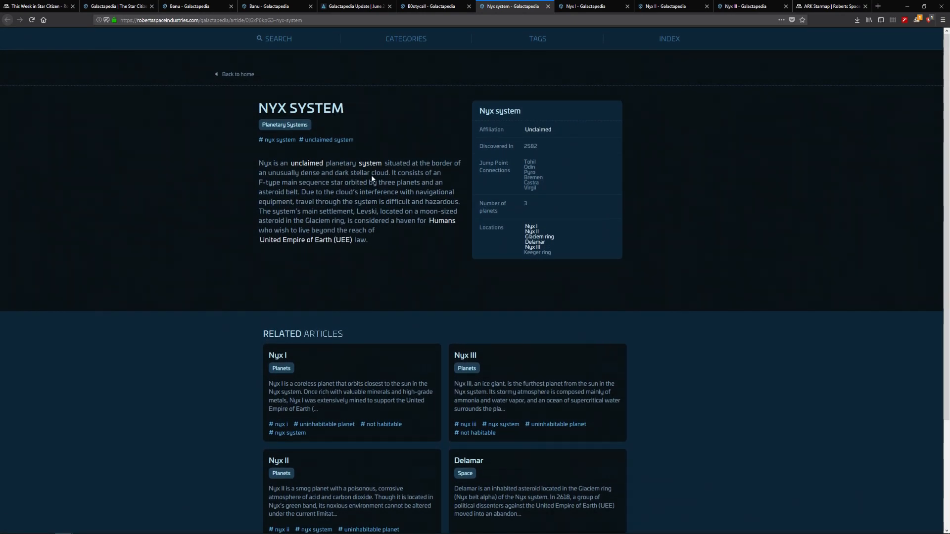
mouse_move(340, 167)
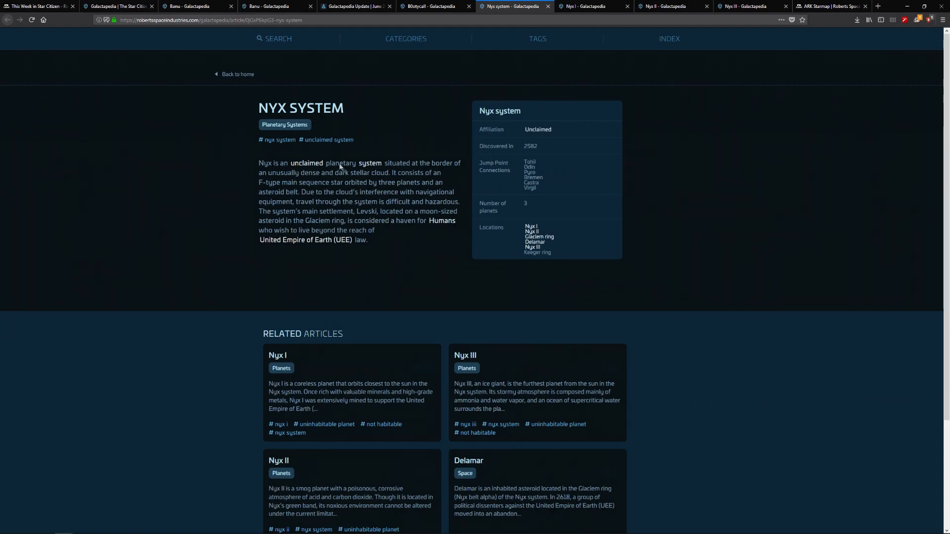
mouse_move(284, 149)
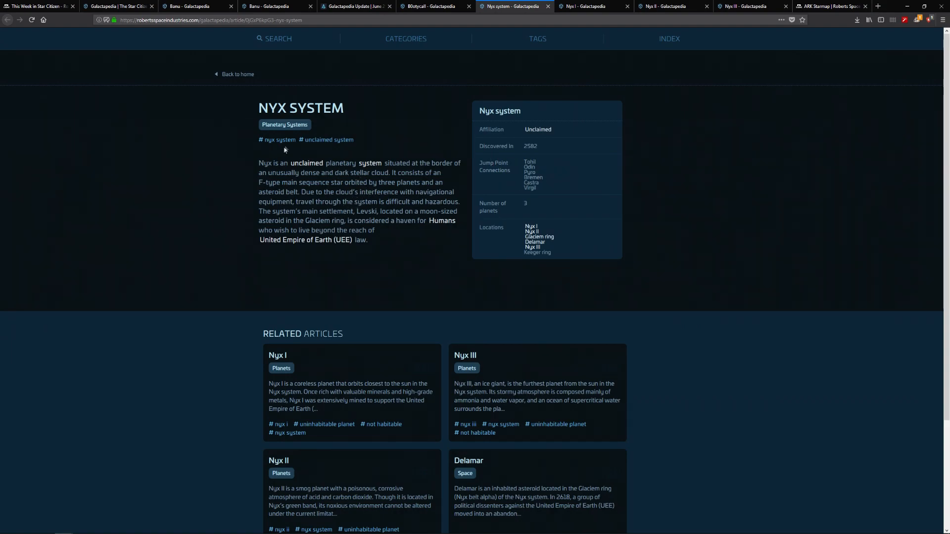
mouse_move(335, 202)
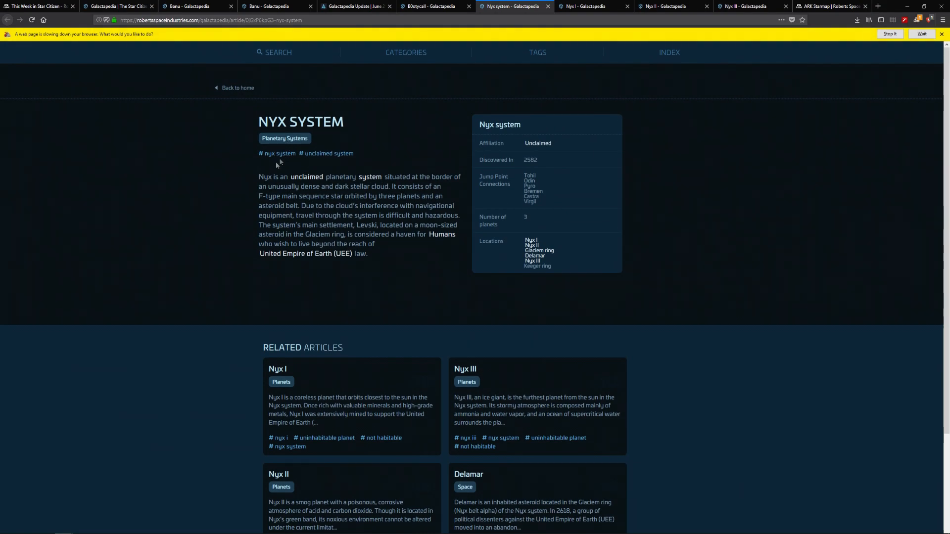
mouse_move(891, 34)
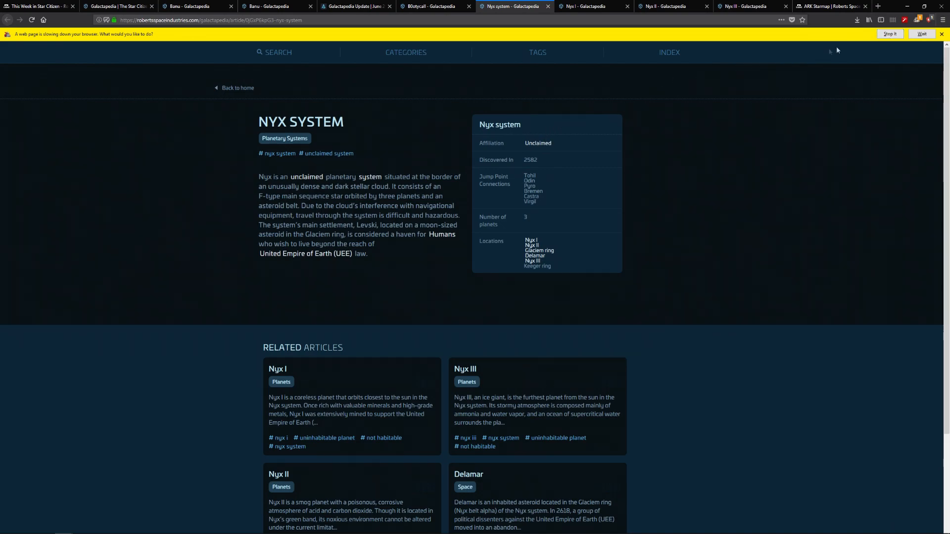
left_click(942, 34)
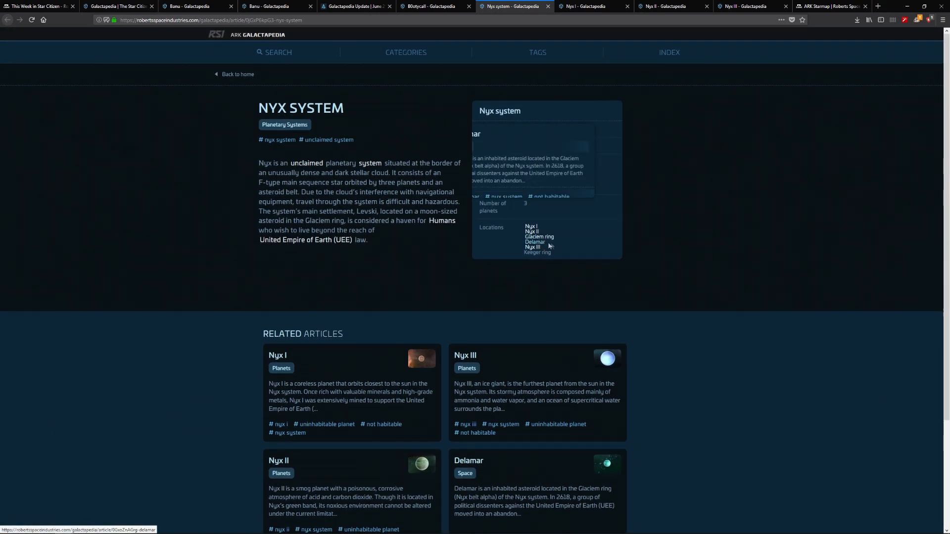
mouse_move(534, 248)
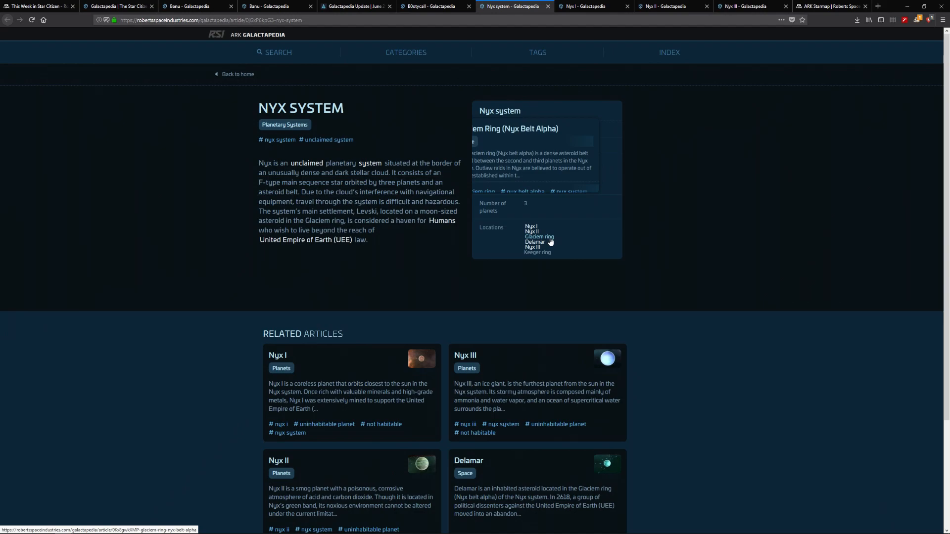
mouse_move(535, 242)
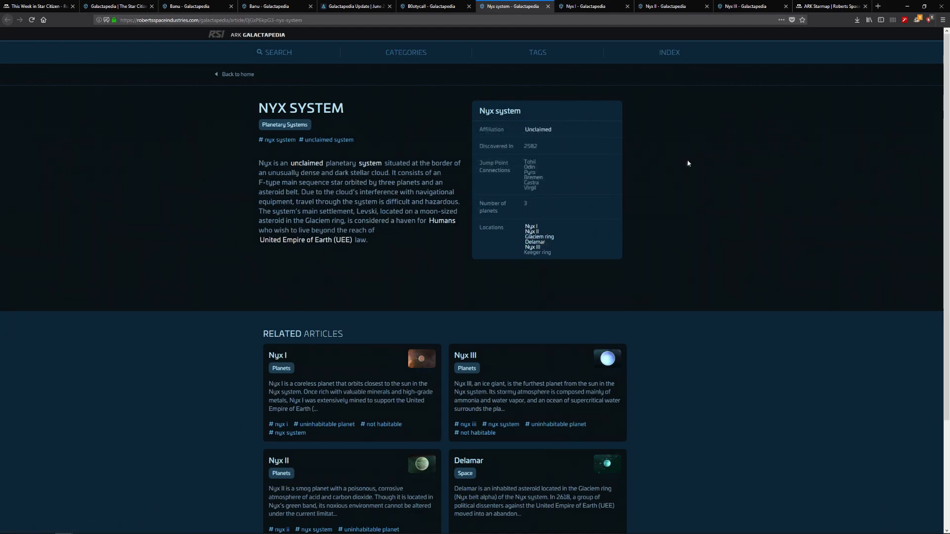
mouse_move(530, 247)
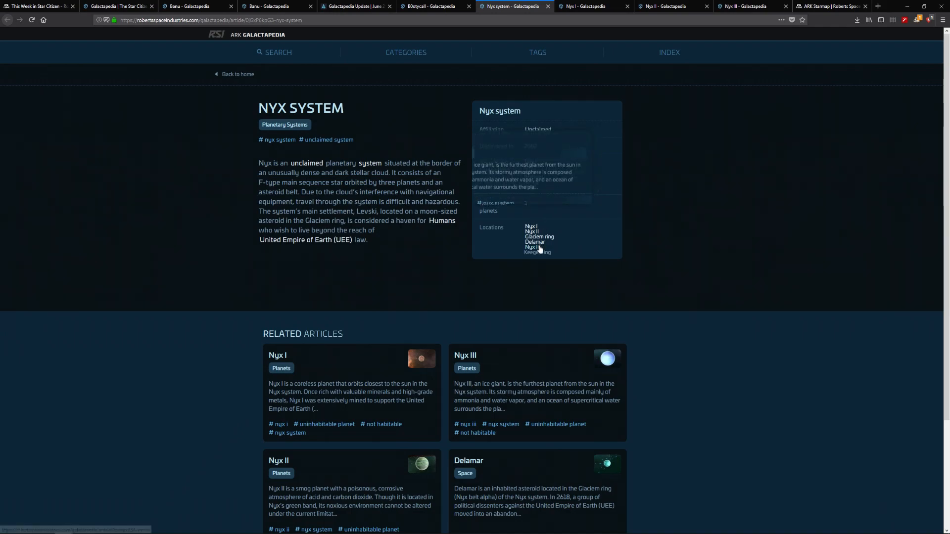
mouse_move(547, 259)
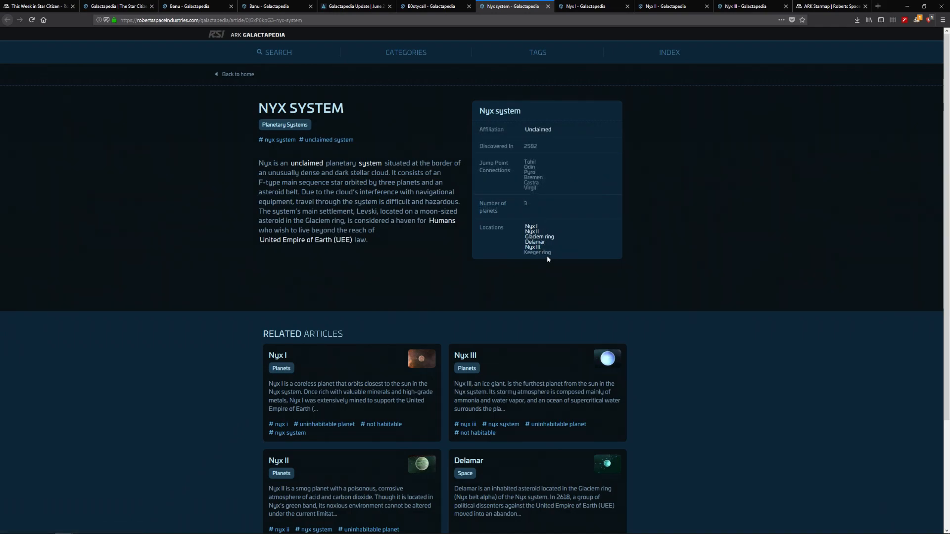
mouse_move(537, 256)
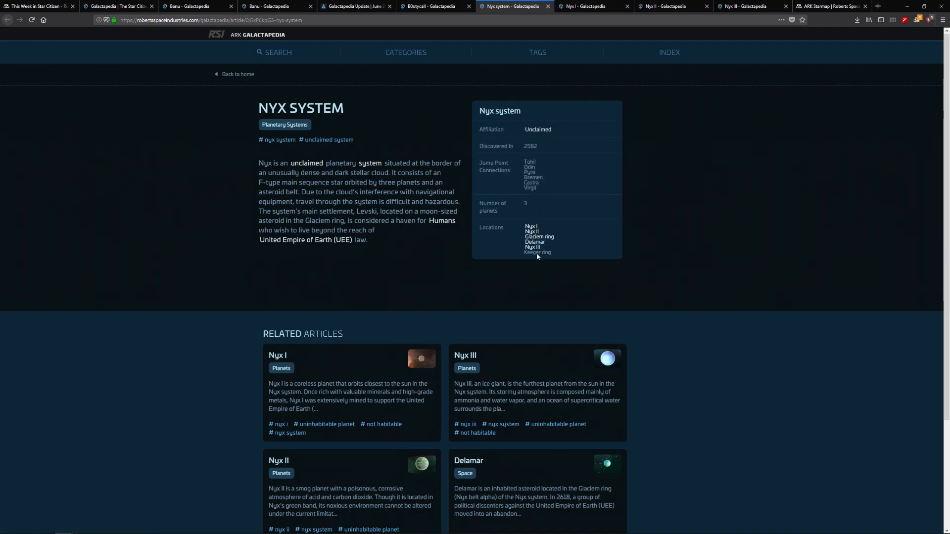
mouse_move(530, 259)
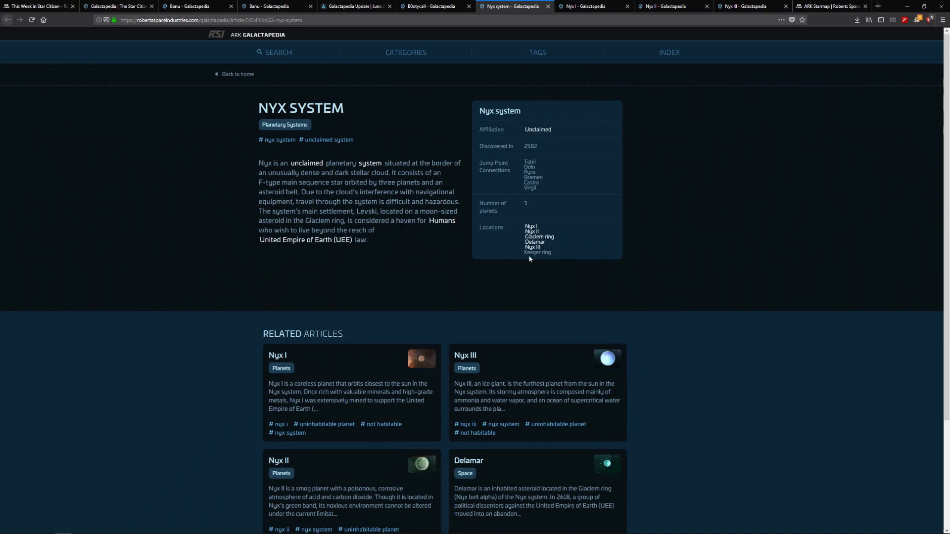
mouse_move(530, 260)
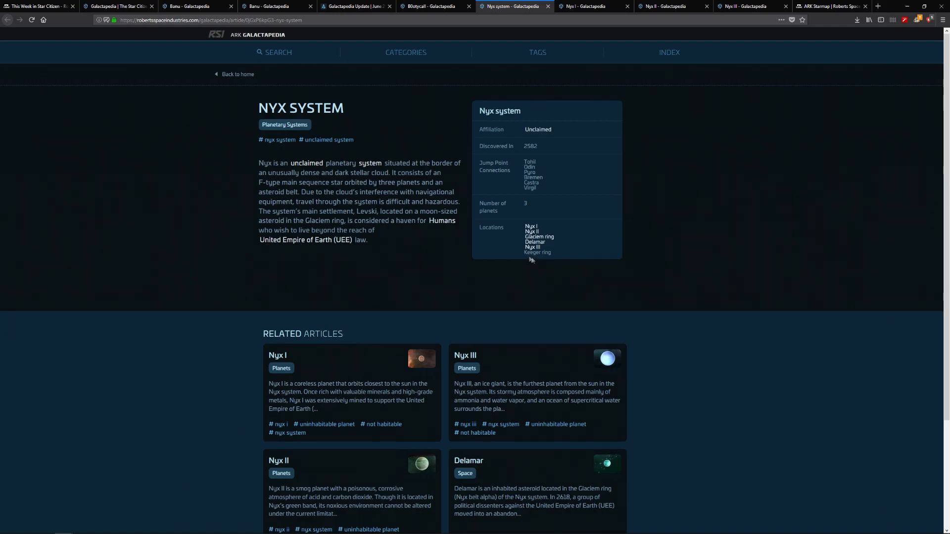
mouse_move(446, 259)
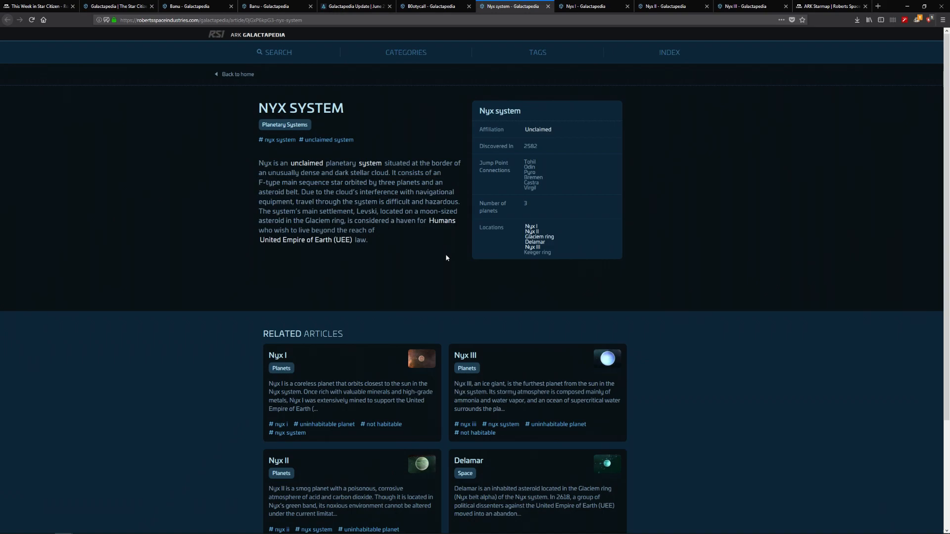
mouse_move(307, 163)
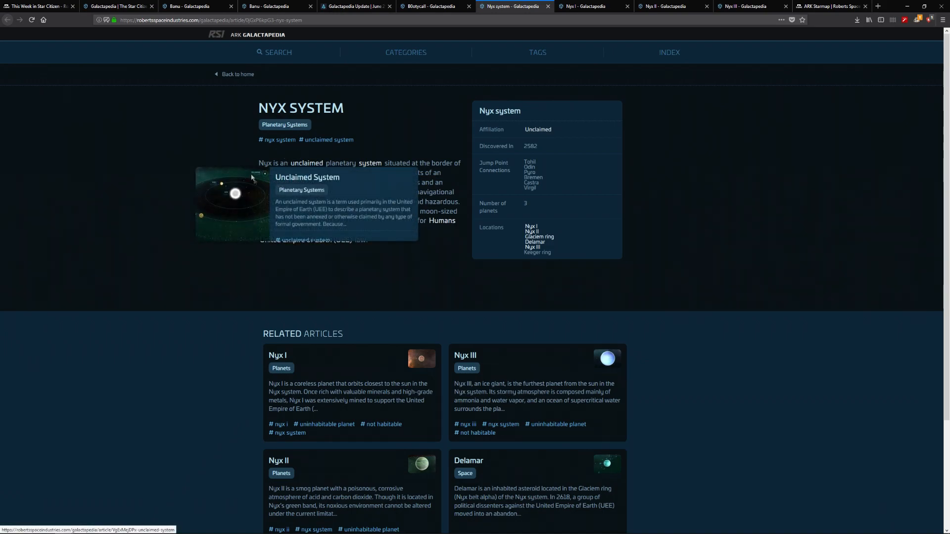
mouse_move(249, 146)
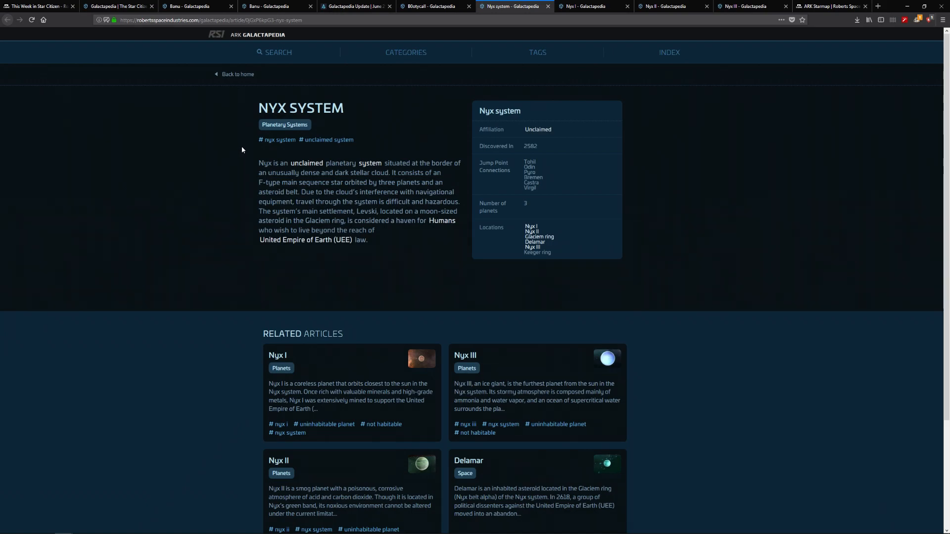
mouse_move(405, 218)
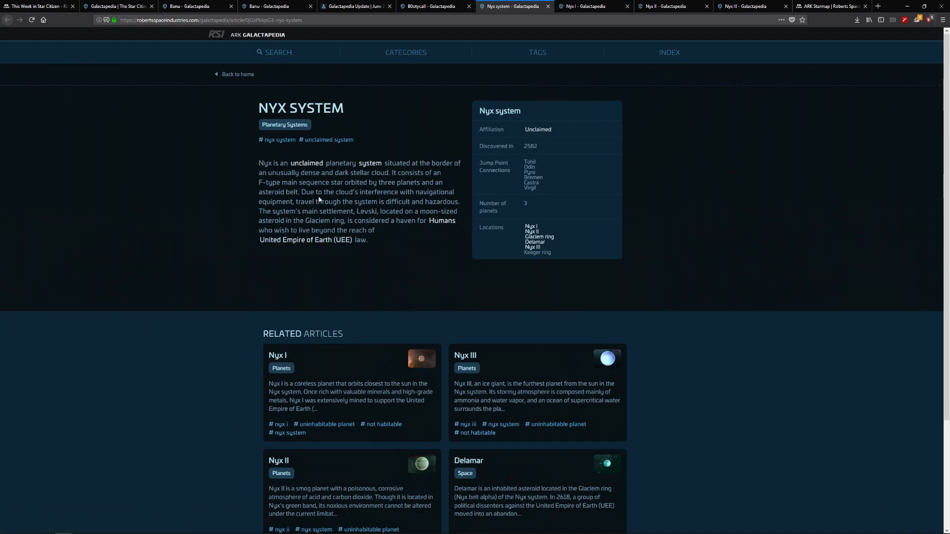
mouse_move(392, 211)
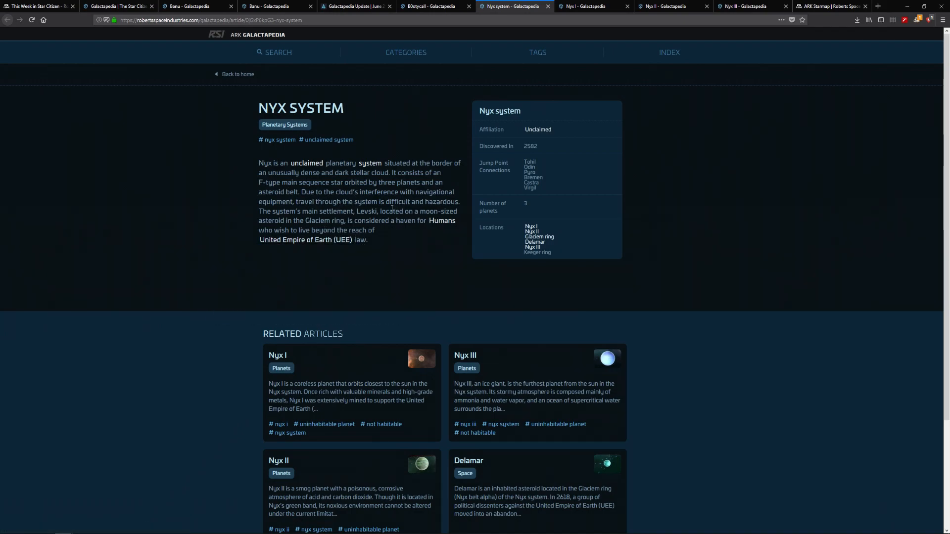
mouse_move(399, 221)
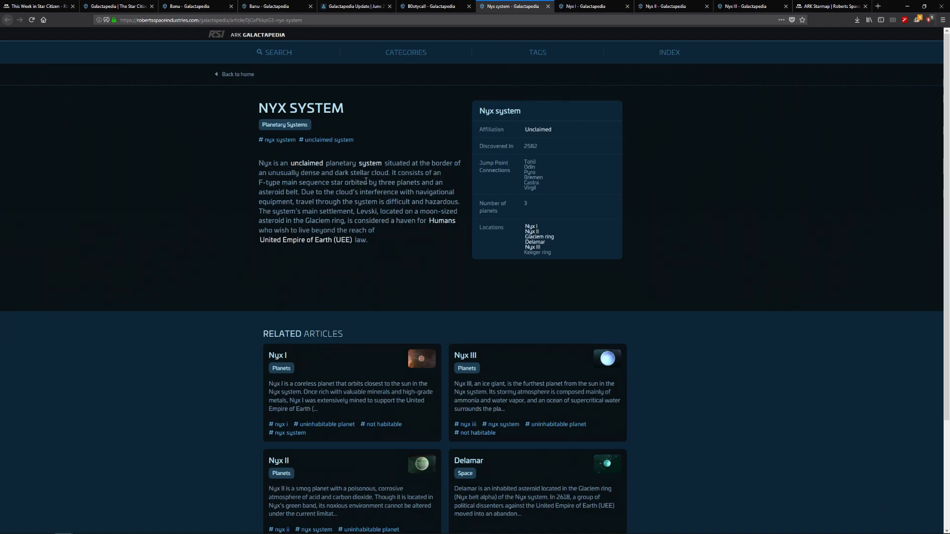
mouse_move(588, 15)
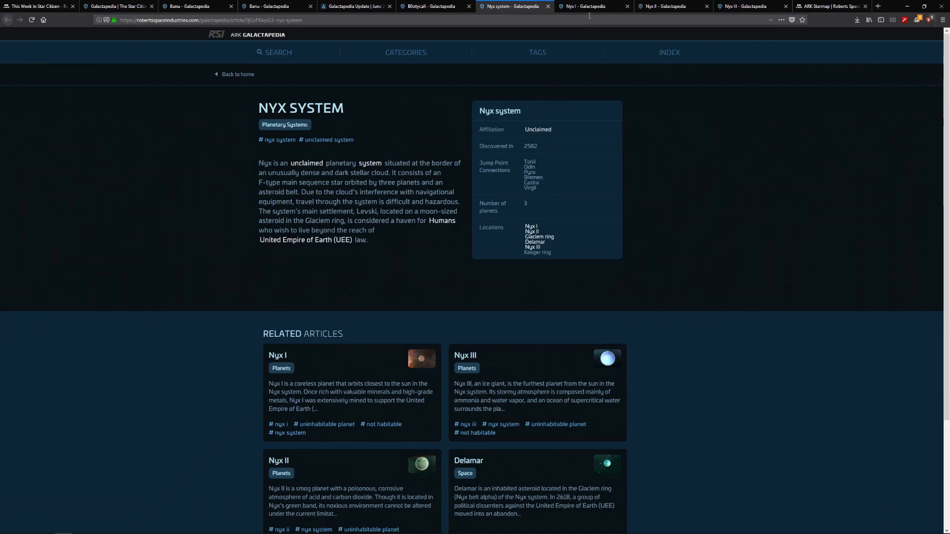
mouse_move(520, 146)
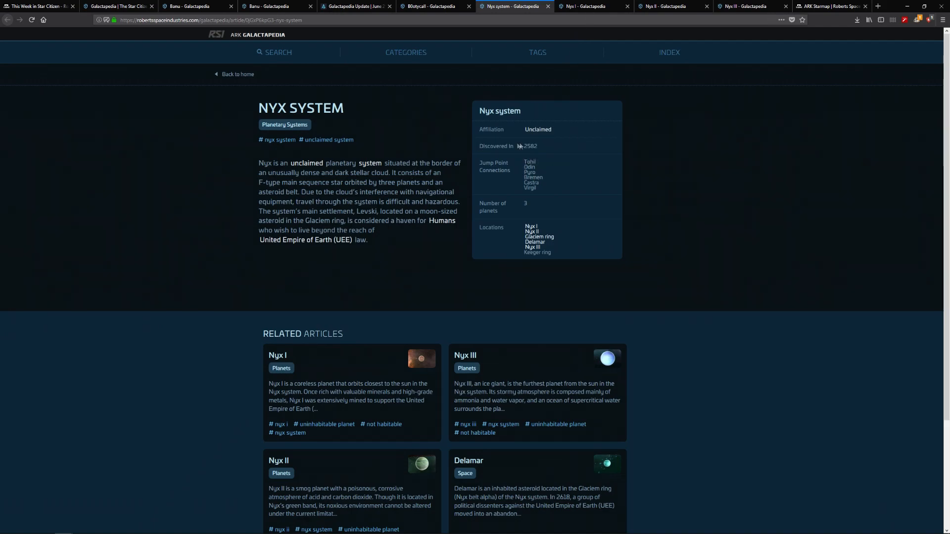
mouse_move(481, 158)
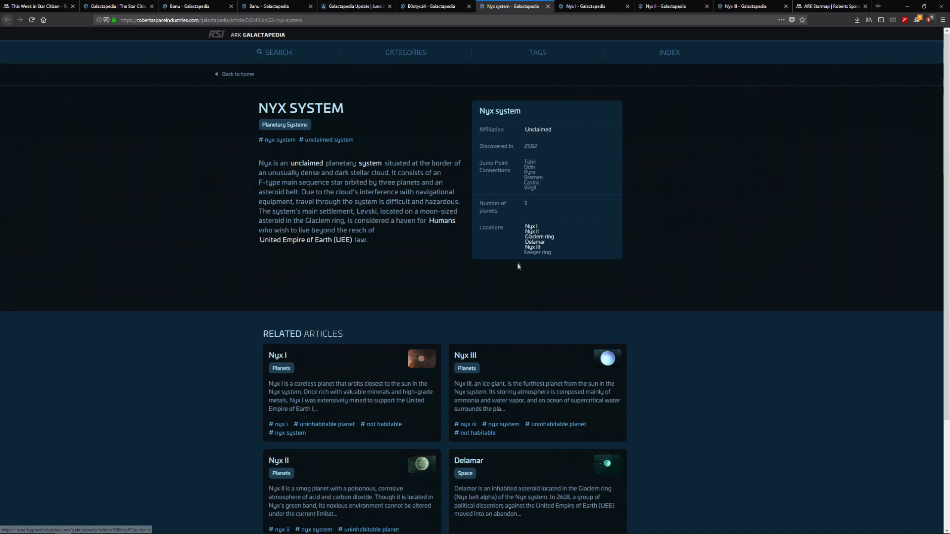
mouse_move(483, 267)
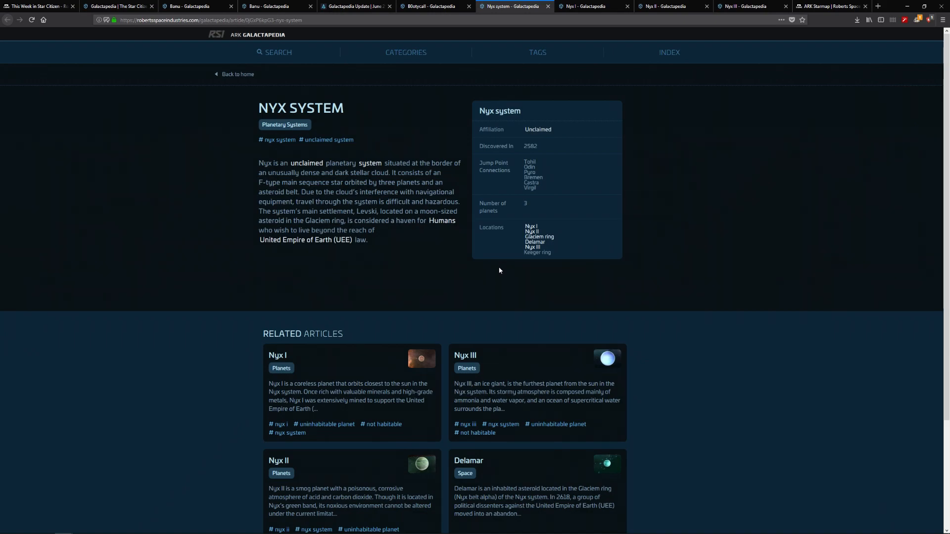
mouse_move(467, 275)
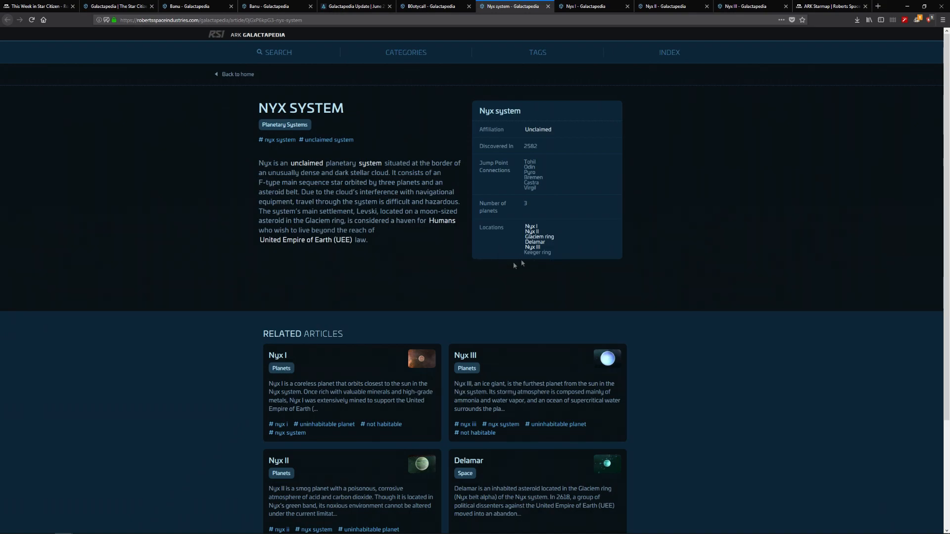
mouse_move(833, 6)
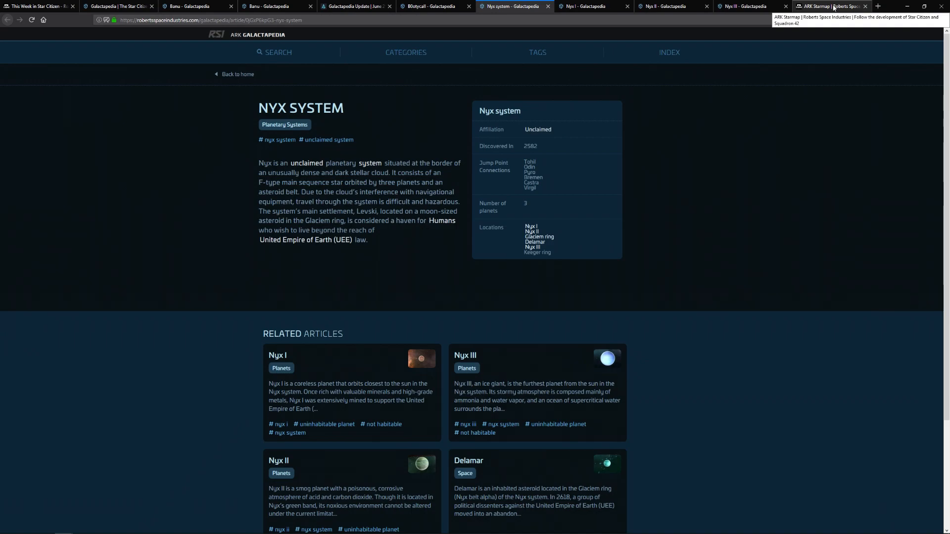
mouse_move(831, 6)
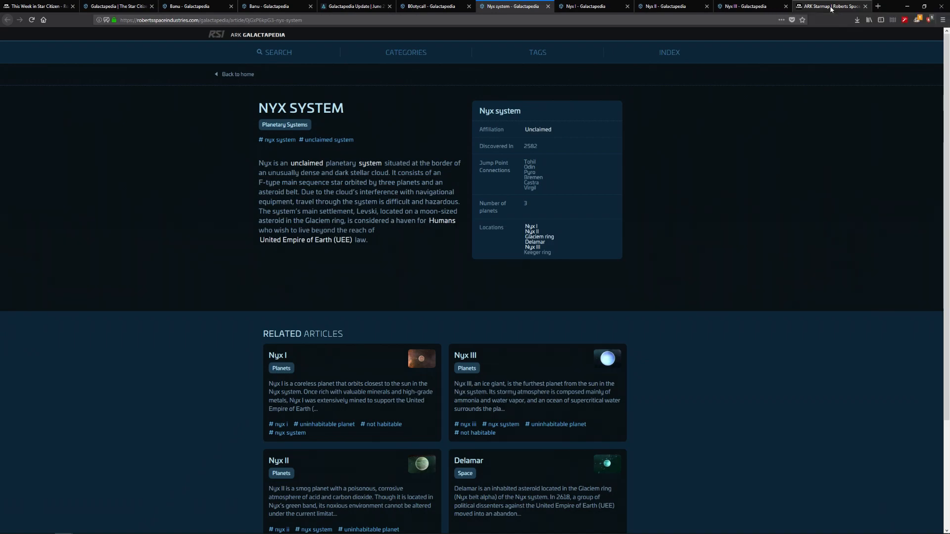
left_click(831, 6)
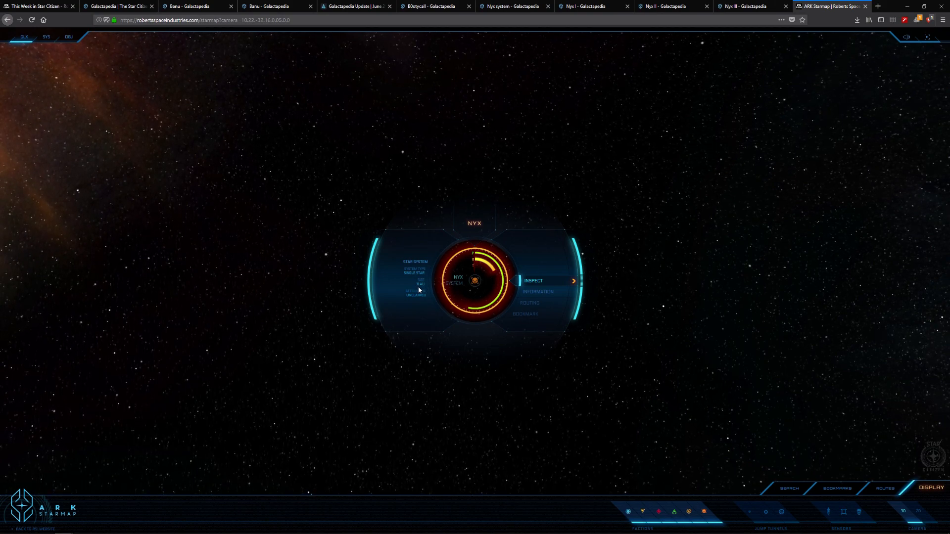
mouse_move(524, 314)
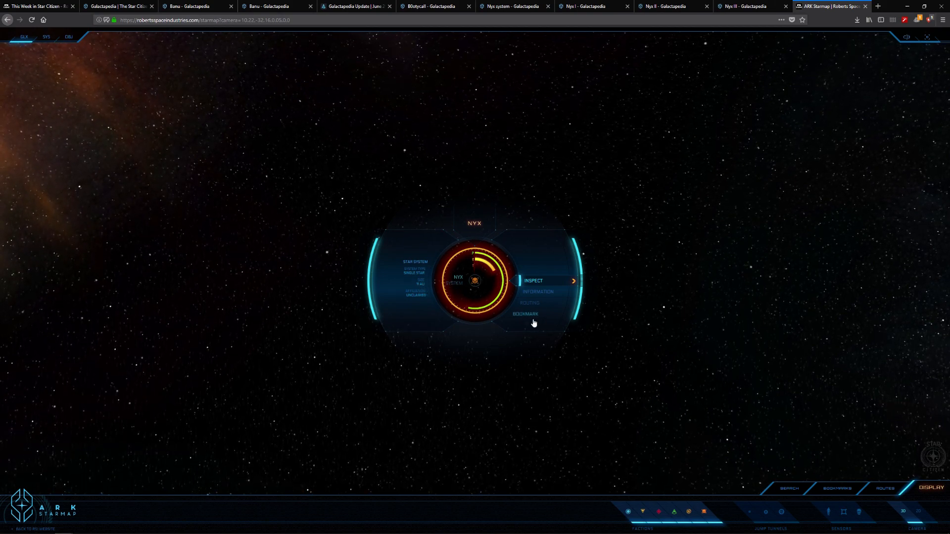
mouse_move(476, 285)
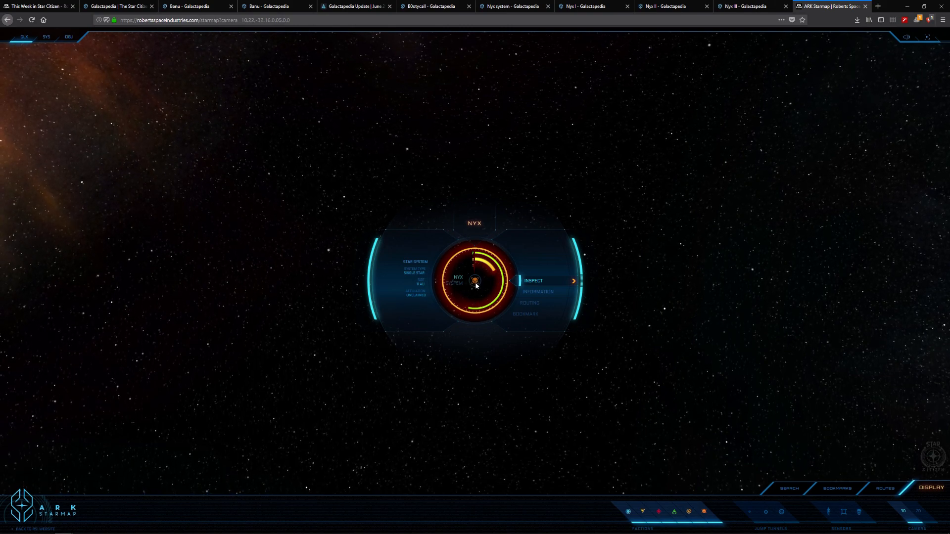
left_click(538, 291)
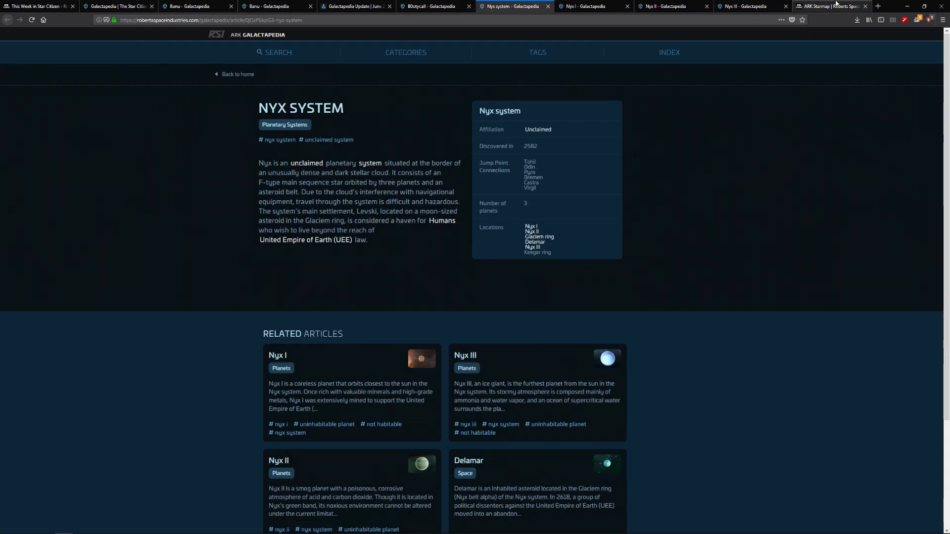
- Return to the starmap and inspect Nyx, showing its star, Nyx I–II orbits and Glaciem ring
left_click(830, 6)
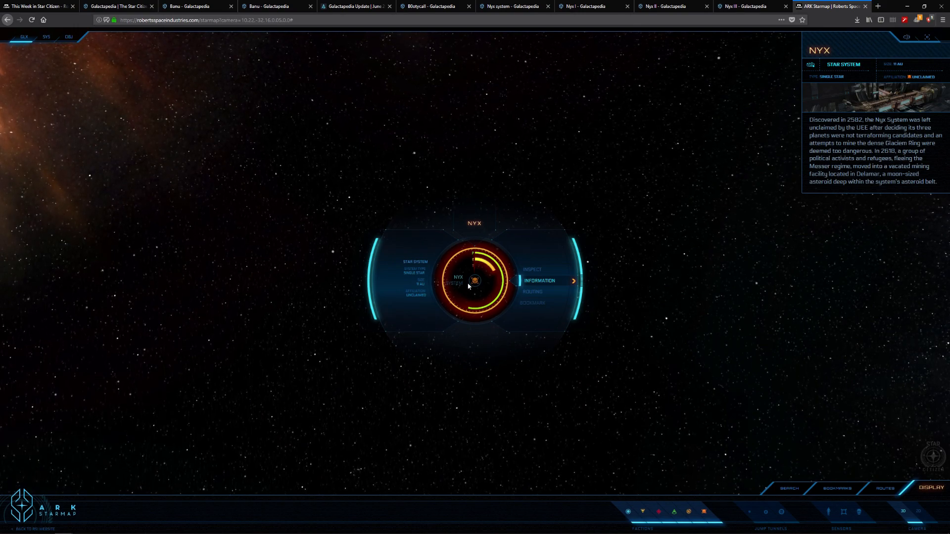
mouse_move(531, 292)
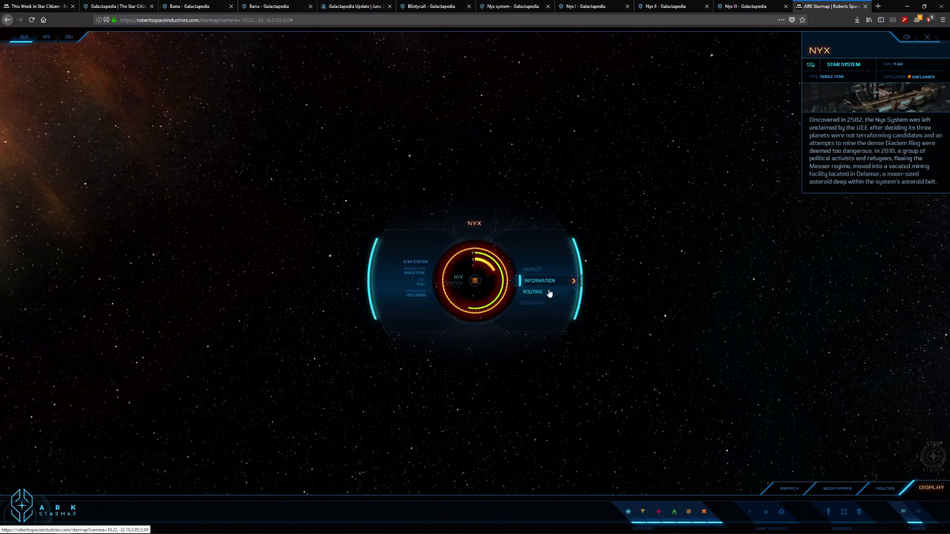
left_click(533, 291)
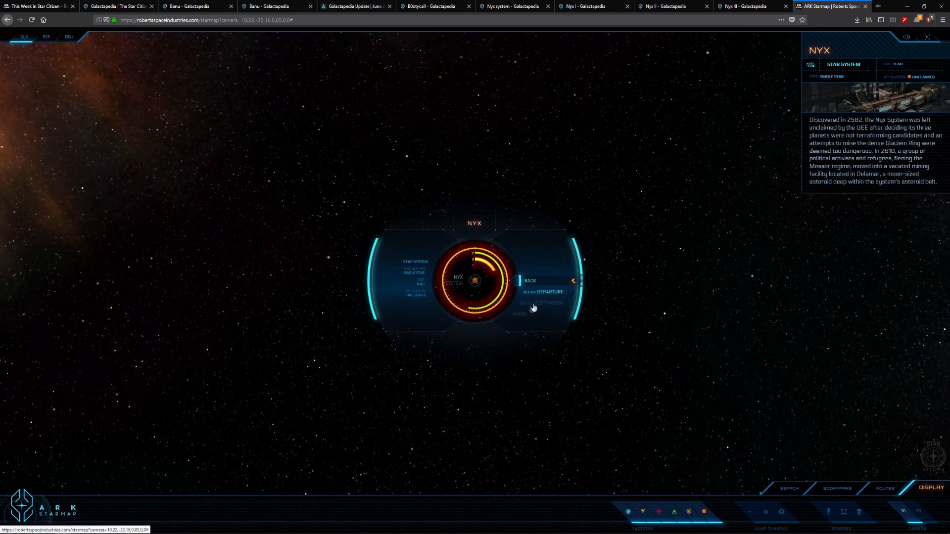
mouse_move(541, 305)
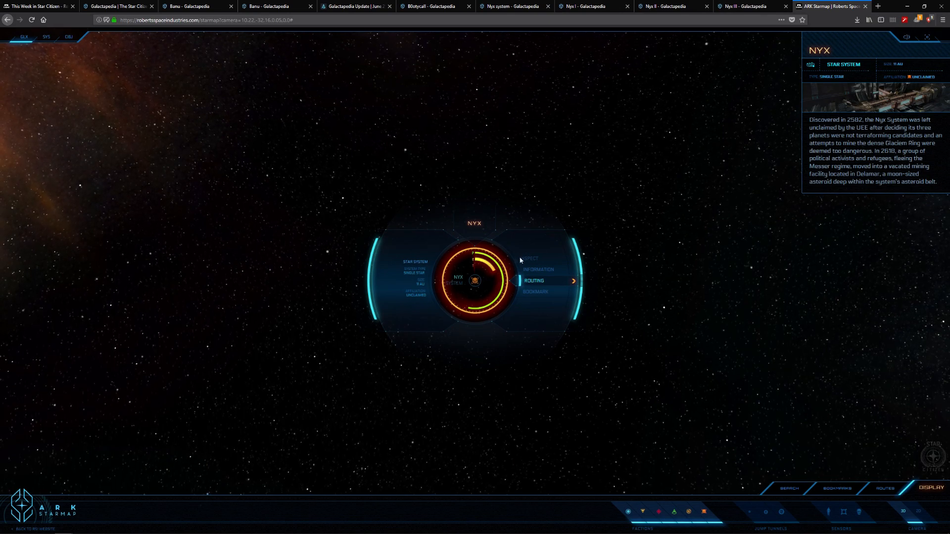
mouse_move(540, 270)
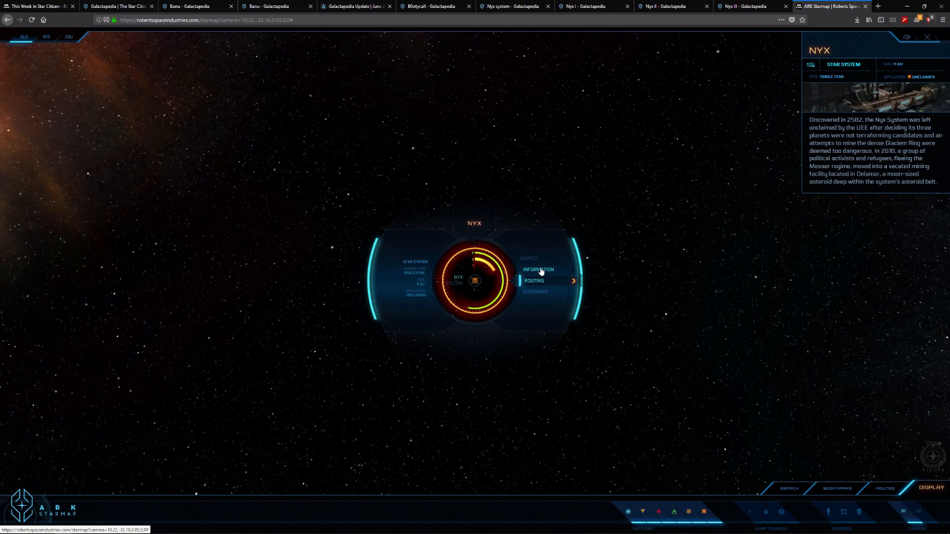
mouse_move(556, 261)
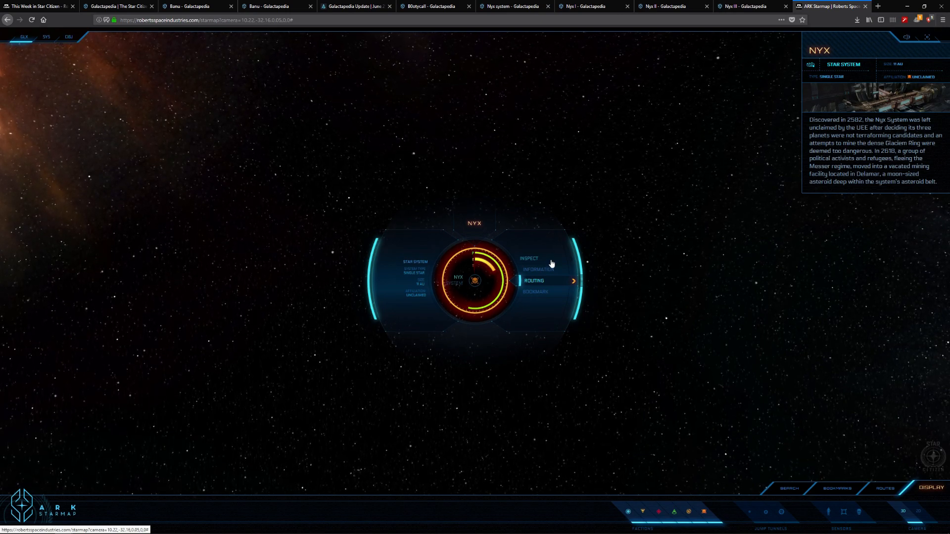
left_click(528, 259)
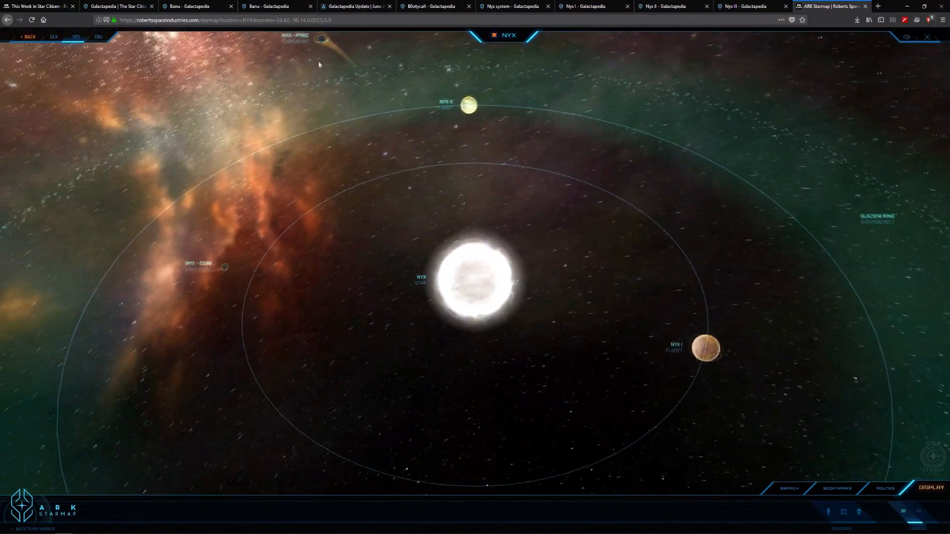
- Glance at the Spectrum post and Nyx article, then plan the Stanton-to-Nyx route
left_click(355, 6)
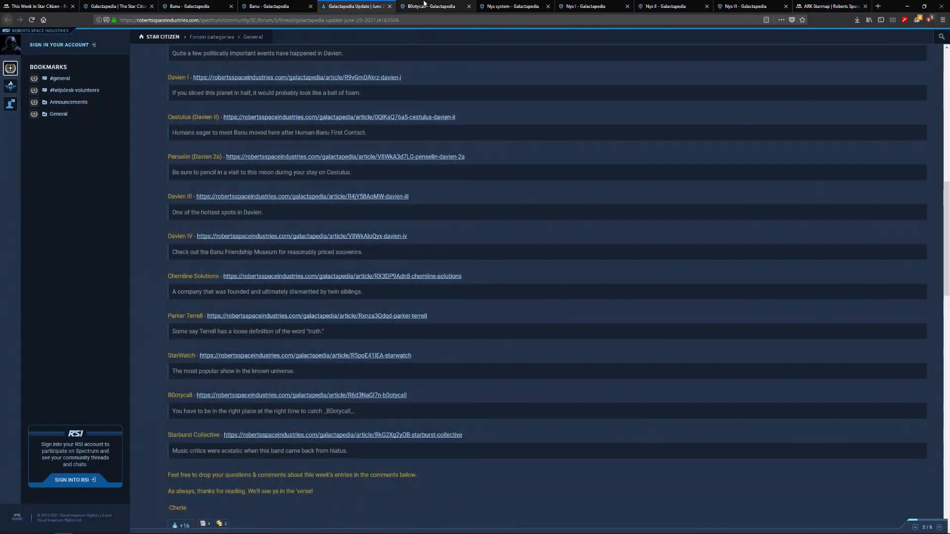
left_click(512, 6)
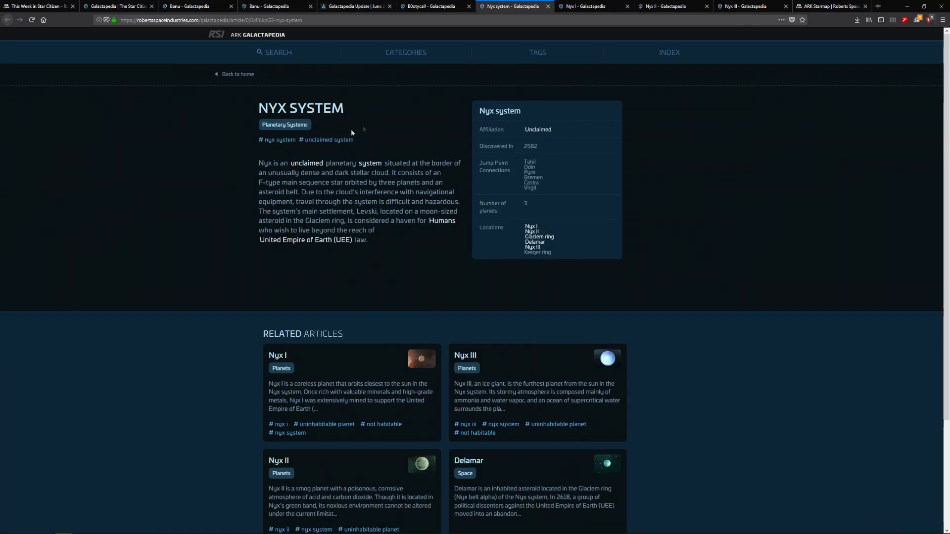
mouse_move(548, 190)
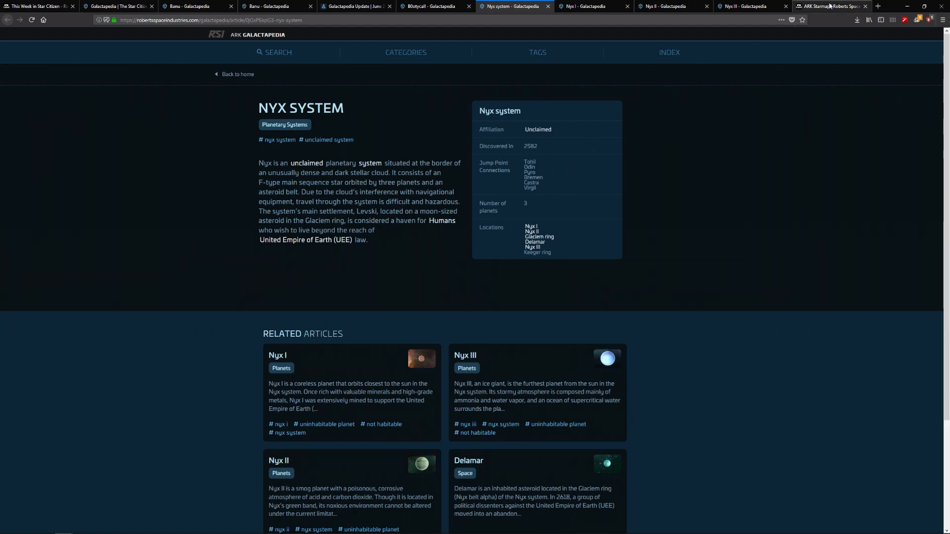
left_click(831, 6)
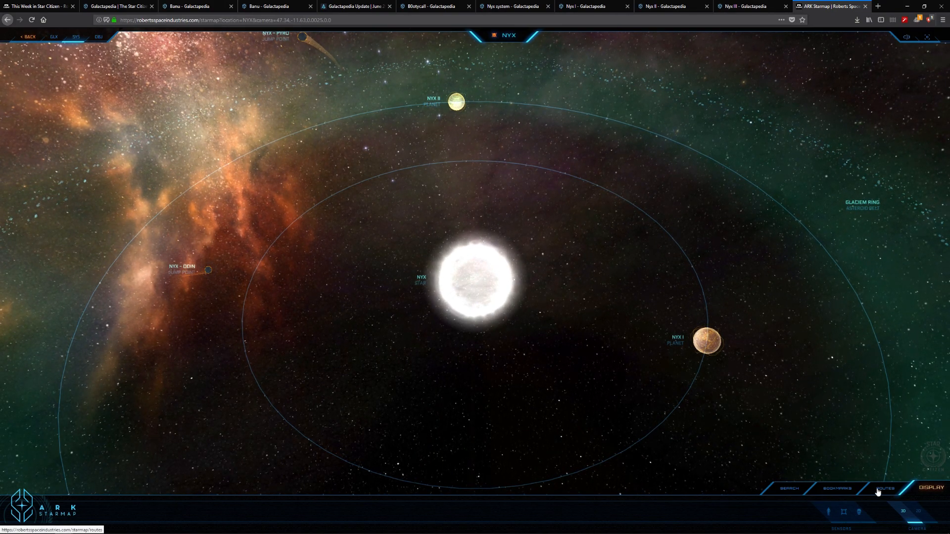
left_click(885, 489)
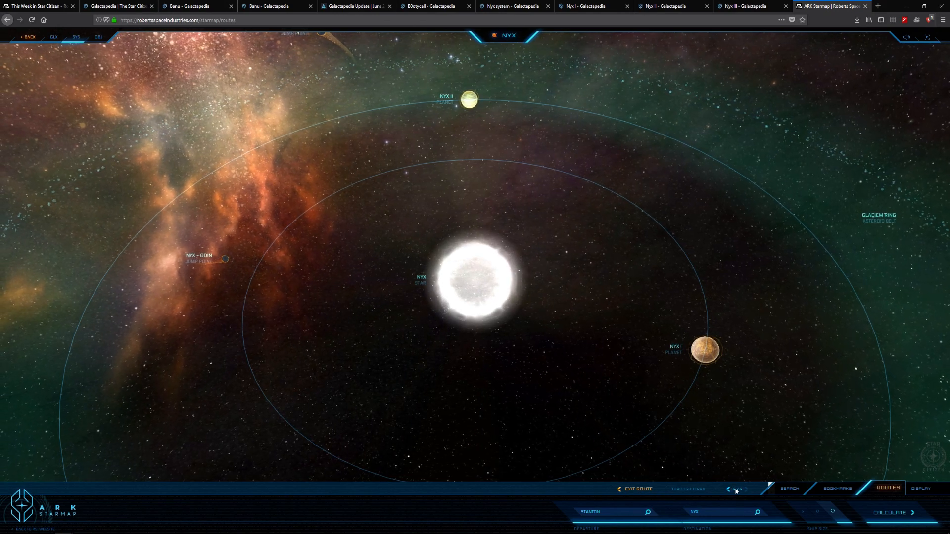
- Step back through the route legs in Hadrian, Terra and Stanton, then jump to leg 4/4 in Castra
left_click(746, 489)
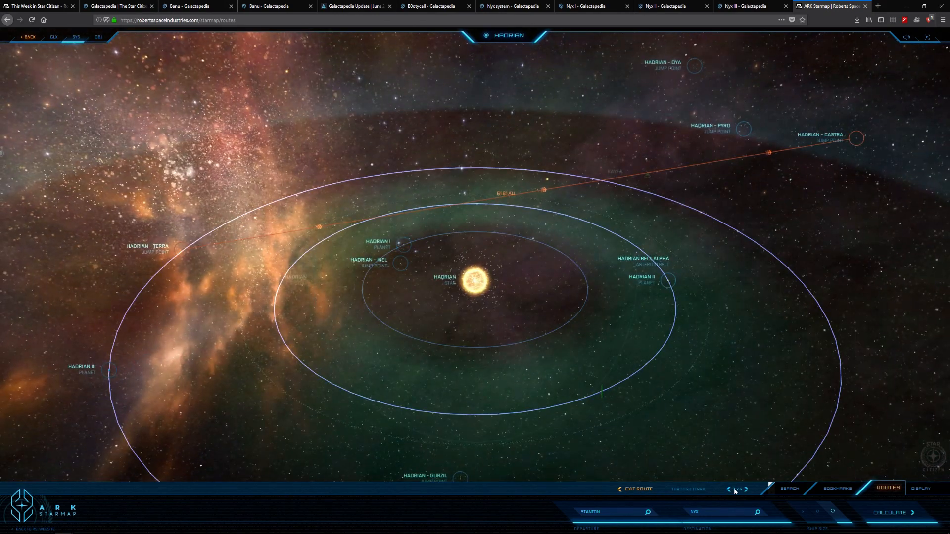
left_click(728, 489)
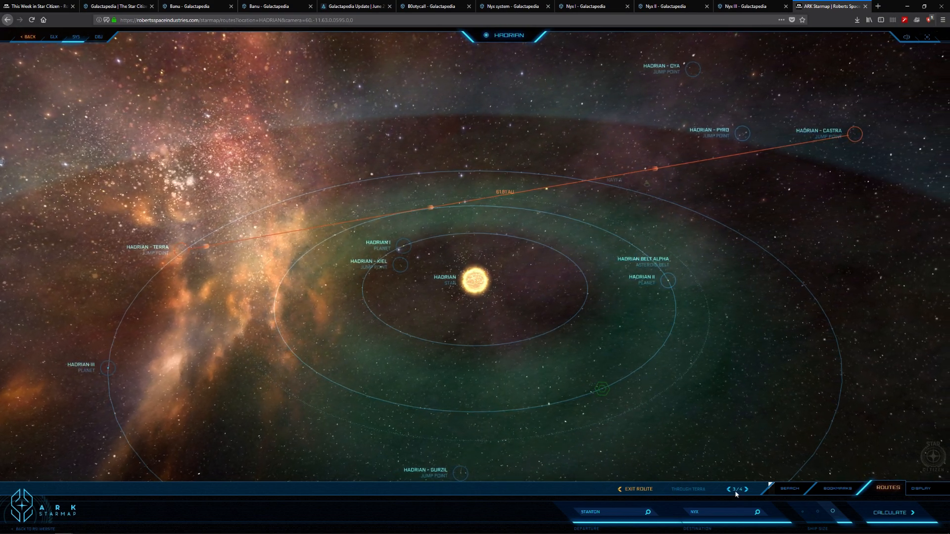
left_click(729, 489)
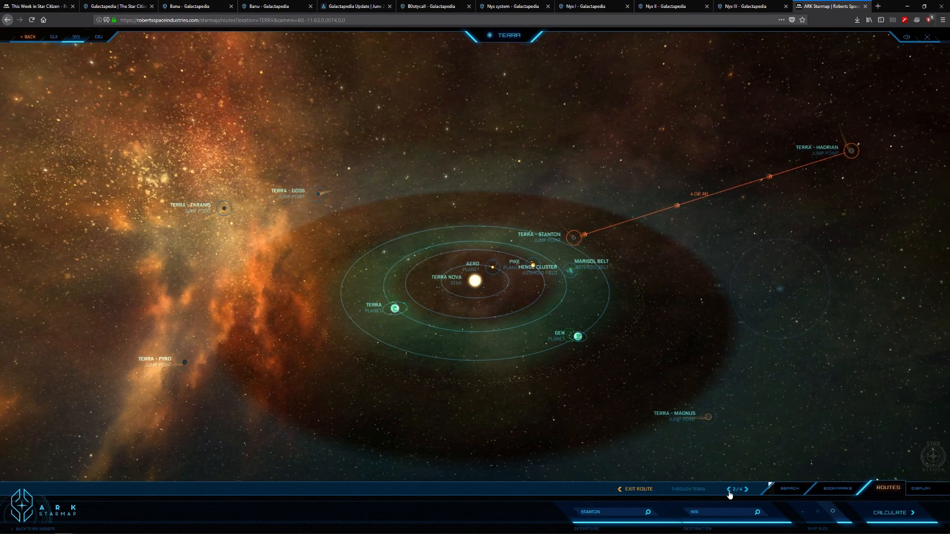
left_click(728, 489)
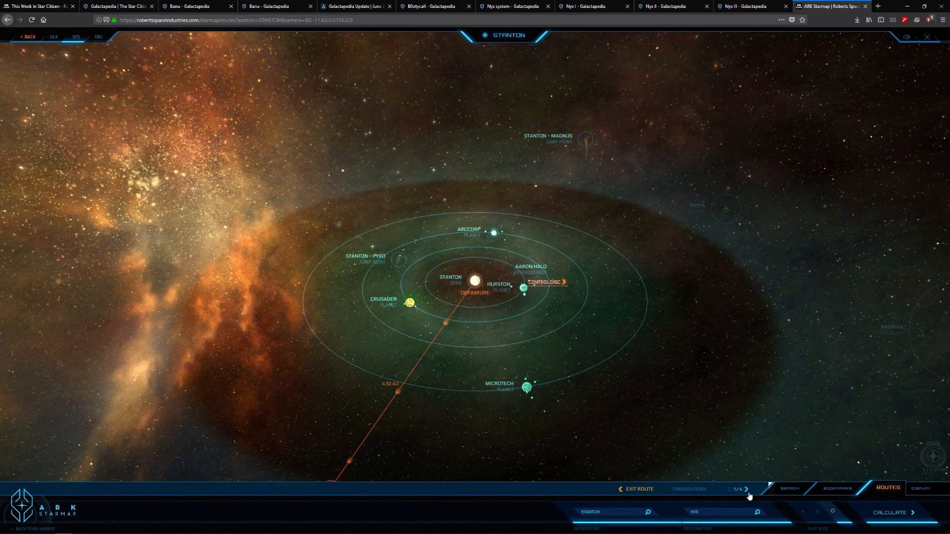
left_click(746, 489)
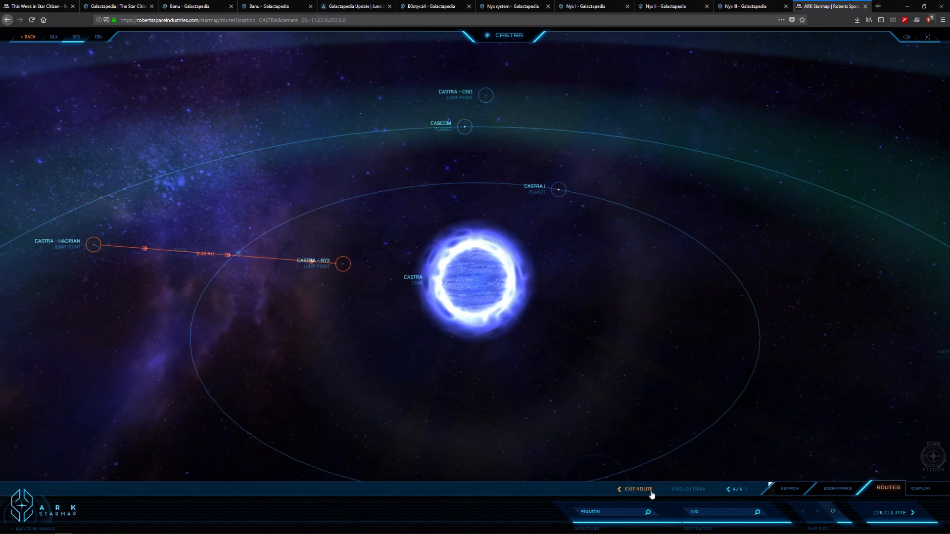
- Exit the route view to return to the Nyx system map
left_click(344, 264)
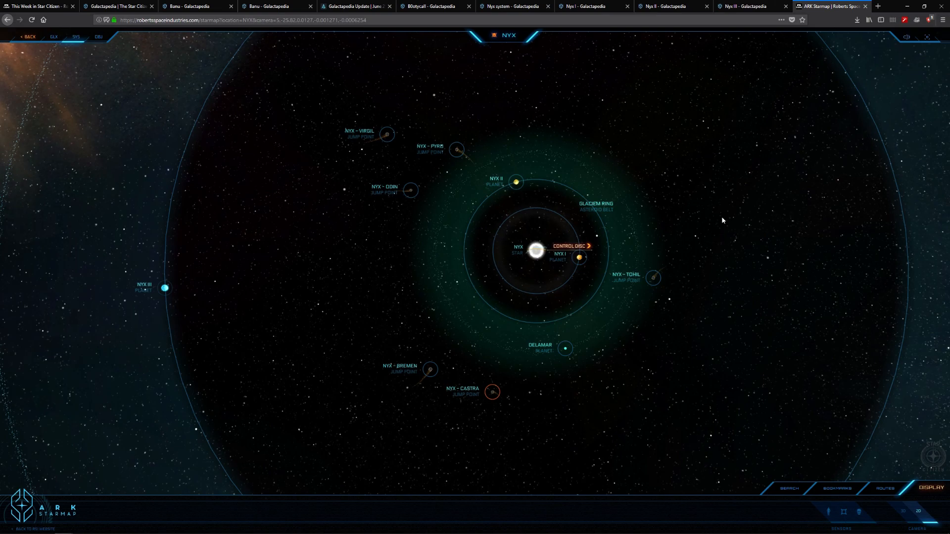
mouse_move(562, 282)
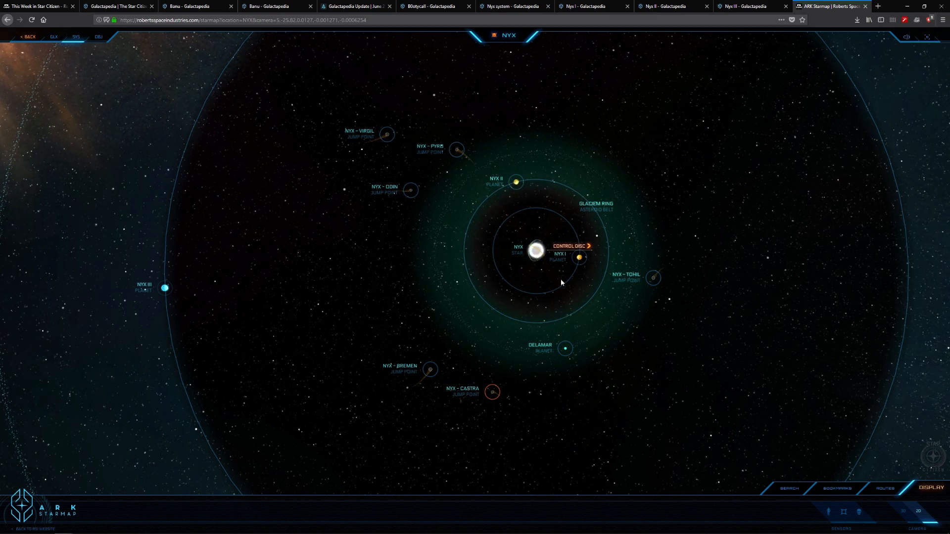
mouse_move(864, 499)
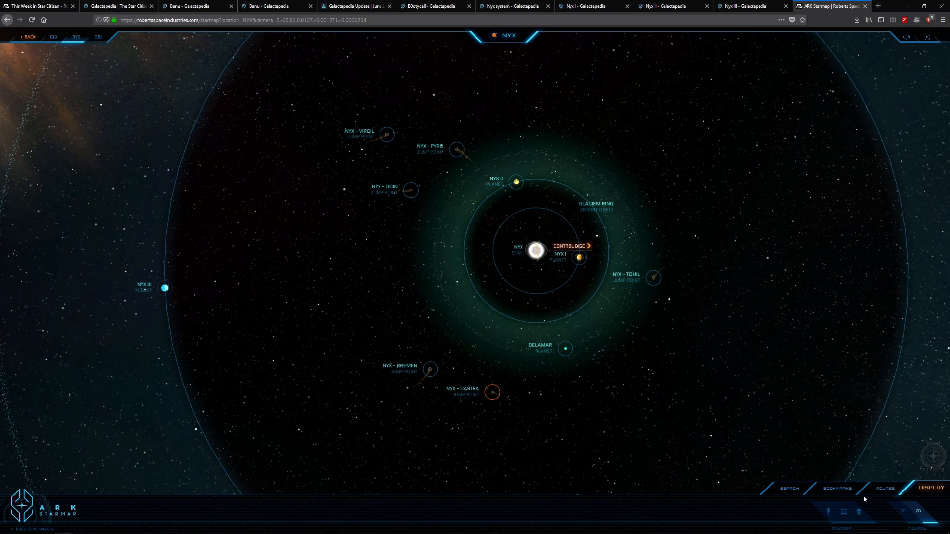
- Check the Routes and Bookmarks panels, then scroll through the Nyx search results list
left_click(884, 489)
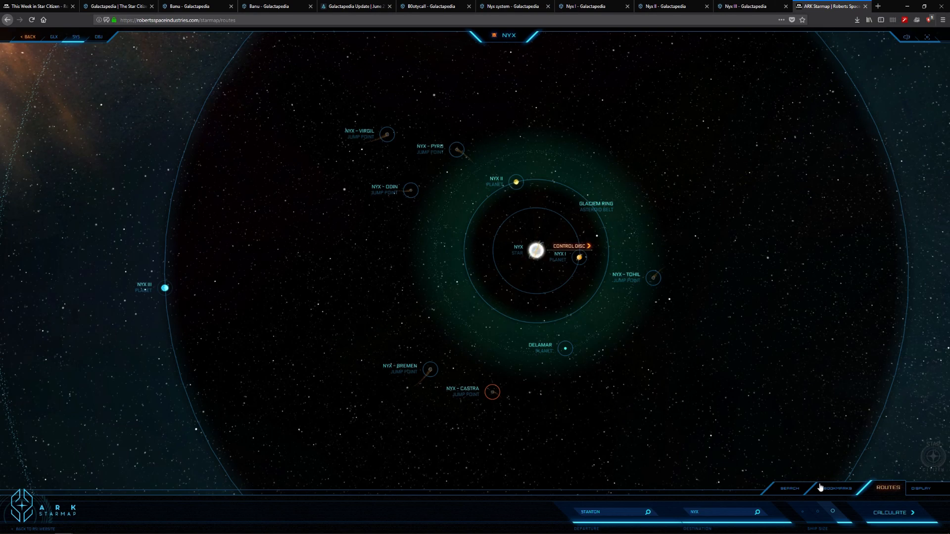
left_click(837, 488)
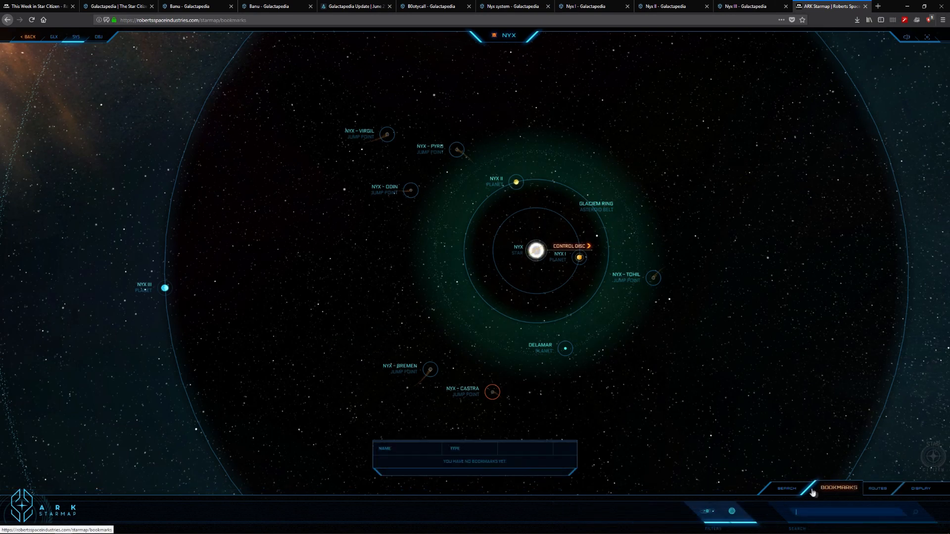
left_click(792, 489)
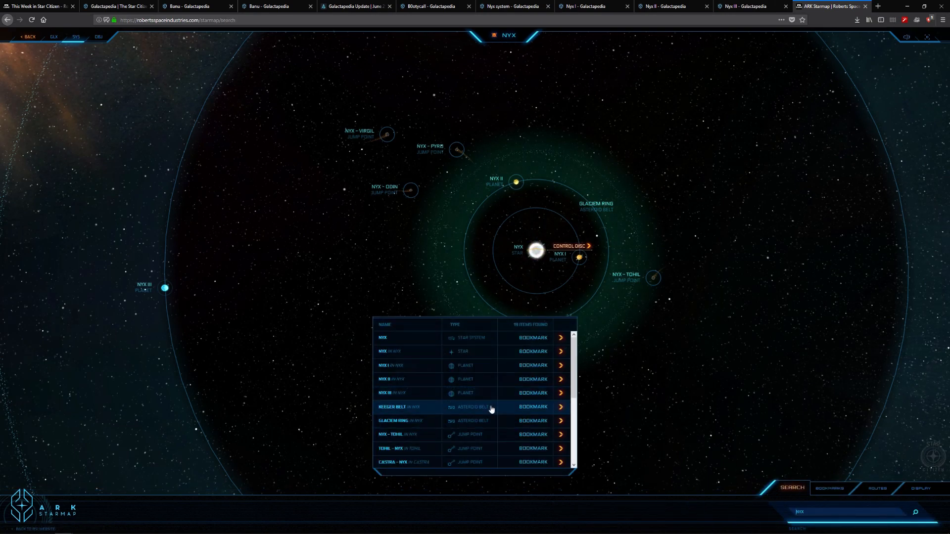
scroll("down", 3)
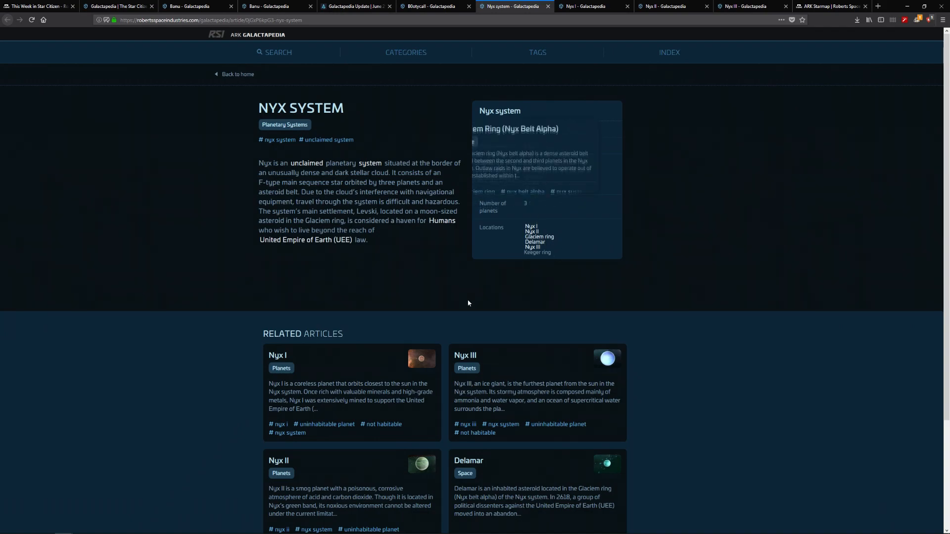
- Scroll through the Nyx System article and its Nyx I, II, III and Delamar related cards
scroll("down", 3)
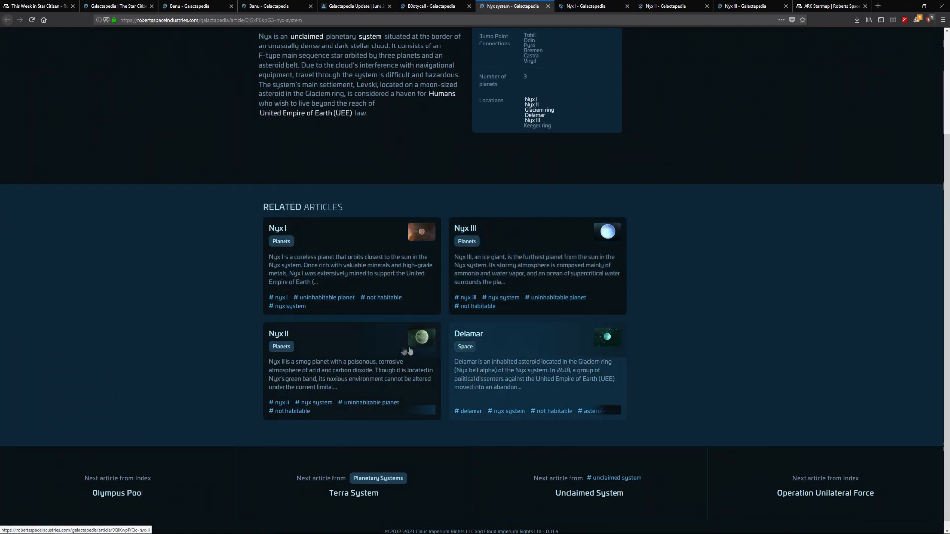
mouse_move(381, 280)
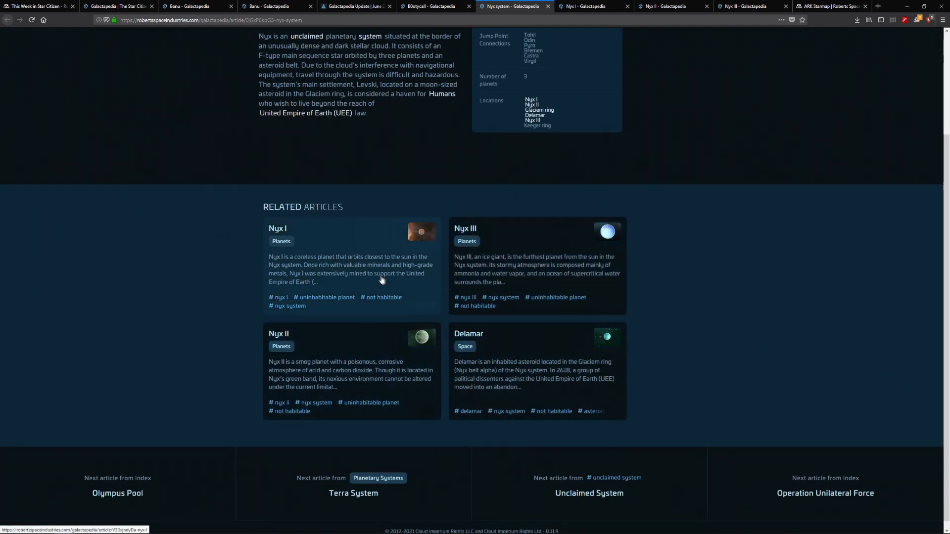
mouse_move(472, 335)
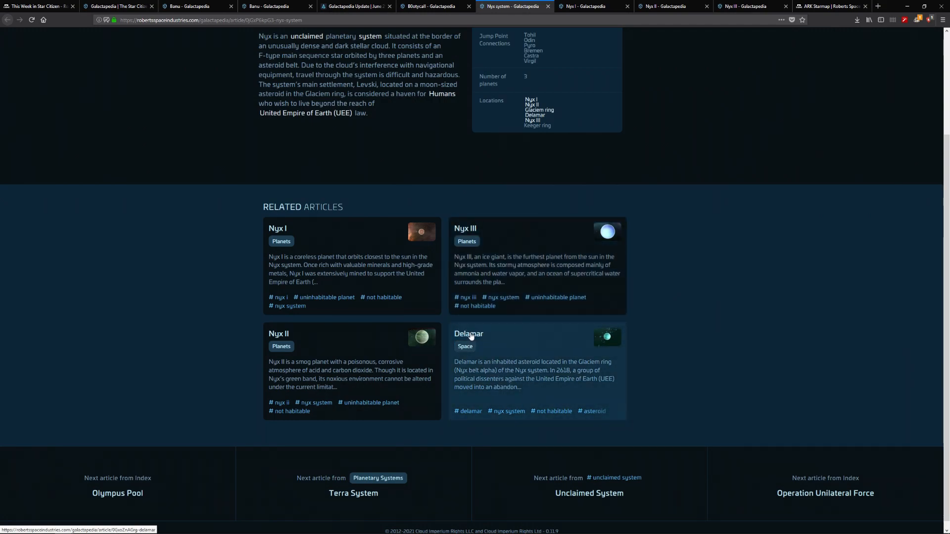
mouse_move(459, 324)
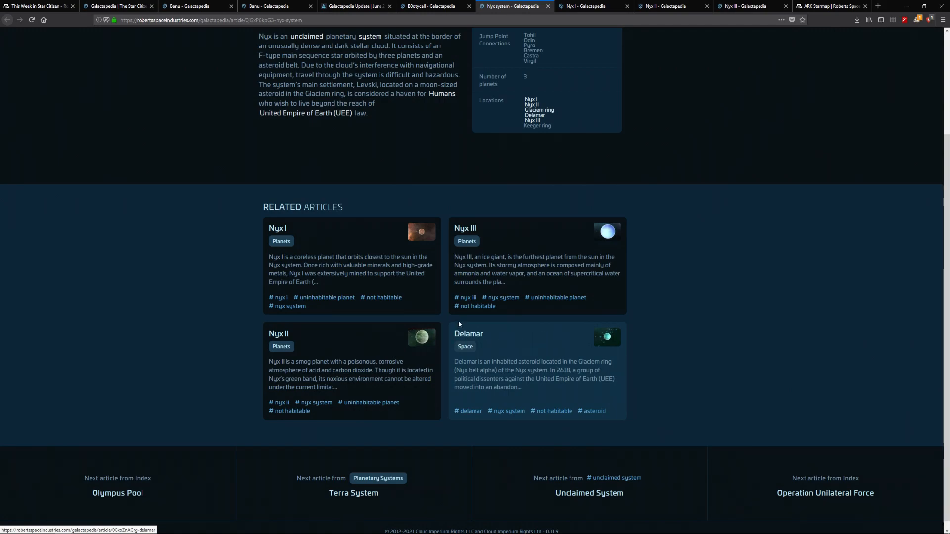
mouse_move(517, 289)
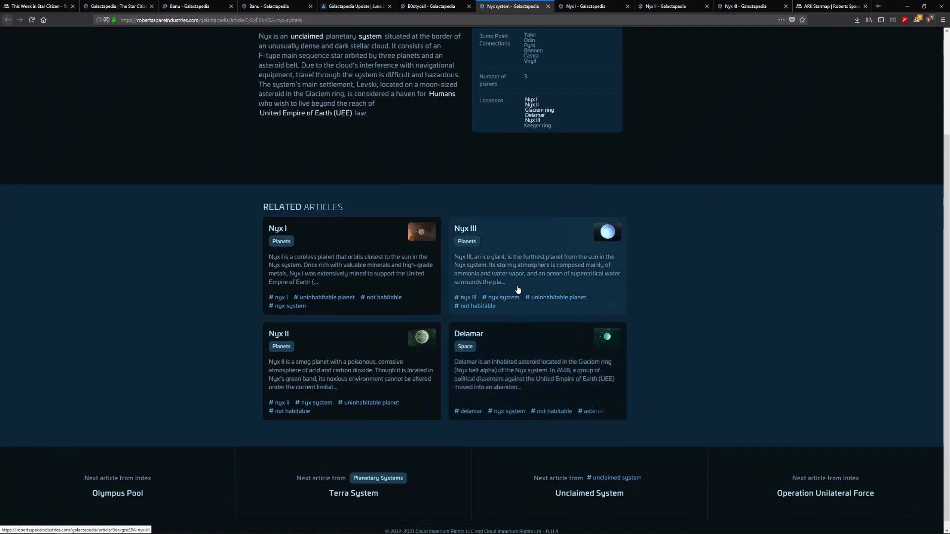
scroll("up", 3)
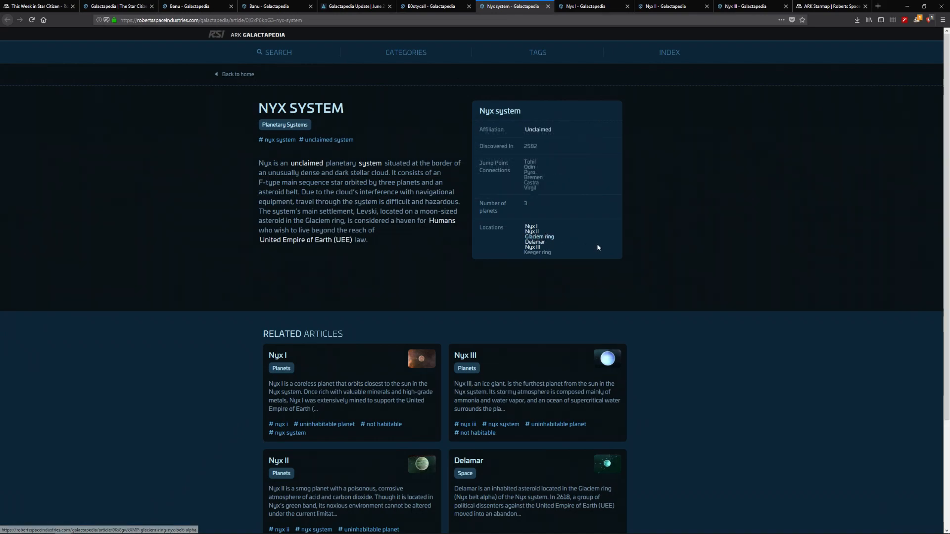
mouse_move(616, 272)
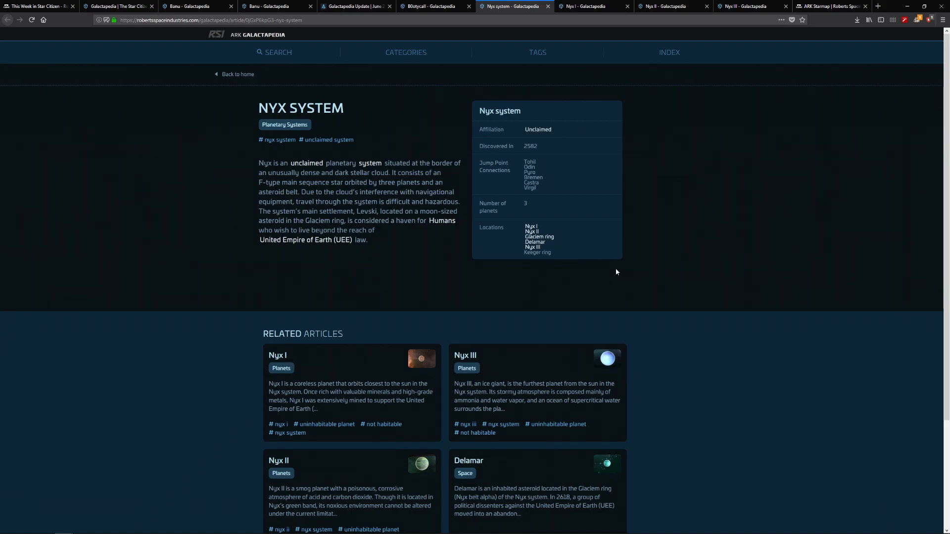
mouse_move(570, 223)
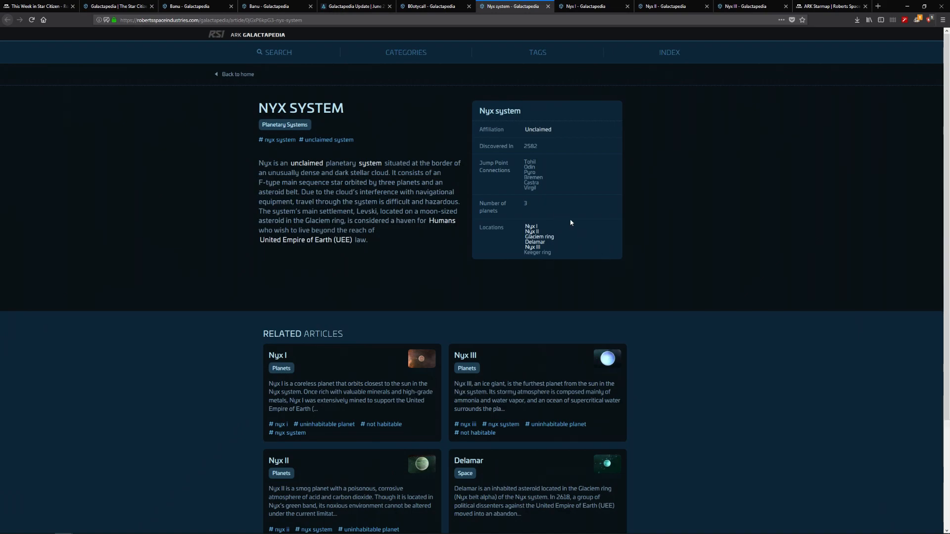
scroll("down", 3)
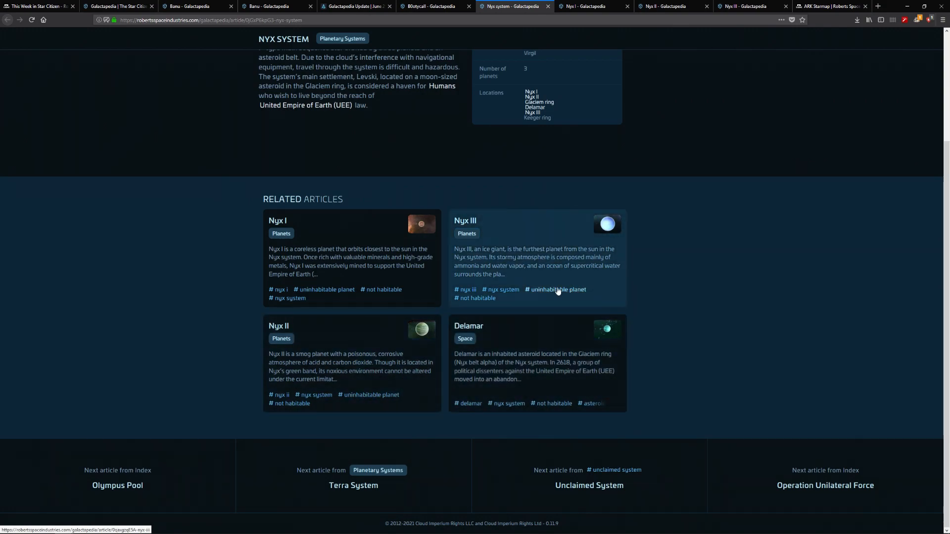
mouse_move(389, 297)
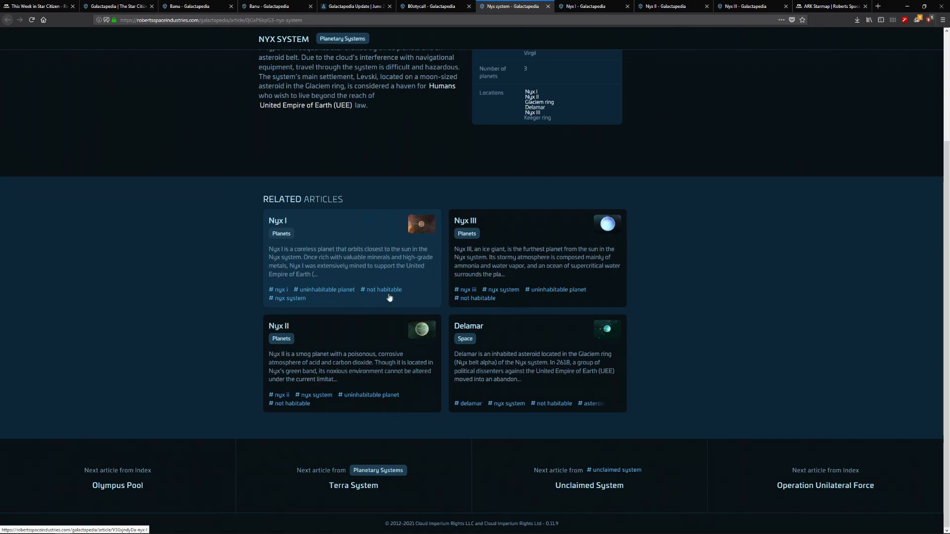
mouse_move(332, 298)
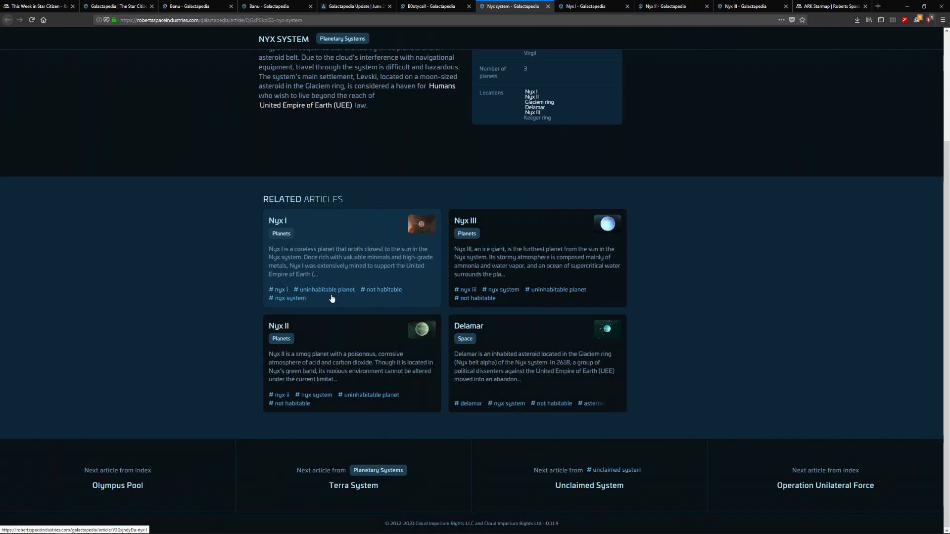
mouse_move(378, 298)
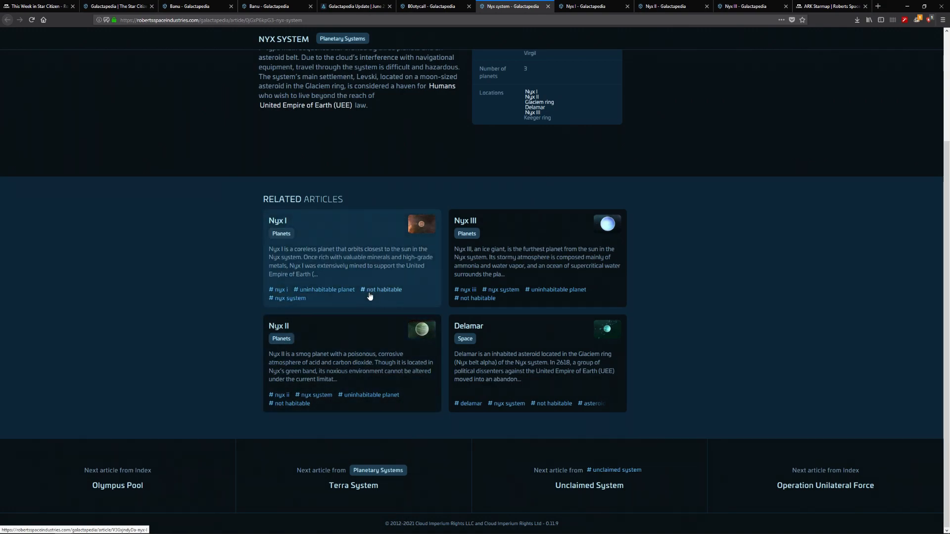
mouse_move(461, 302)
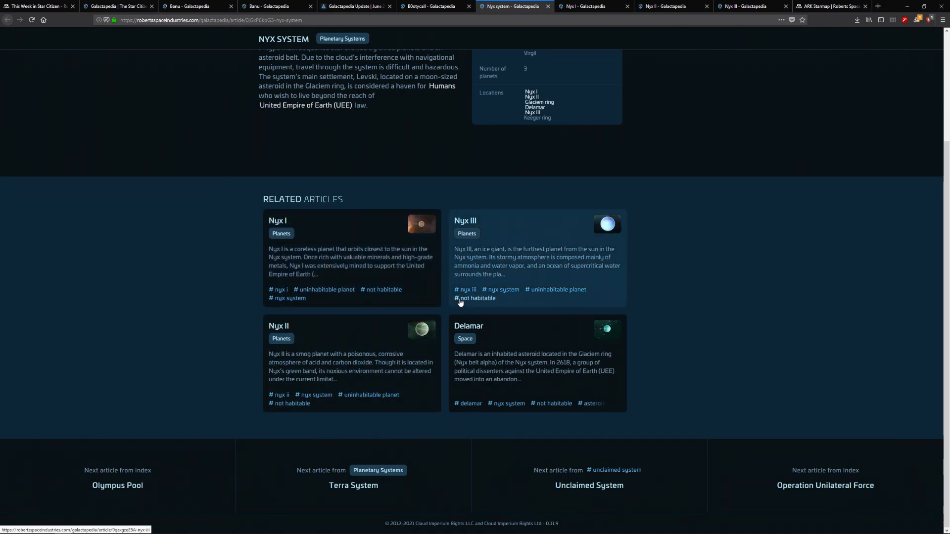
mouse_move(491, 300)
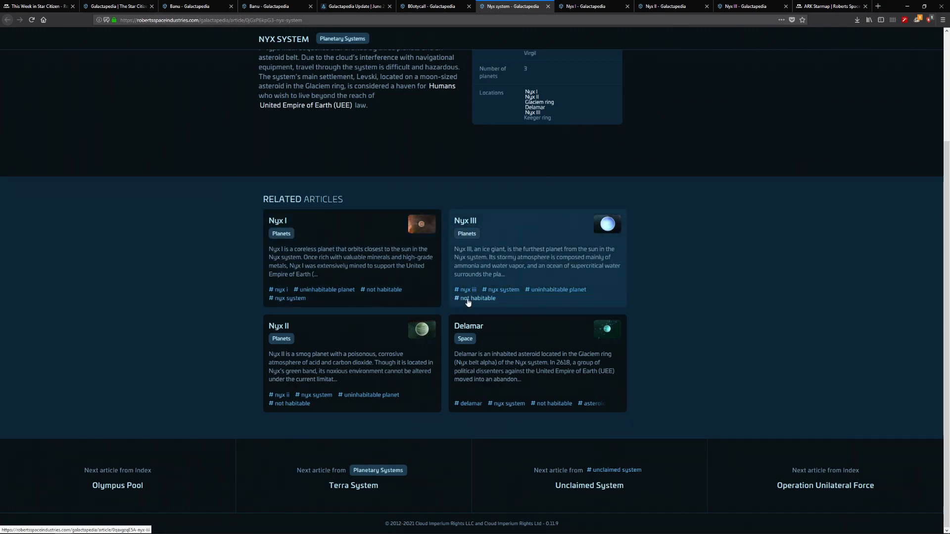
mouse_move(560, 298)
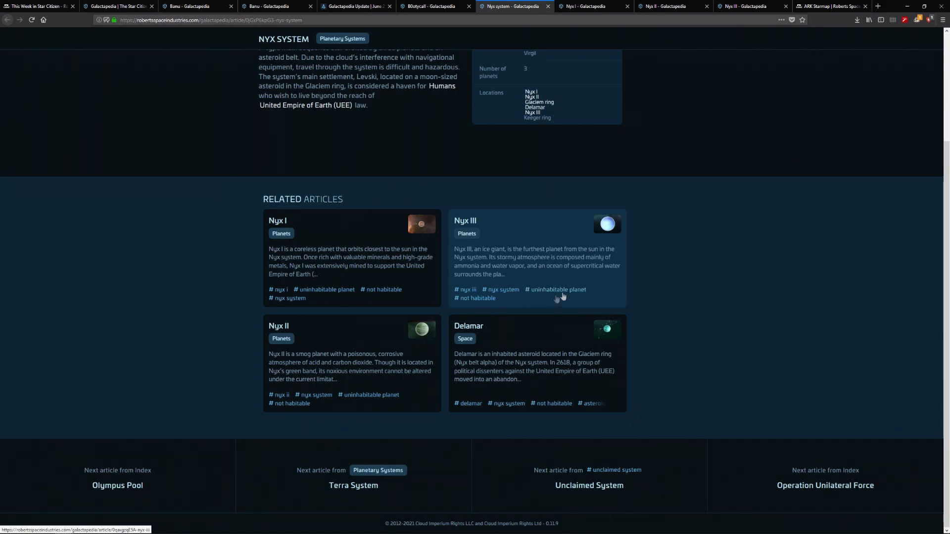
mouse_move(669, 300)
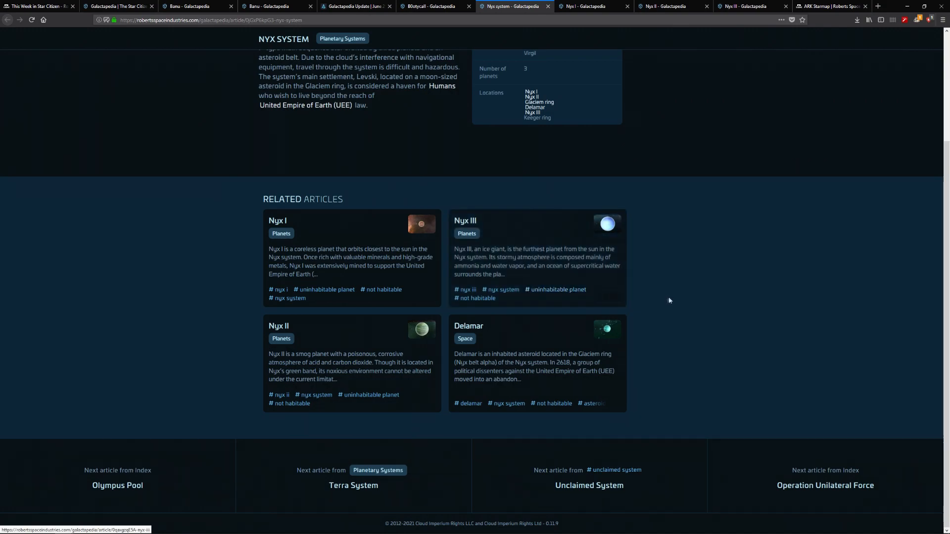
mouse_move(569, 488)
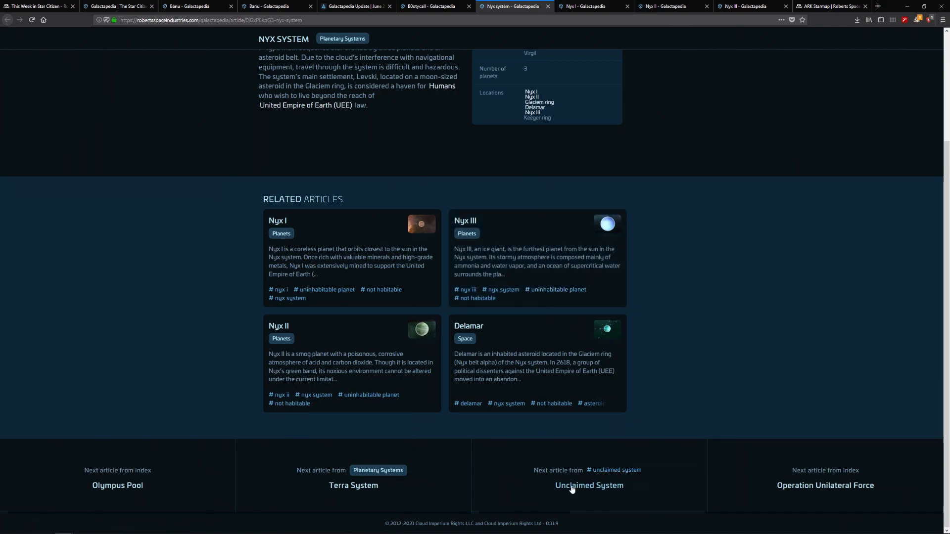
mouse_move(382, 278)
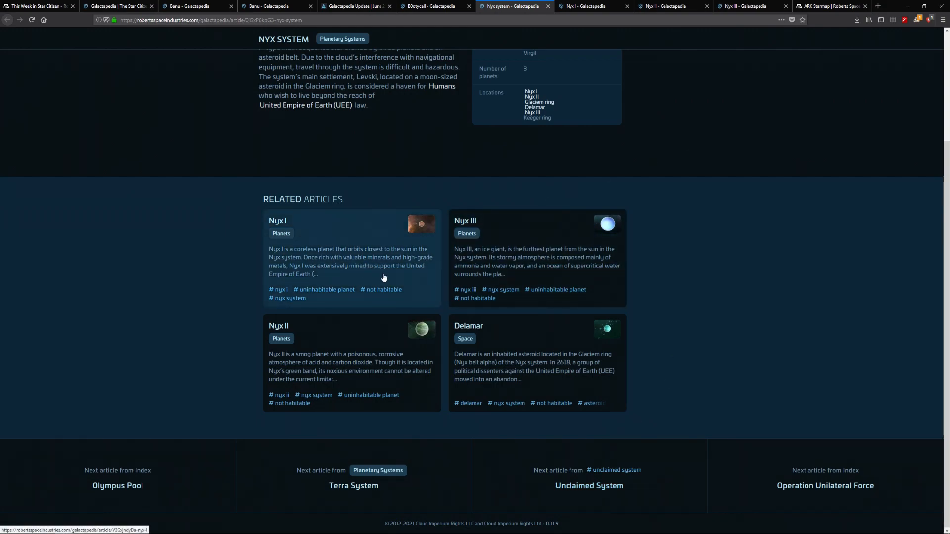
scroll("up", 3)
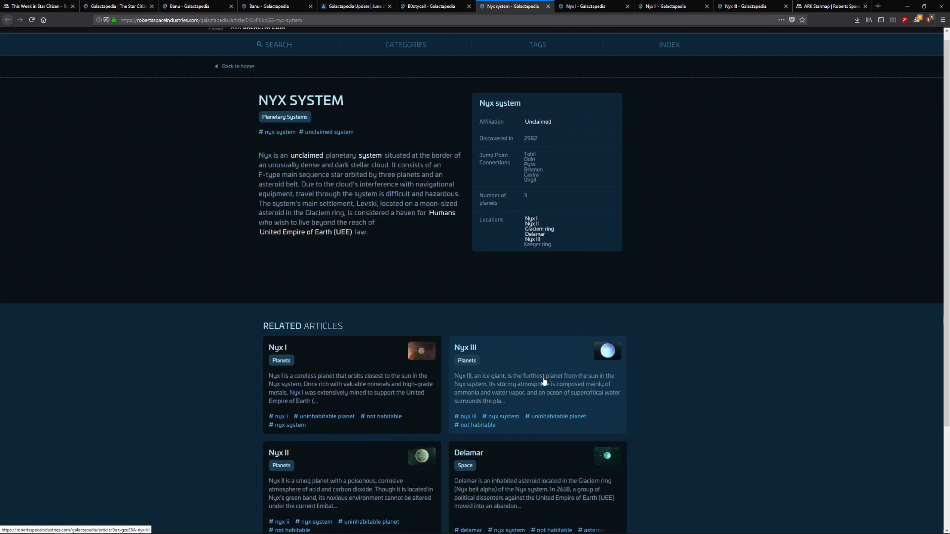
mouse_move(541, 410)
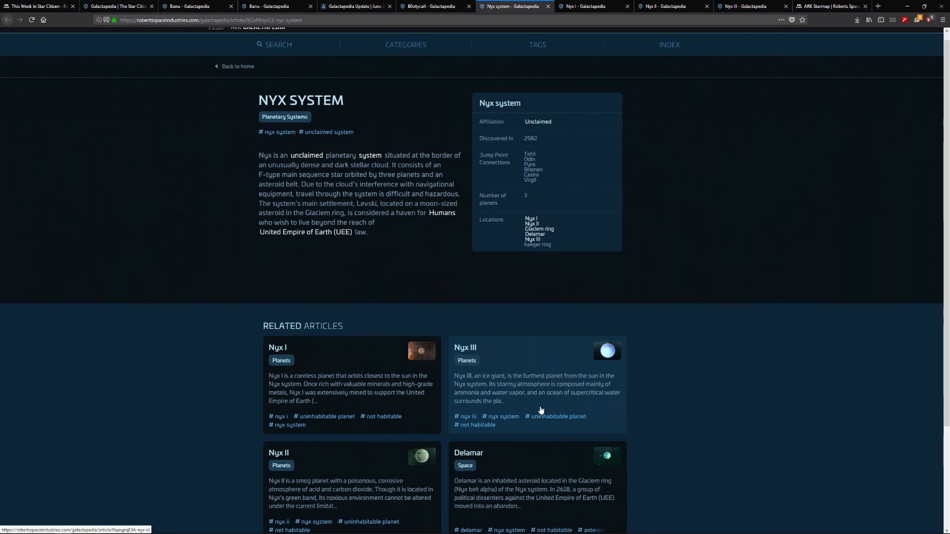
scroll("down", 3)
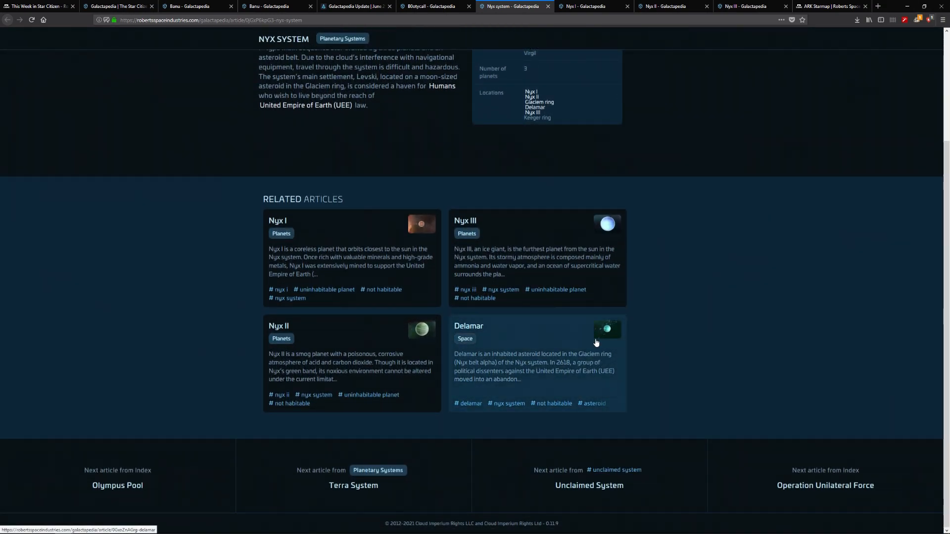
mouse_move(587, 429)
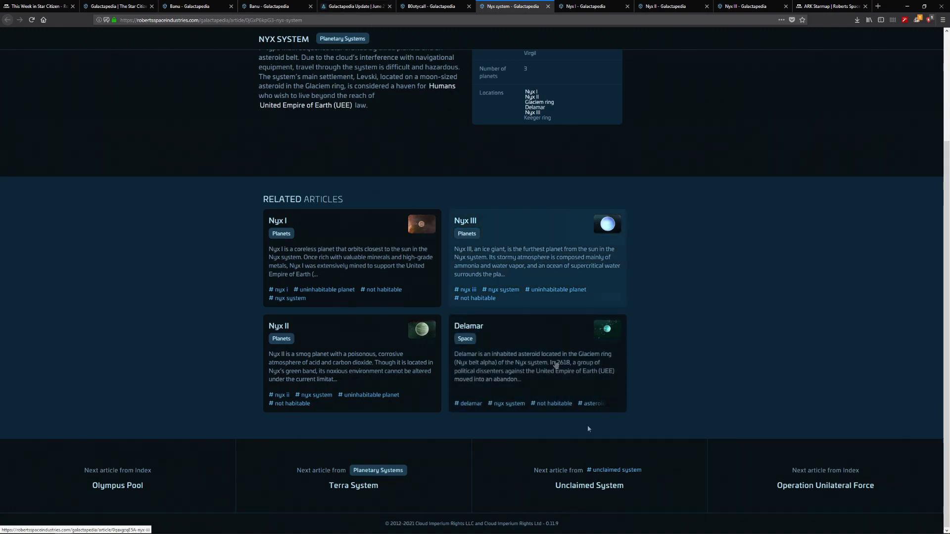
scroll("up", 3)
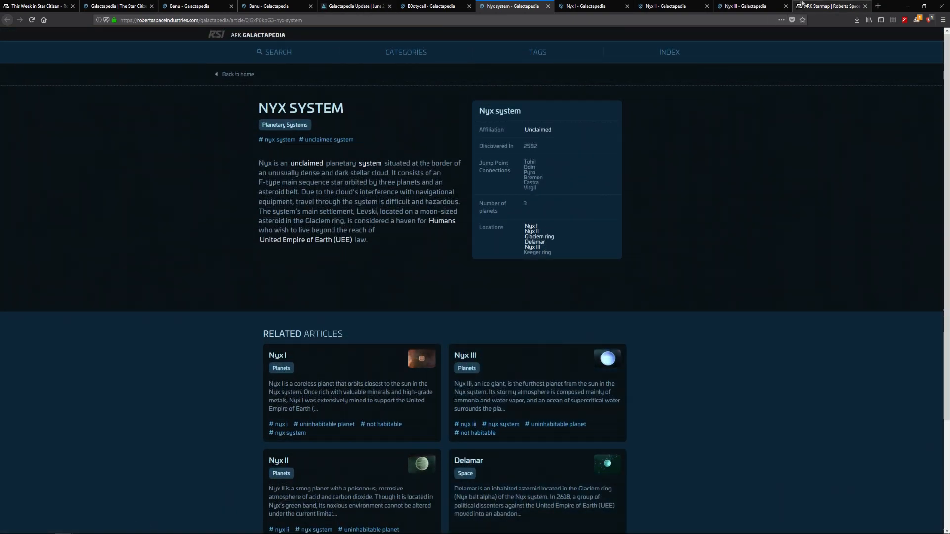
mouse_move(594, 6)
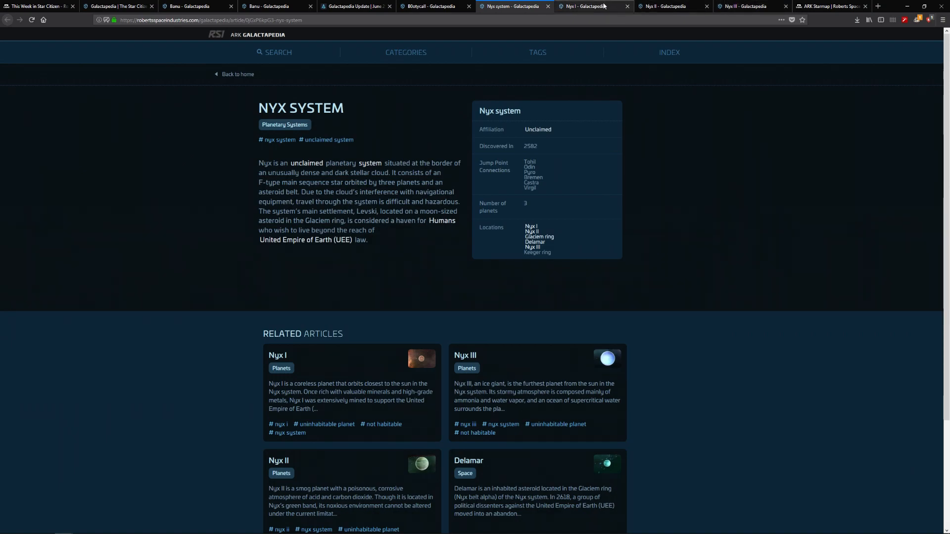
scroll("down", 3)
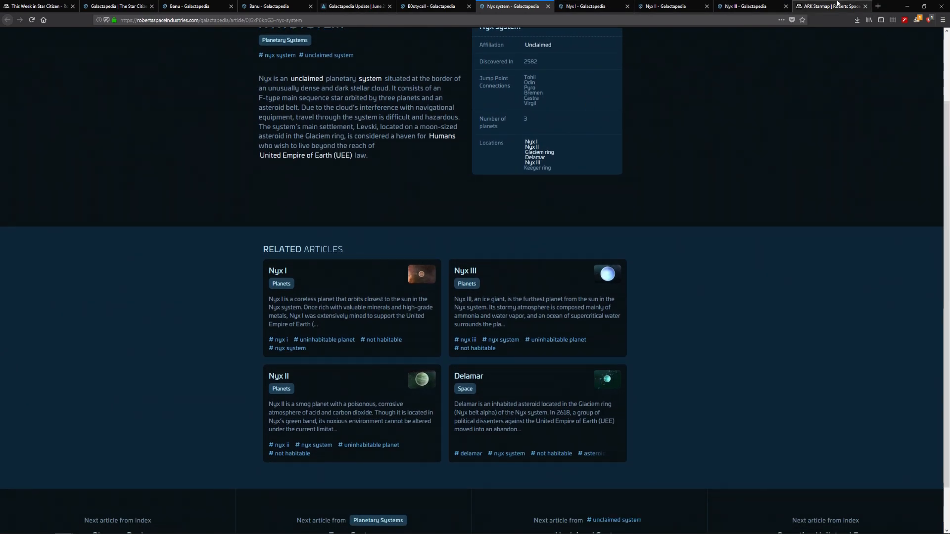
- On the starmap, check bookmarks, hide the results list, and show the Stanton-to-Nyx route planner
left_click(830, 6)
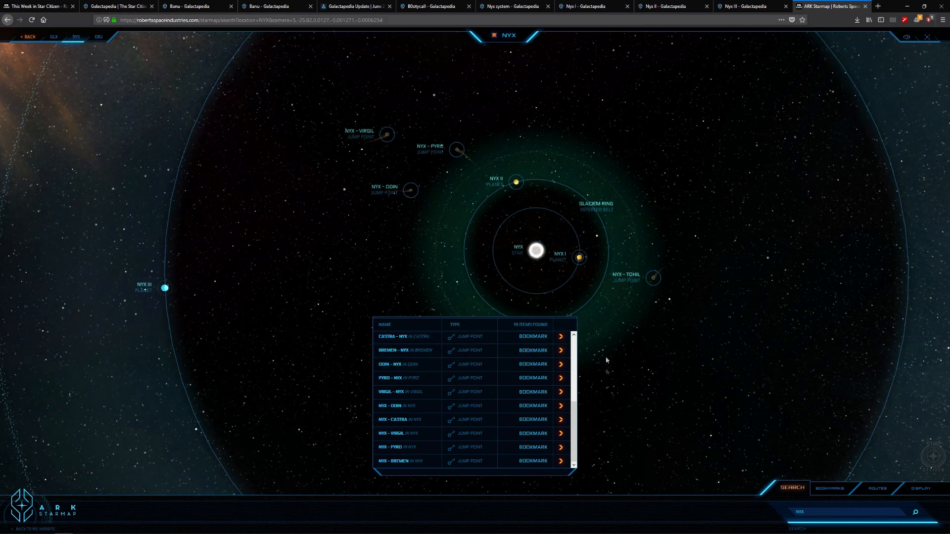
left_click(839, 488)
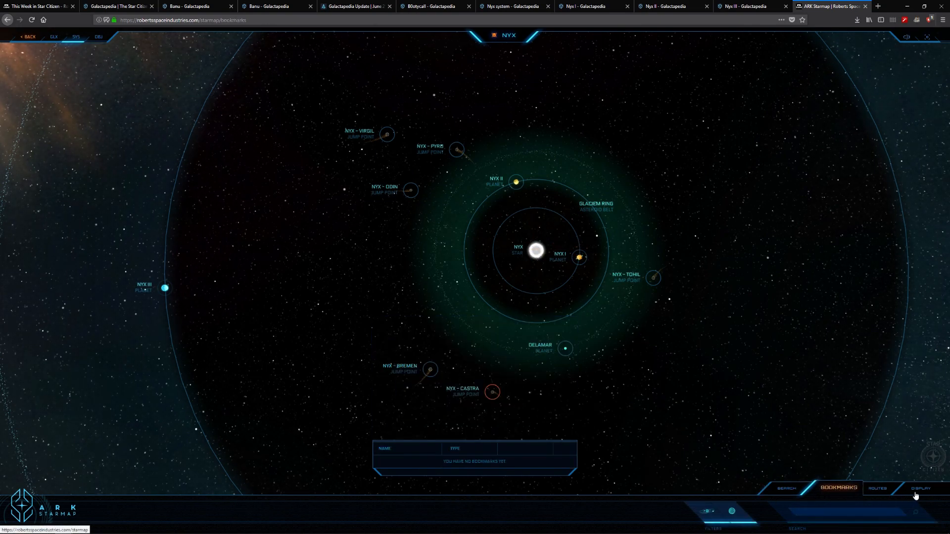
left_click(920, 488)
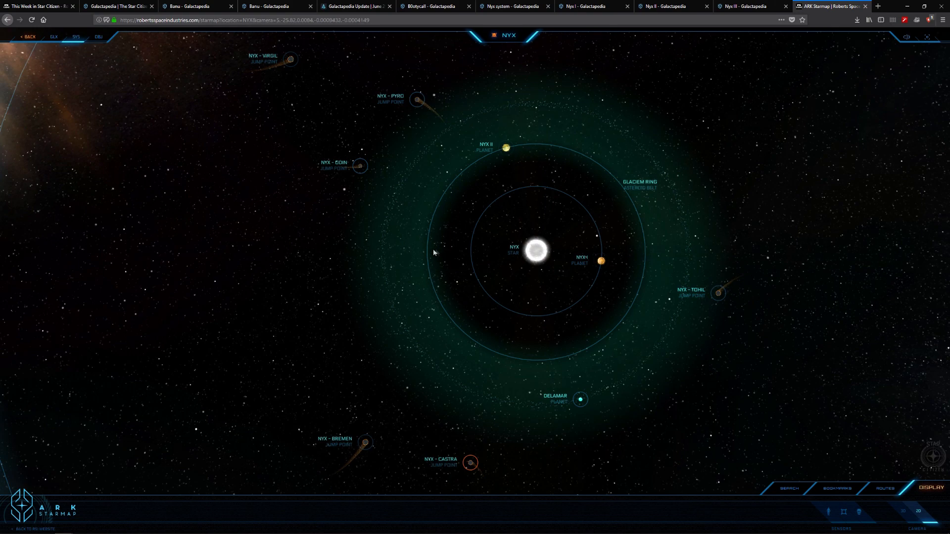
mouse_move(557, 344)
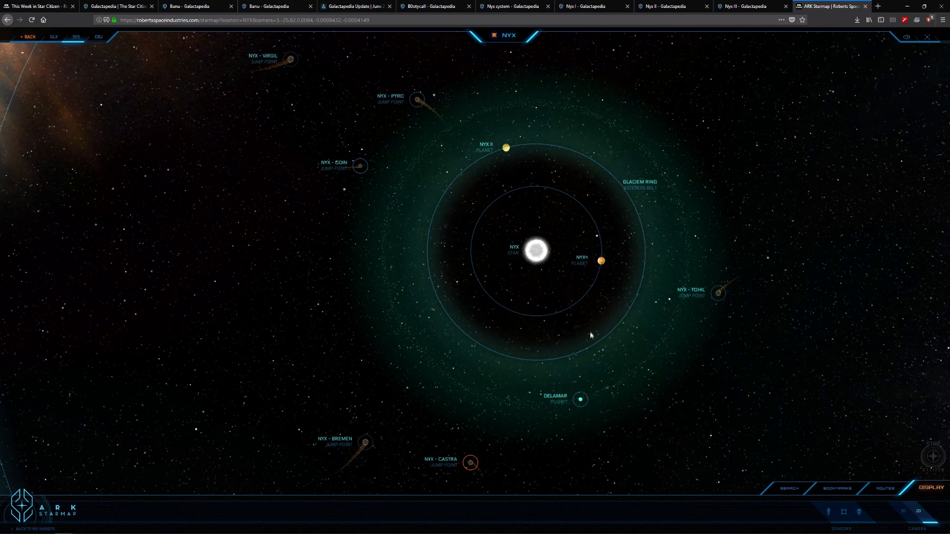
mouse_move(580, 400)
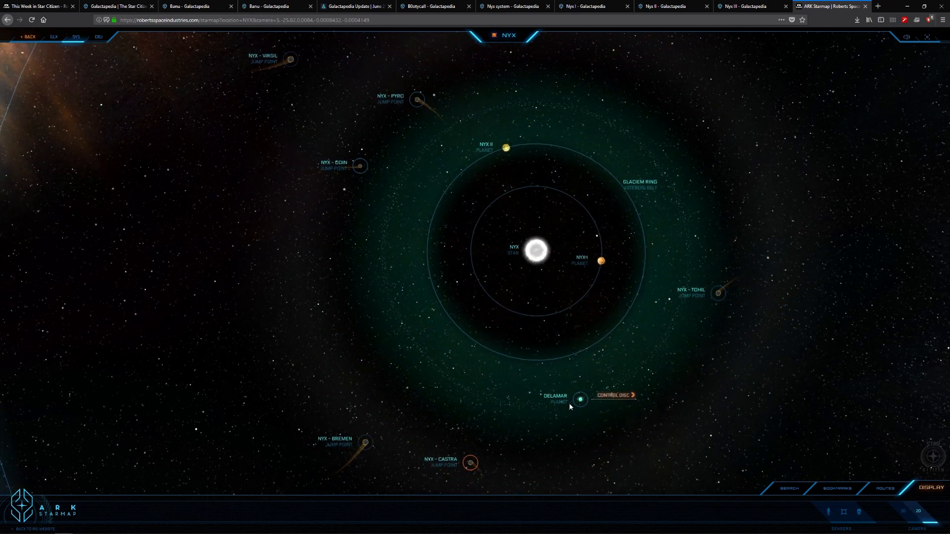
mouse_move(591, 373)
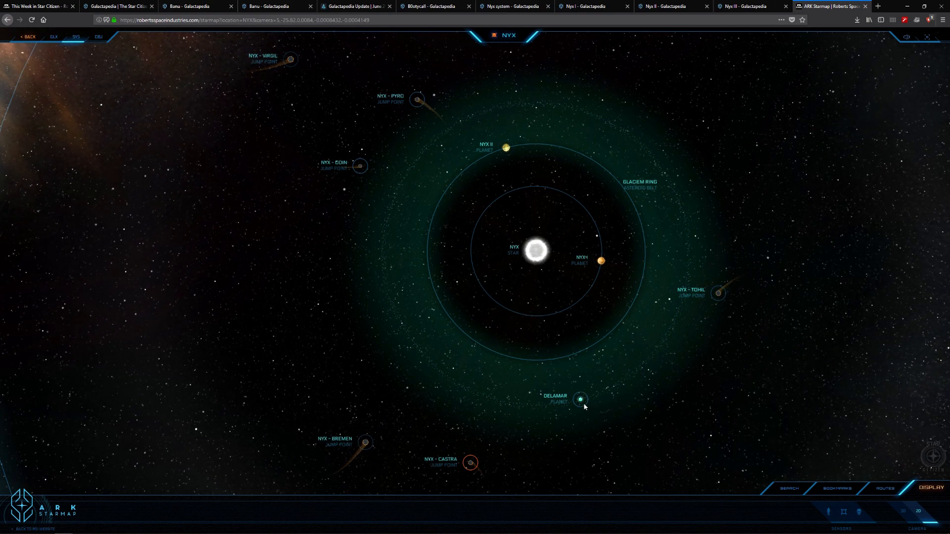
mouse_move(580, 400)
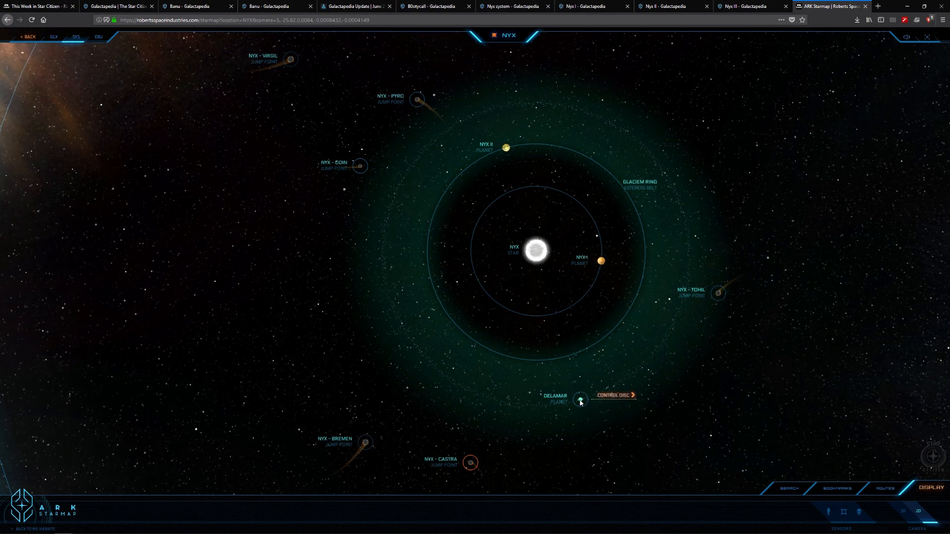
mouse_move(580, 352)
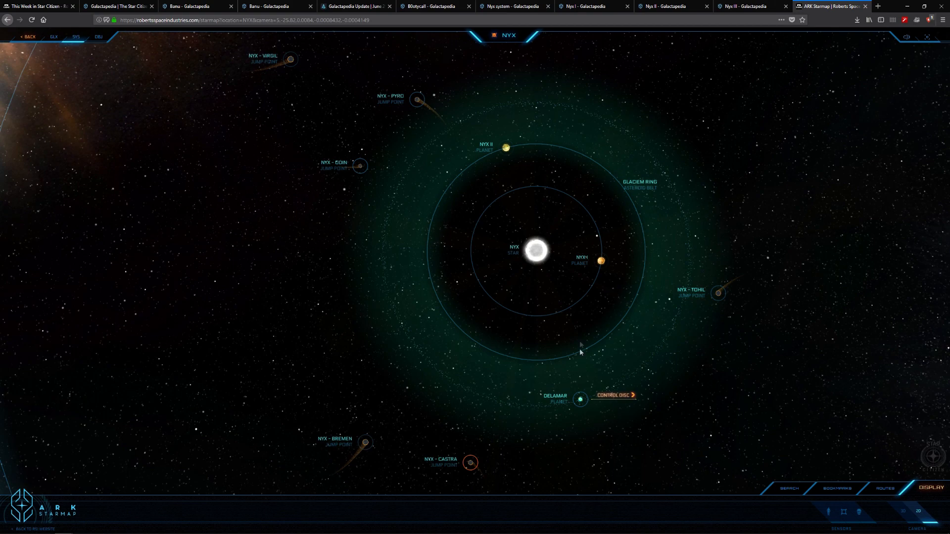
mouse_move(588, 339)
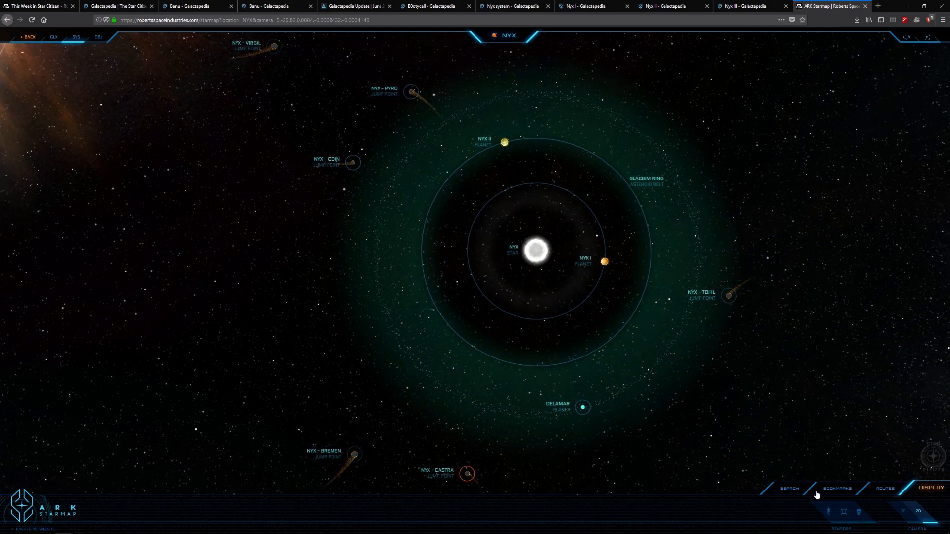
left_click(888, 488)
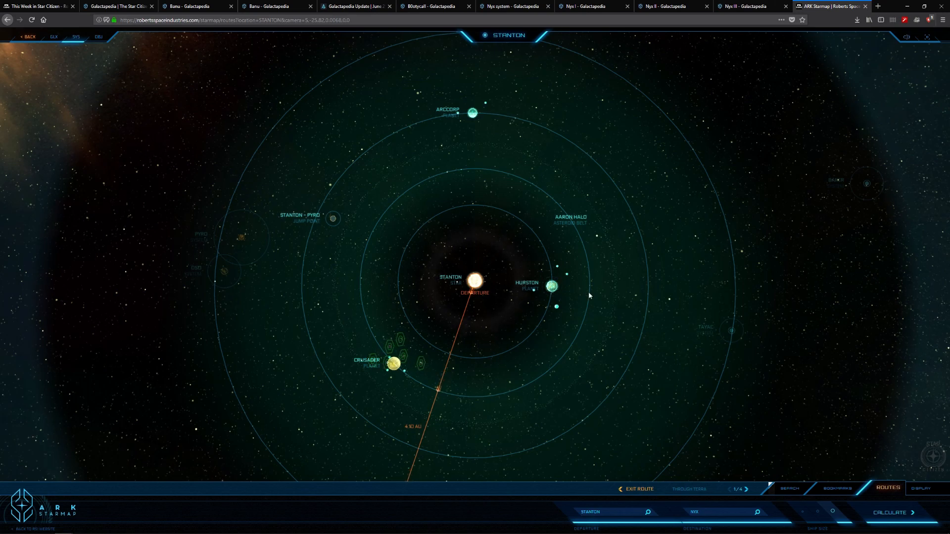
mouse_move(551, 286)
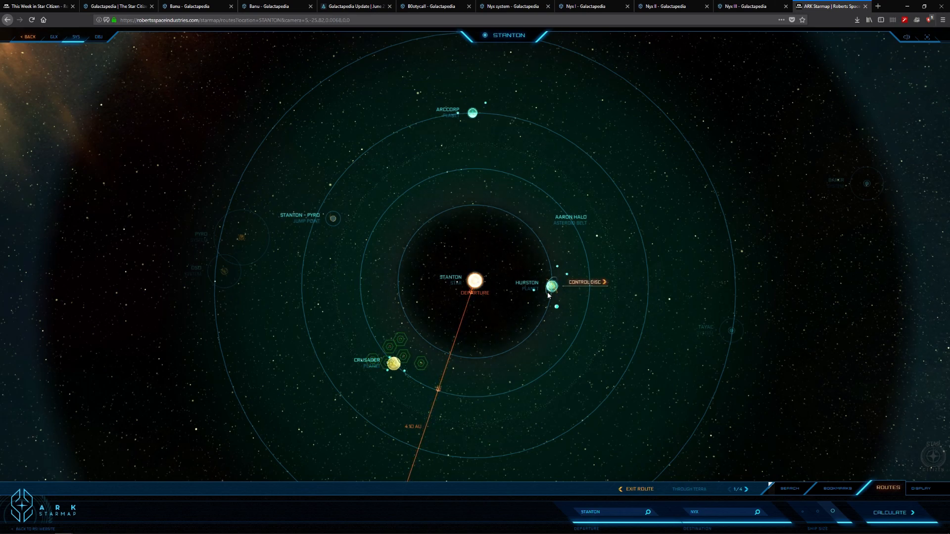
- Zoom in on Stanton's planets and route line, then return to the Nyx System article
scroll("down", 3)
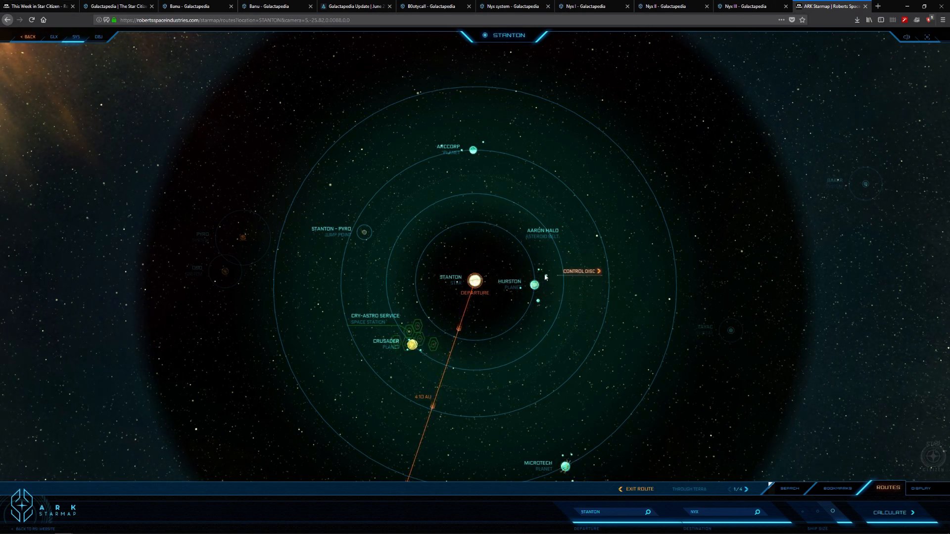
mouse_move(770, 4)
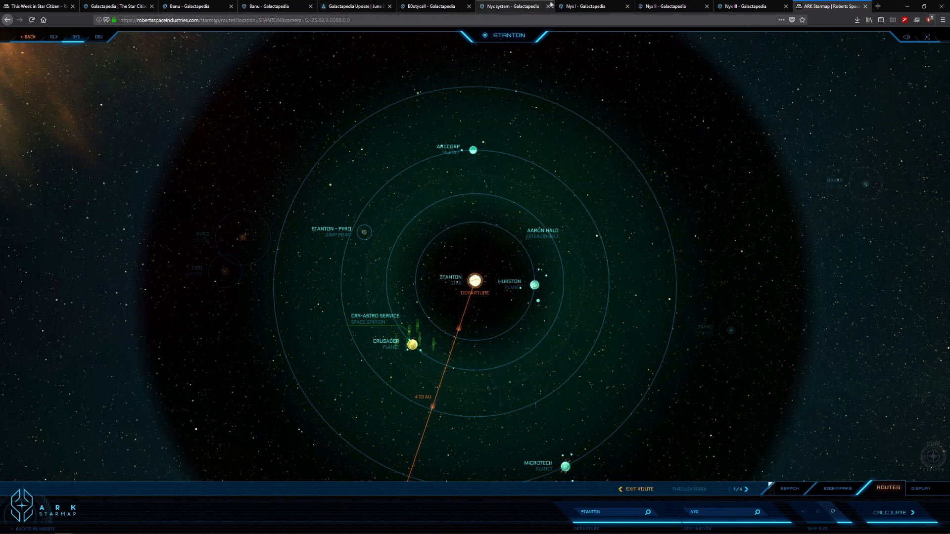
left_click(513, 6)
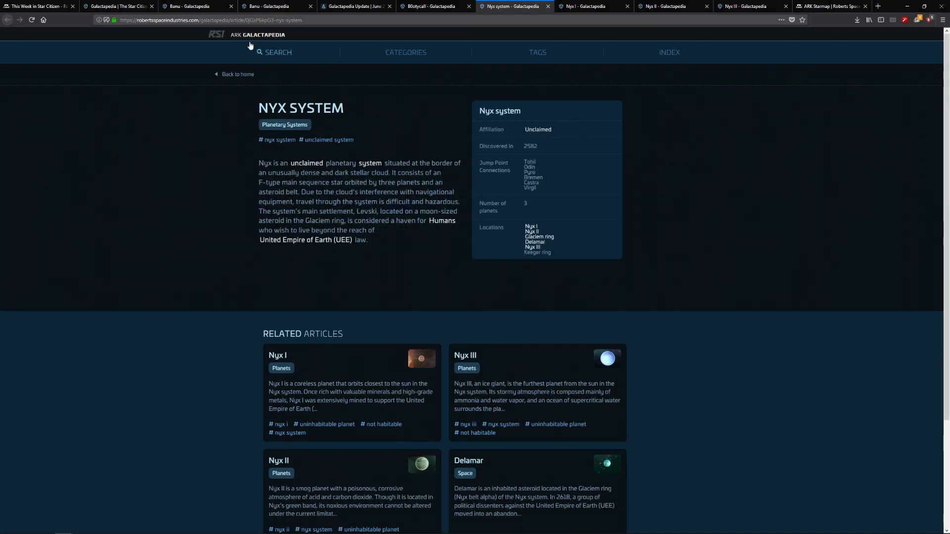
mouse_move(390, 35)
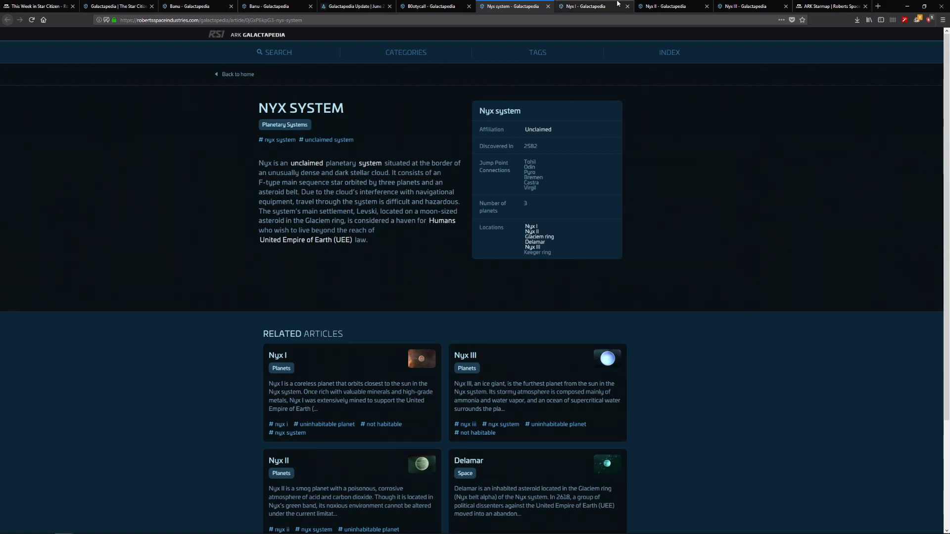
- Open the Nyx I article, then switch back to the ARK Starmap page
left_click(583, 6)
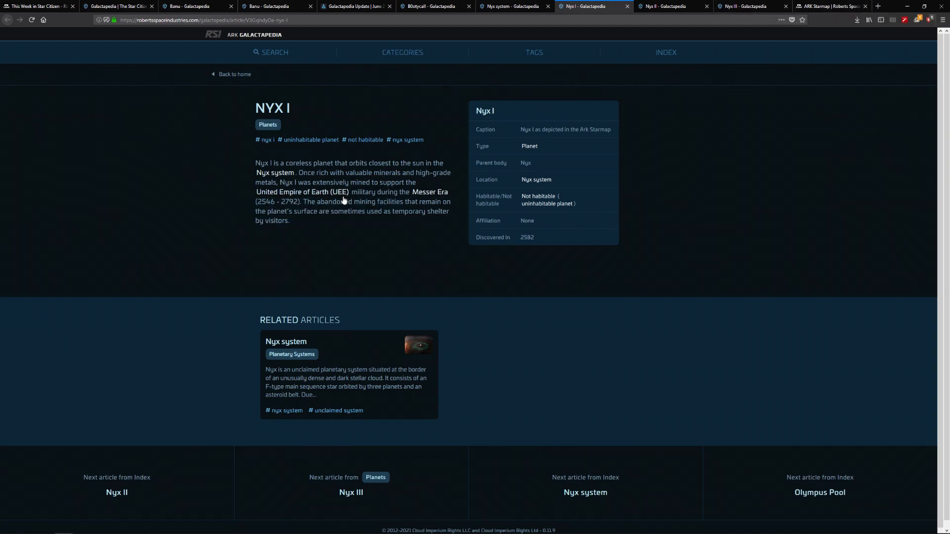
mouse_move(397, 205)
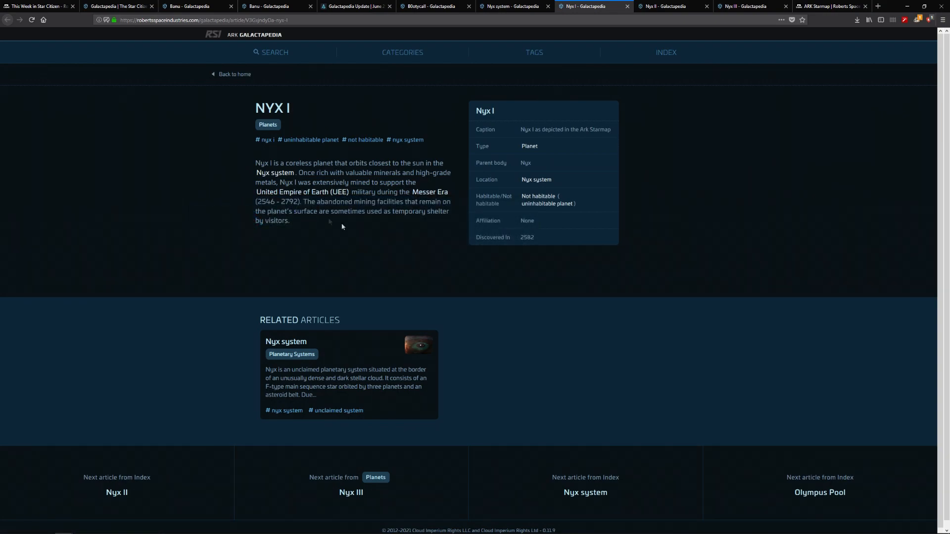
mouse_move(357, 203)
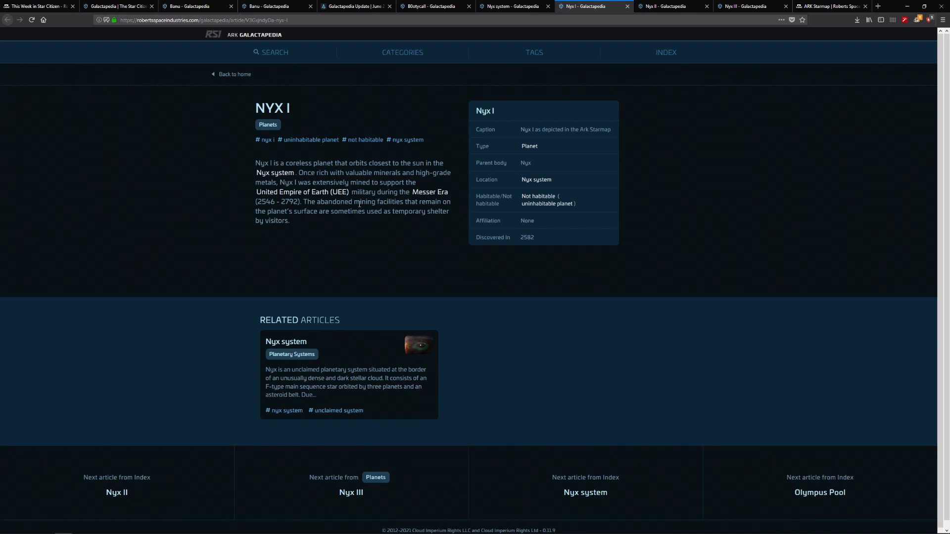
mouse_move(432, 192)
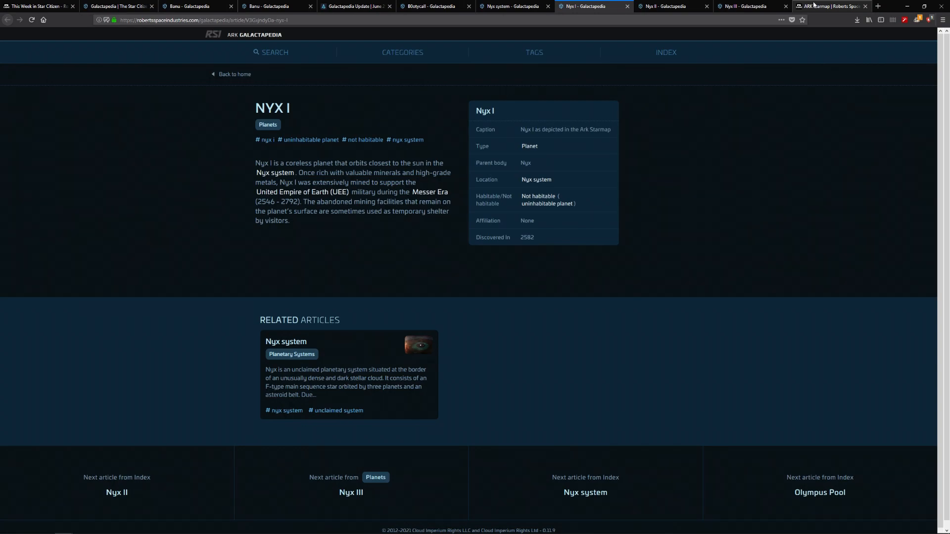
left_click(830, 6)
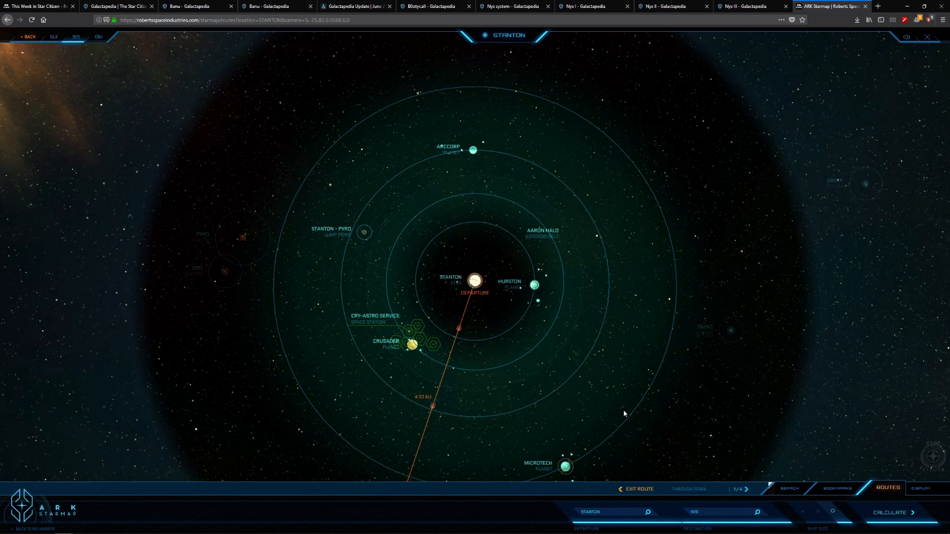
mouse_move(612, 334)
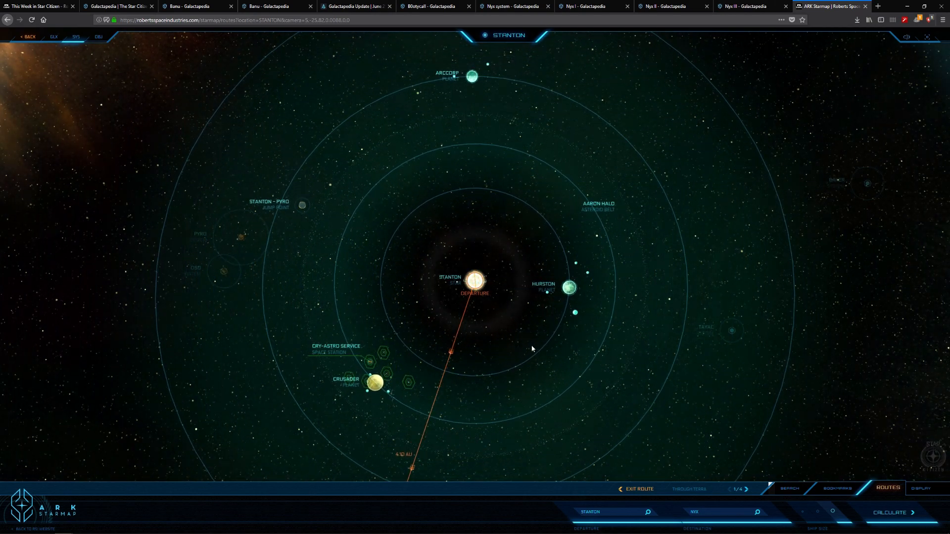
- Zoom the Stanton map and advance the route to its final 4/4 leg in Nyx
scroll("down", 3)
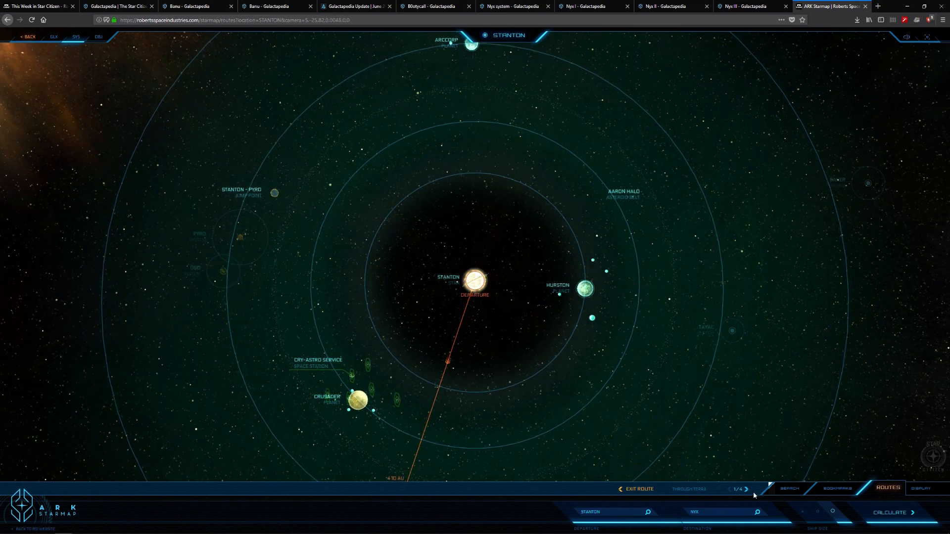
left_click(746, 489)
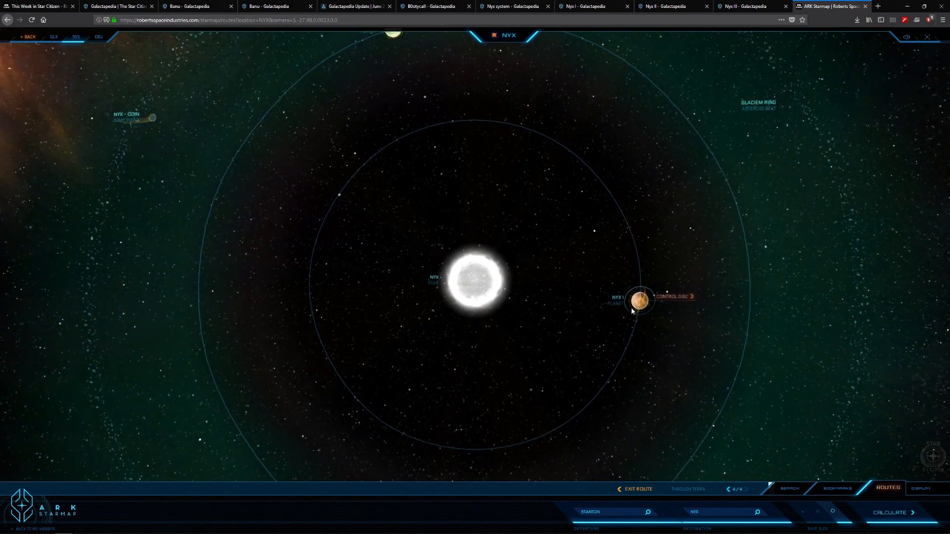
- Focus on Nyx I, open its control disc, and show its information panel
left_click(641, 301)
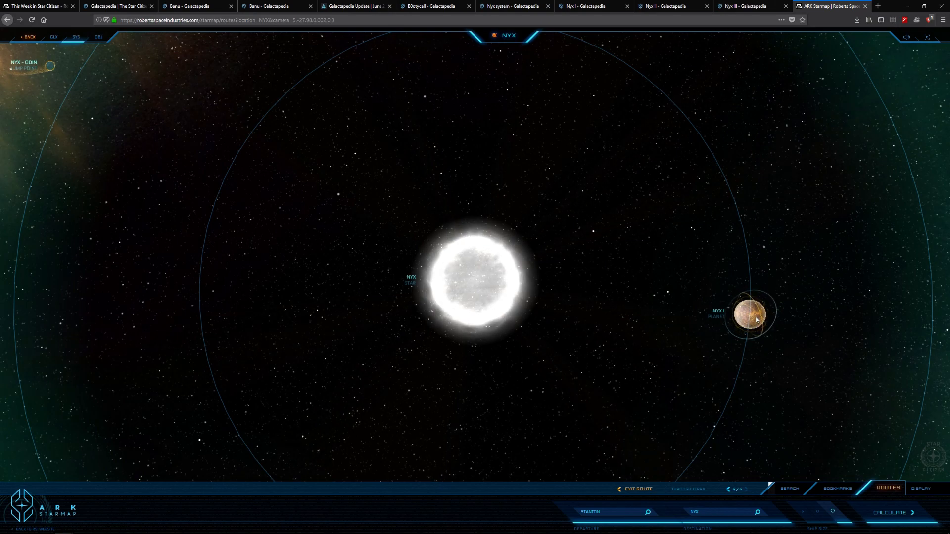
mouse_move(753, 315)
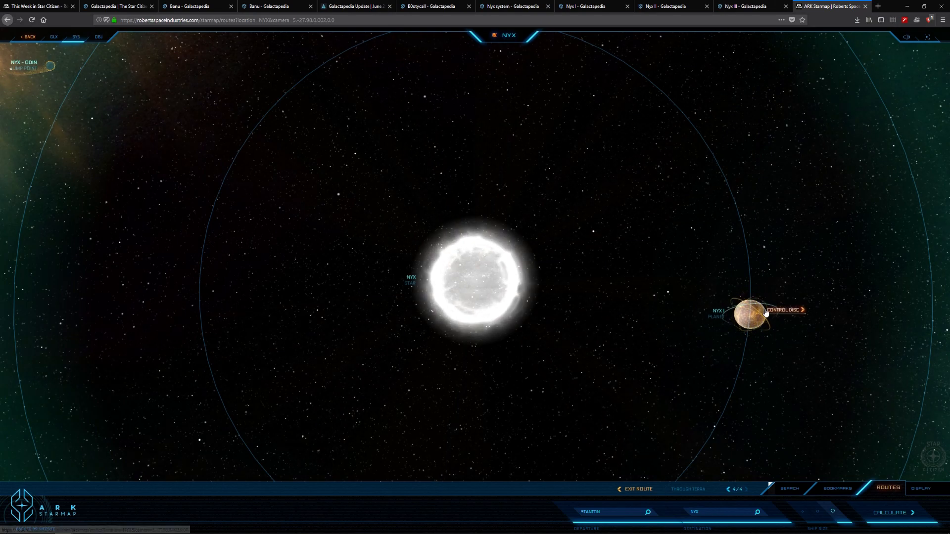
left_click(752, 313)
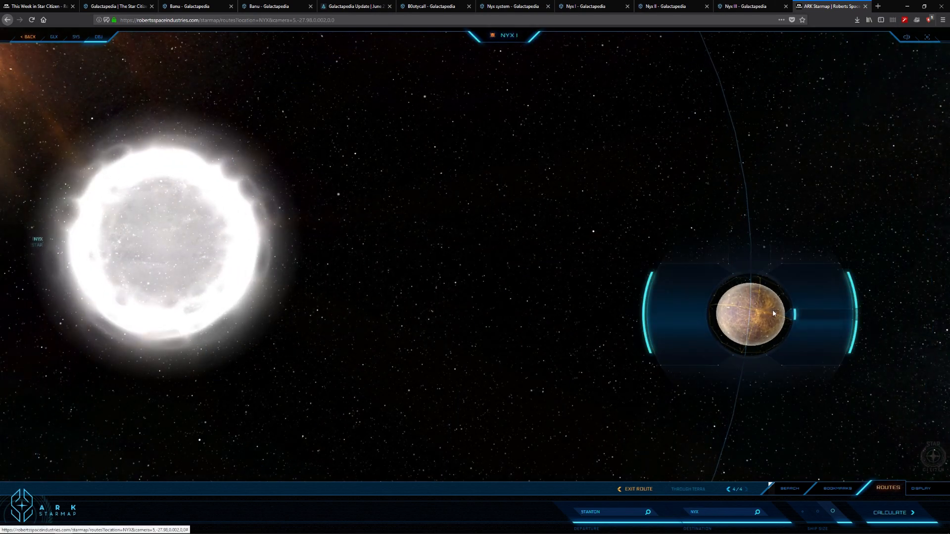
left_click(753, 313)
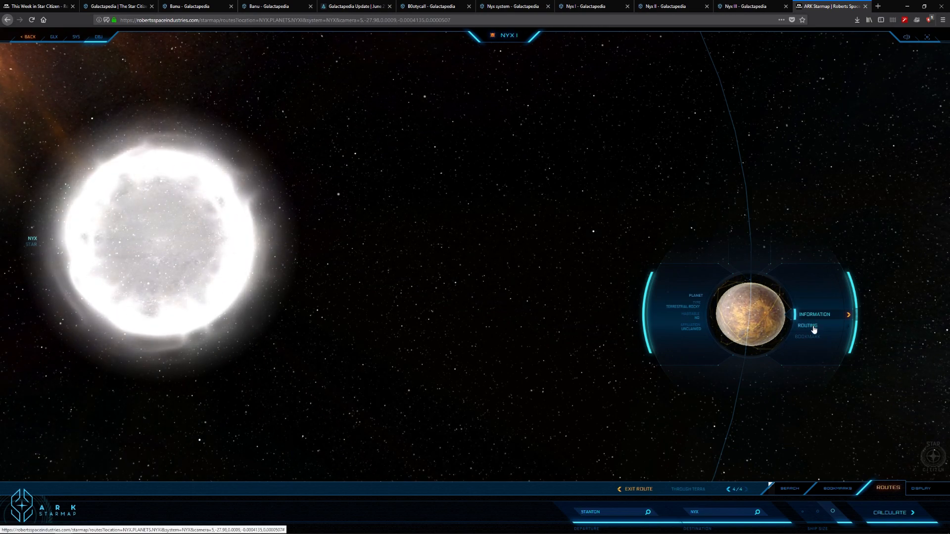
left_click(815, 315)
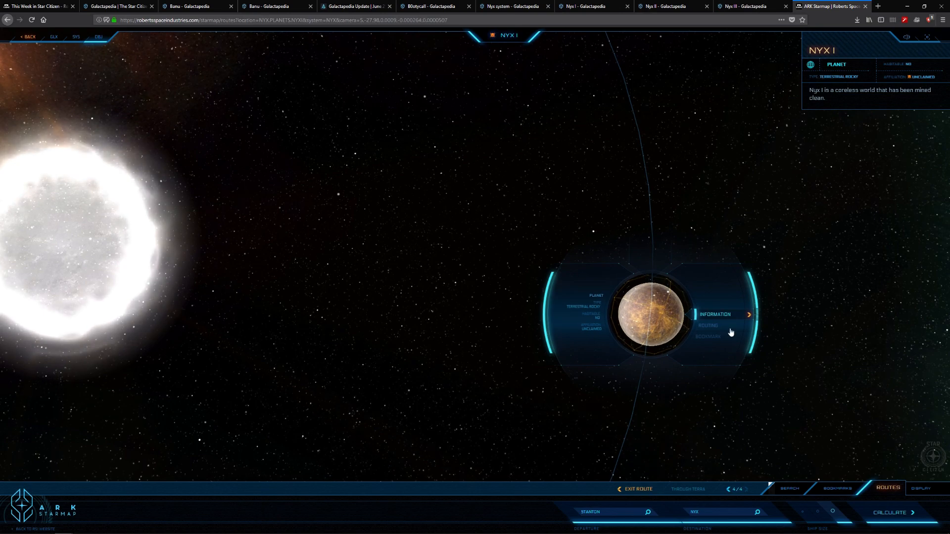
mouse_move(843, 125)
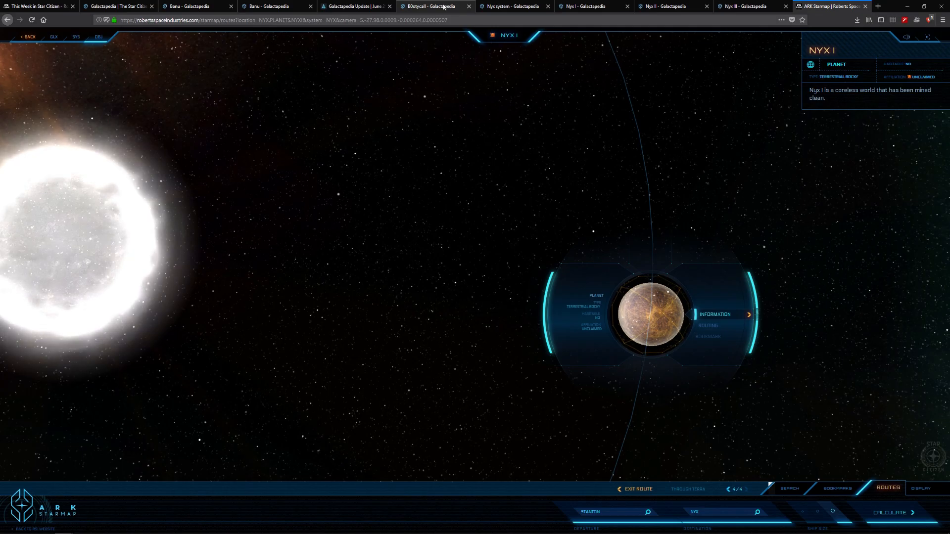
left_click(591, 6)
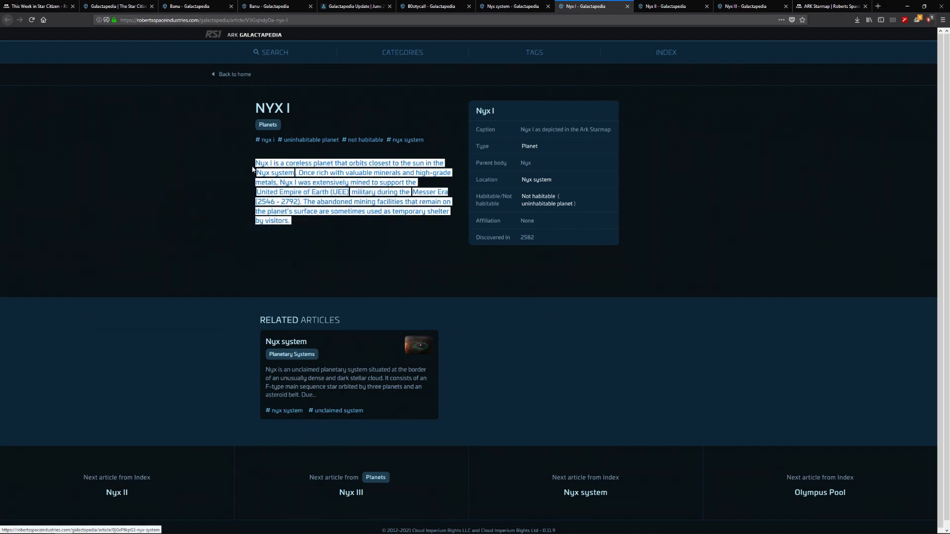
left_click(831, 6)
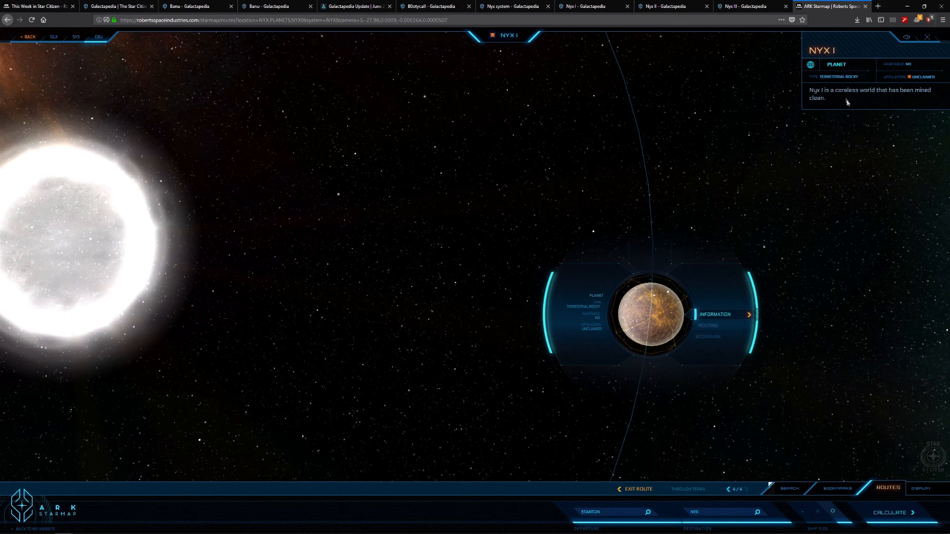
mouse_move(875, 118)
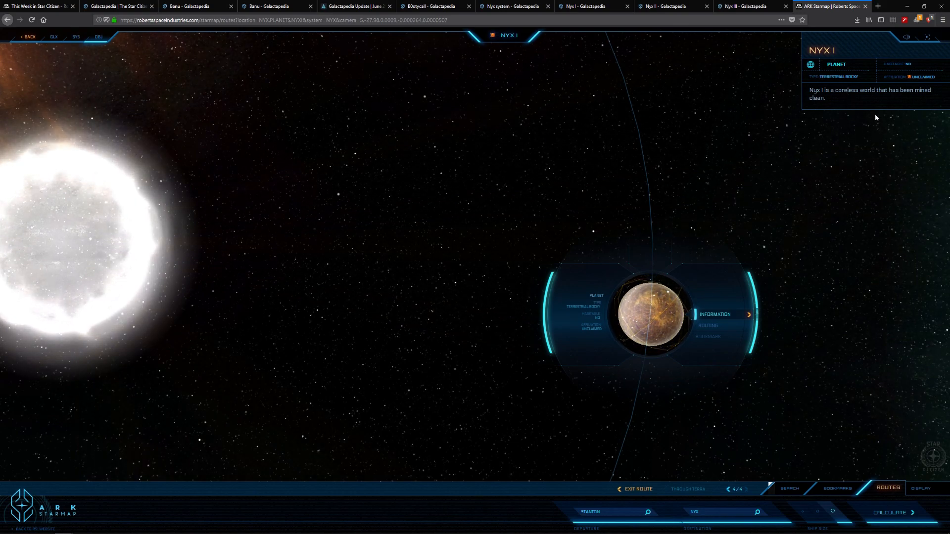
mouse_move(789, 139)
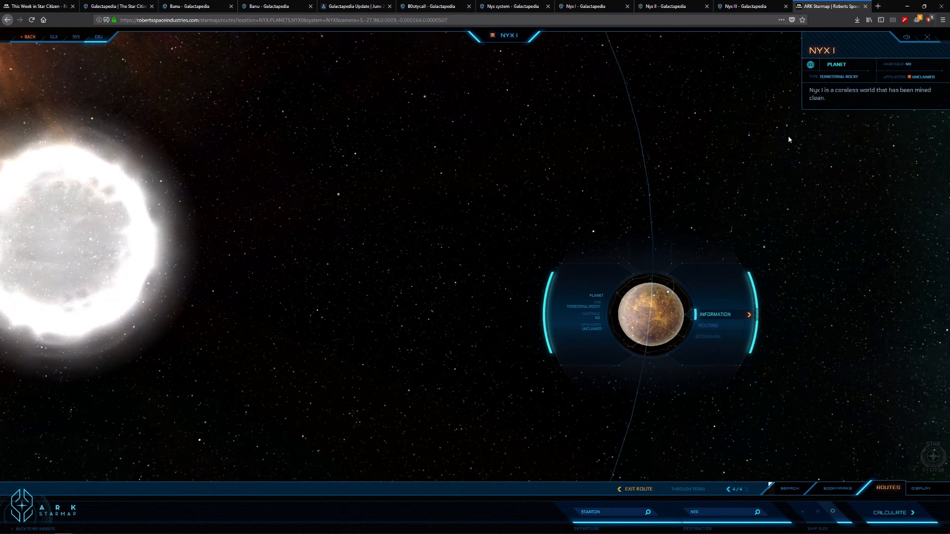
mouse_move(705, 3)
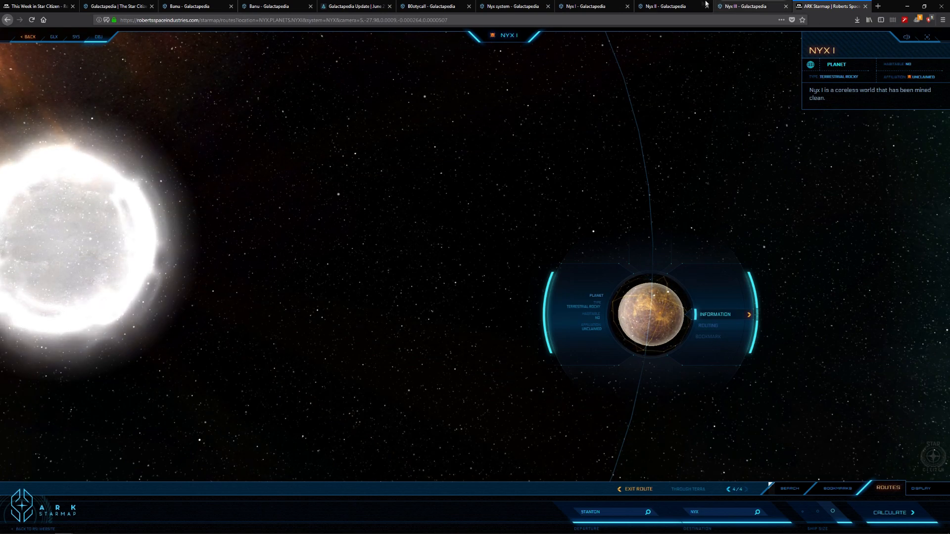
left_click(585, 6)
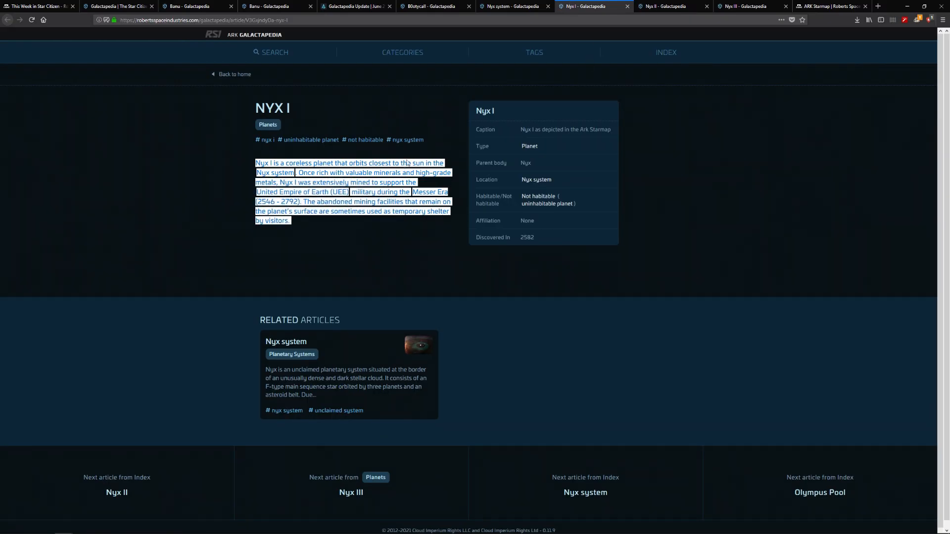
mouse_move(834, 5)
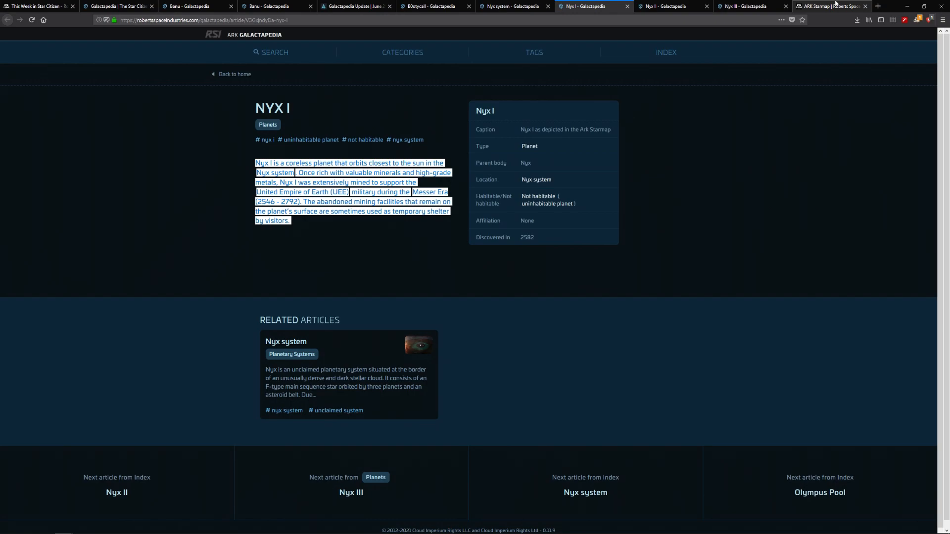
mouse_move(833, 6)
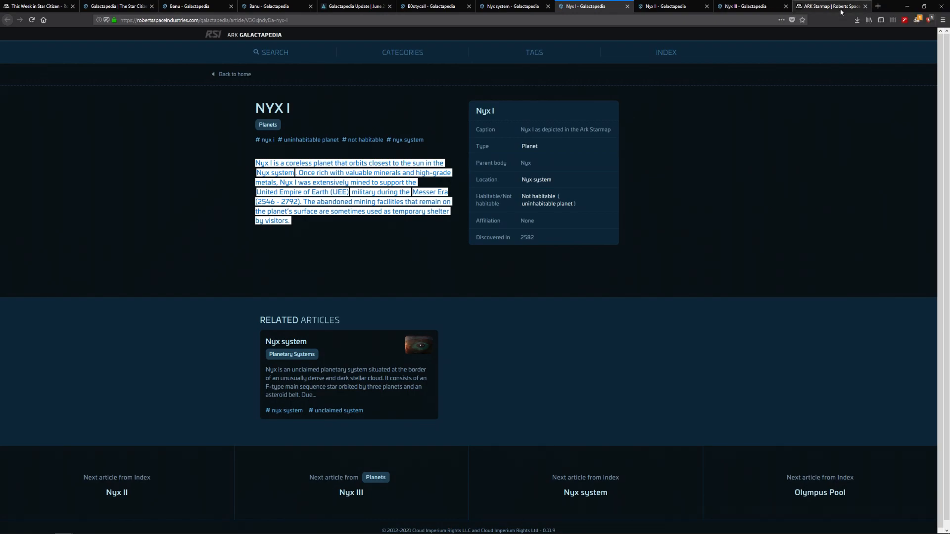
left_click(831, 6)
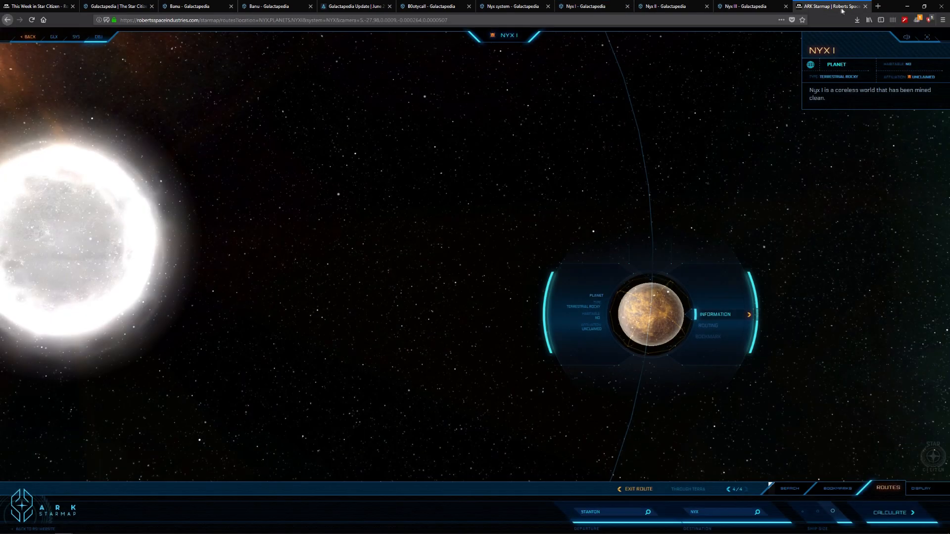
mouse_move(853, 94)
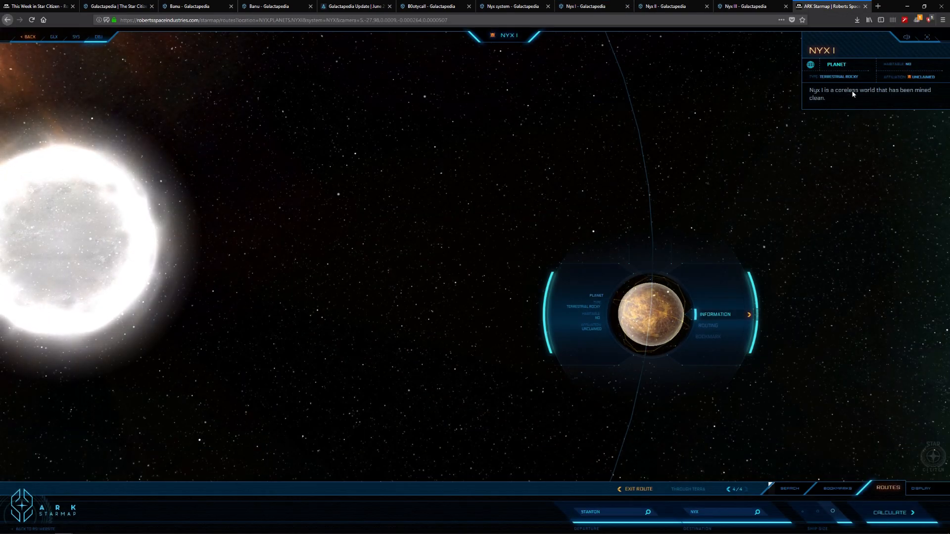
mouse_move(756, 211)
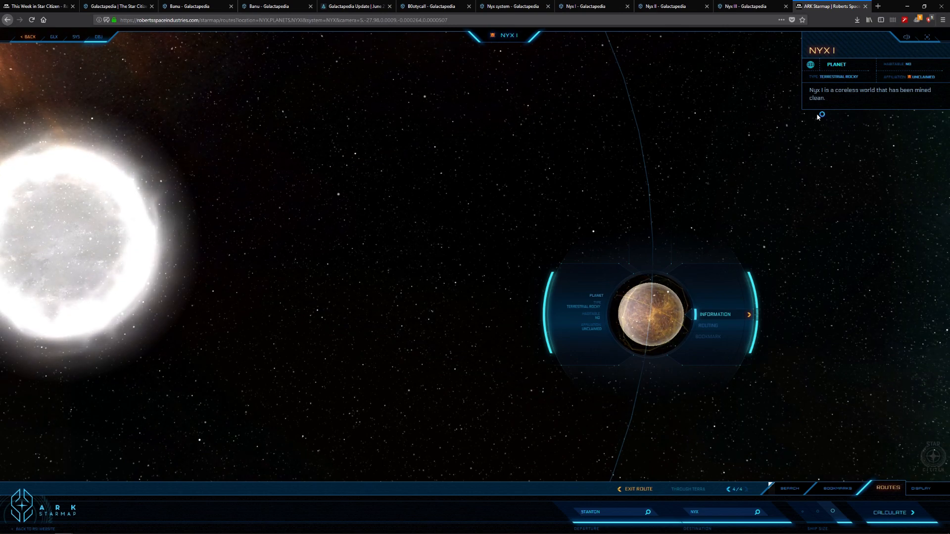
left_click(513, 5)
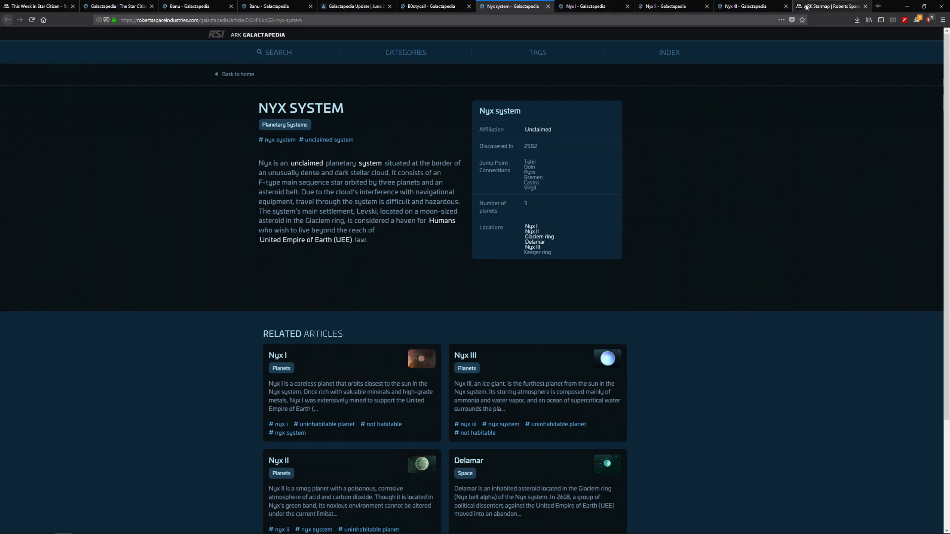
- Flip between the starmap, Nyx I and Nyx system tabs, then open Nyx I's routing options
left_click(830, 6)
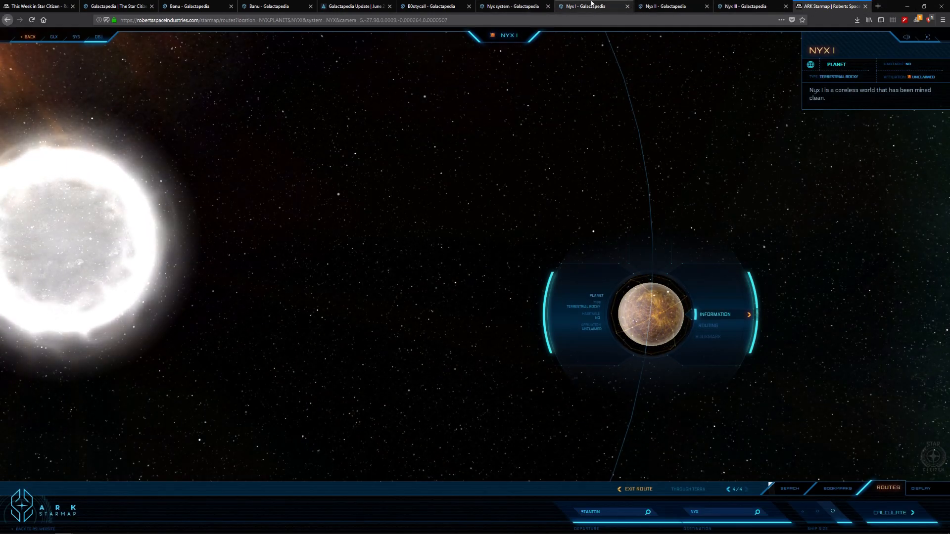
left_click(591, 6)
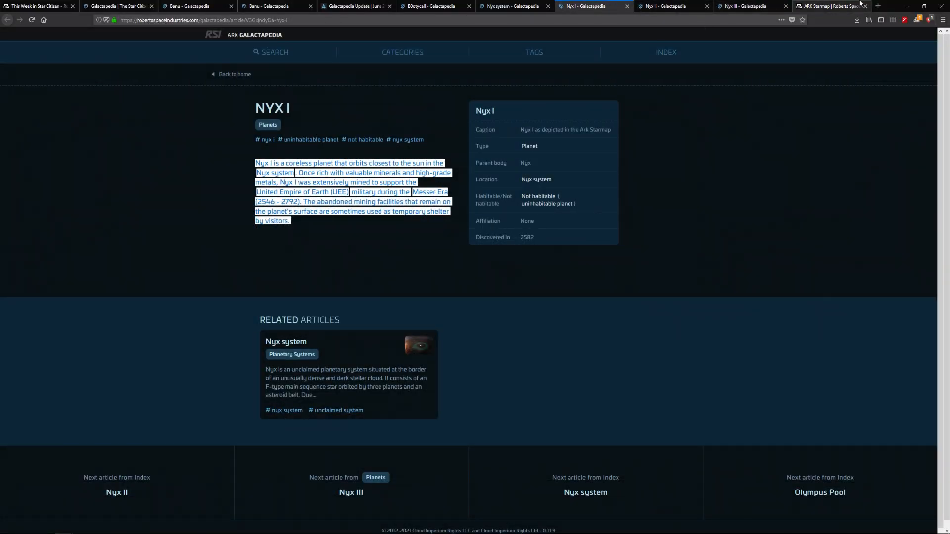
left_click(832, 6)
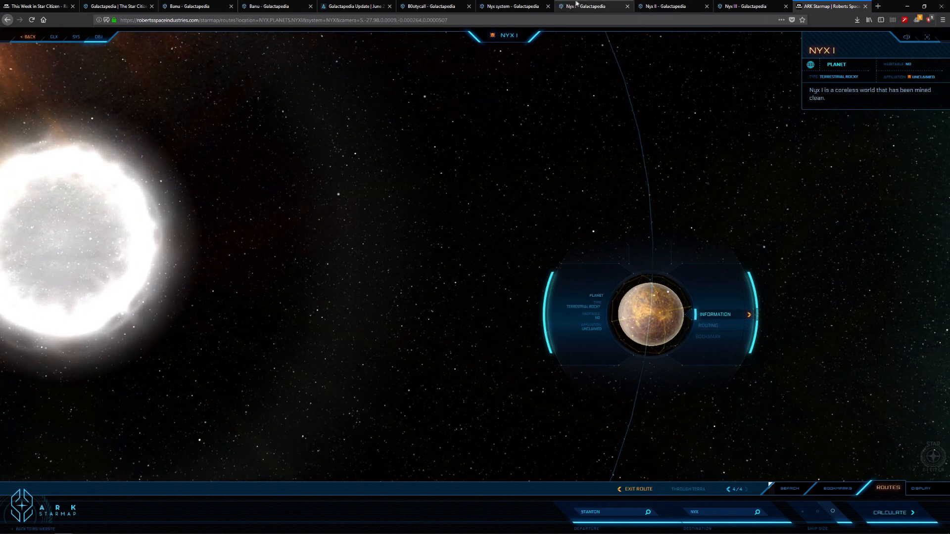
left_click(512, 6)
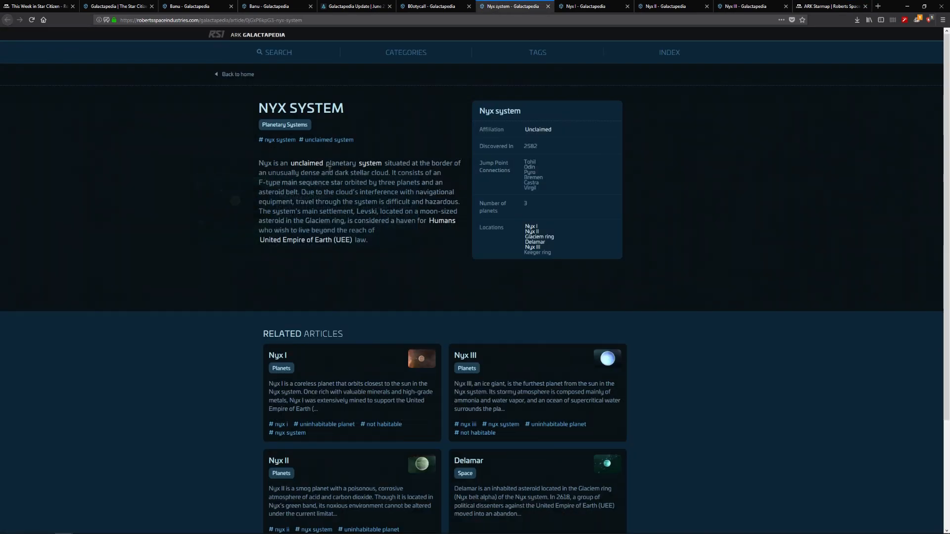
left_click(832, 6)
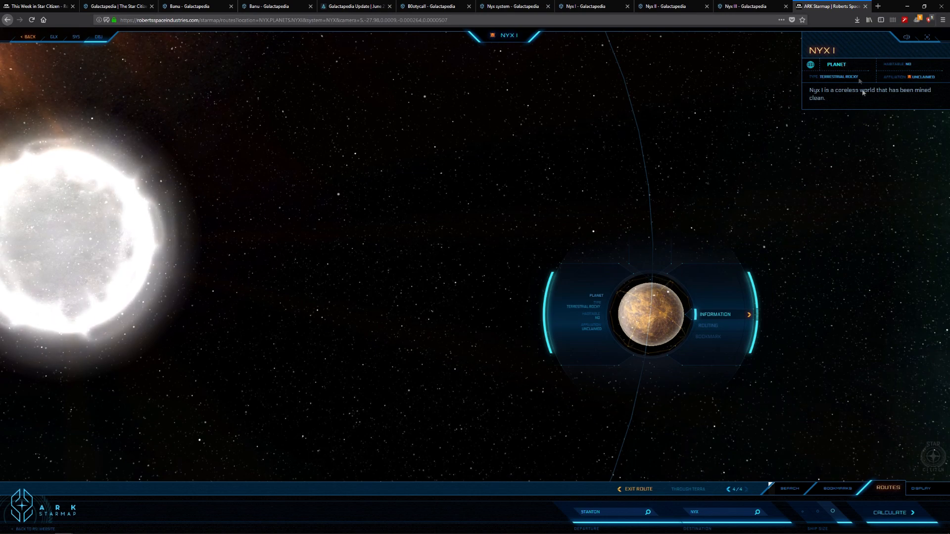
mouse_move(707, 329)
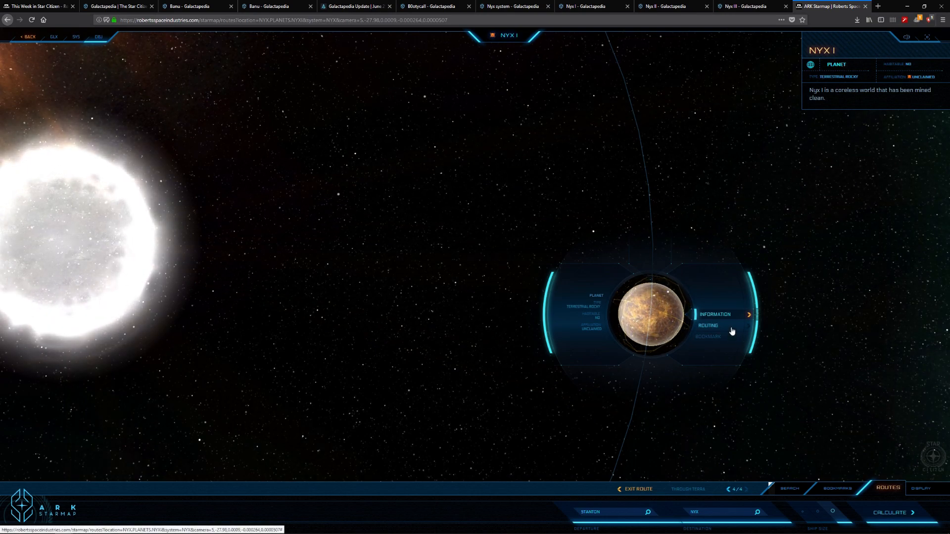
left_click(708, 326)
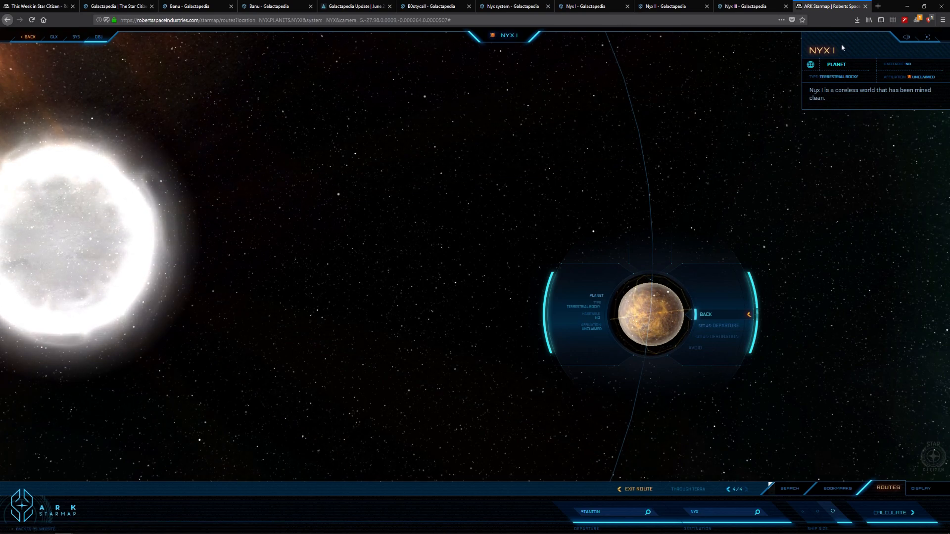
mouse_move(719, 326)
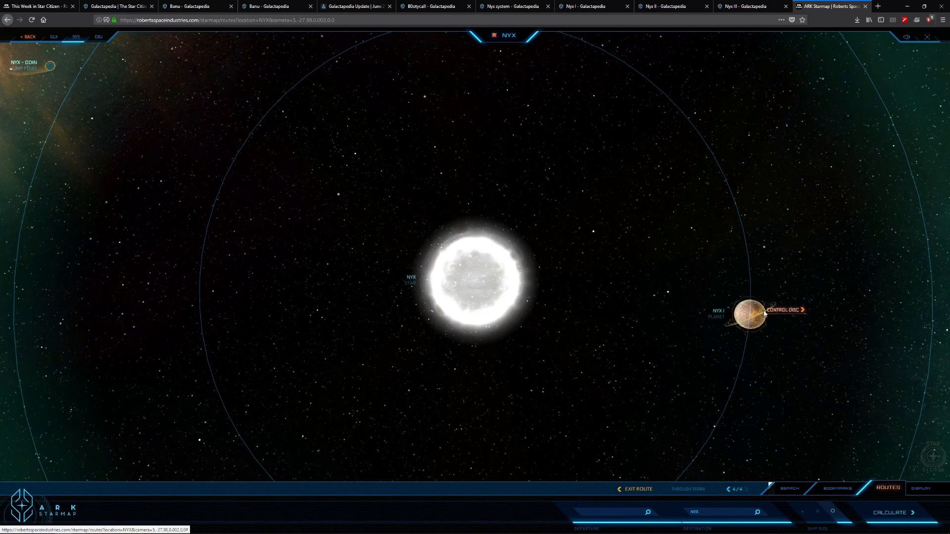
mouse_move(750, 315)
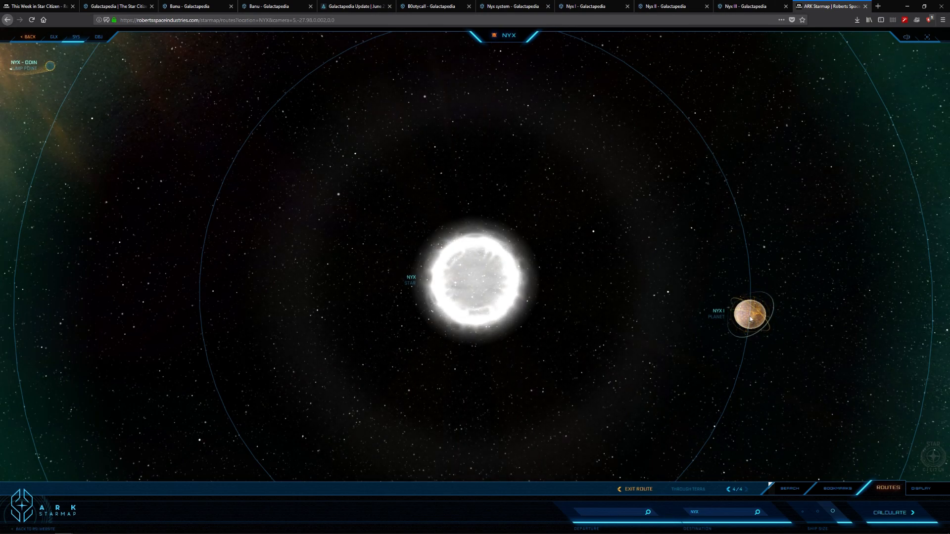
mouse_move(750, 315)
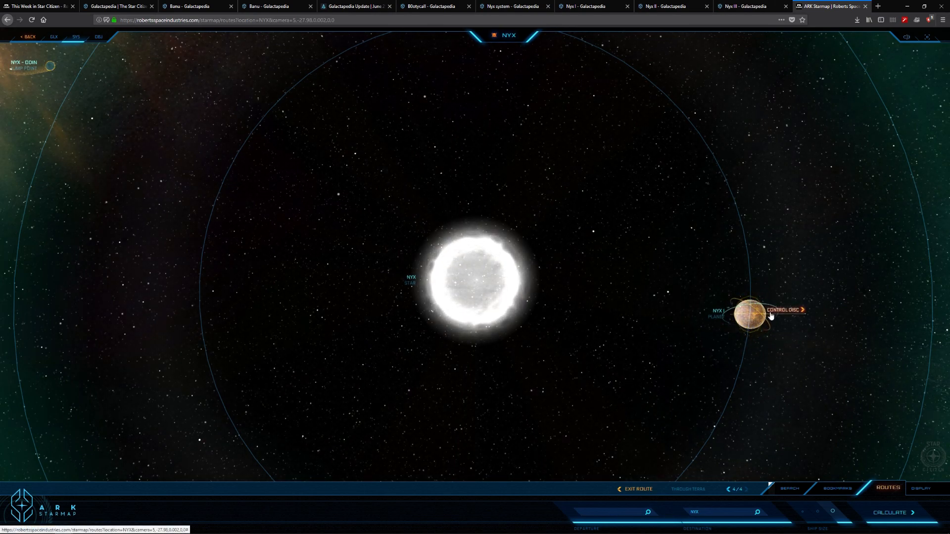
- Show Nyx I's description in the starmap, then switch to the Nyx II article
left_click(750, 314)
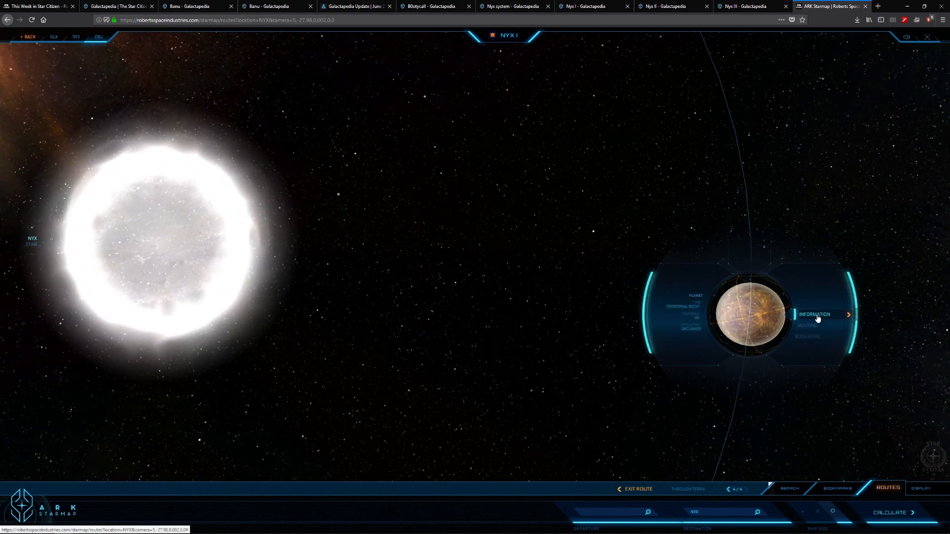
left_click(815, 314)
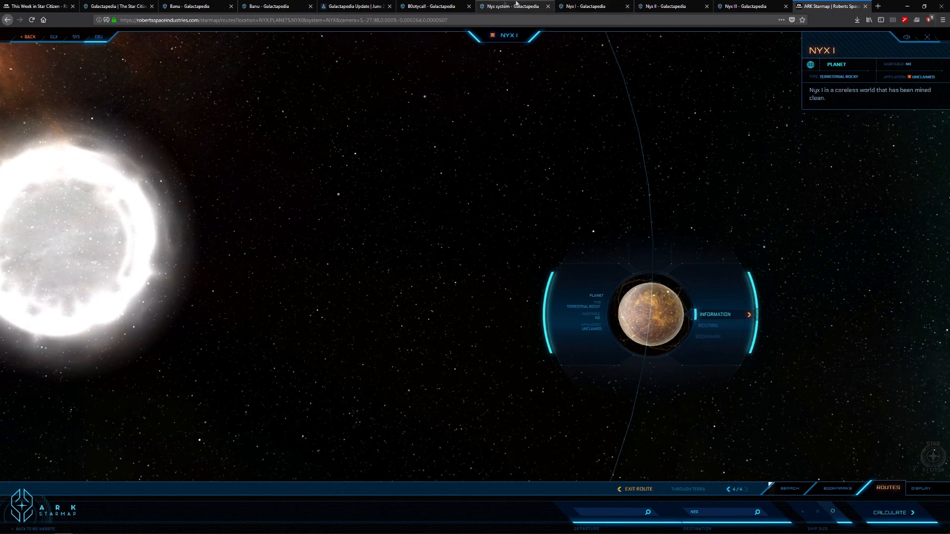
left_click(665, 6)
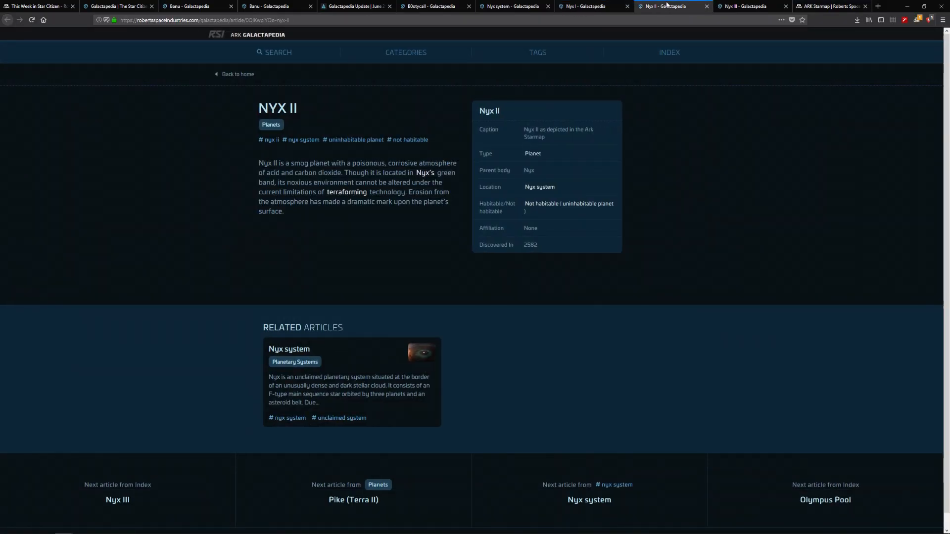
mouse_move(261, 179)
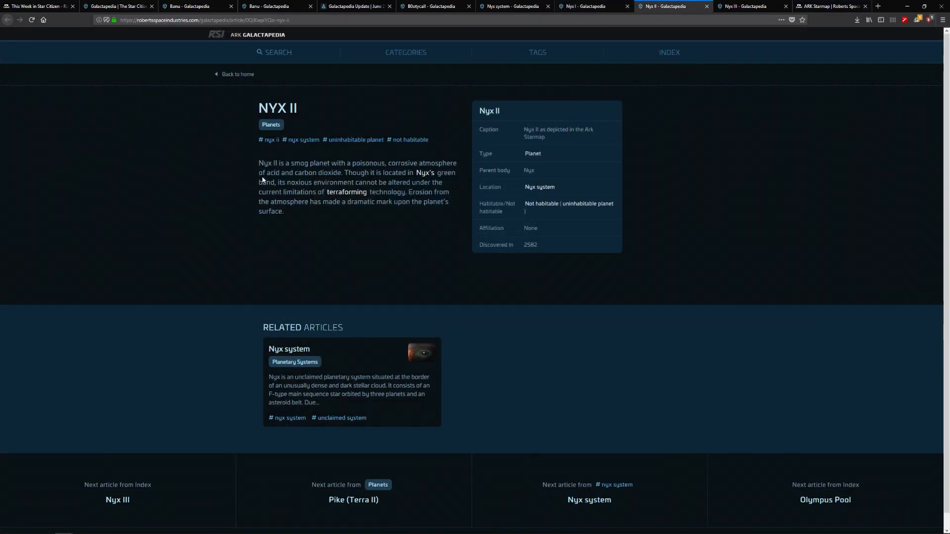
mouse_move(346, 192)
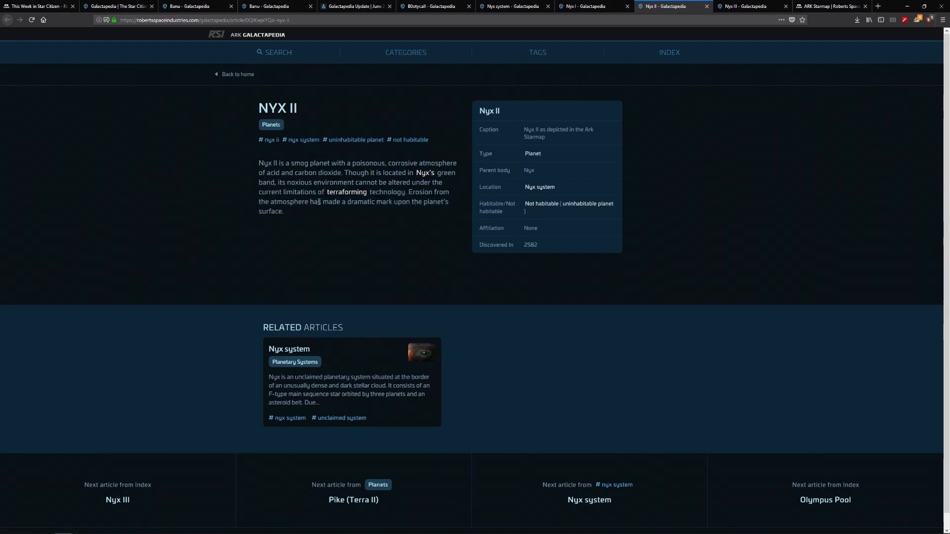
- Highlight and clear the Nyx II sentence on atmospheric erosion, then return to the starmap
left_click_drag(403, 192, 284, 211)
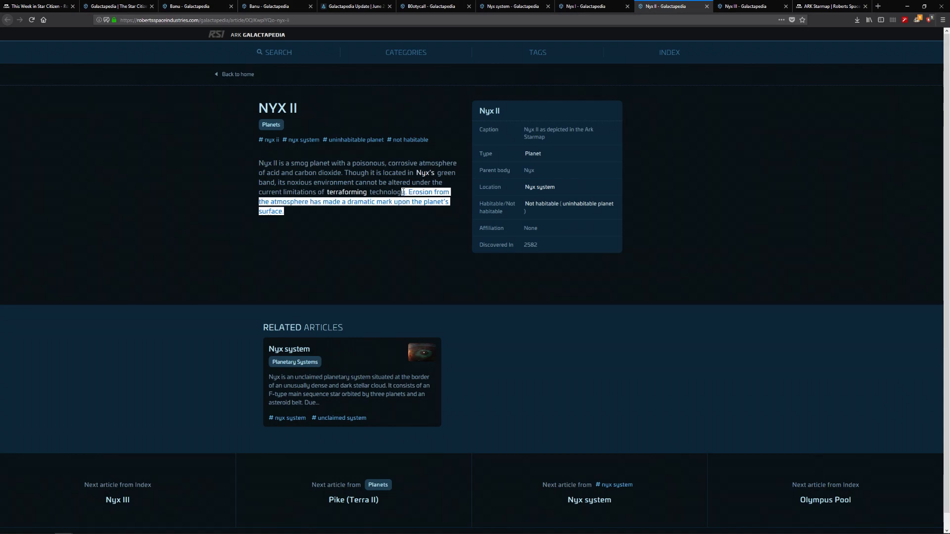
mouse_move(408, 198)
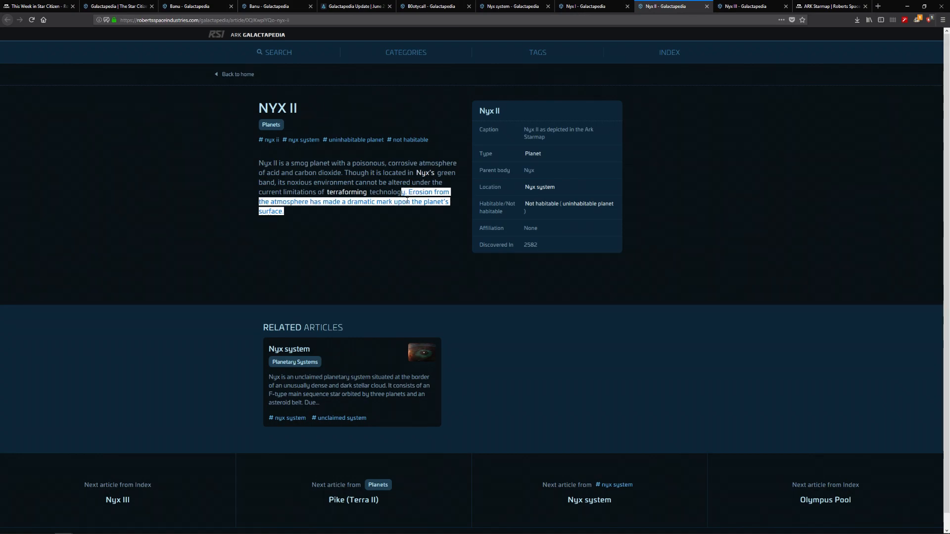
left_click(270, 176)
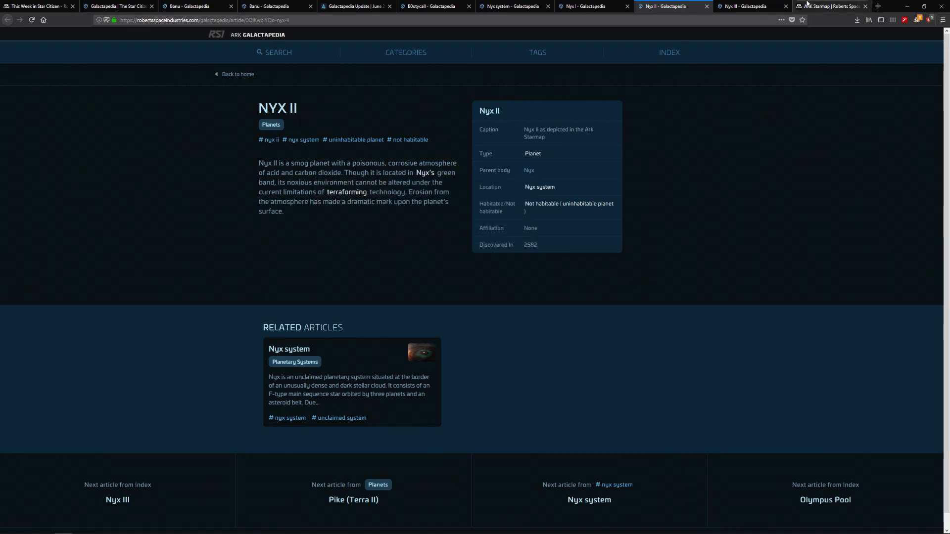
left_click(830, 6)
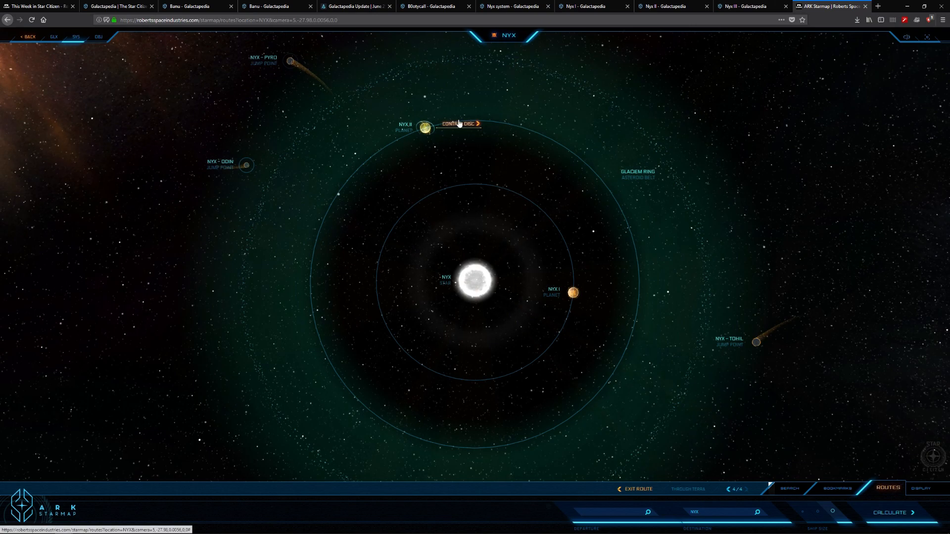
- Select Nyx II on the starmap, then go back to its Galactapedia article
left_click(424, 129)
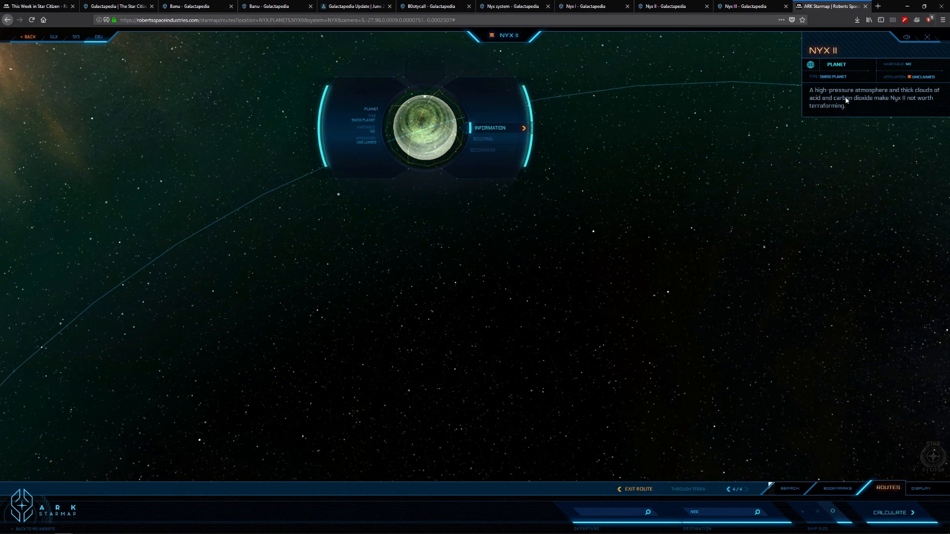
left_click(664, 6)
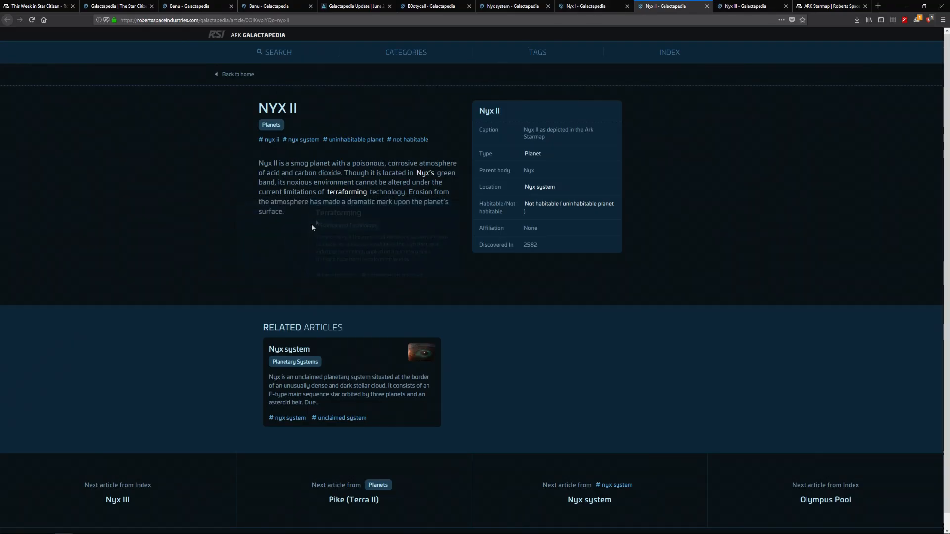
- Highlight the Nyx III passages about its supercritical water ocean and dangerous winds
left_click_drag(416, 191, 284, 212)
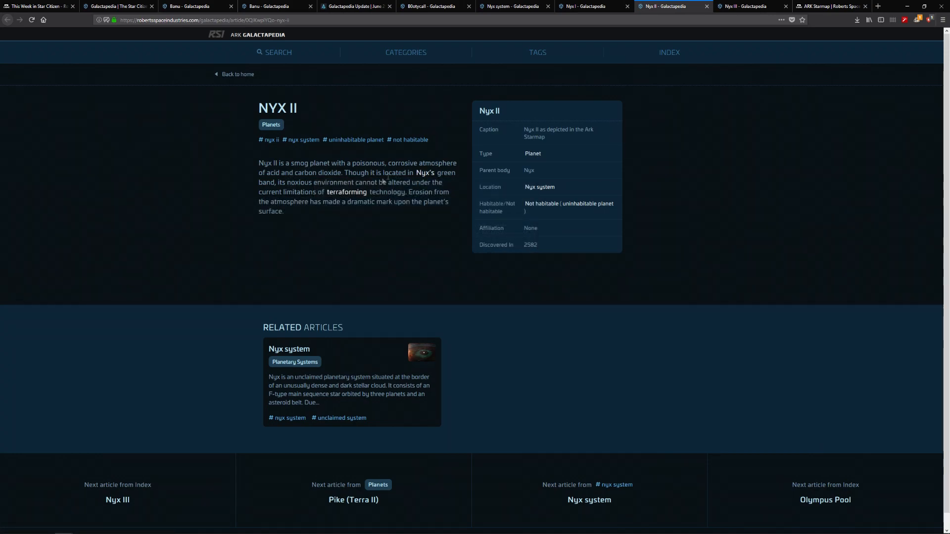
mouse_move(346, 192)
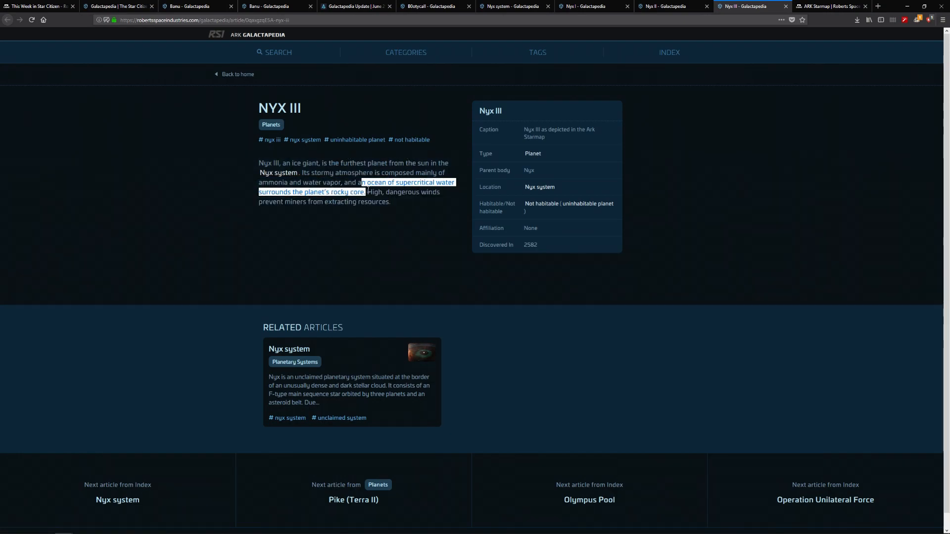
mouse_move(388, 210)
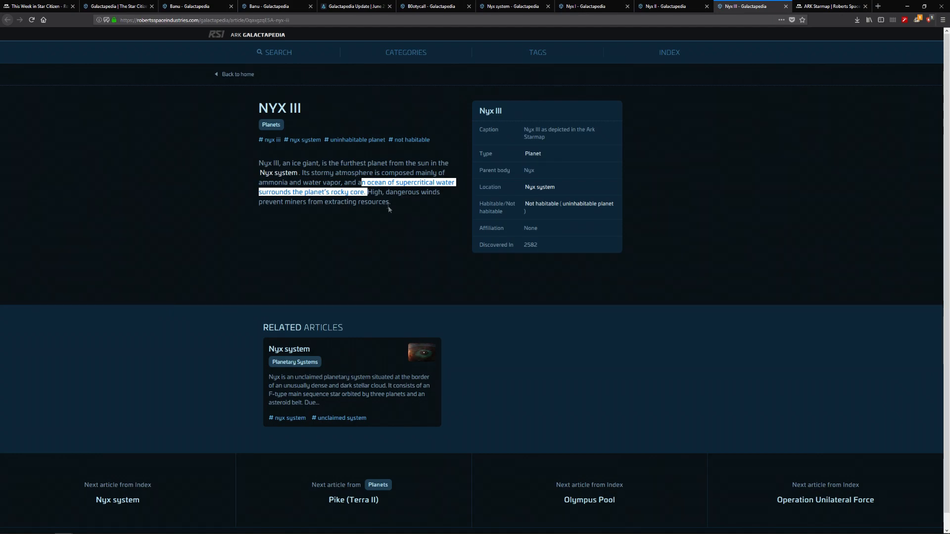
left_click_drag(360, 182, 391, 202)
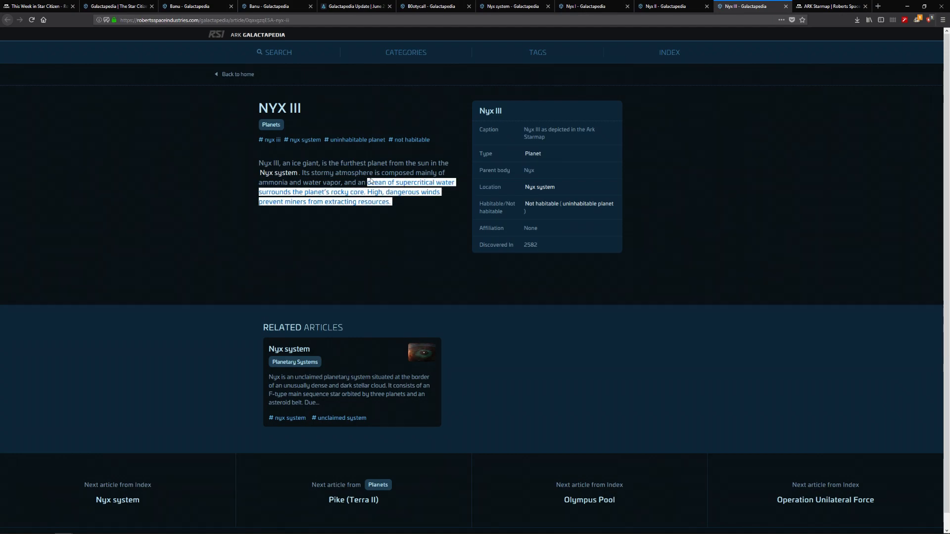
mouse_move(831, 6)
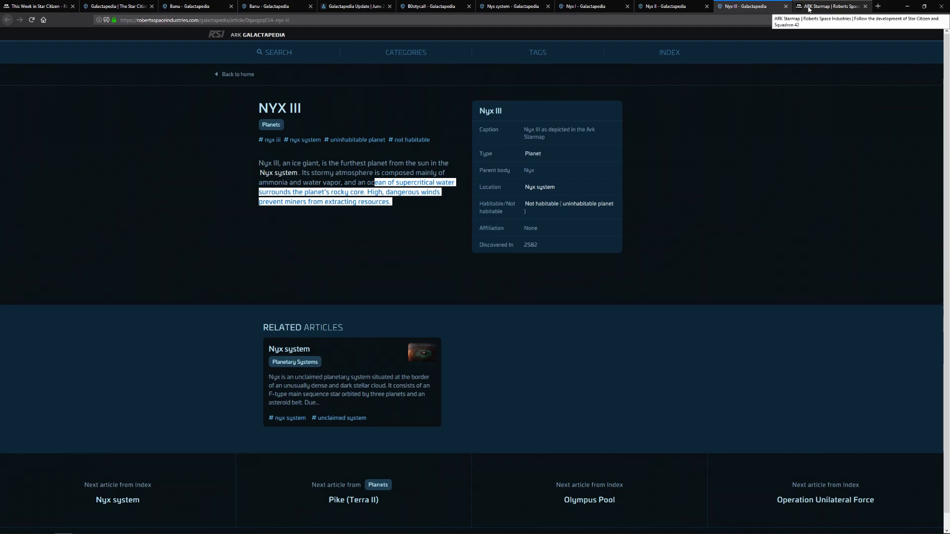
mouse_move(802, 14)
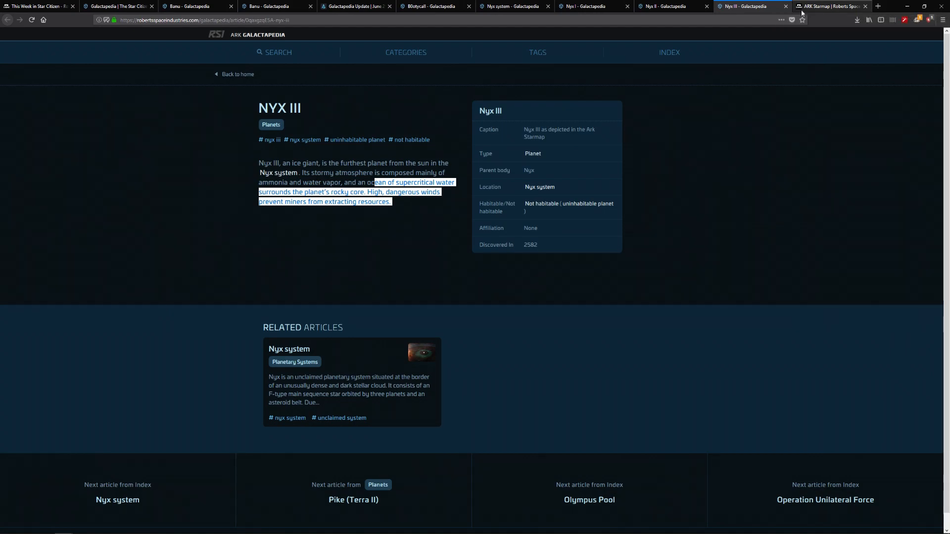
mouse_move(823, 6)
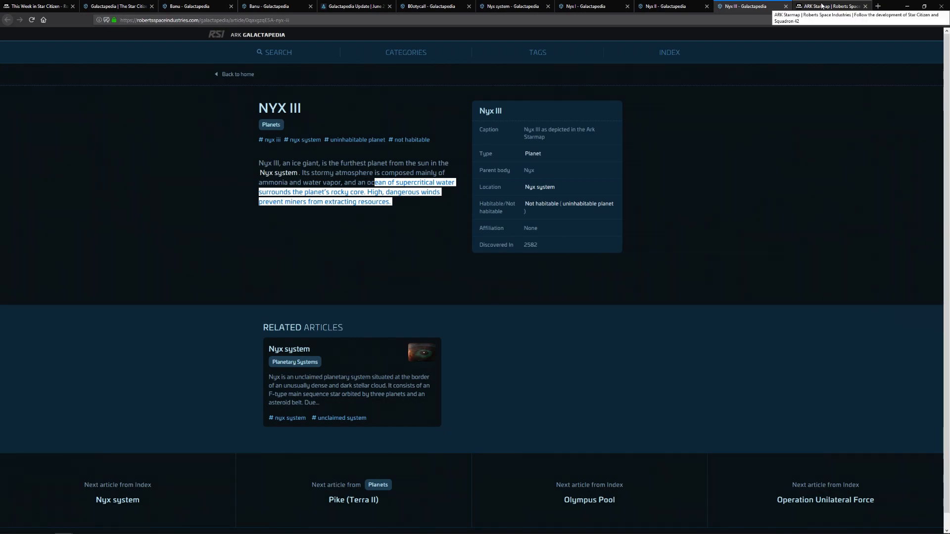
- Zoom out the starmap and open Nyx III's Information panel
left_click(830, 6)
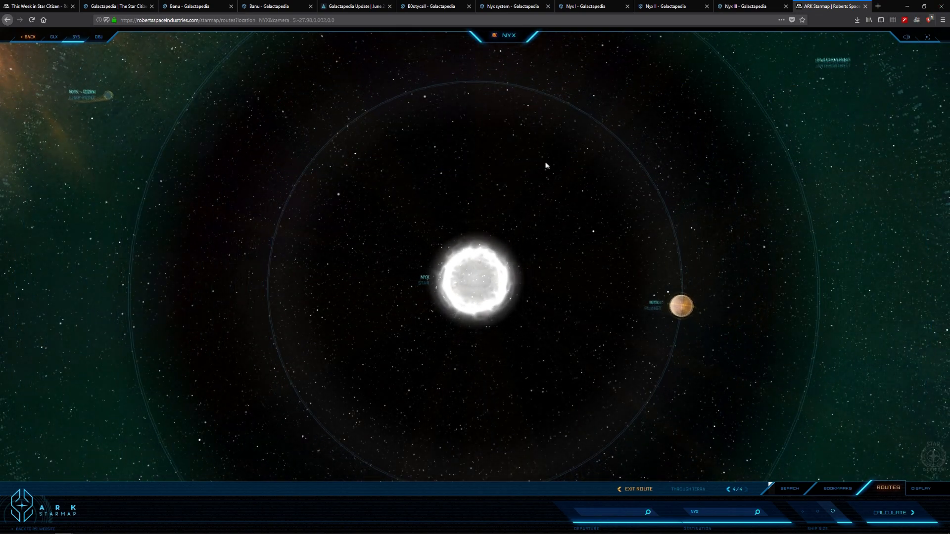
scroll("down", 3)
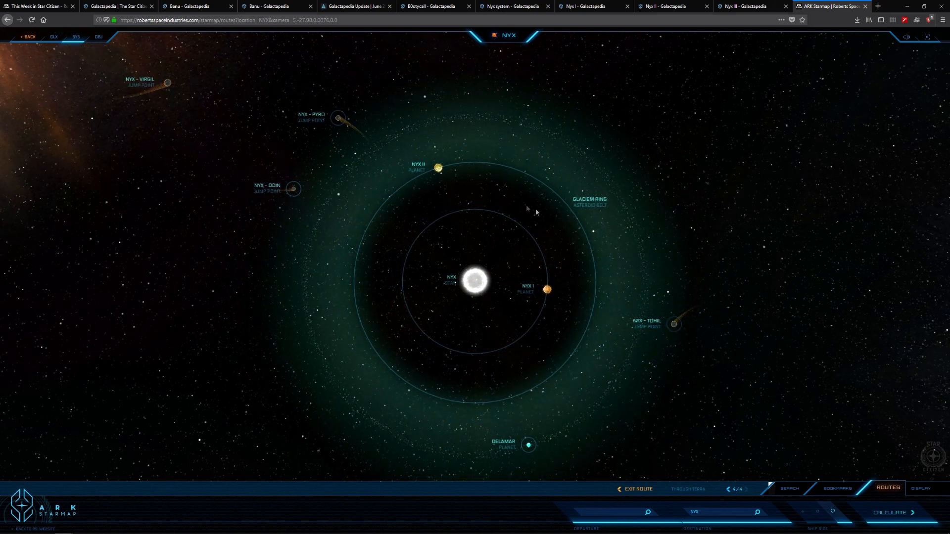
scroll("down", 3)
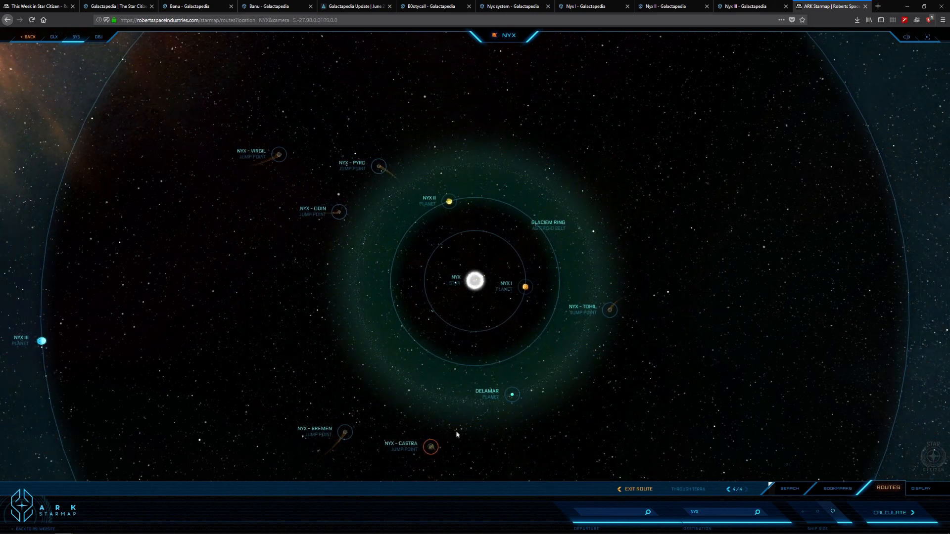
mouse_move(390, 190)
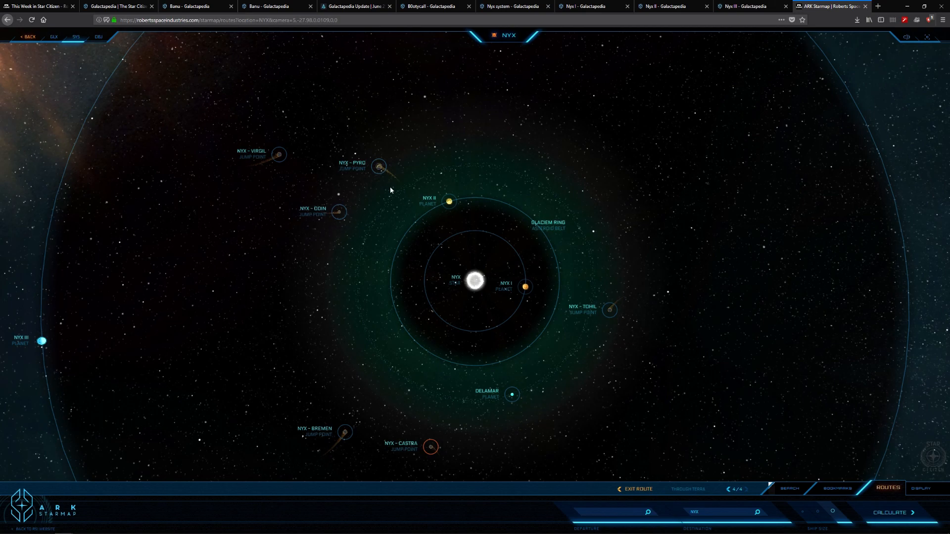
mouse_move(550, 253)
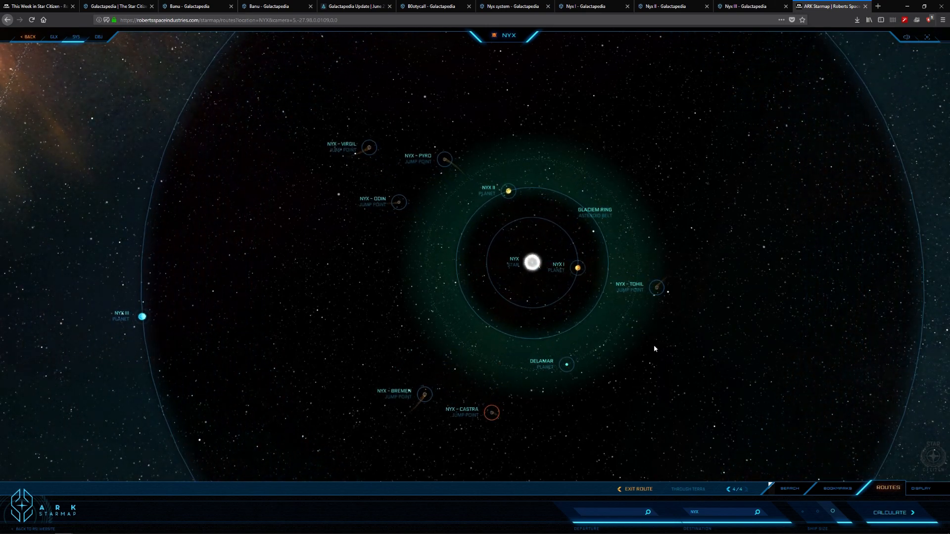
mouse_move(632, 317)
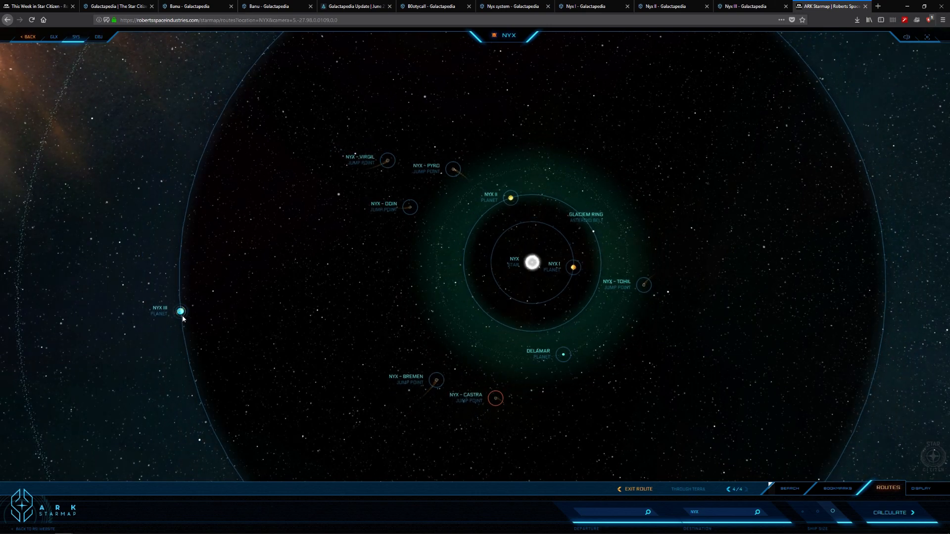
left_click(181, 311)
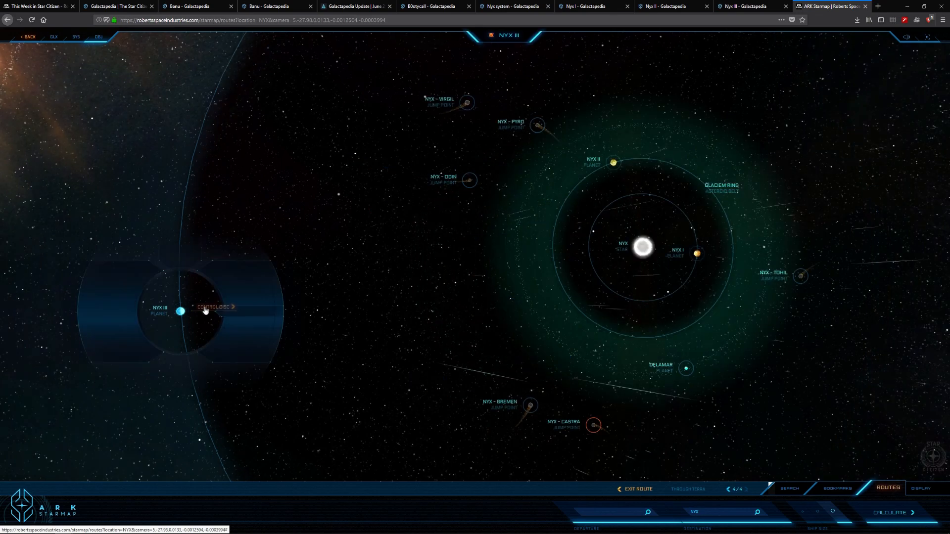
left_click(181, 311)
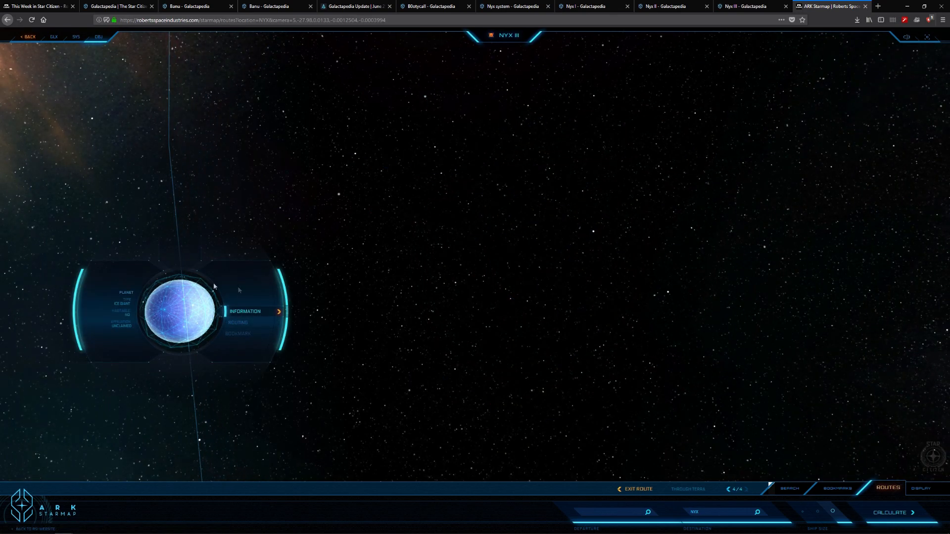
left_click(245, 312)
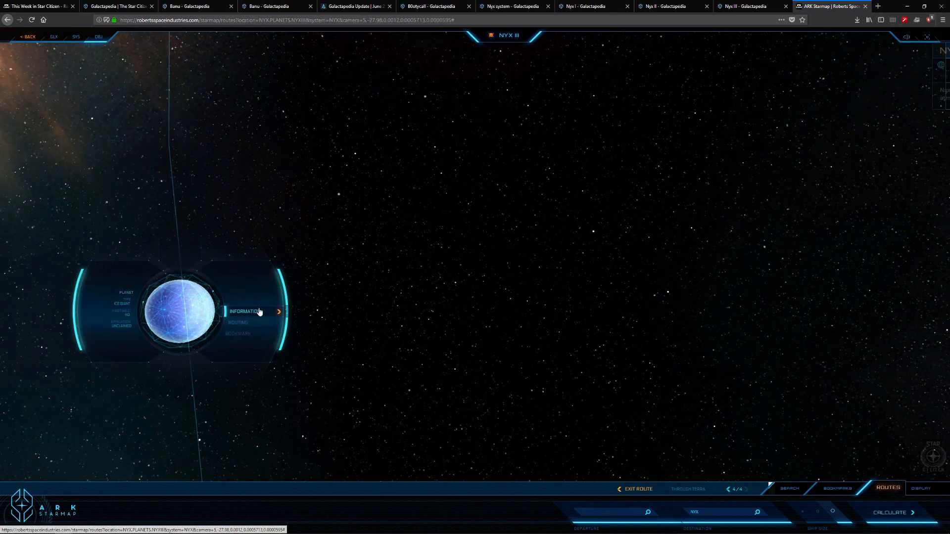
left_click(246, 311)
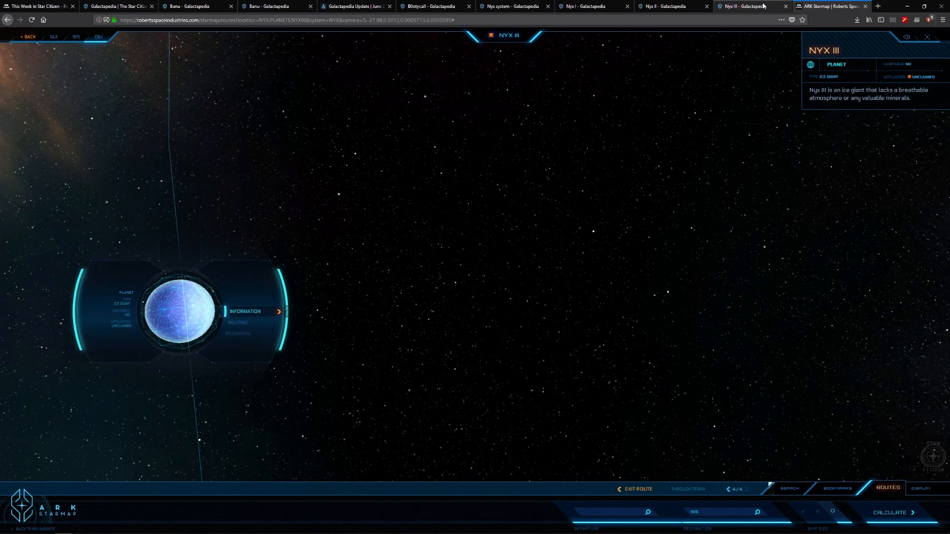
- Switch to the Nyx III Galactapedia article and deselect the highlighted text
left_click(752, 6)
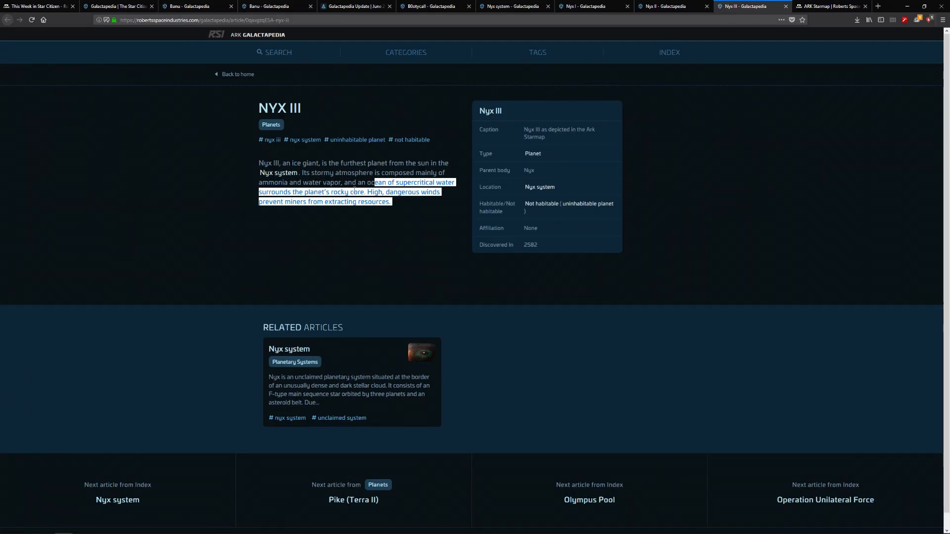
left_click(346, 183)
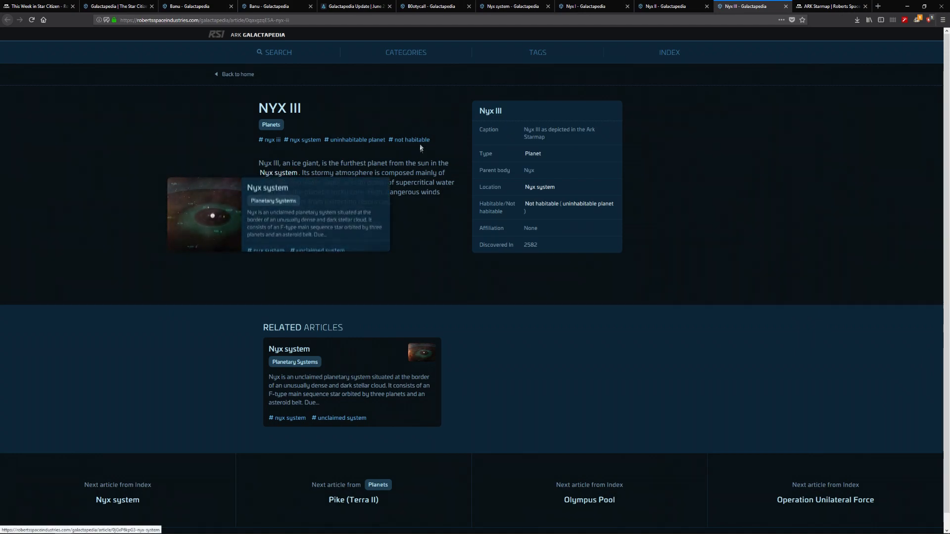
mouse_move(385, 200)
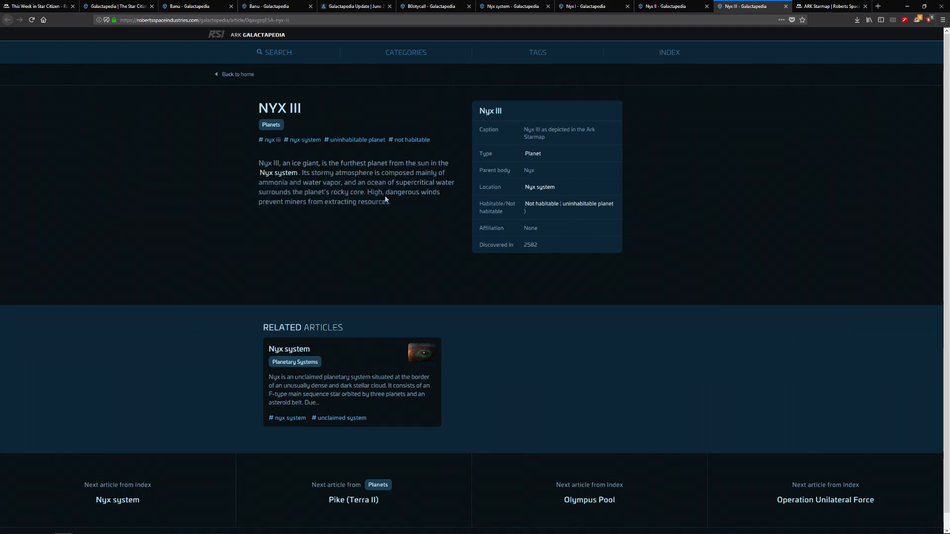
mouse_move(407, 200)
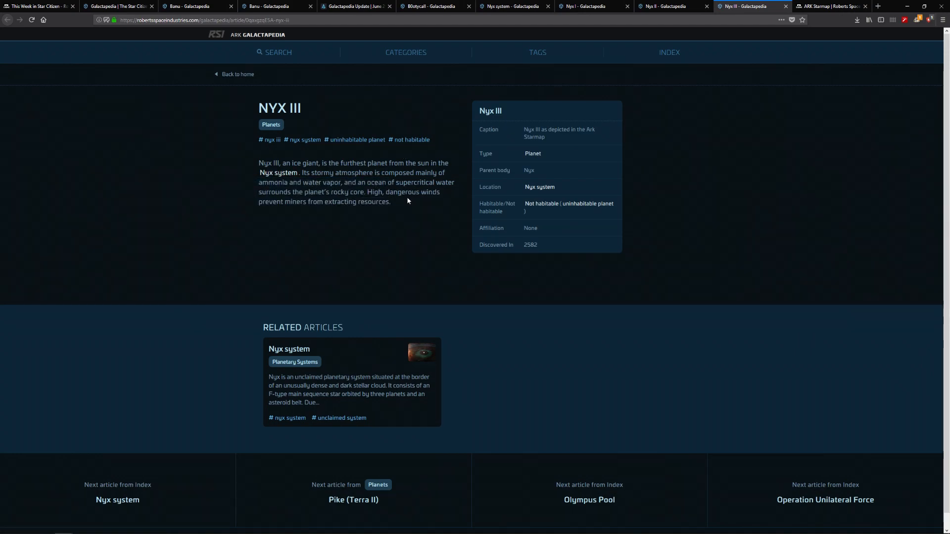
mouse_move(389, 191)
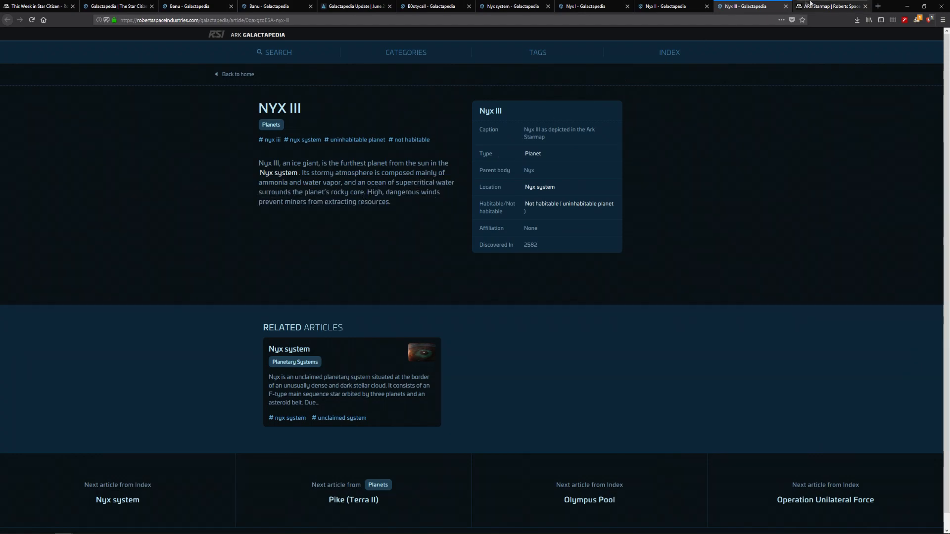
- Return to the starmap's Nyx III close-up and info panel
left_click(831, 6)
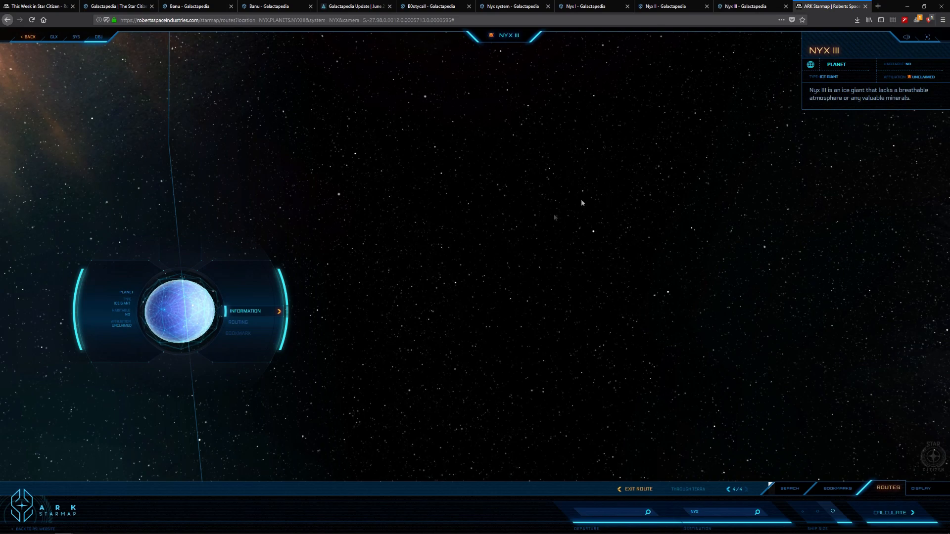
mouse_move(291, 273)
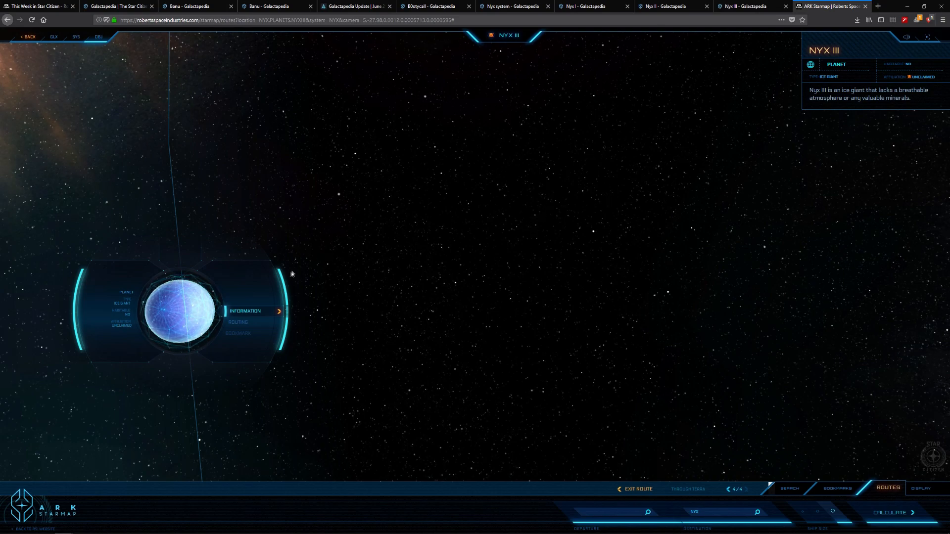
mouse_move(319, 280)
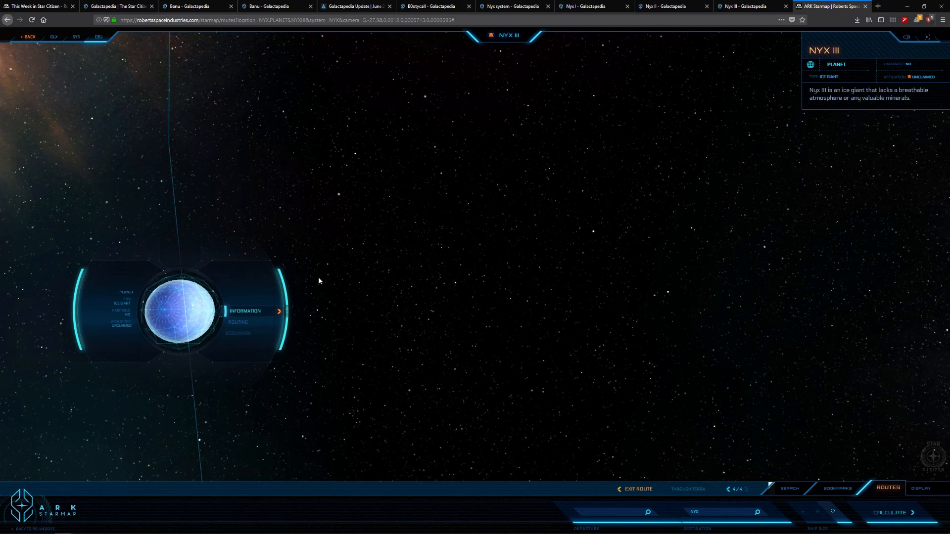
mouse_move(475, 287)
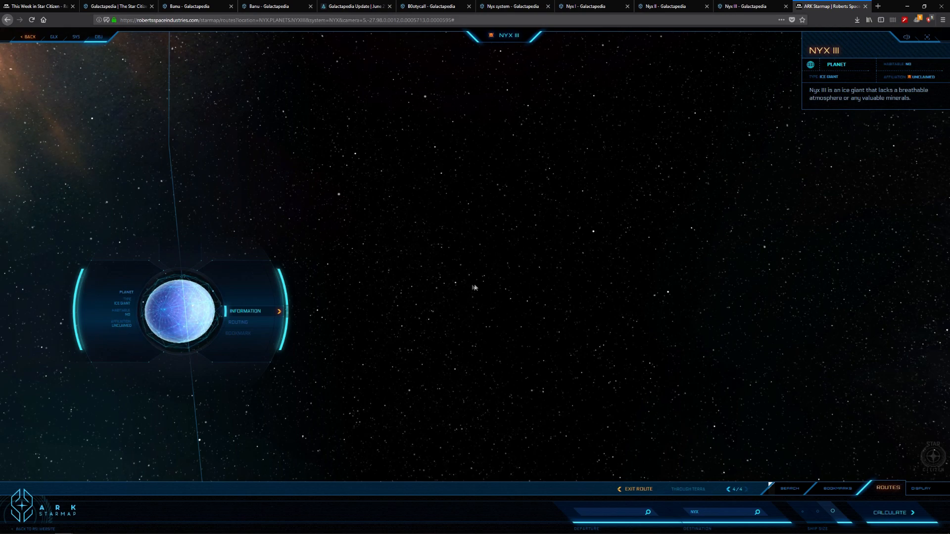
mouse_move(111, 89)
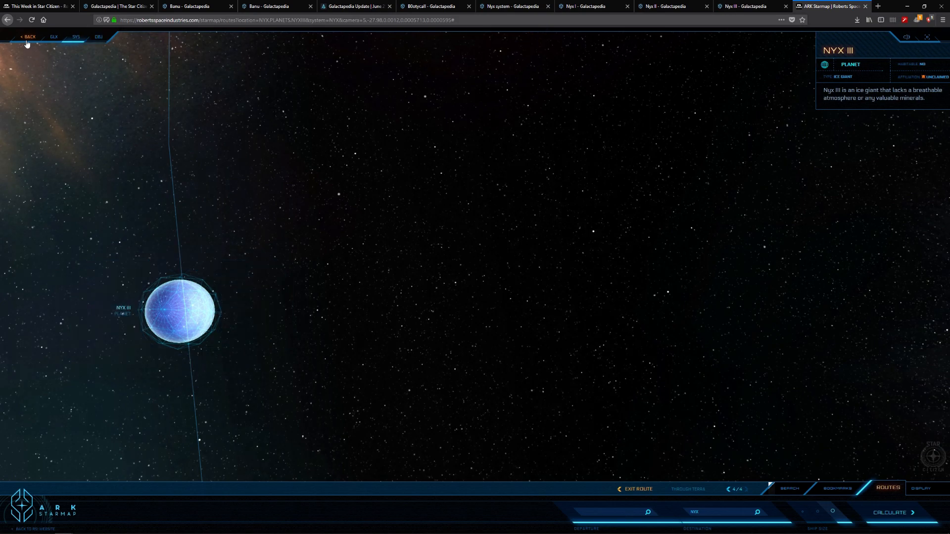
- Go back out to the Nyx system map and open Delamar's Information panel
left_click(28, 36)
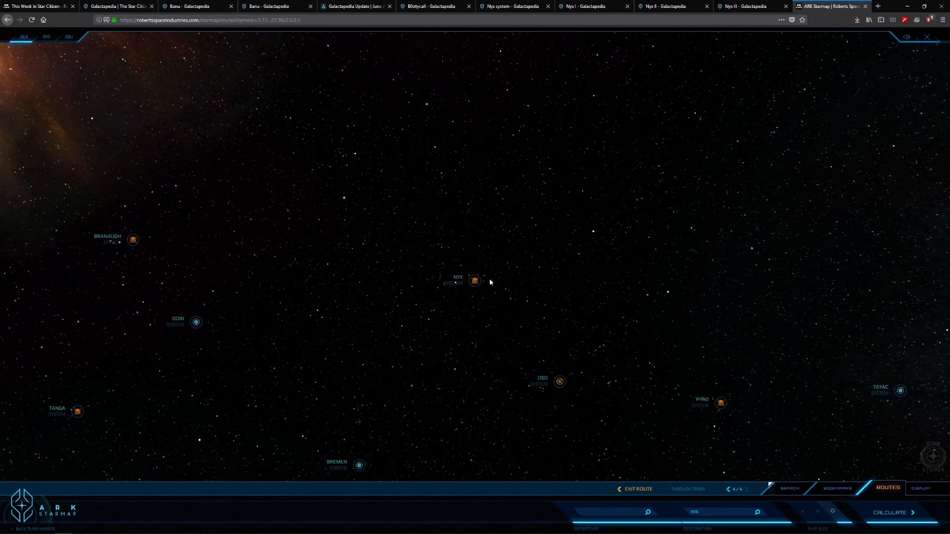
left_click(475, 281)
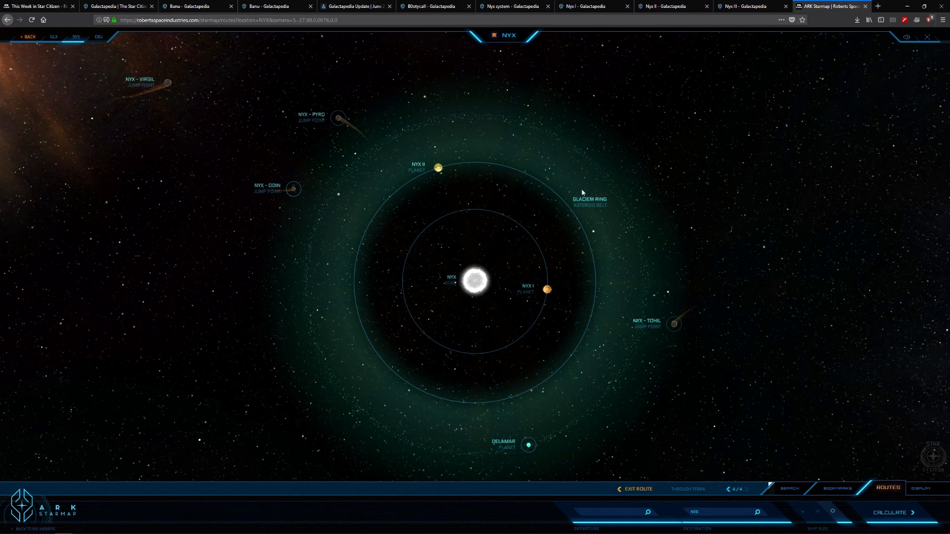
mouse_move(528, 445)
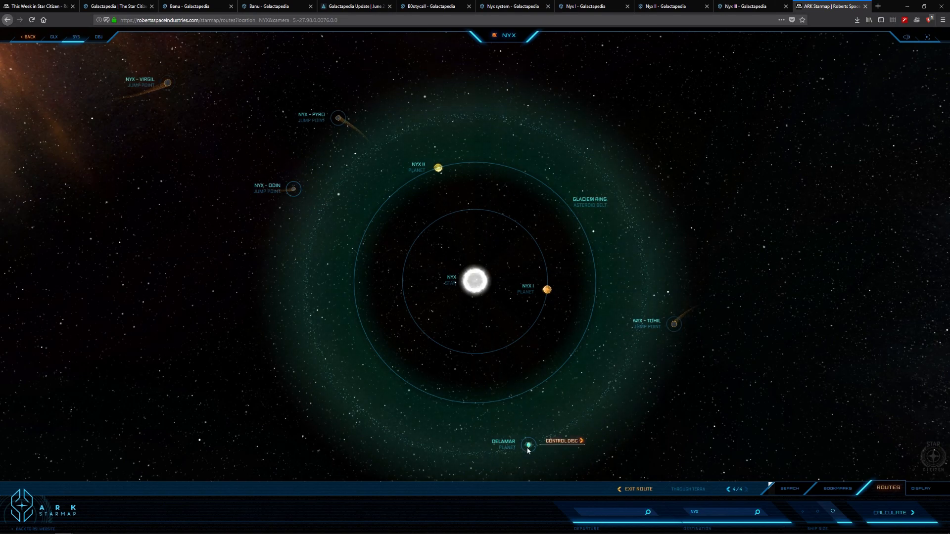
left_click(528, 446)
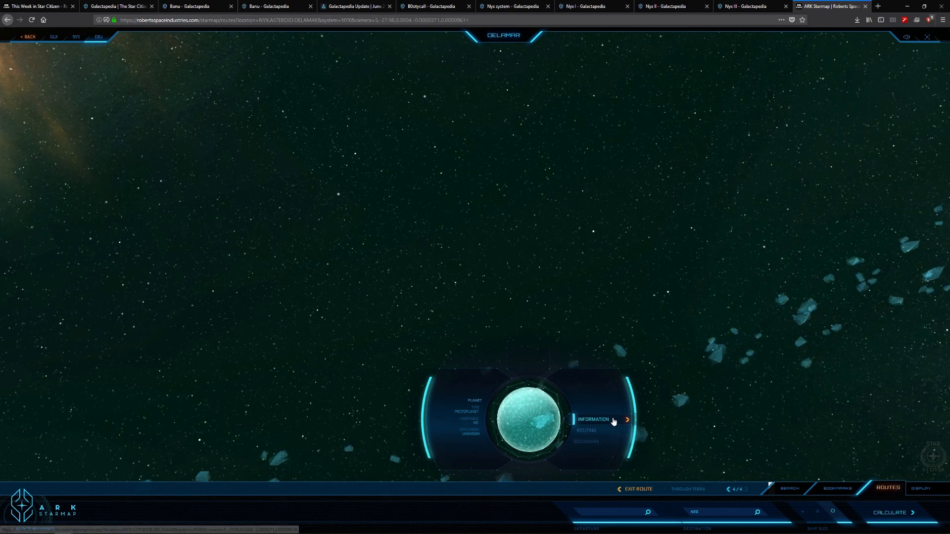
left_click(627, 419)
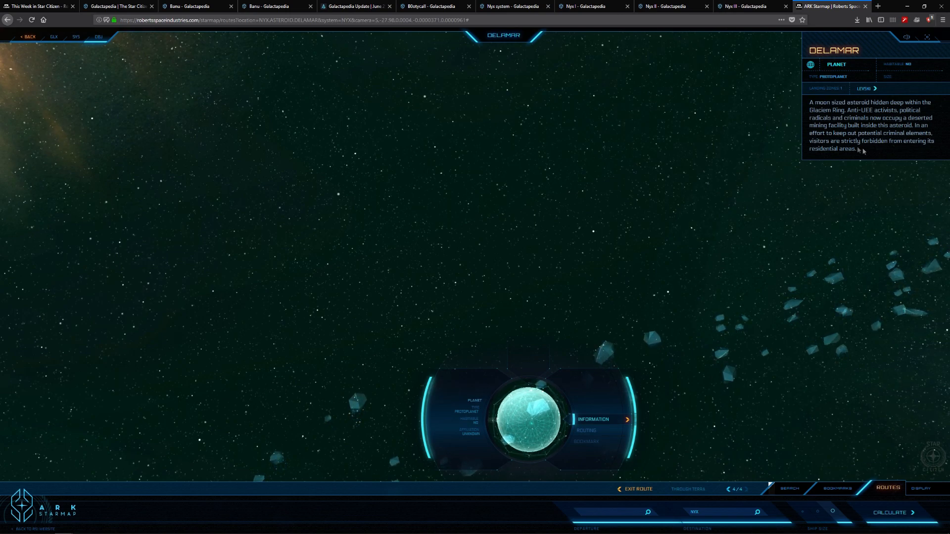
mouse_move(908, 155)
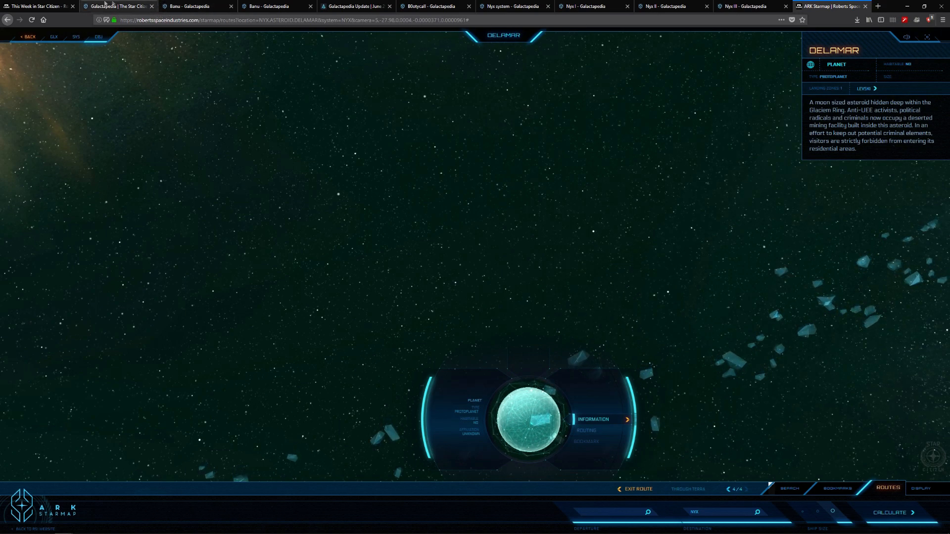
- Open the Nyx System article and scroll to its related articles
left_click(119, 6)
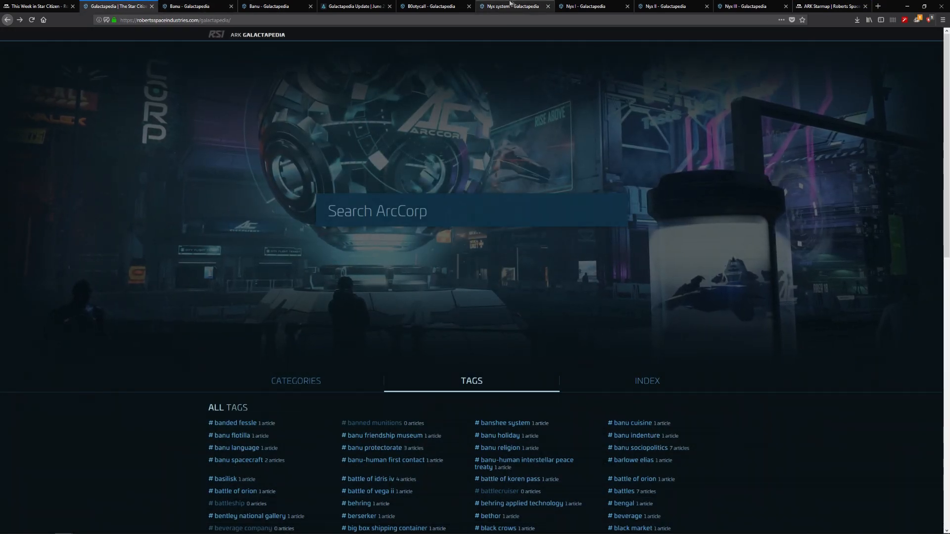
left_click(513, 6)
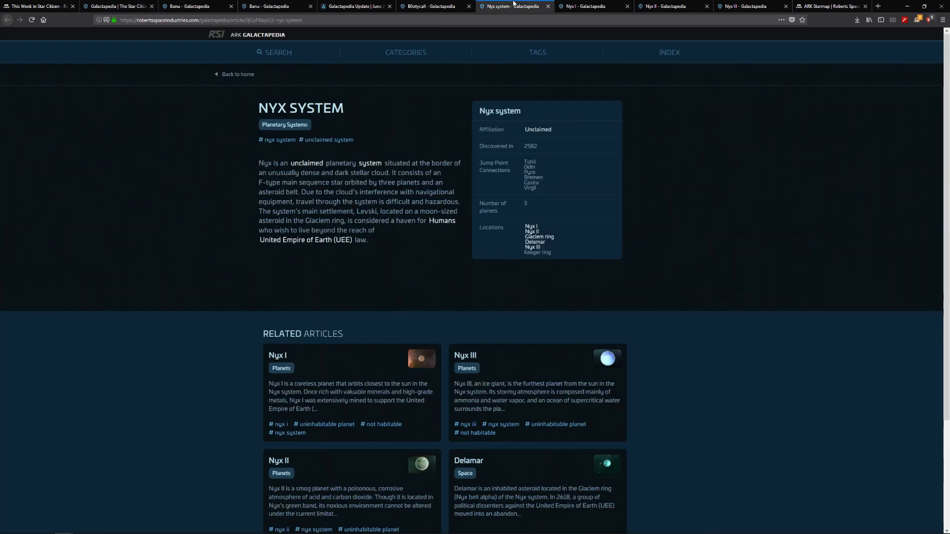
scroll("down", 3)
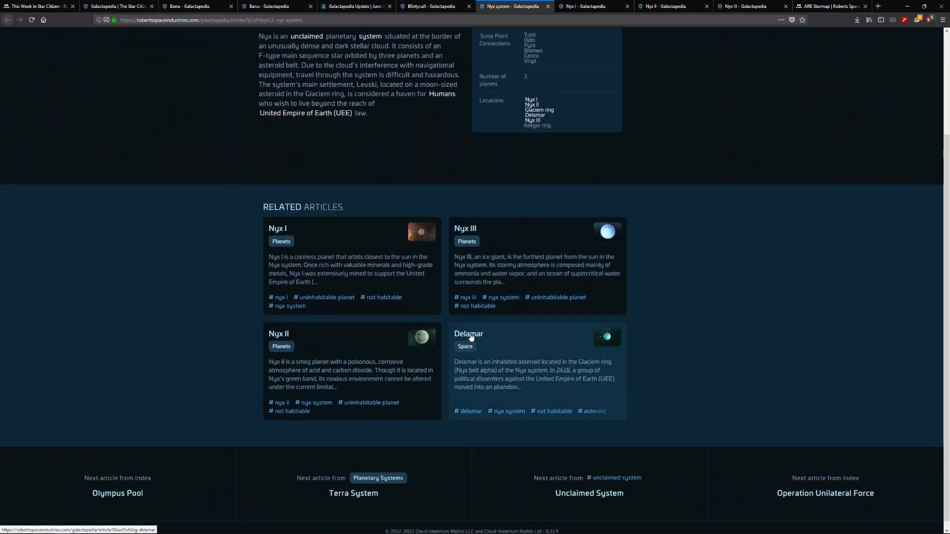
mouse_move(475, 342)
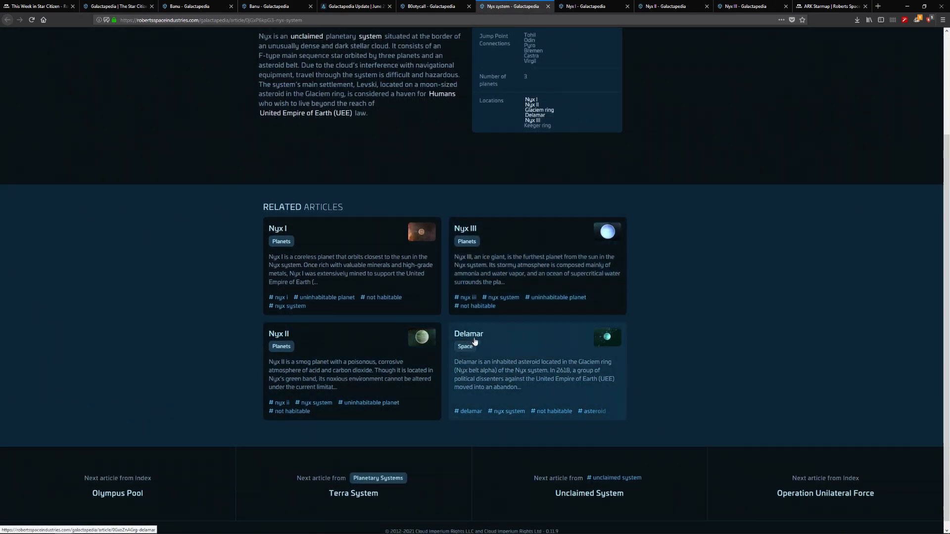
- Read the Delamar article, select the sentence naming Levski, then return to the starmap
left_click(469, 334)
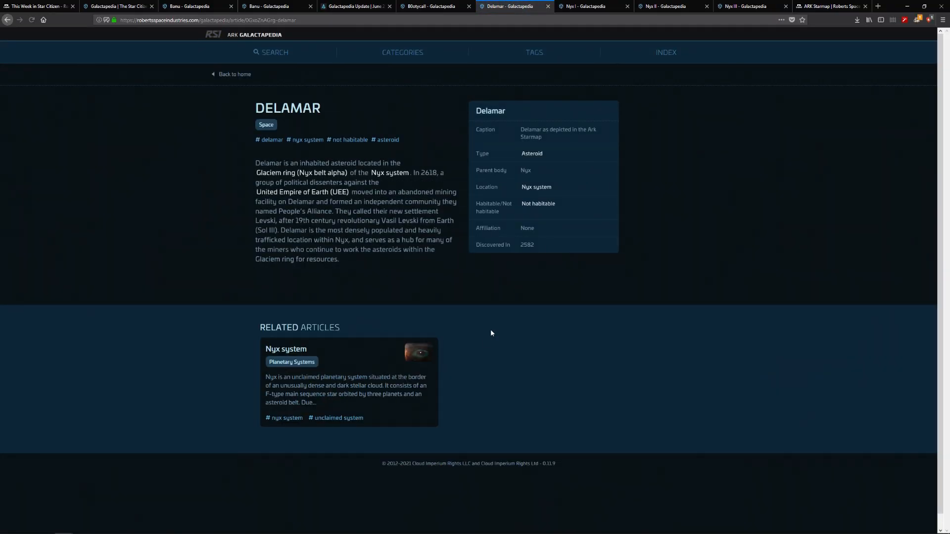
mouse_move(510, 276)
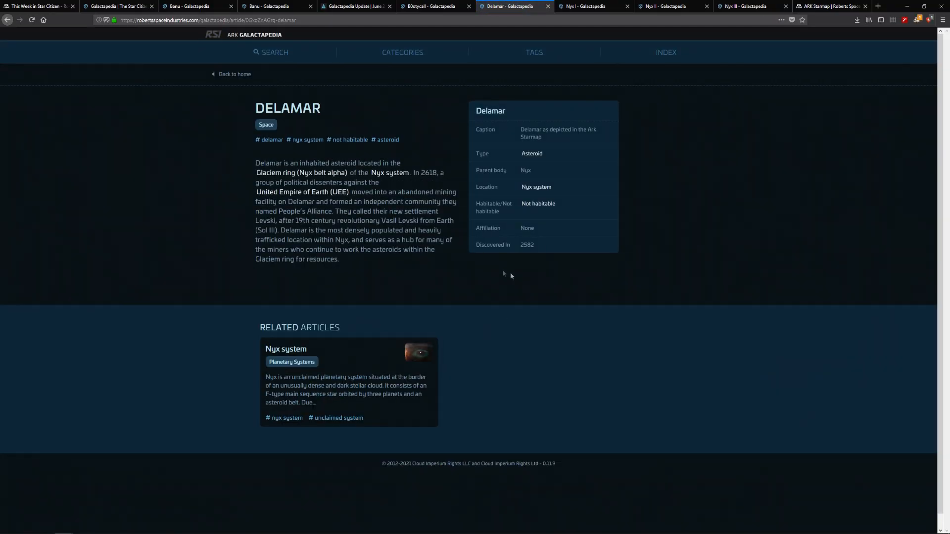
mouse_move(332, 275)
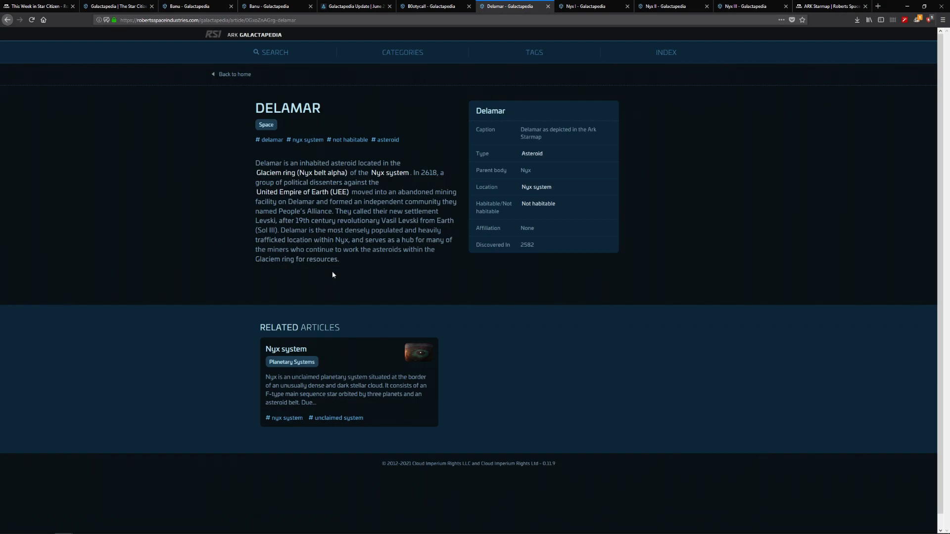
scroll("down", 3)
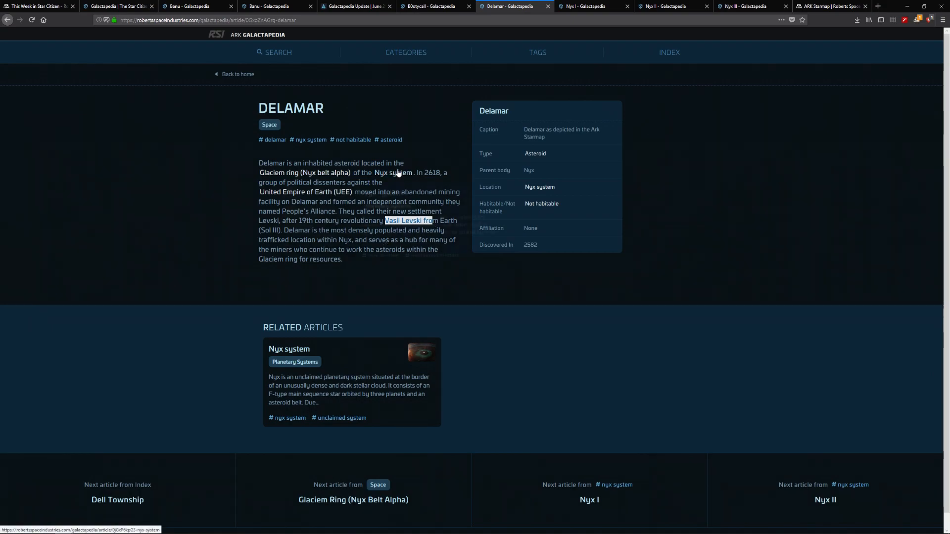
mouse_move(273, 156)
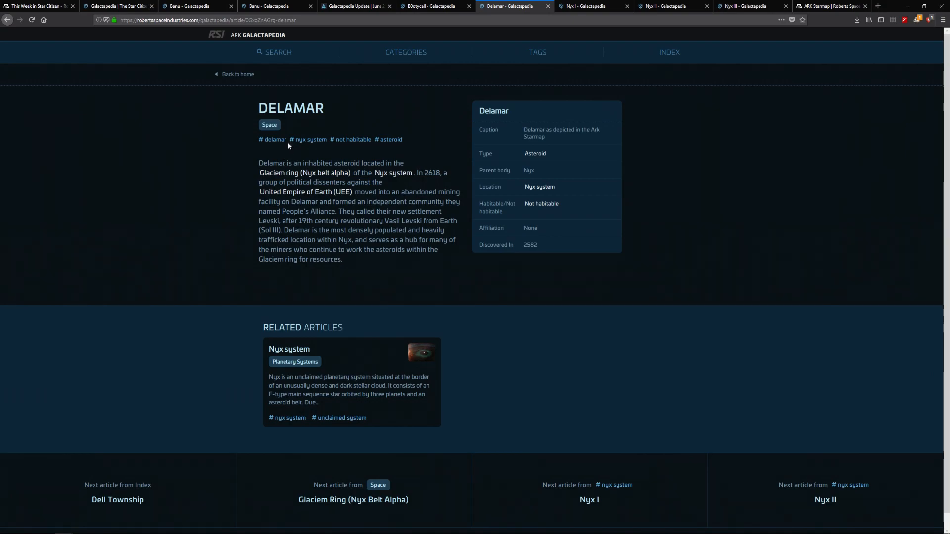
mouse_move(284, 173)
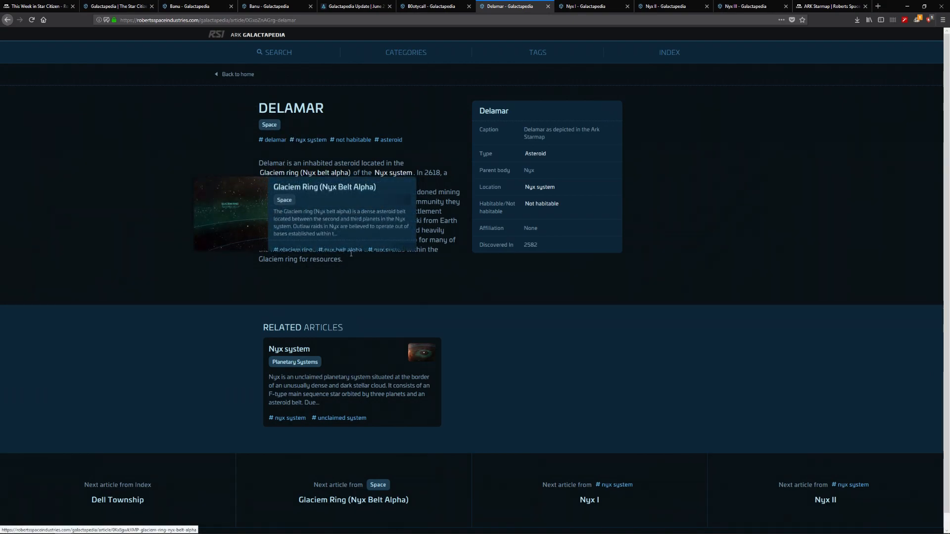
mouse_move(351, 253)
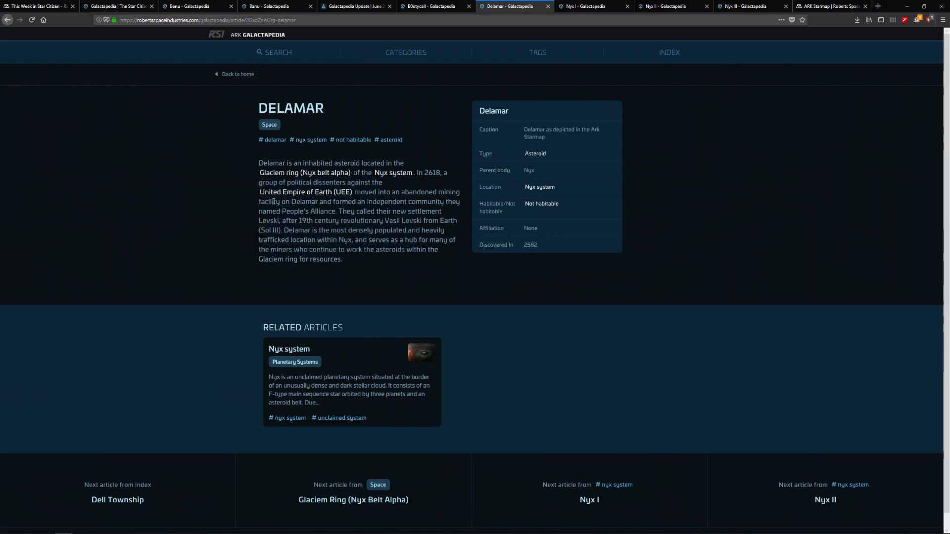
mouse_move(298, 209)
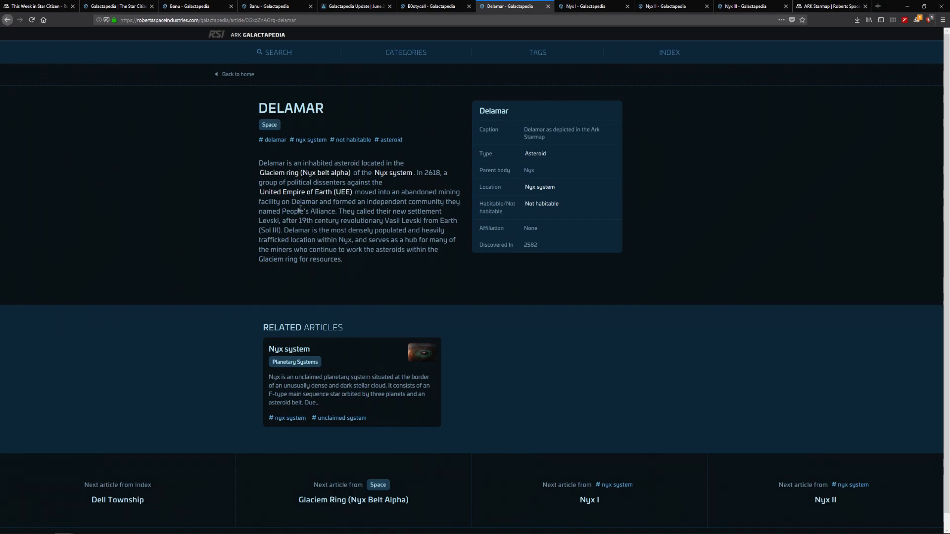
double_click(311, 210)
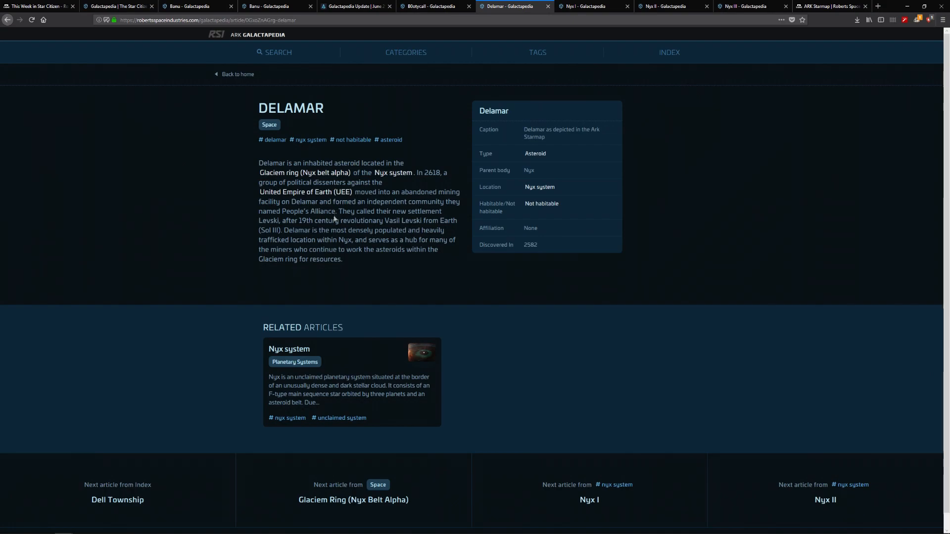
double_click(349, 211)
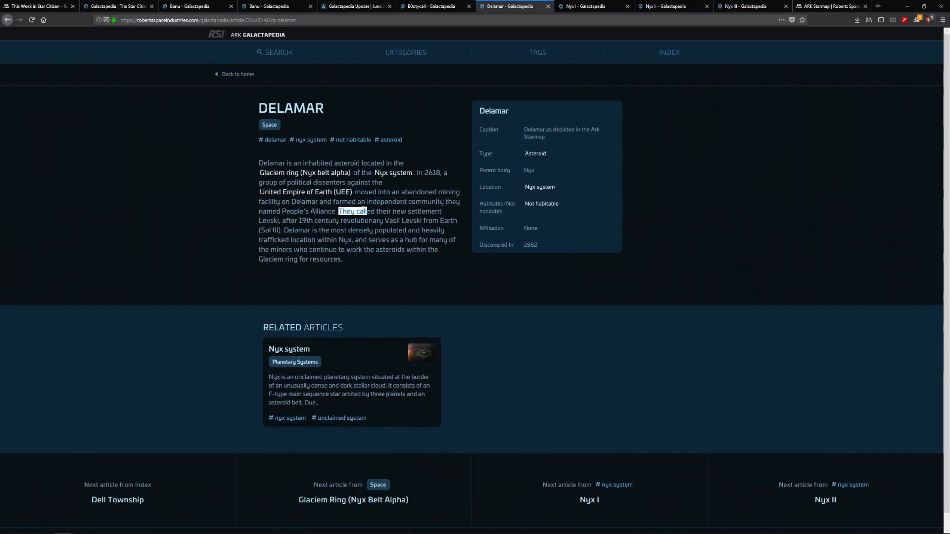
left_click_drag(338, 211, 279, 220)
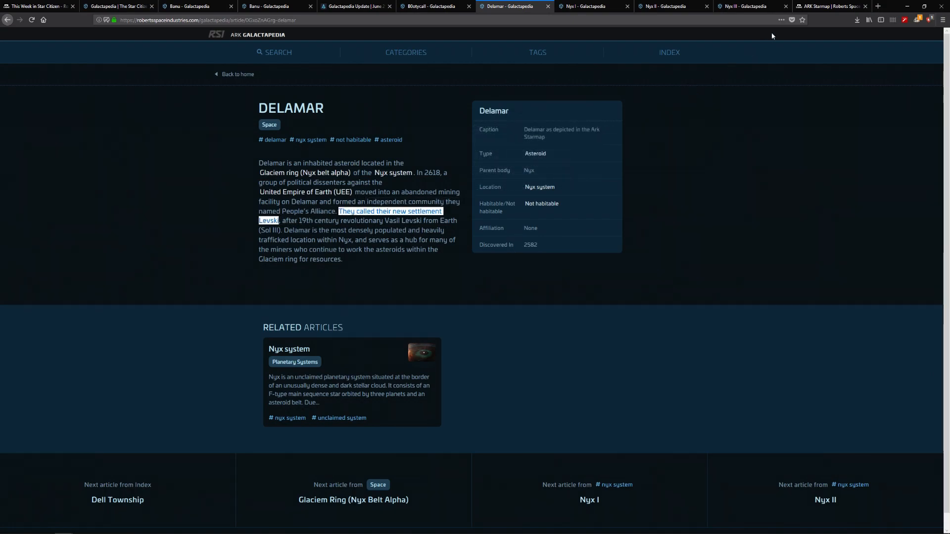
left_click(831, 5)
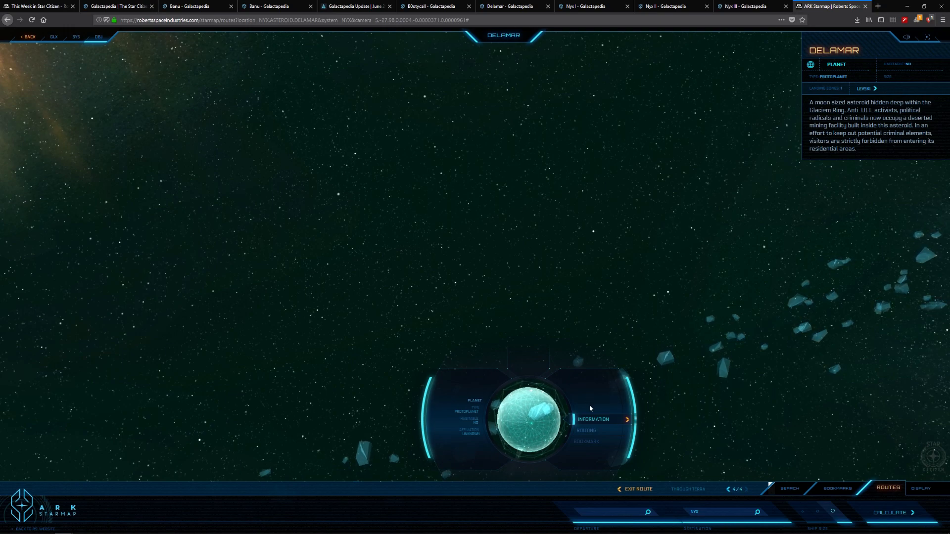
mouse_move(866, 133)
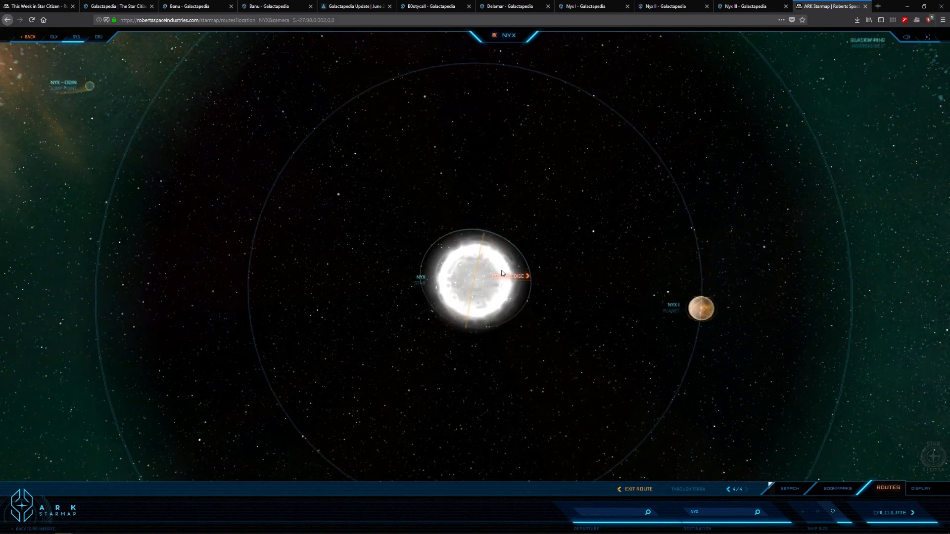
- Zoom the starmap out to show Nyx's star, planets, Delamar, Glaciem Ring and jump points
scroll("down", 3)
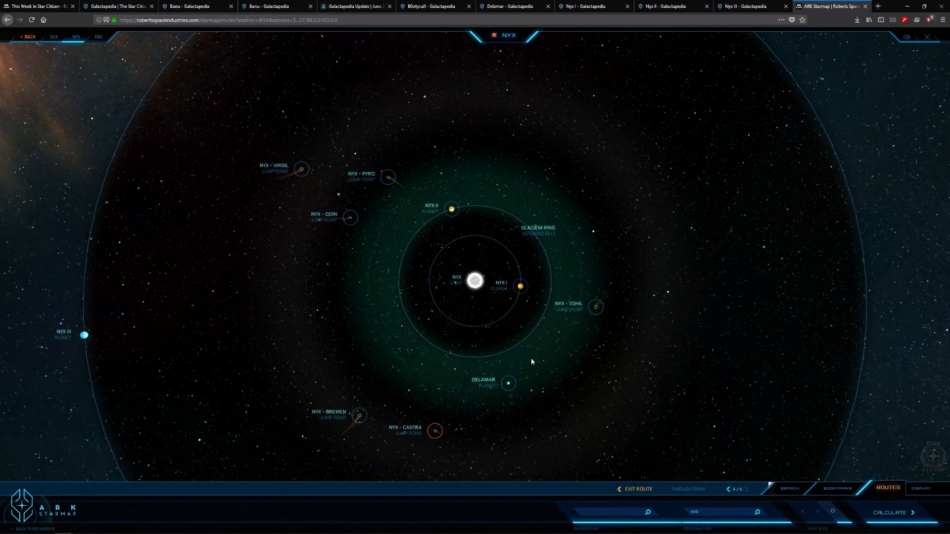
scroll("down", 3)
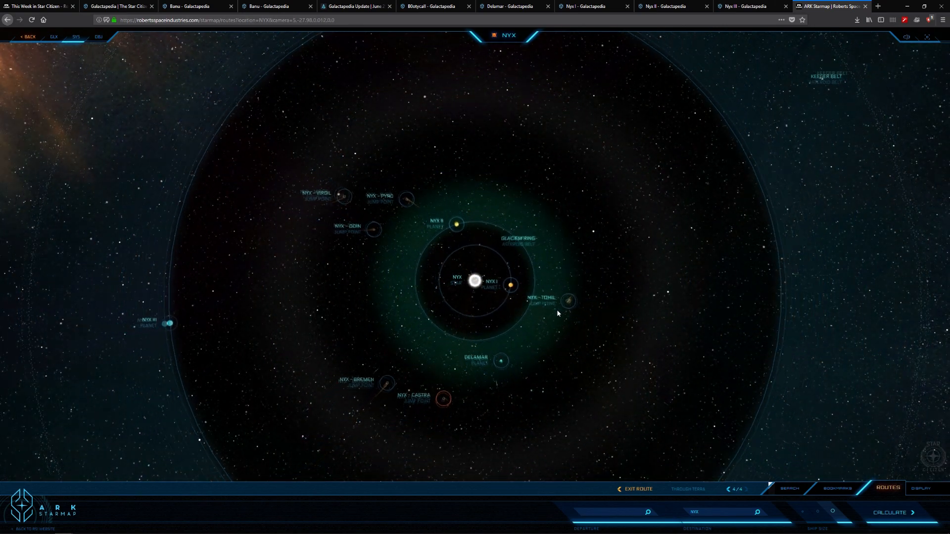
scroll("down", 3)
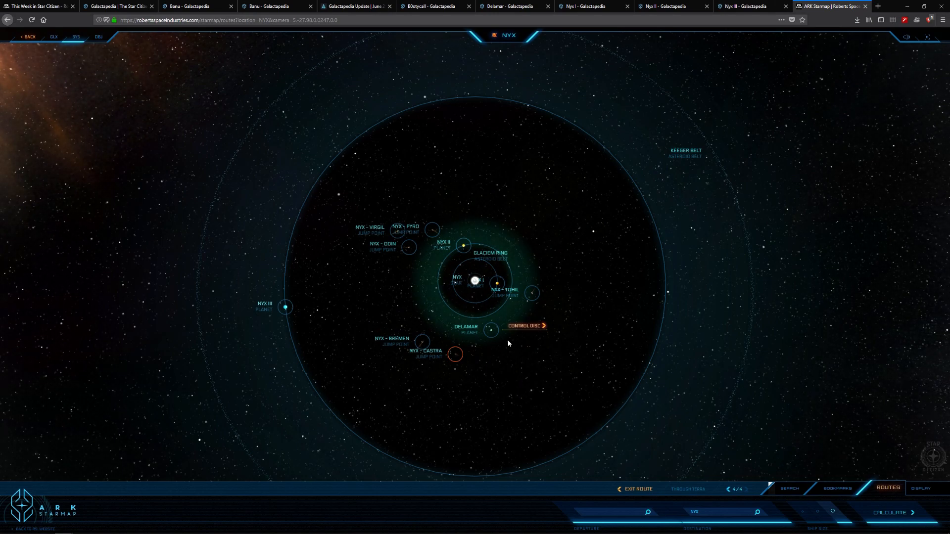
mouse_move(637, 333)
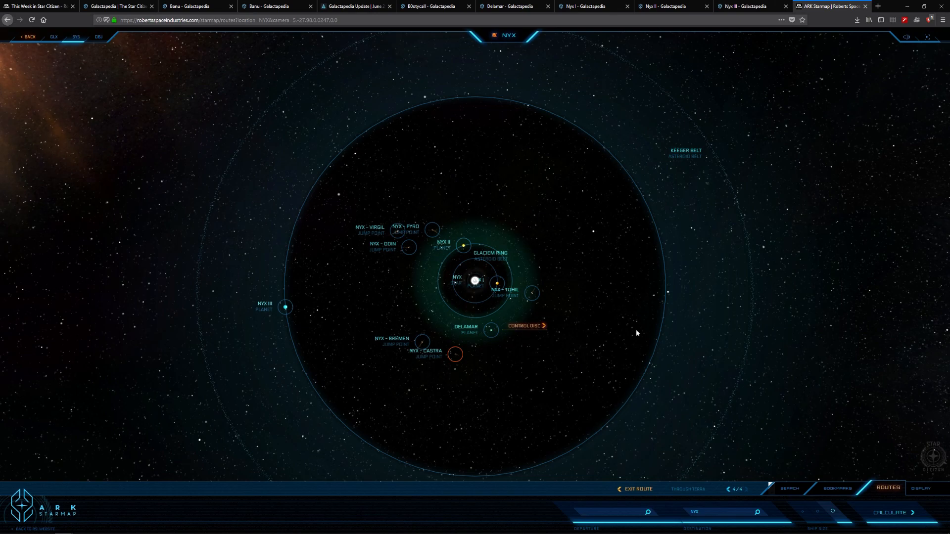
mouse_move(490, 333)
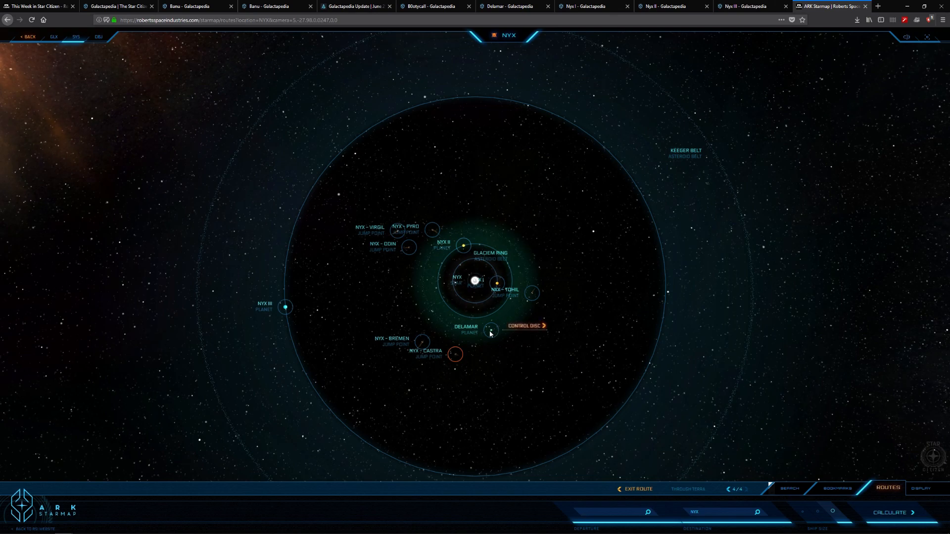
mouse_move(507, 329)
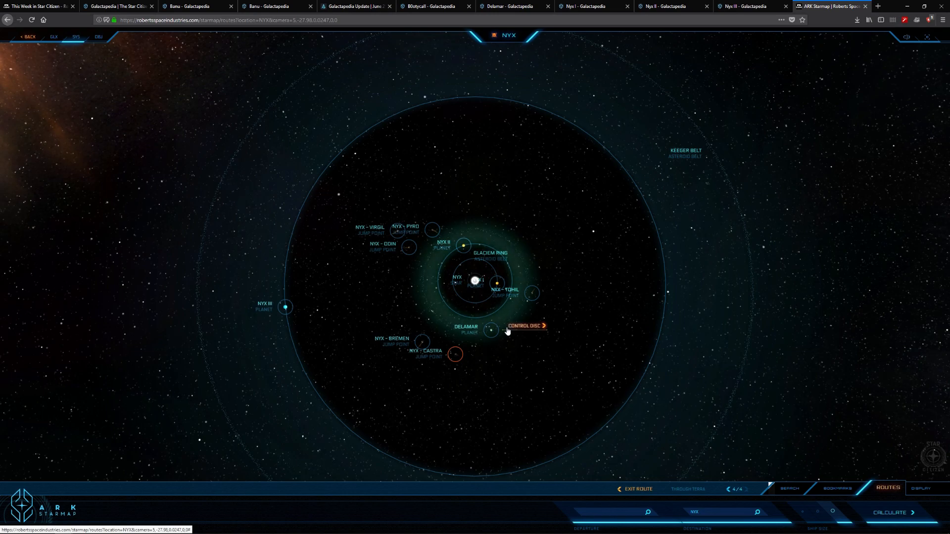
mouse_move(578, 340)
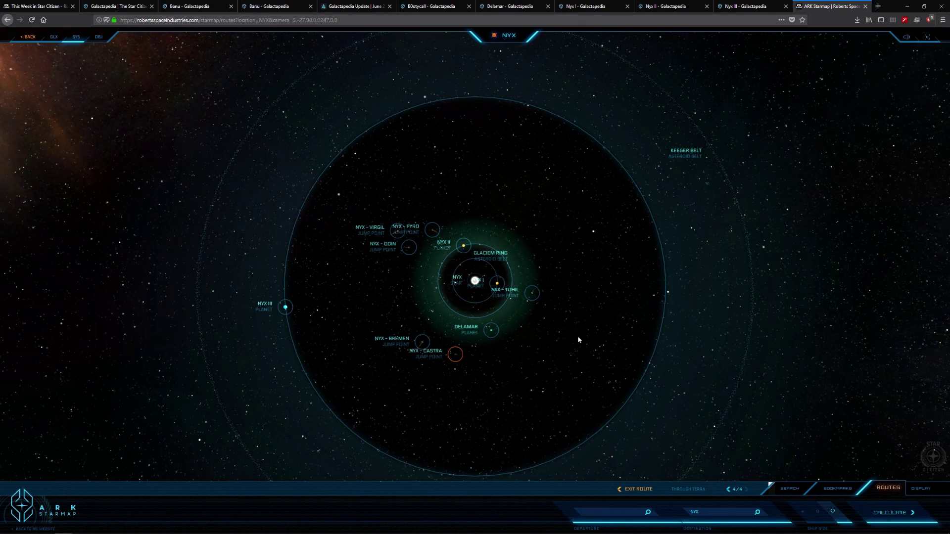
mouse_move(492, 328)
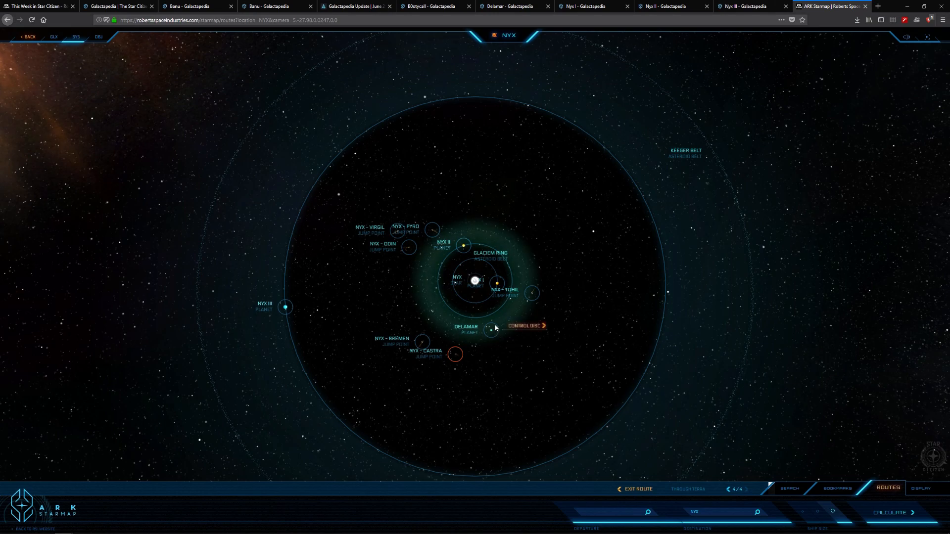
- Open Delamar's information panel in the starmap and compare it with the Delamar Galactapedia article
left_click(492, 331)
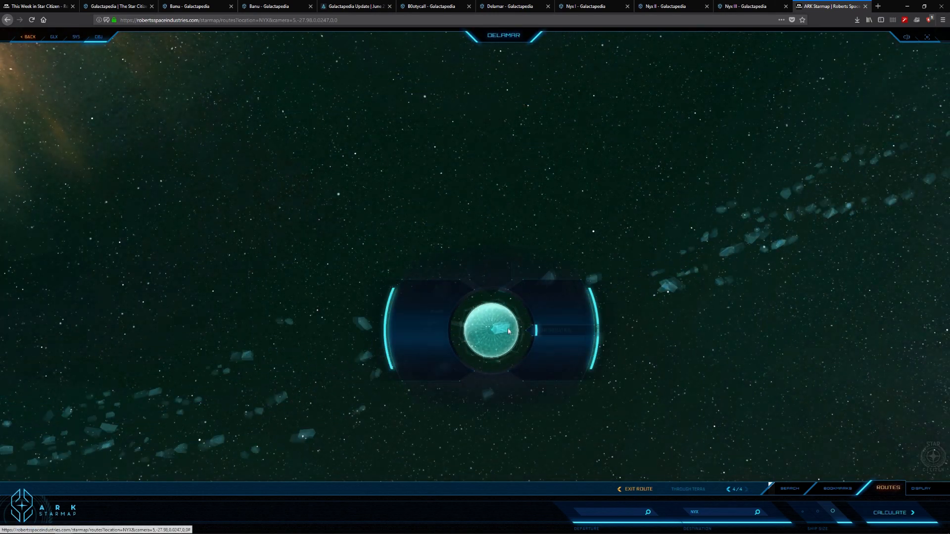
left_click(493, 330)
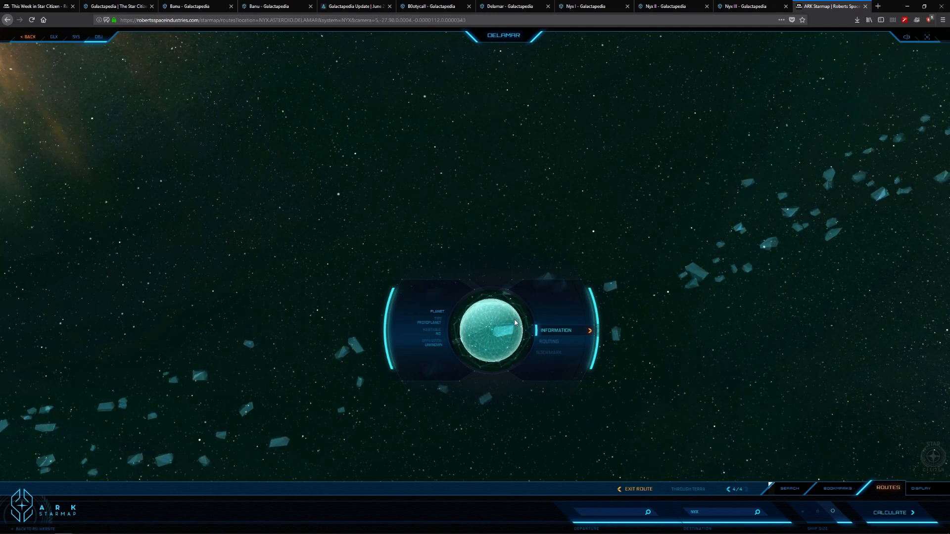
mouse_move(492, 259)
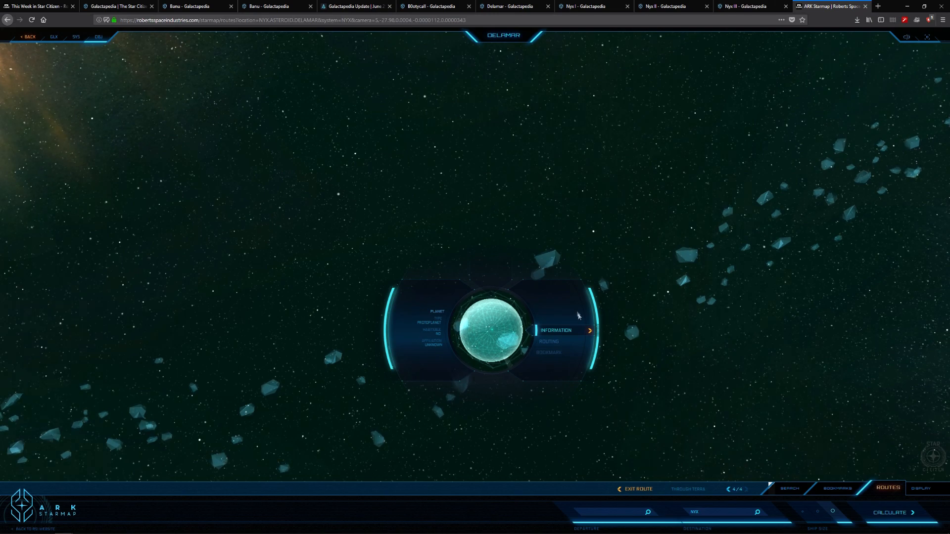
left_click(555, 330)
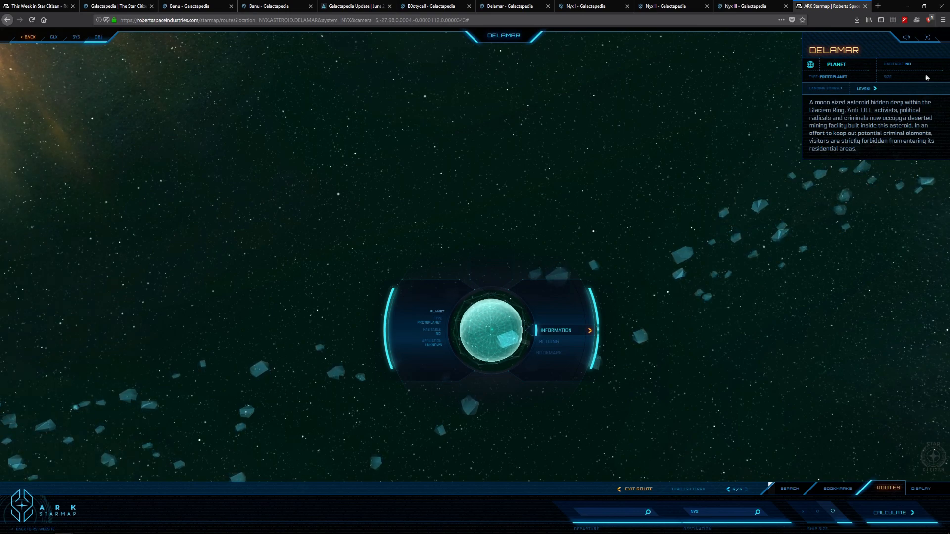
mouse_move(837, 95)
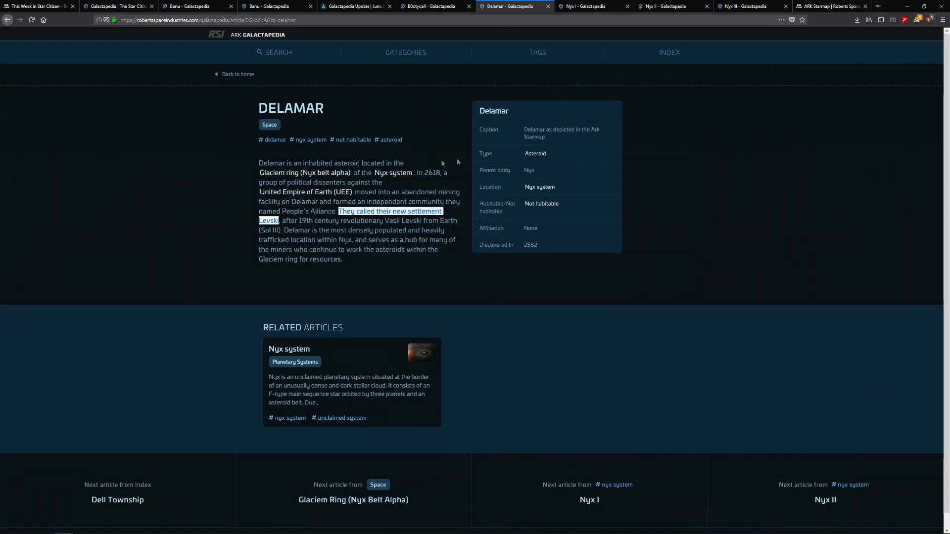
mouse_move(497, 266)
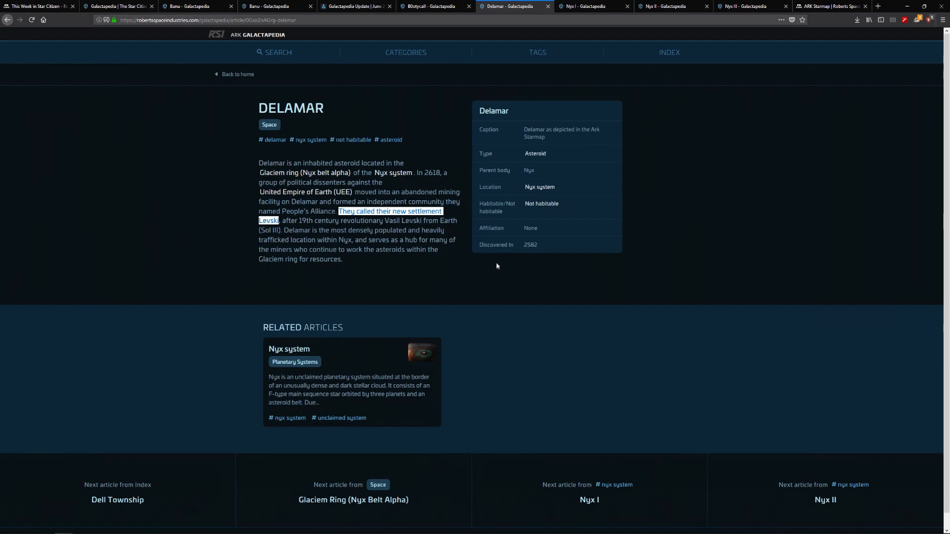
mouse_move(499, 270)
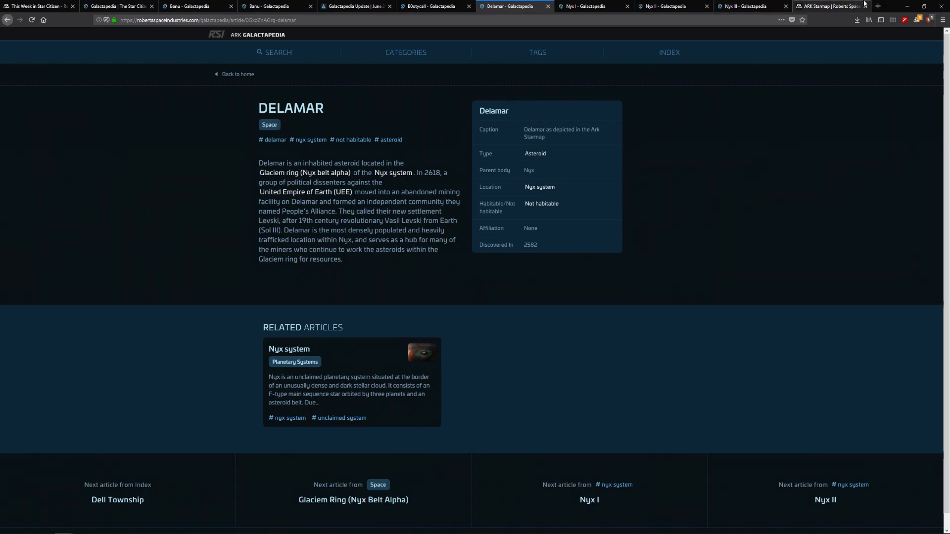
left_click(831, 6)
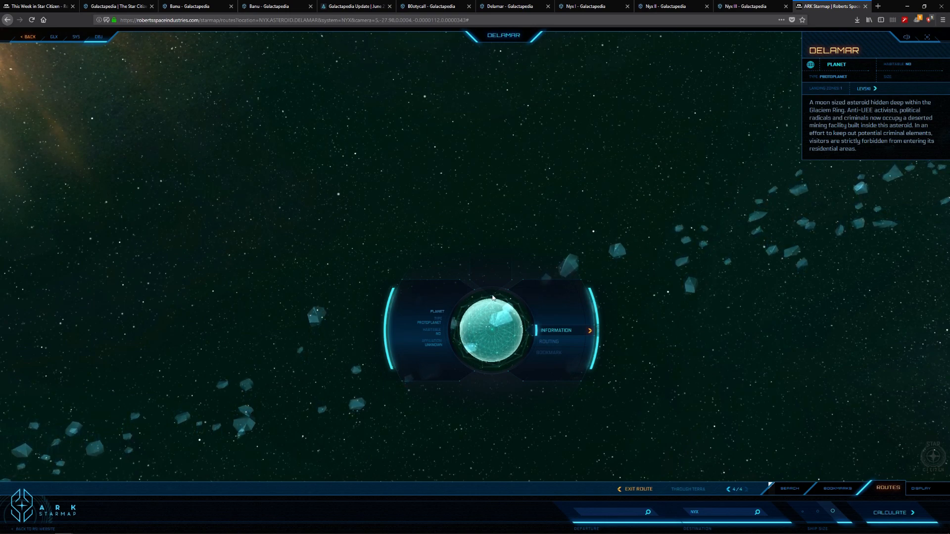
left_click(512, 6)
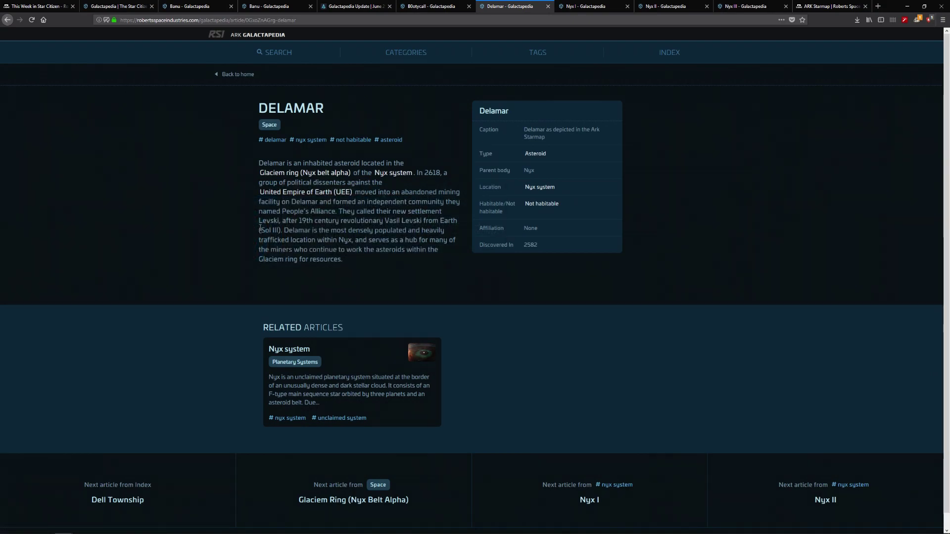
mouse_move(467, 159)
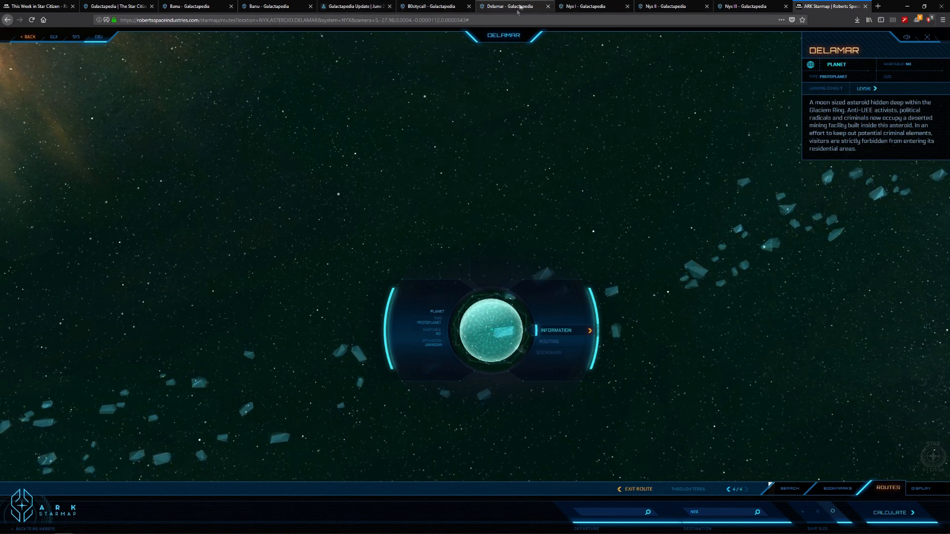
mouse_move(591, 6)
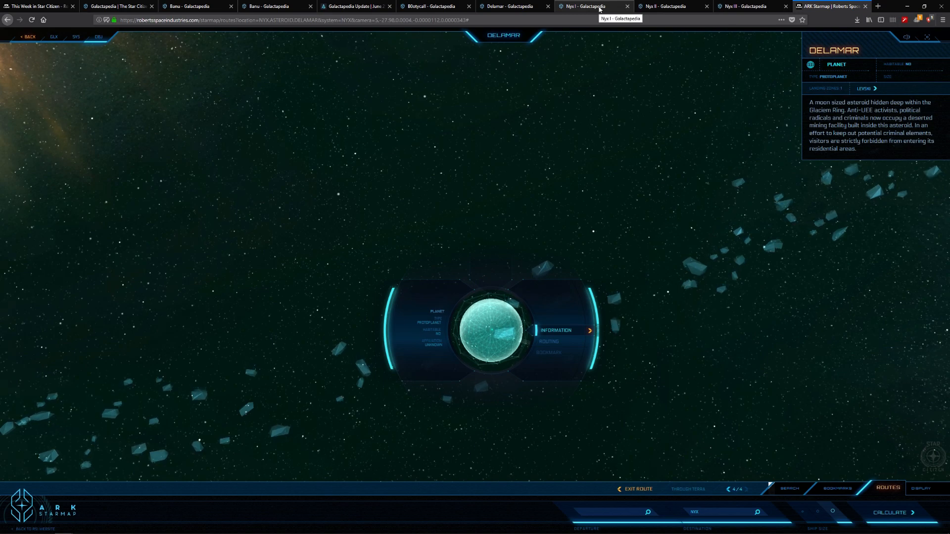
- Scroll the Galactapedia update thread up to Railen and bring up its link's context menu
left_click(355, 6)
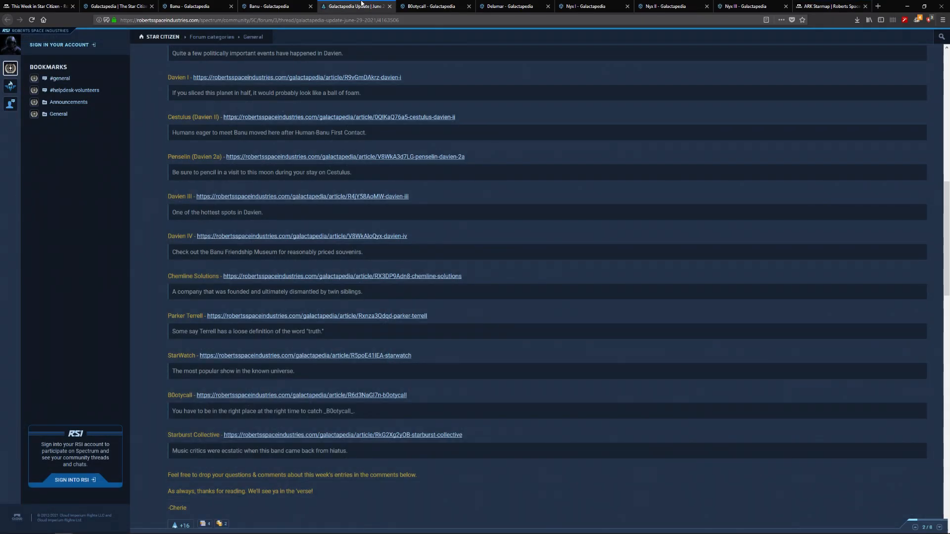
scroll("down", 3)
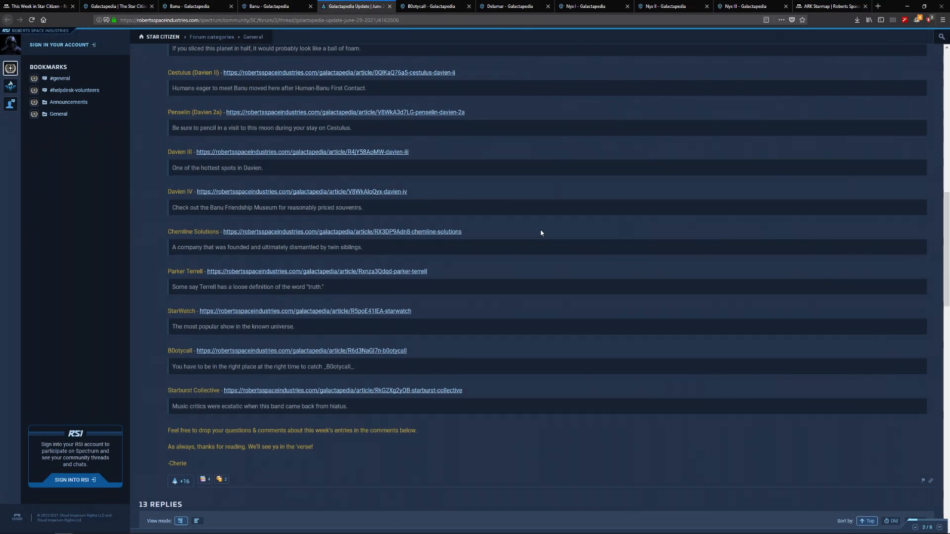
scroll("up", 3)
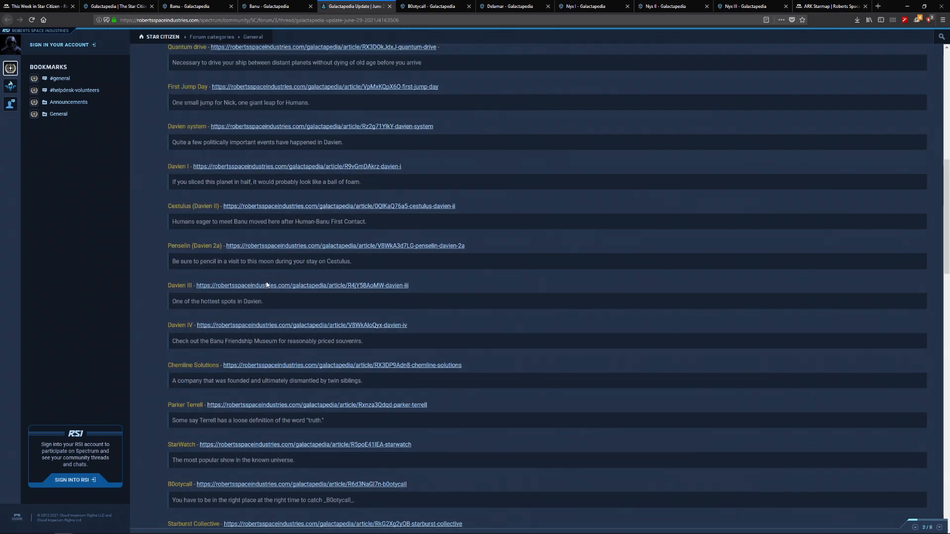
scroll("up", 3)
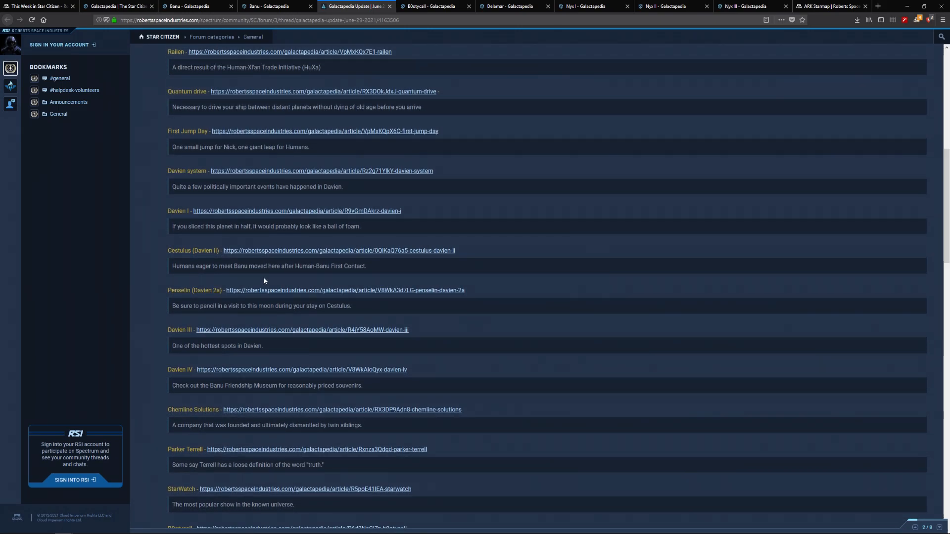
scroll("up", 3)
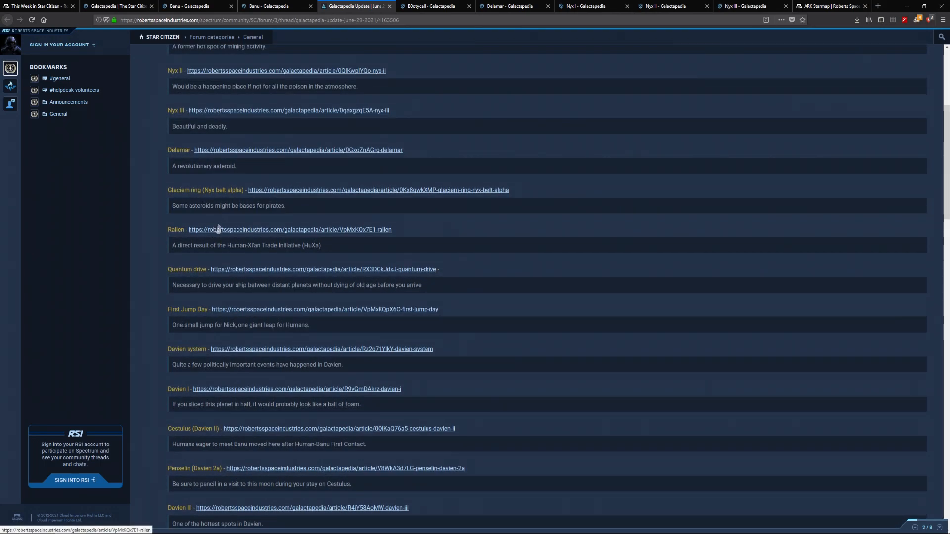
mouse_move(247, 236)
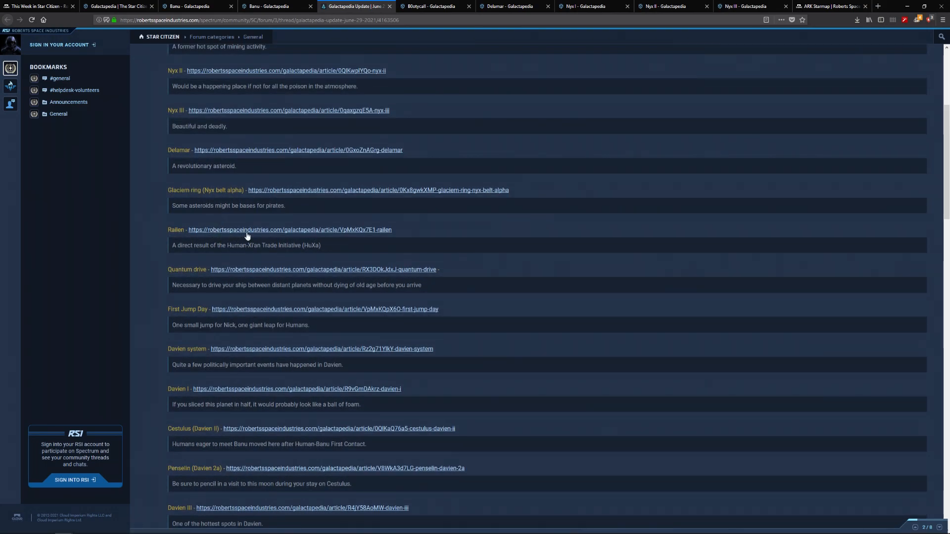
right_click(290, 229)
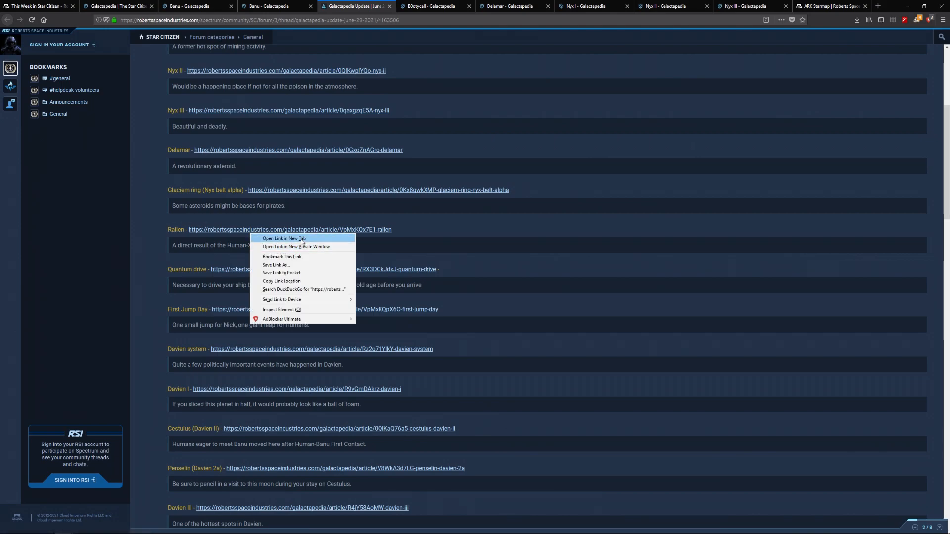
- Open the Gatac Railen cargo spacecraft article in a new tab and read it
left_click(284, 238)
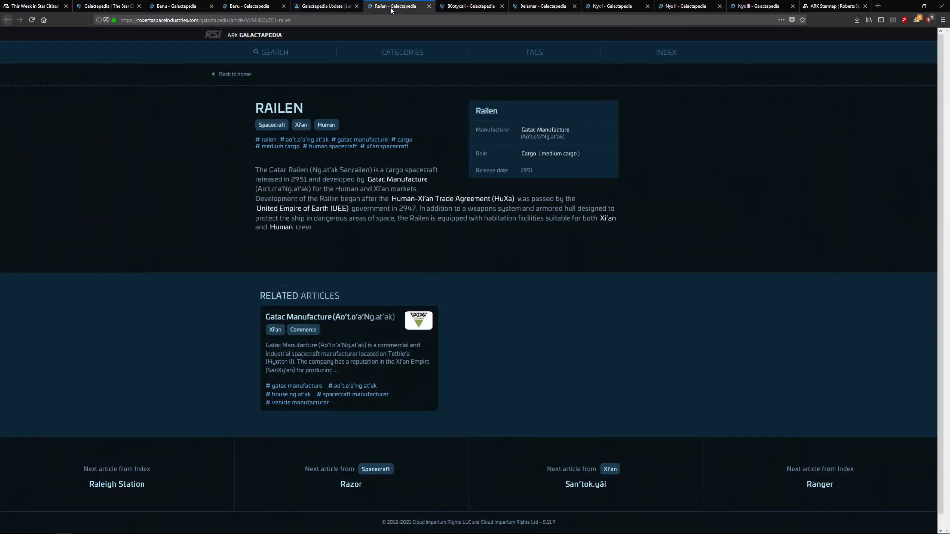
mouse_move(420, 240)
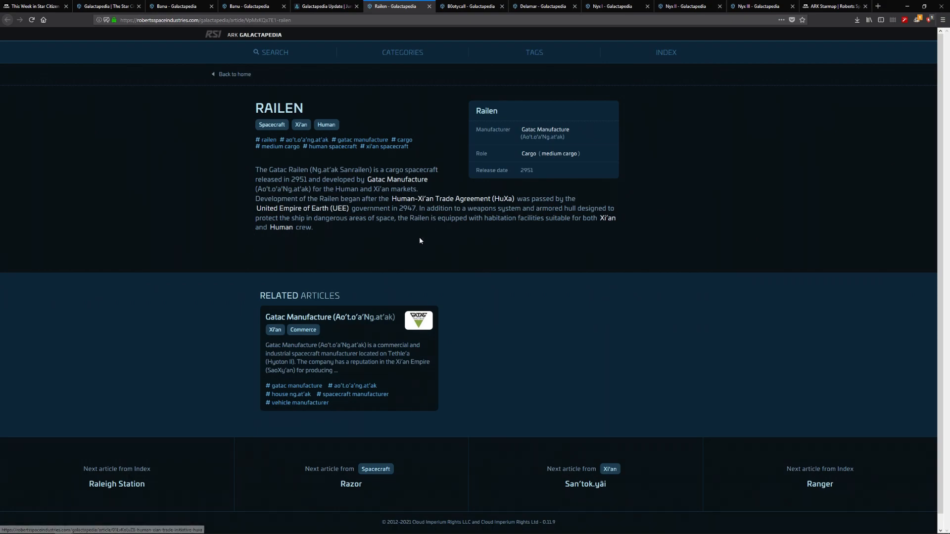
mouse_move(588, 175)
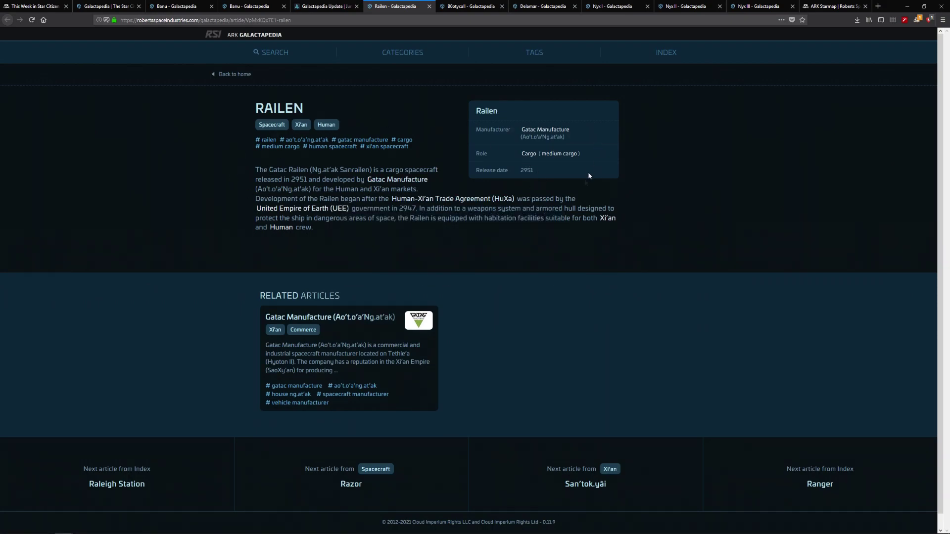
mouse_move(626, 171)
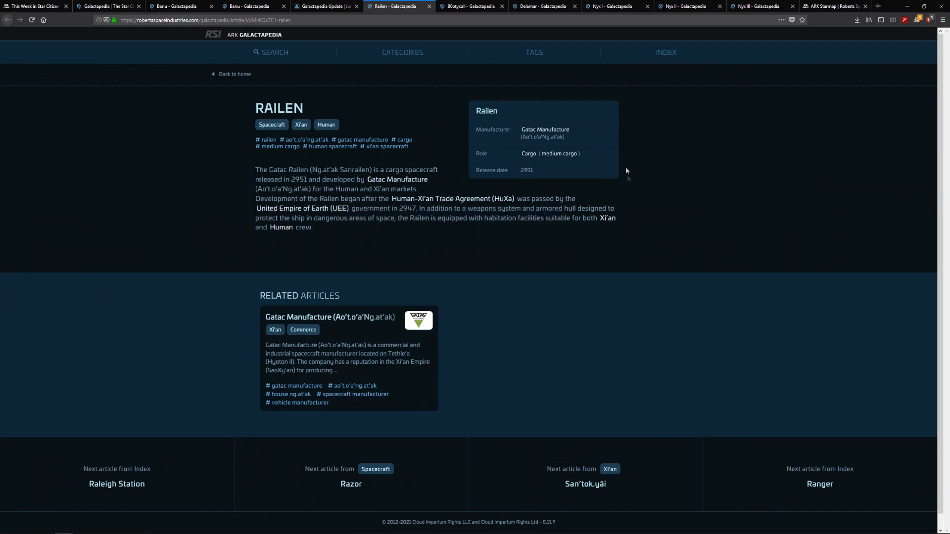
mouse_move(171, 229)
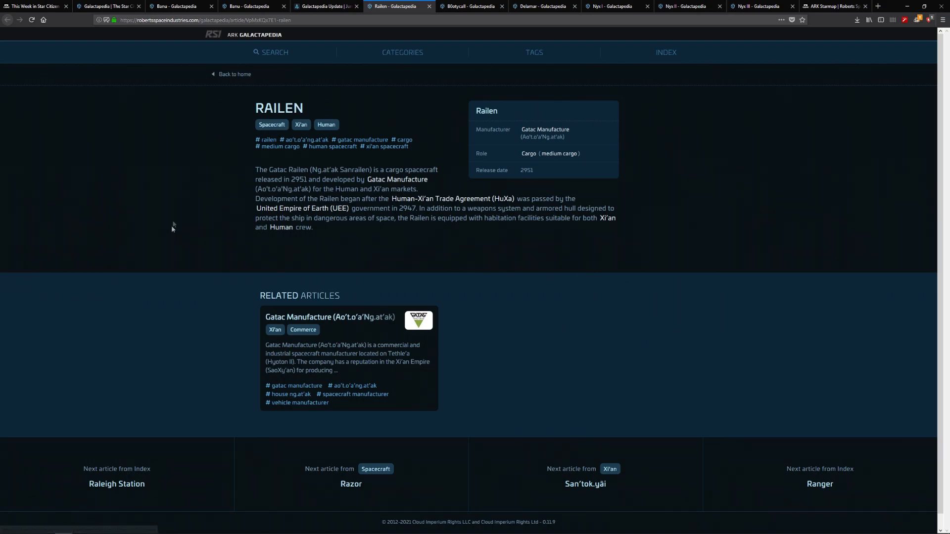
mouse_move(542, 161)
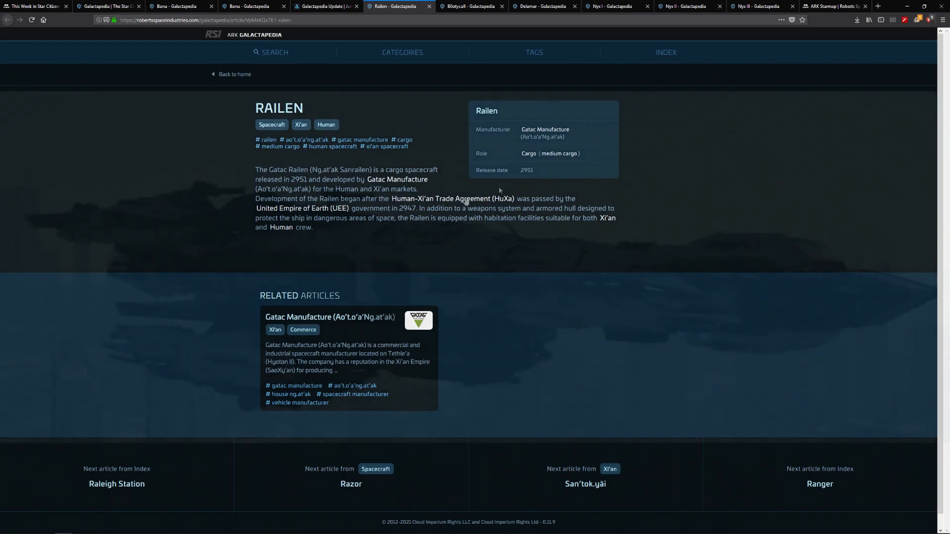
mouse_move(388, 249)
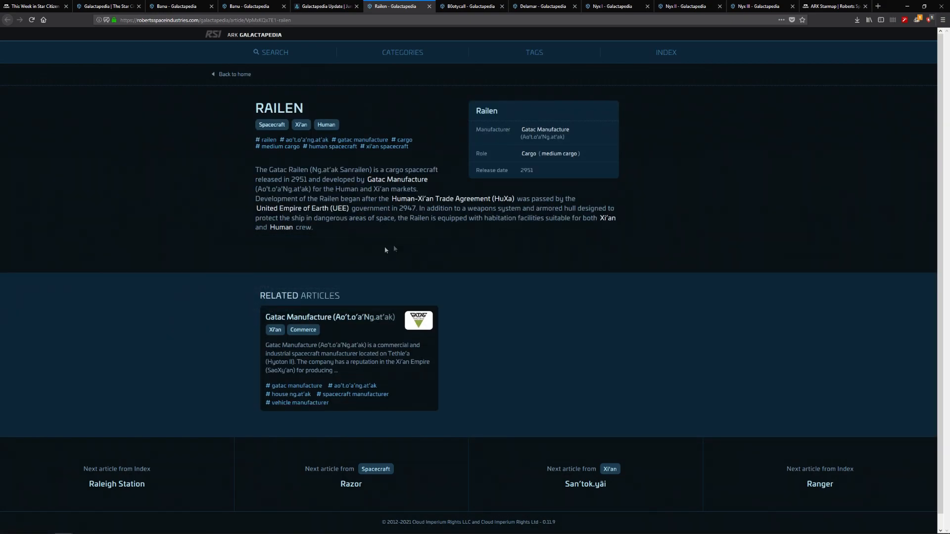
mouse_move(281, 227)
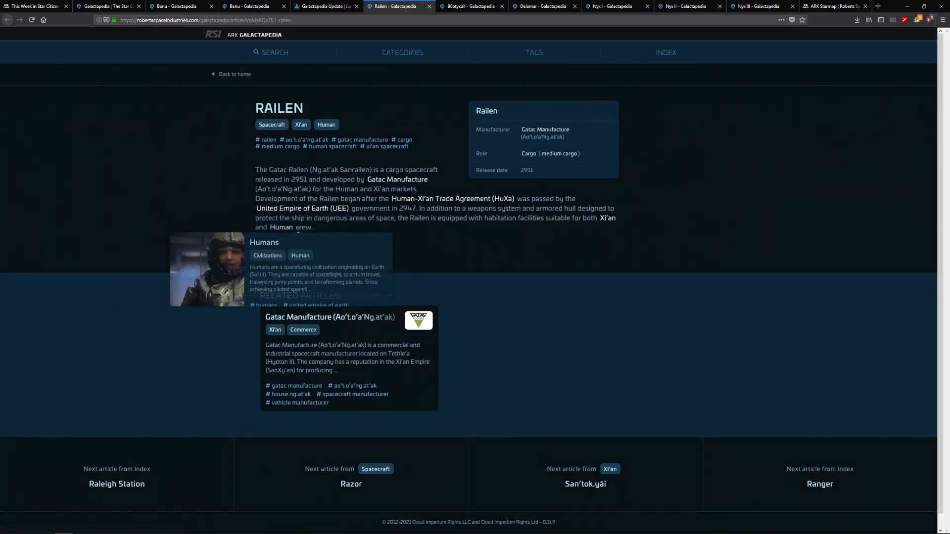
mouse_move(249, 250)
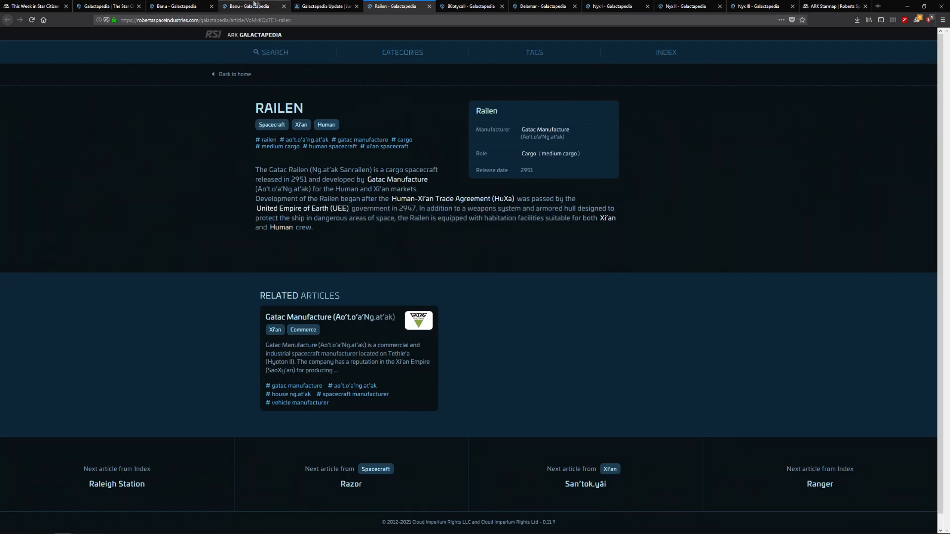
left_click(326, 6)
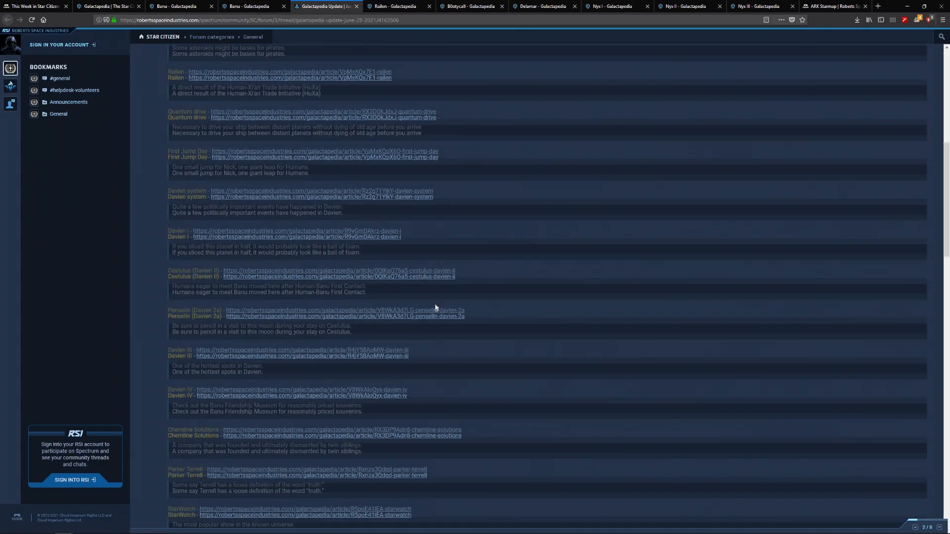
scroll("down", 3)
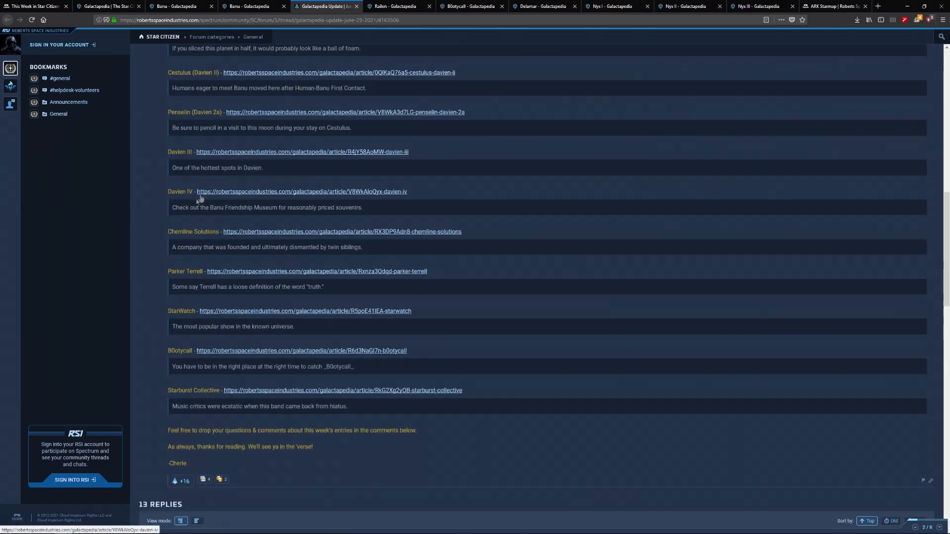
scroll("up", 3)
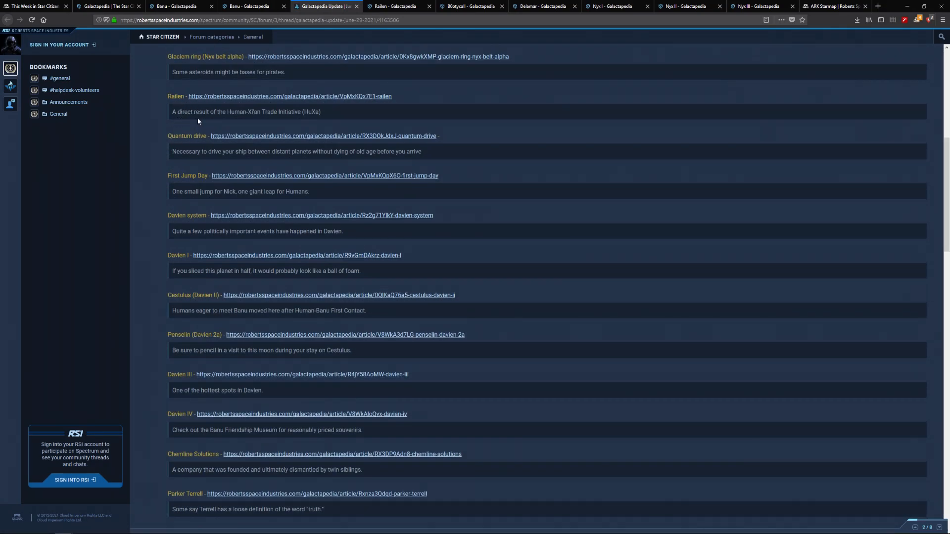
scroll("up", 3)
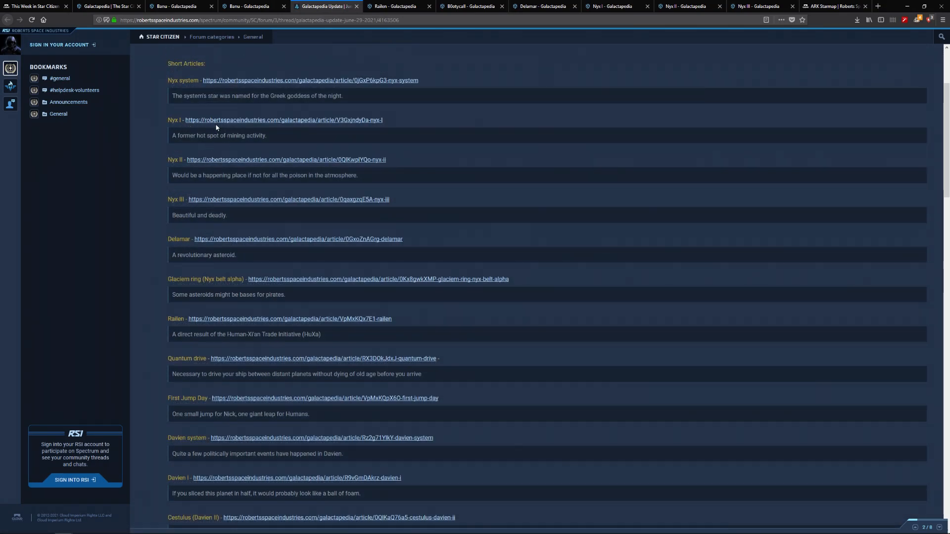
scroll("down", 3)
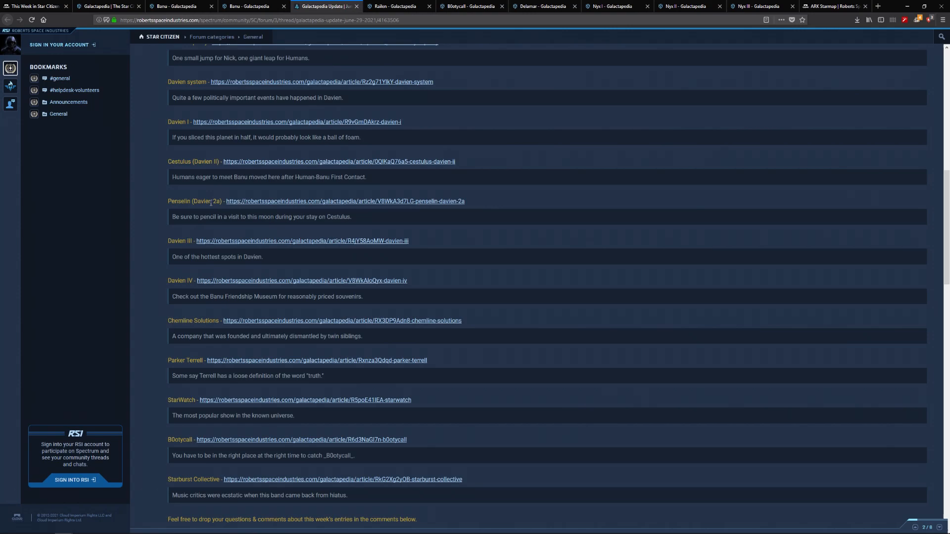
mouse_move(203, 253)
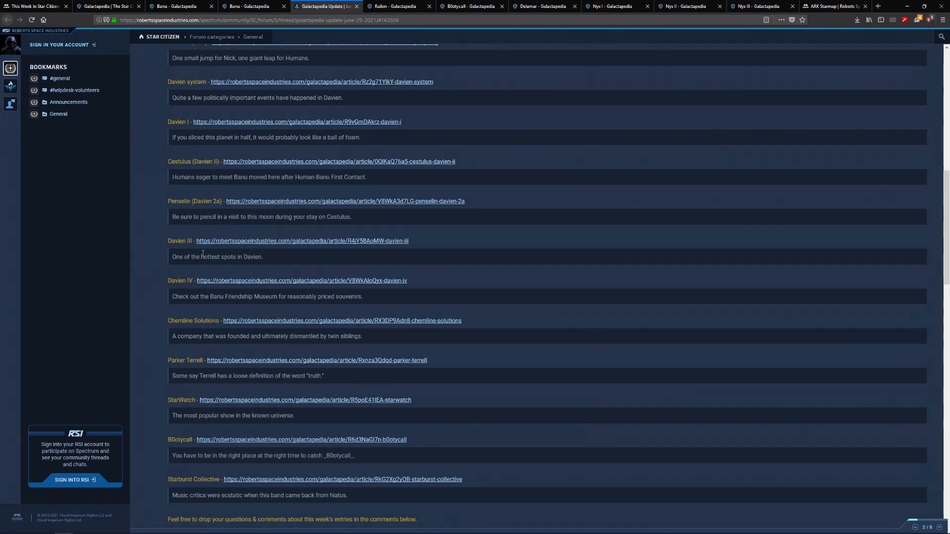
scroll("down", 3)
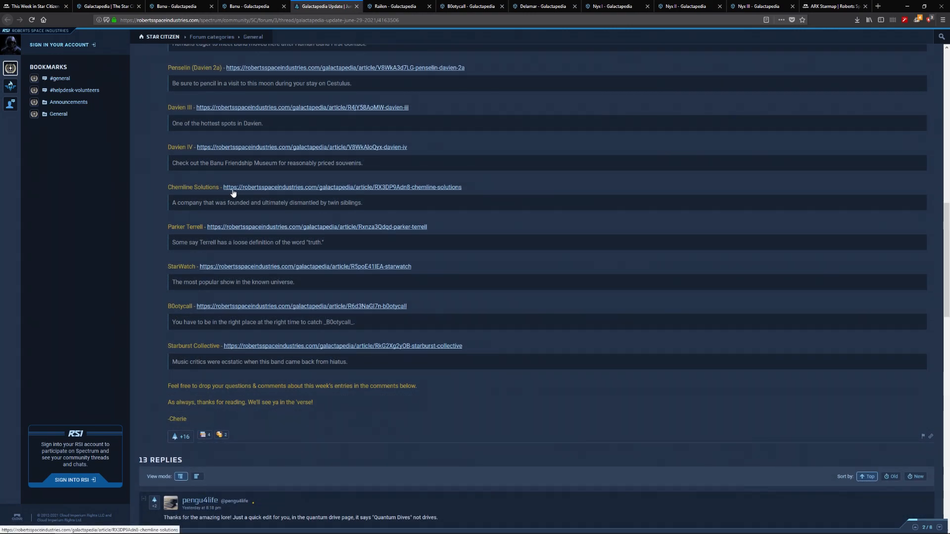
mouse_move(313, 190)
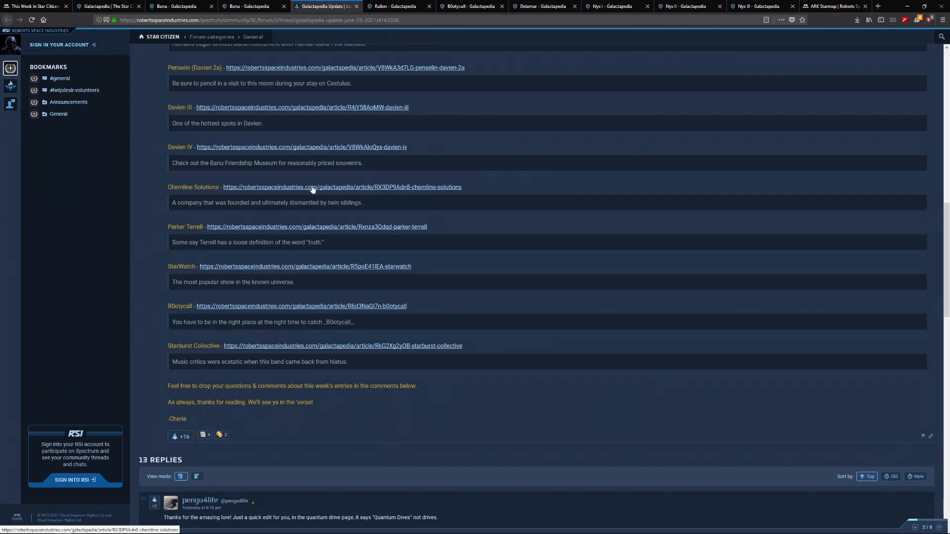
right_click(312, 227)
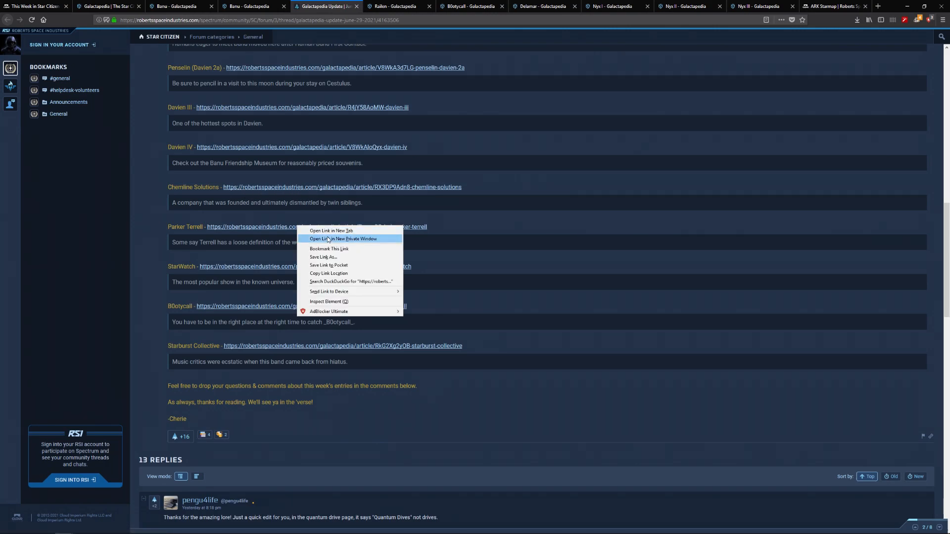
- Read the Parker Terrell article in a new tab, then return to the update thread
left_click(332, 232)
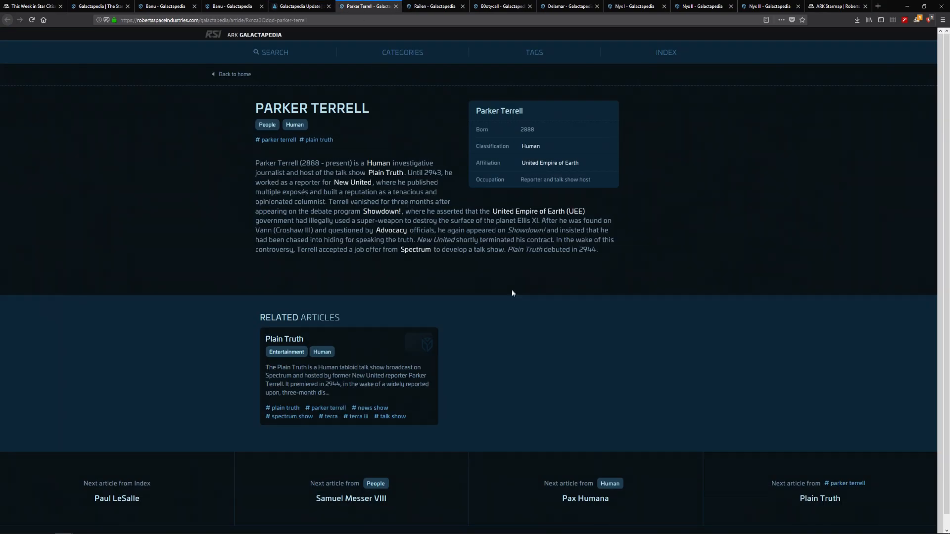
mouse_move(495, 280)
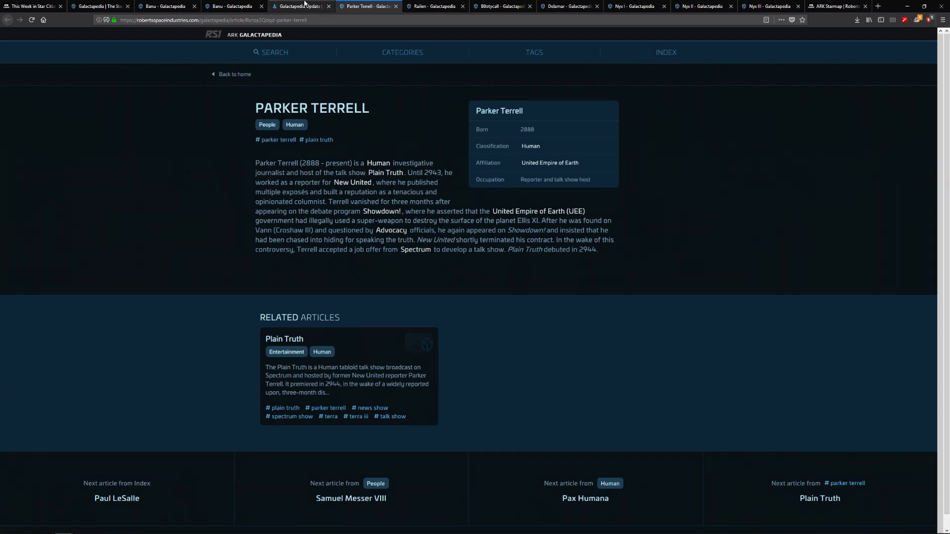
left_click(297, 6)
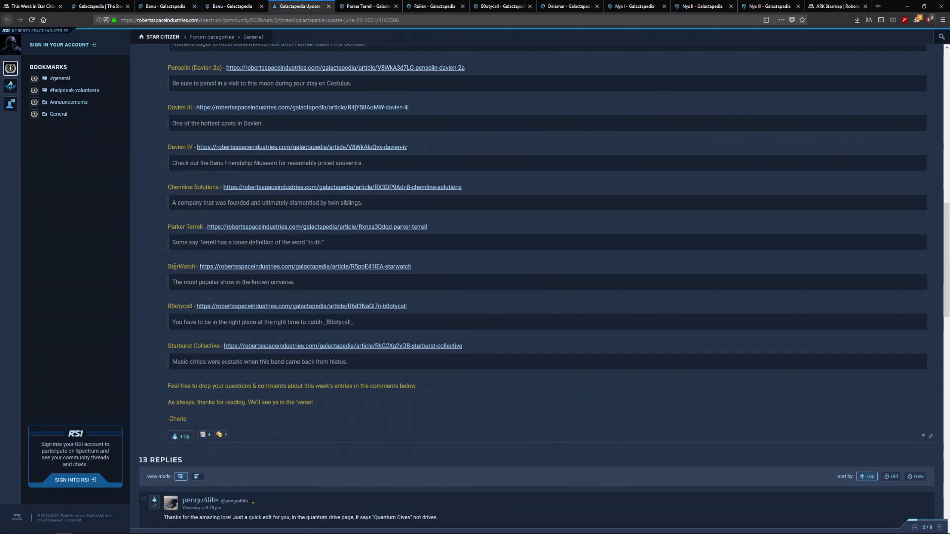
mouse_move(151, 224)
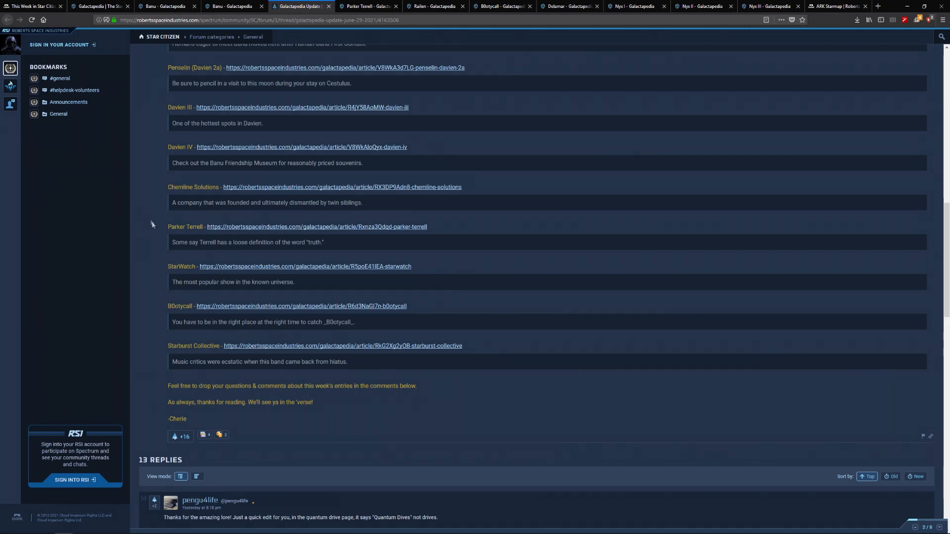
right_click(305, 267)
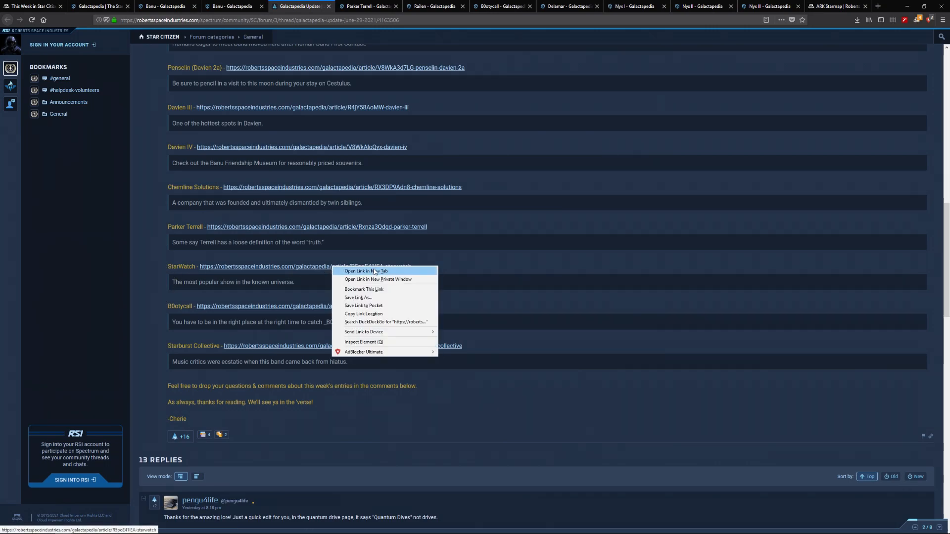
left_click(365, 271)
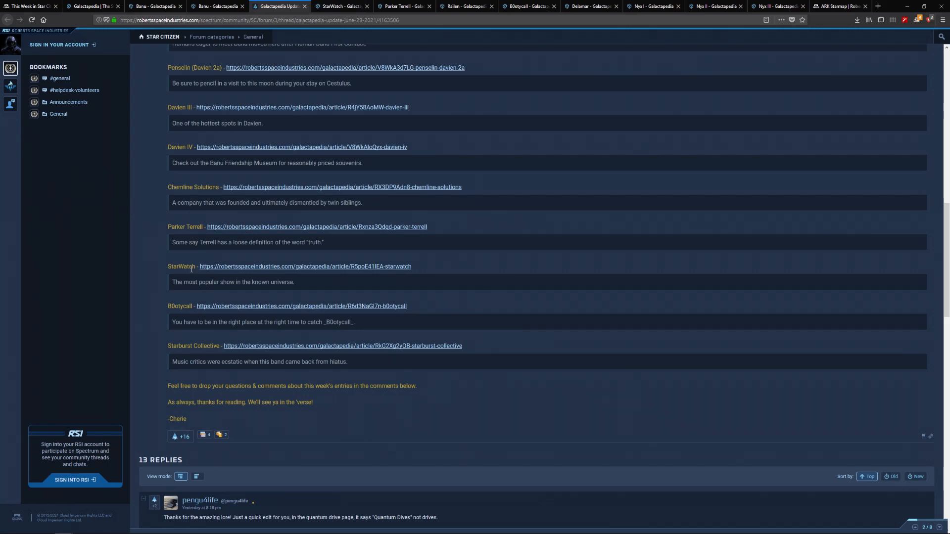
triple_click(233, 282)
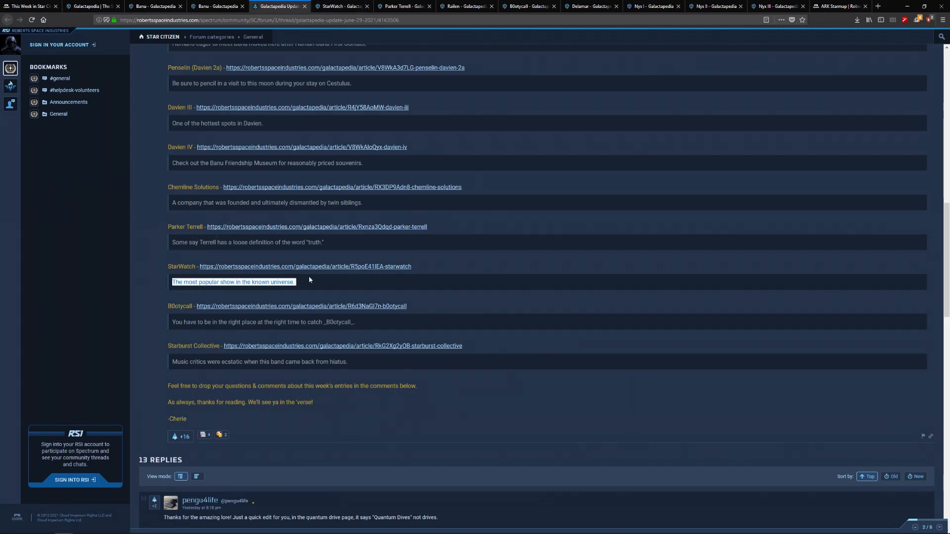
left_click(172, 326)
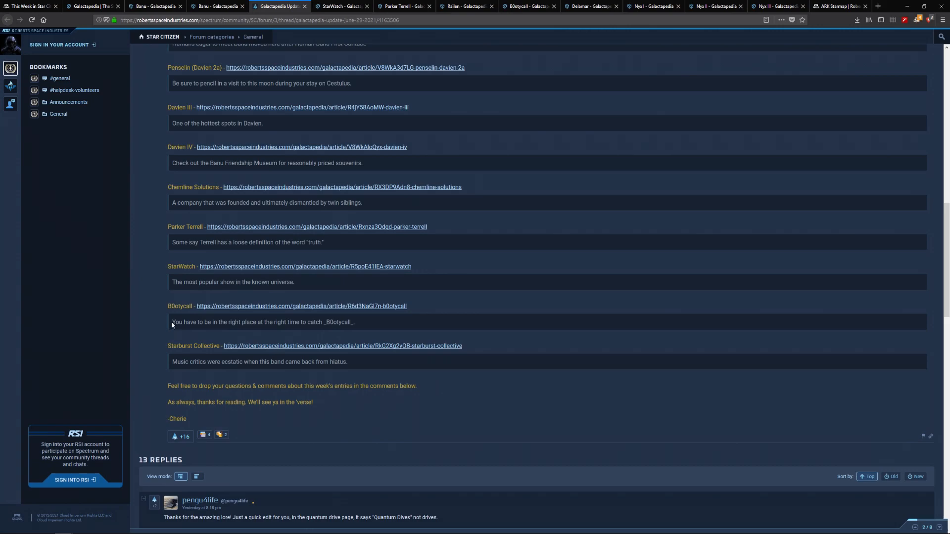
mouse_move(187, 333)
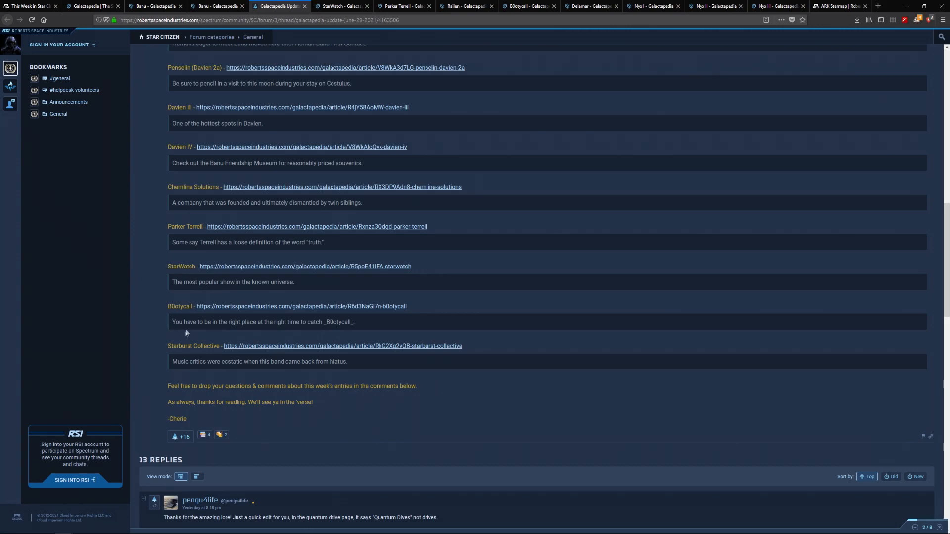
mouse_move(178, 368)
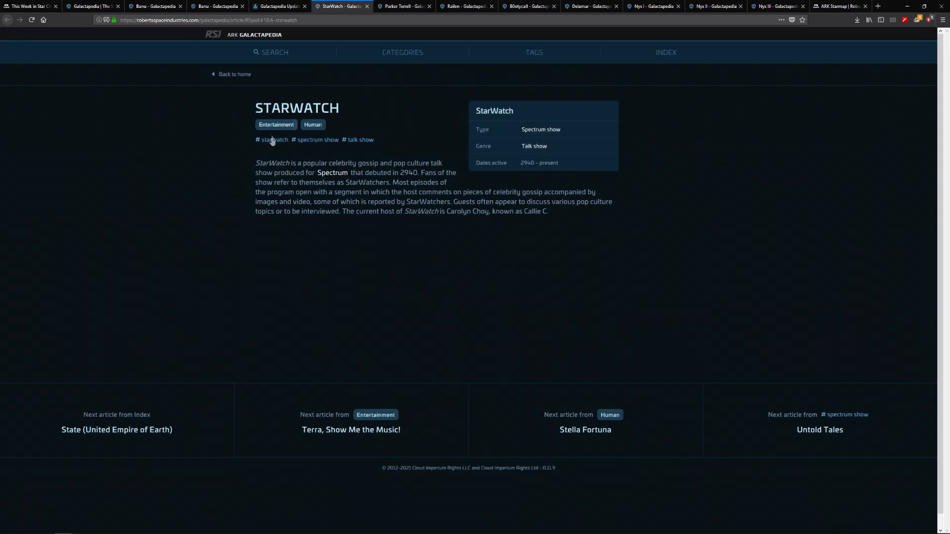
mouse_move(459, 227)
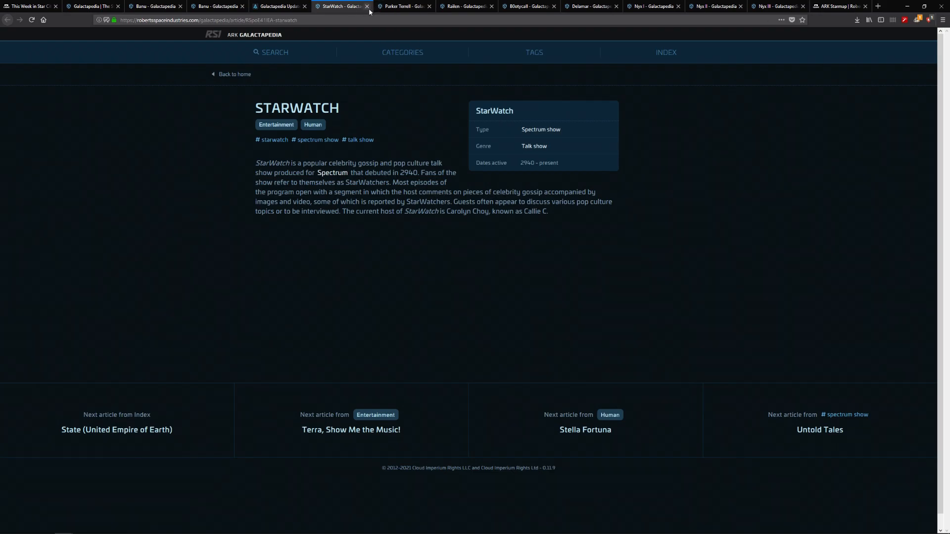
left_click(301, 6)
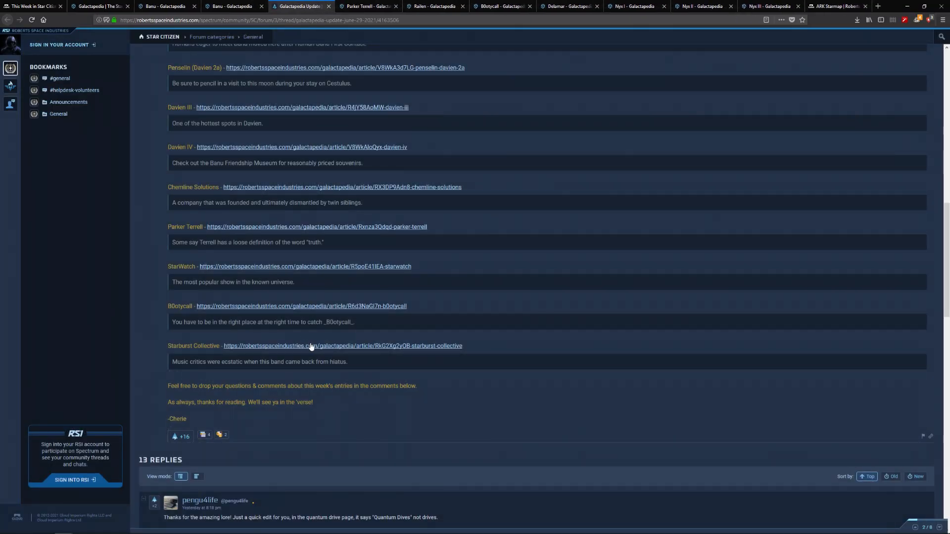
left_click(342, 346)
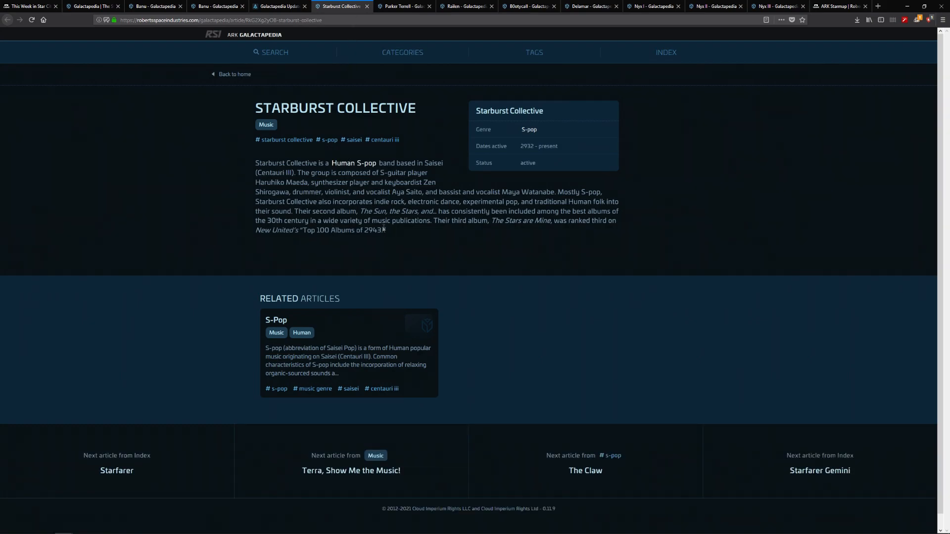
left_click(281, 6)
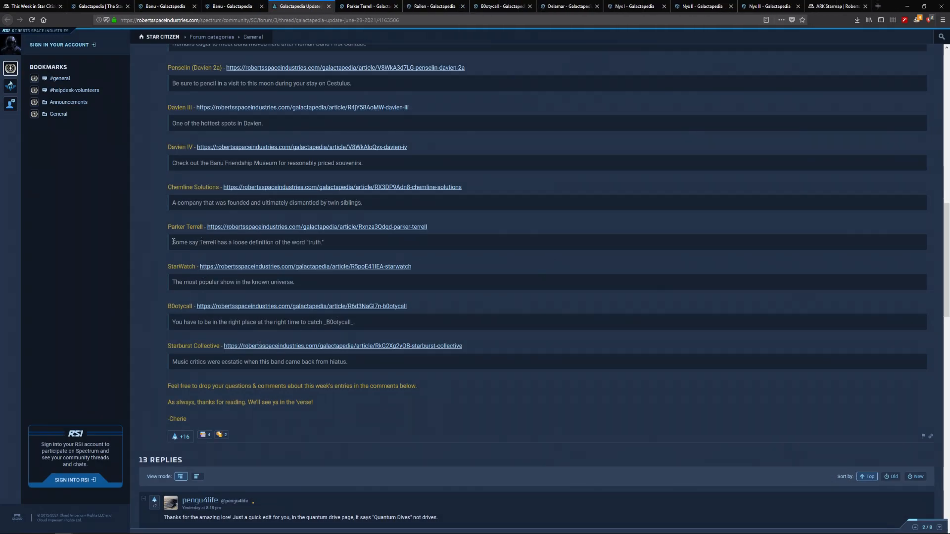
mouse_move(176, 297)
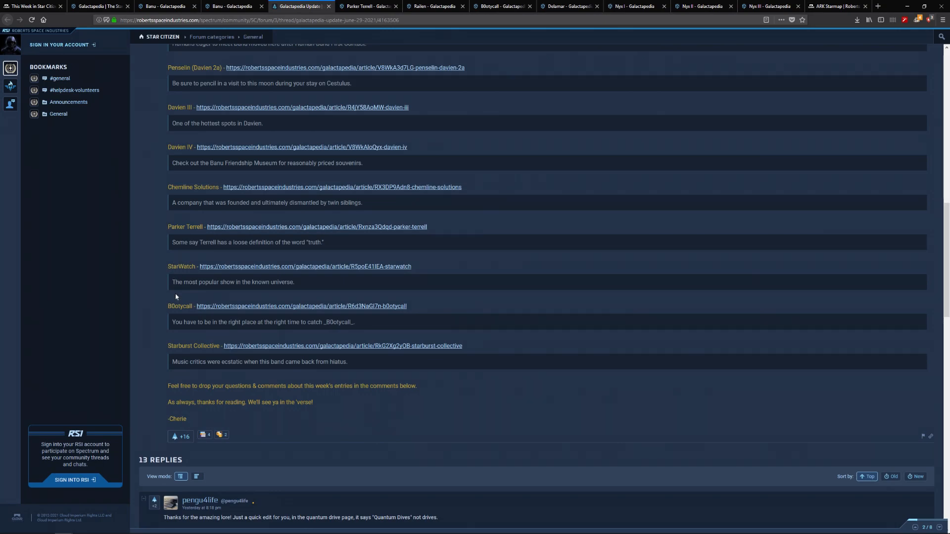
mouse_move(160, 199)
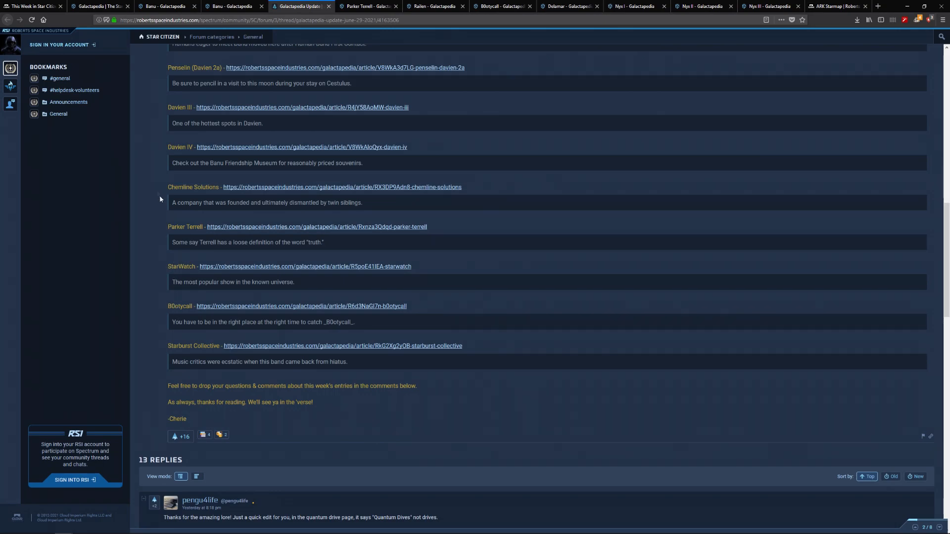
mouse_move(126, 262)
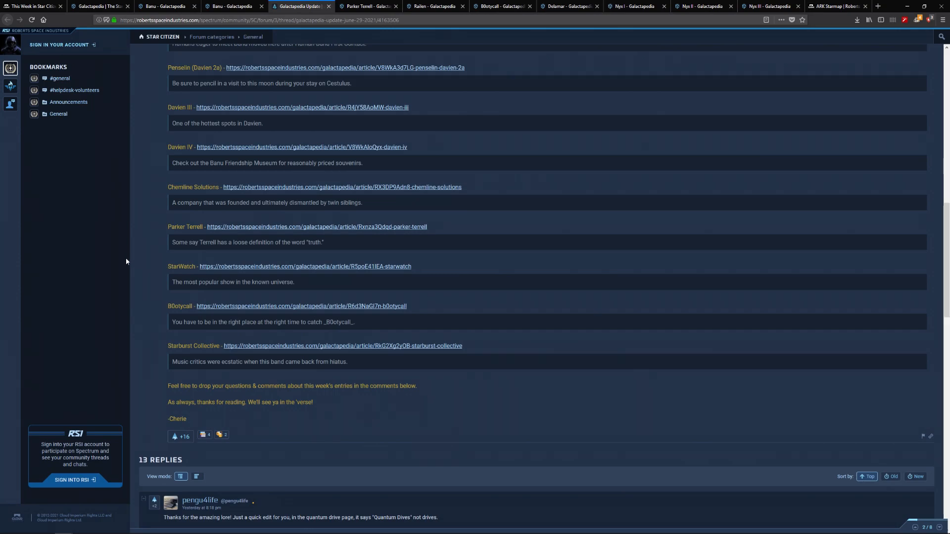
mouse_move(177, 241)
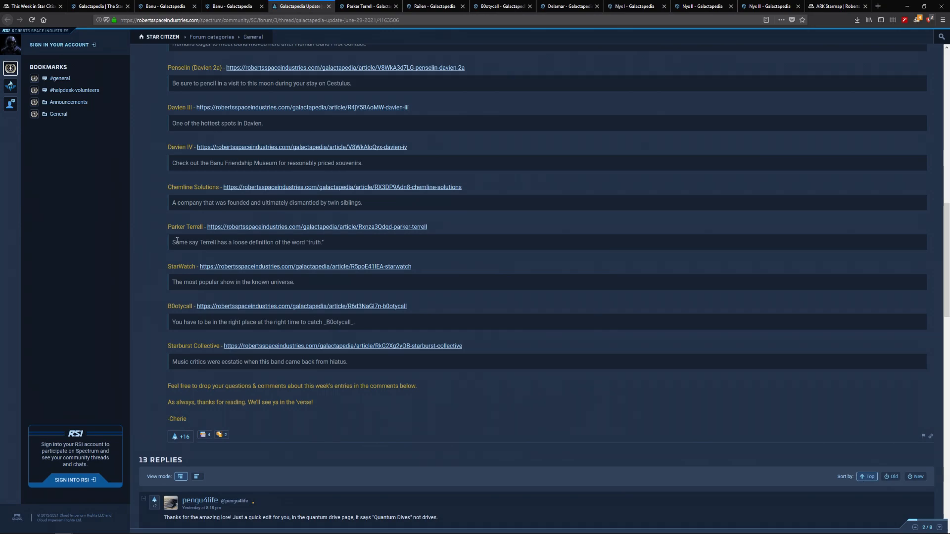
mouse_move(375, 412)
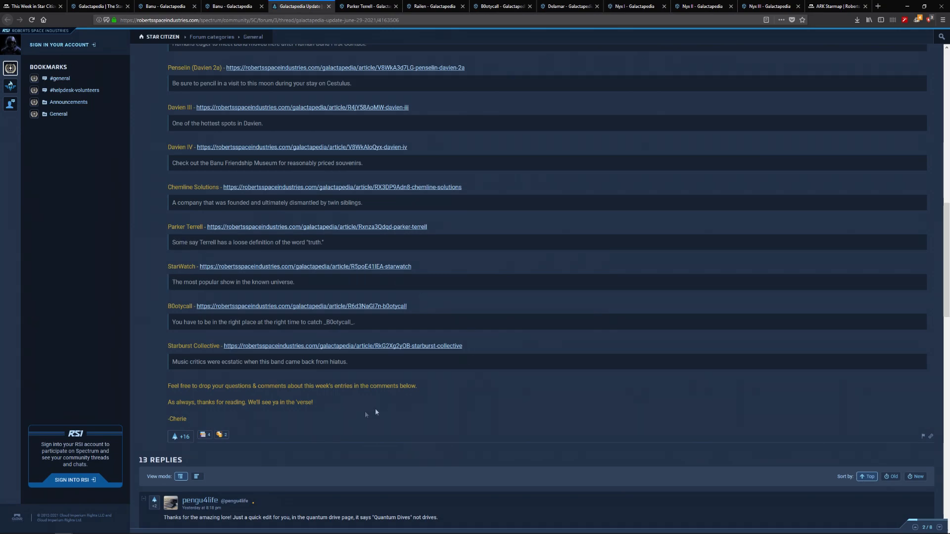
- Open the Starburst Collective S-pop band article from the update thread
double_click(176, 306)
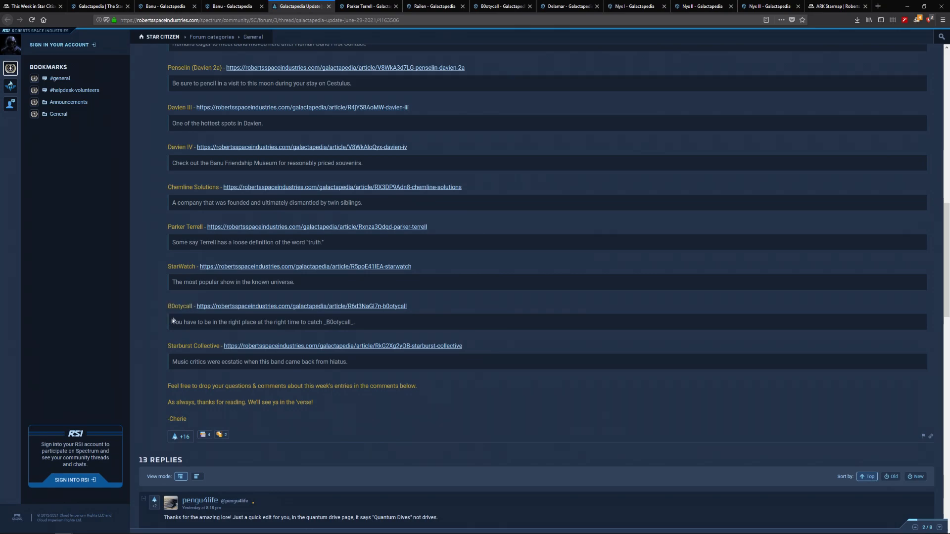
mouse_move(225, 322)
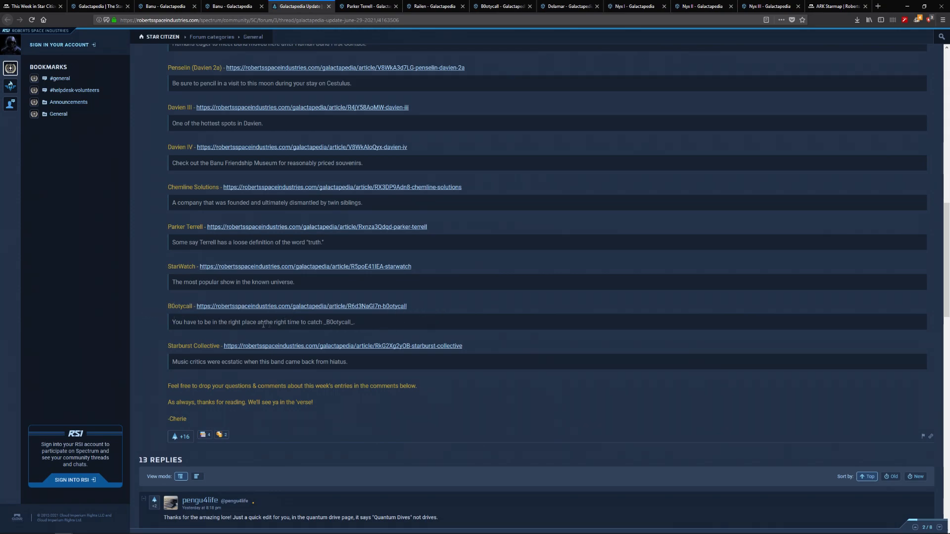
mouse_move(330, 353)
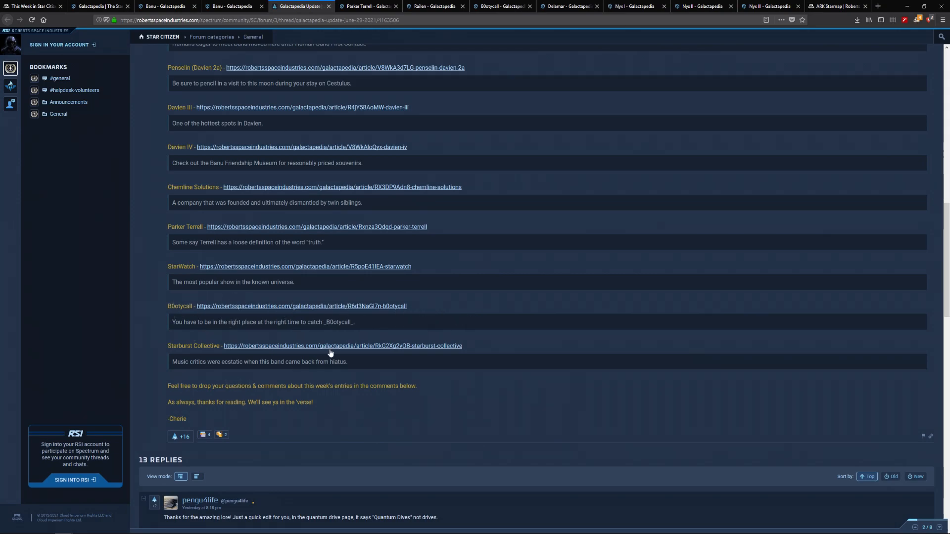
left_click(342, 345)
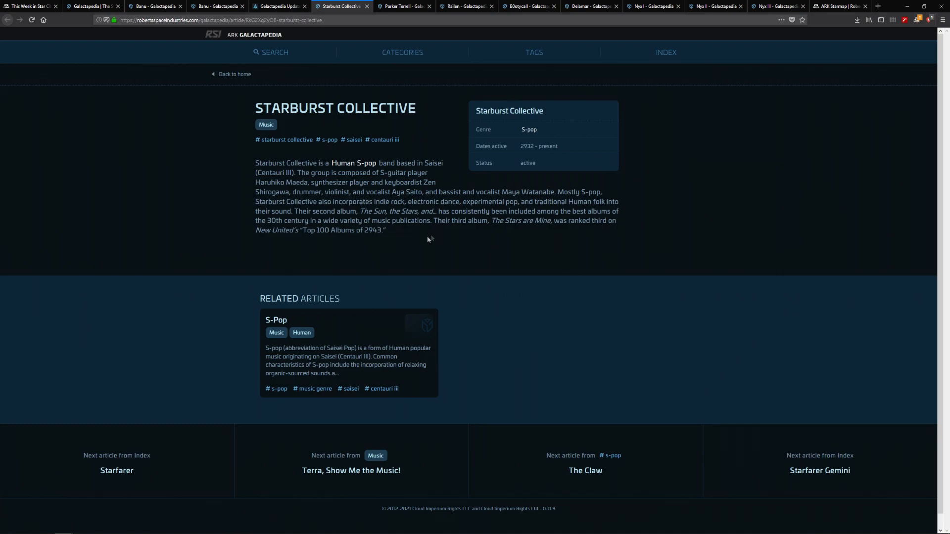
mouse_move(446, 223)
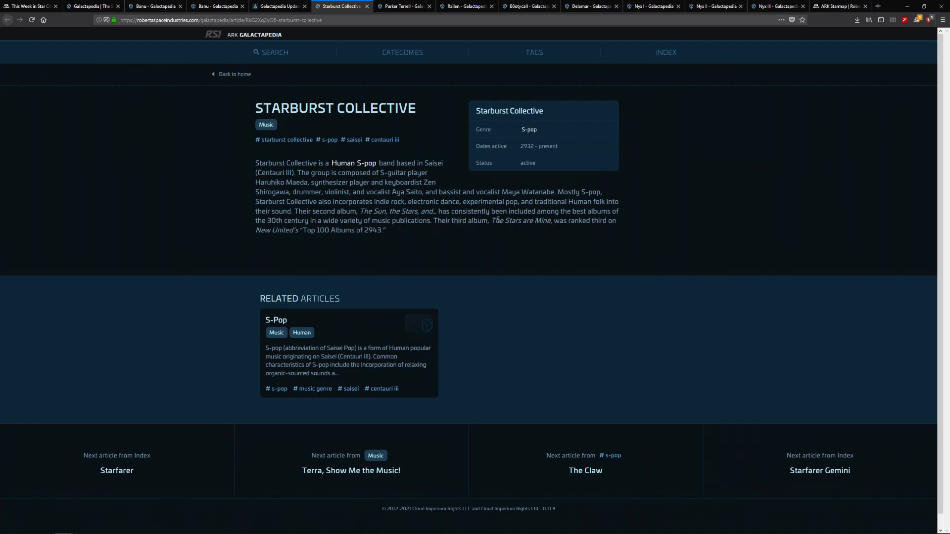
double_click(521, 220)
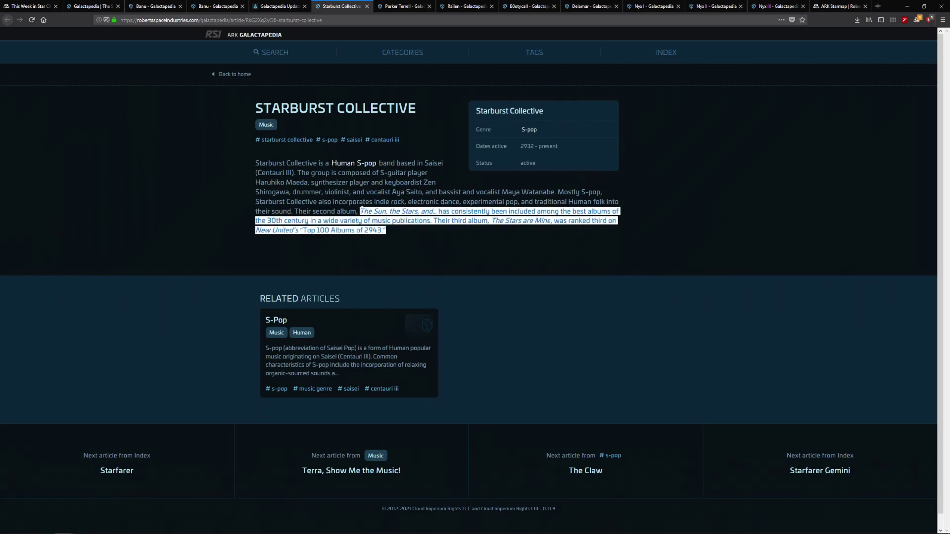
left_click(483, 232)
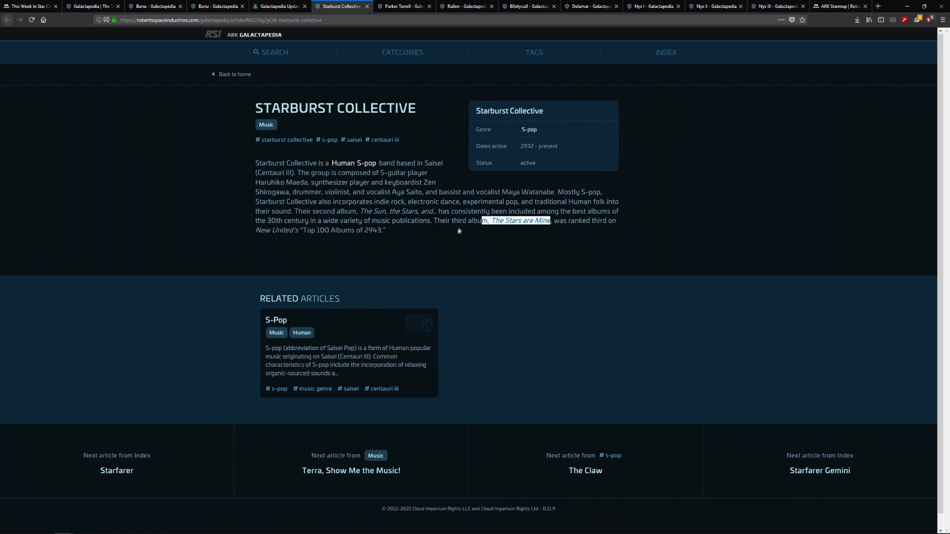
- Scroll up the Galactapedia update thread and open the Quantum Drive article
left_click(281, 6)
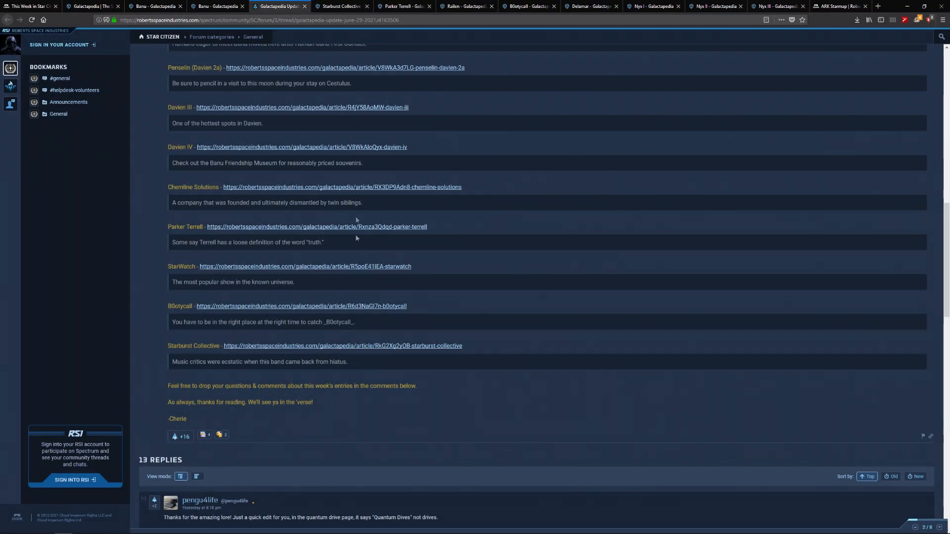
scroll("down", 3)
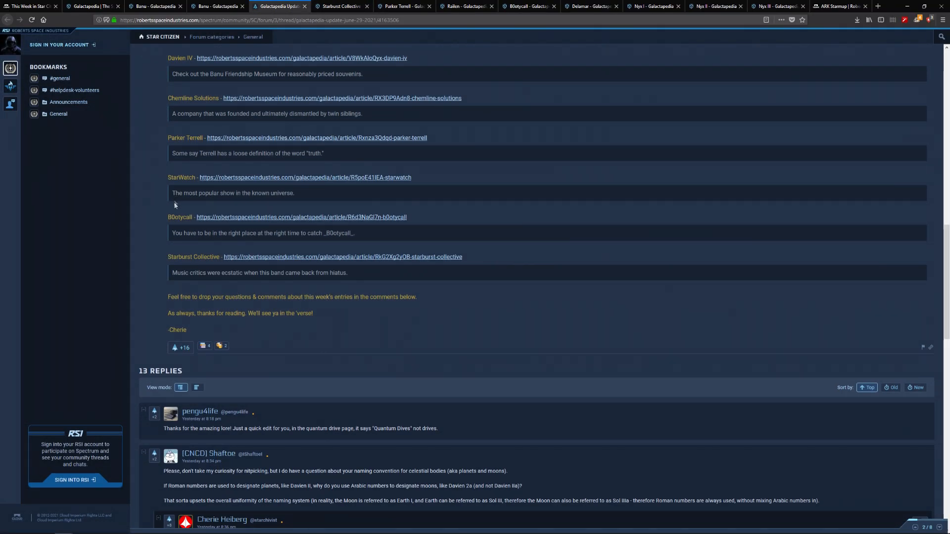
scroll("up", 3)
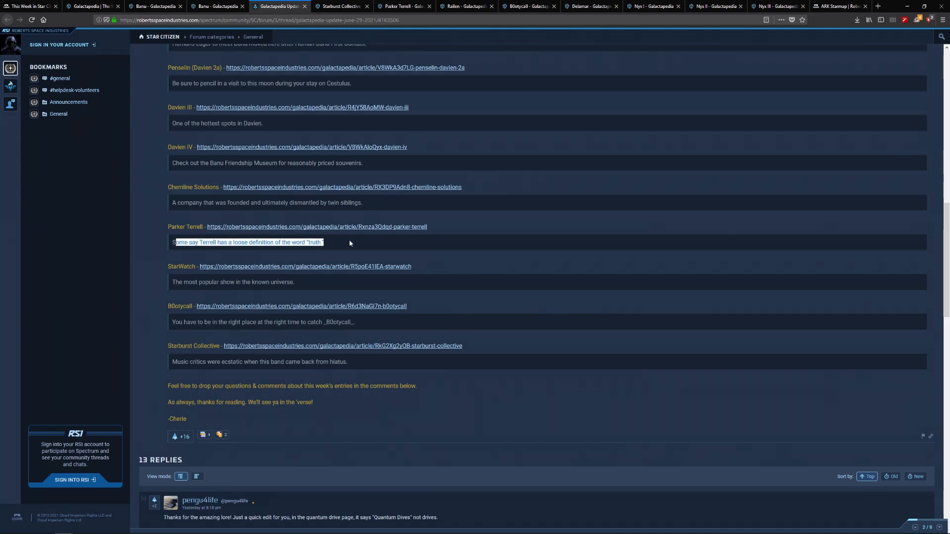
left_click(167, 235)
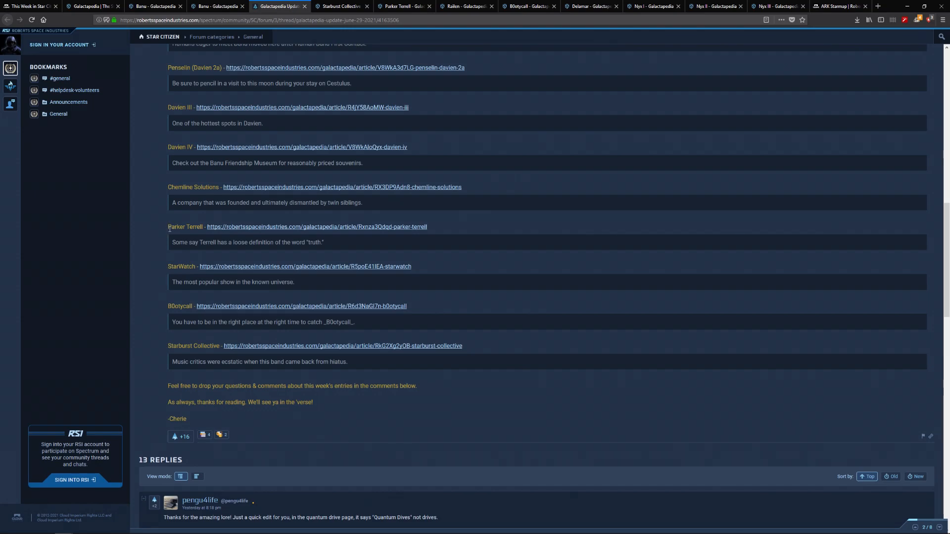
scroll("down", 3)
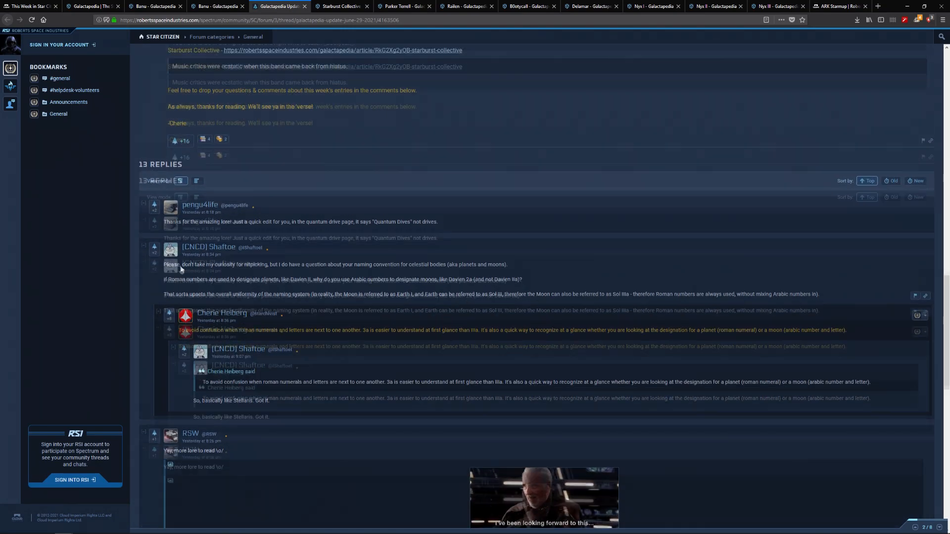
scroll("up", 3)
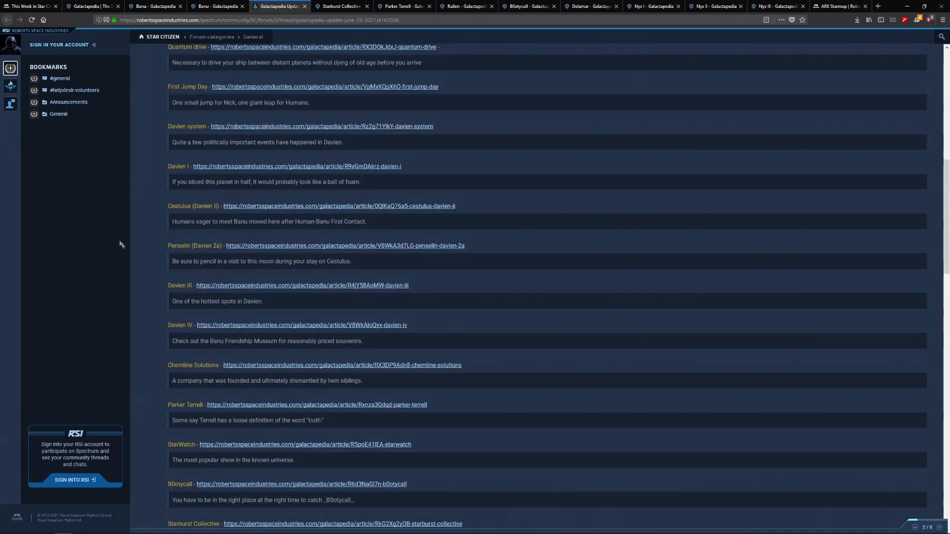
scroll("up", 3)
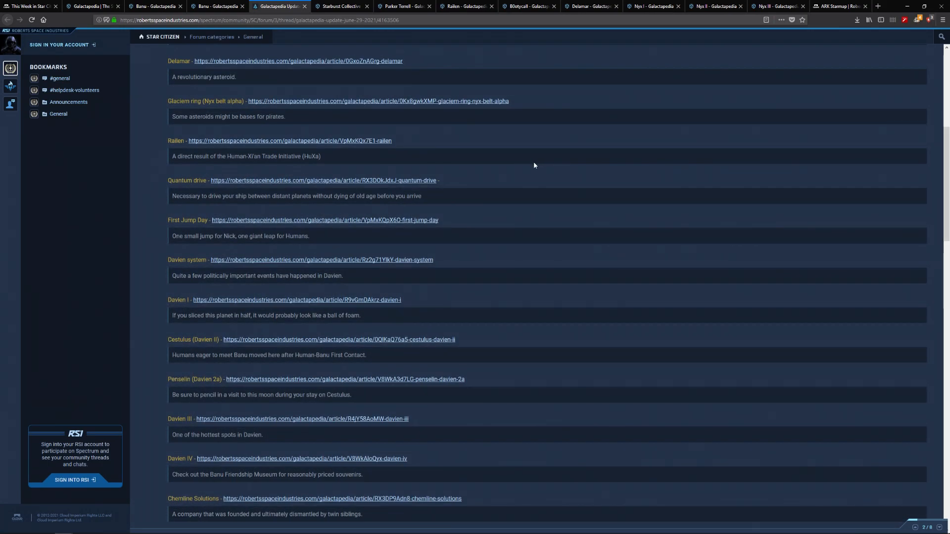
mouse_move(413, 189)
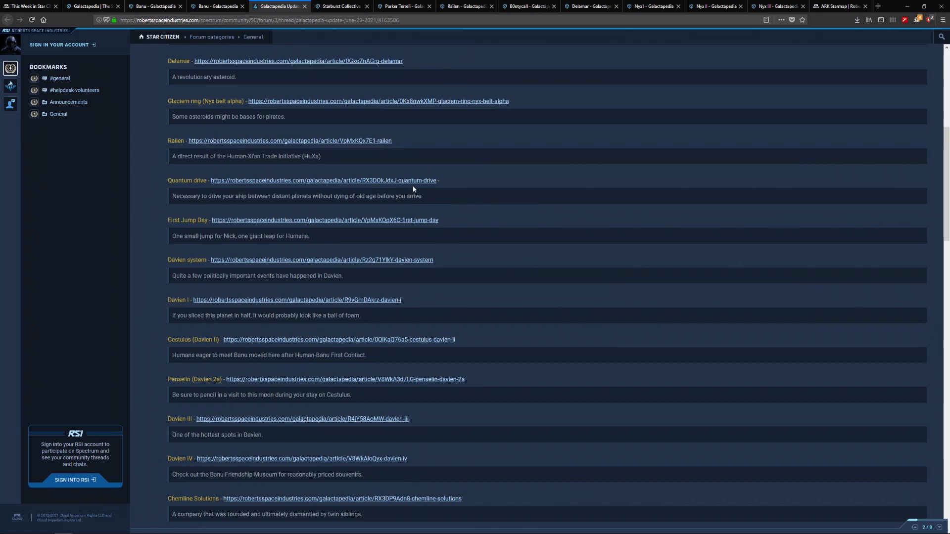
left_click(324, 180)
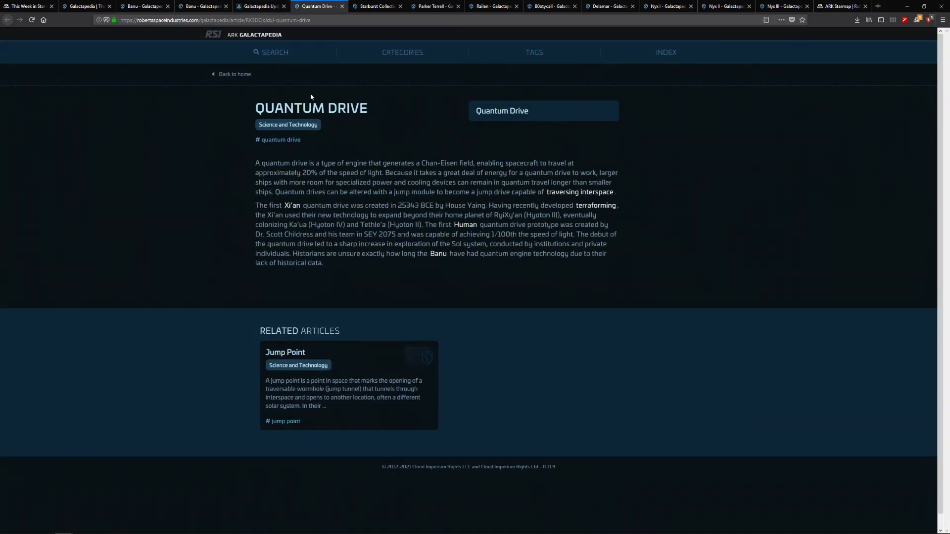
scroll("down", 3)
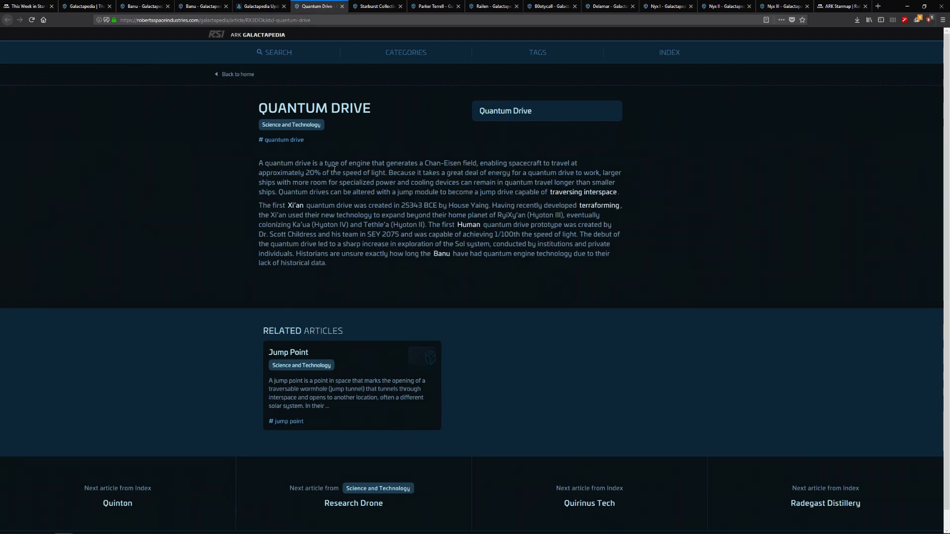
mouse_move(237, 47)
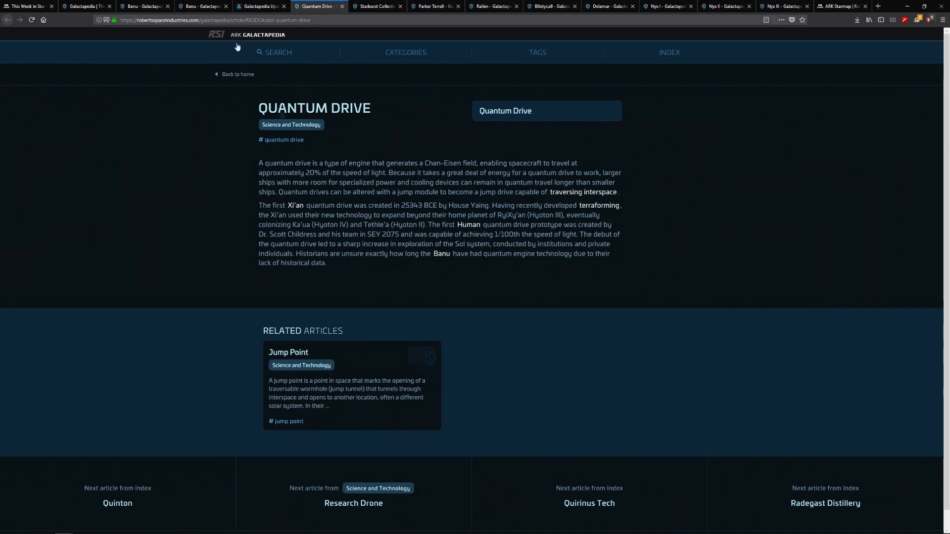
- Scroll the This Week in Star Citizen post to its weekly community content schedule
left_click(29, 6)
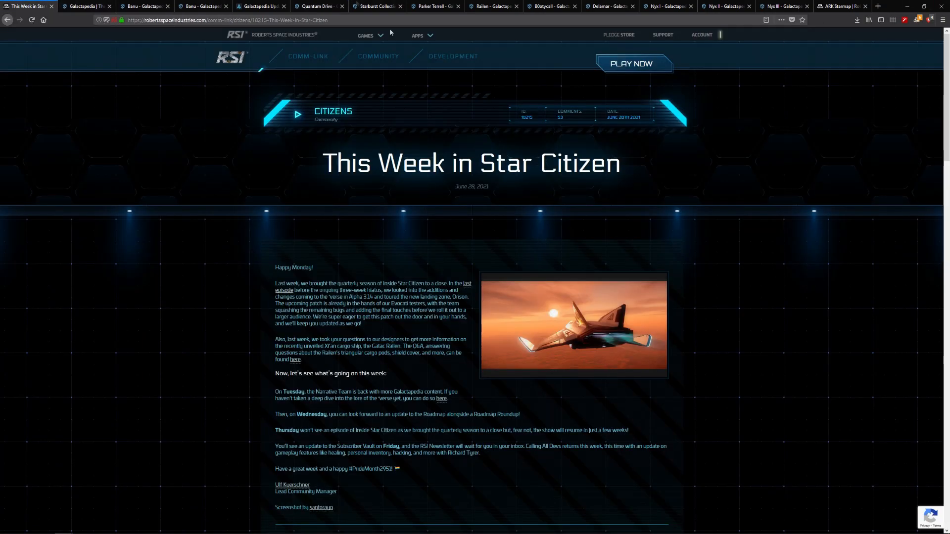
scroll("down", 3)
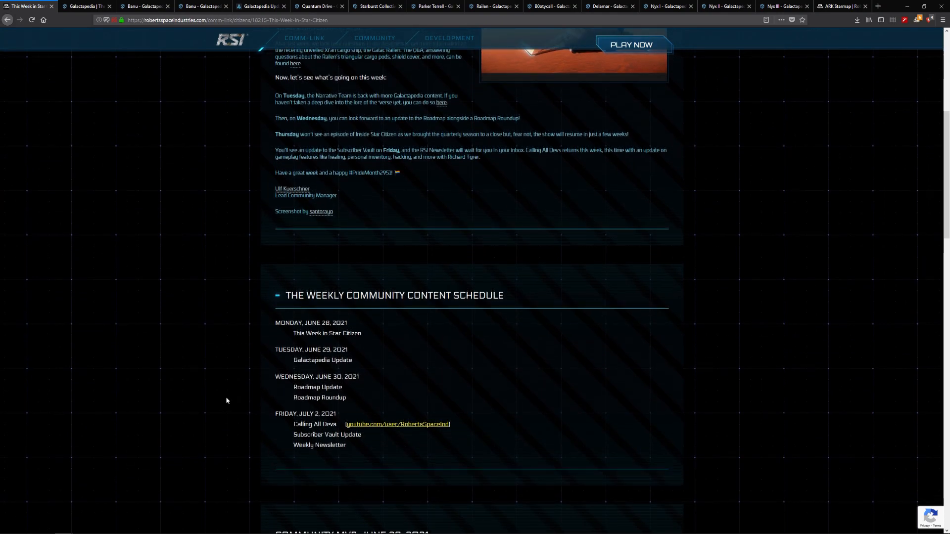